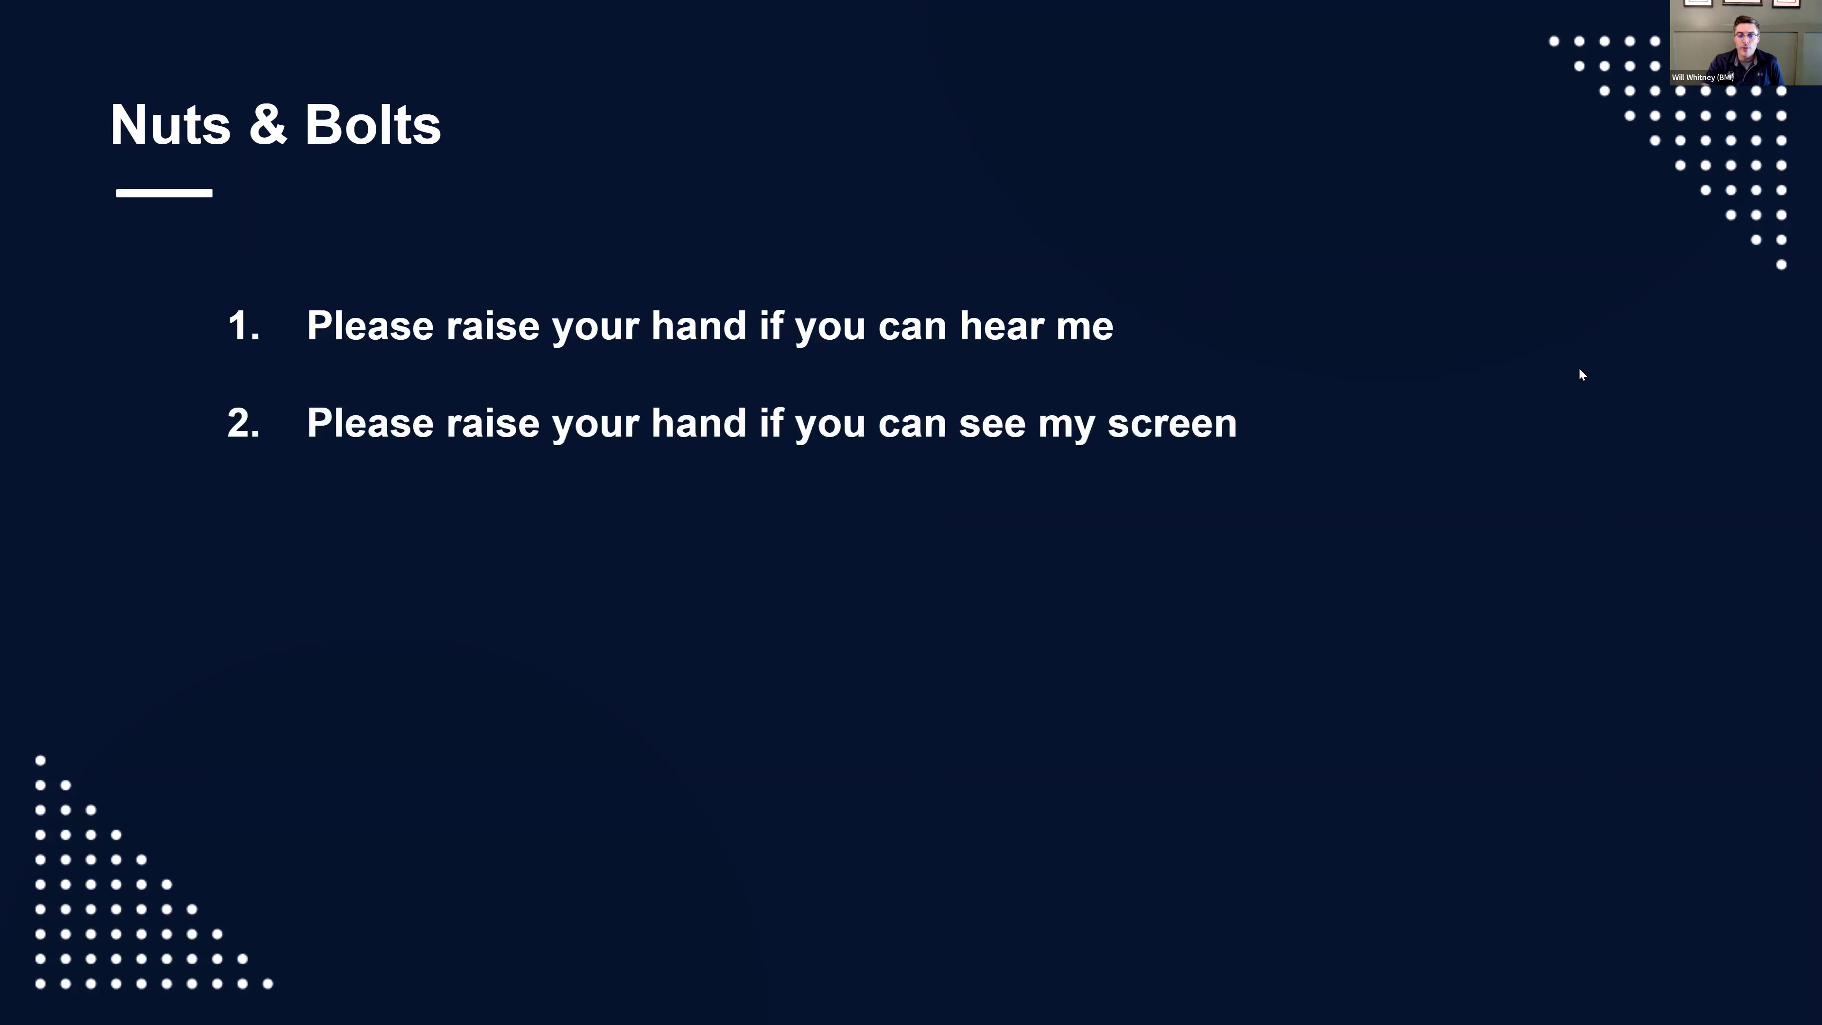
{"action": "mouse_move", "coordinate": [1378, 345]}
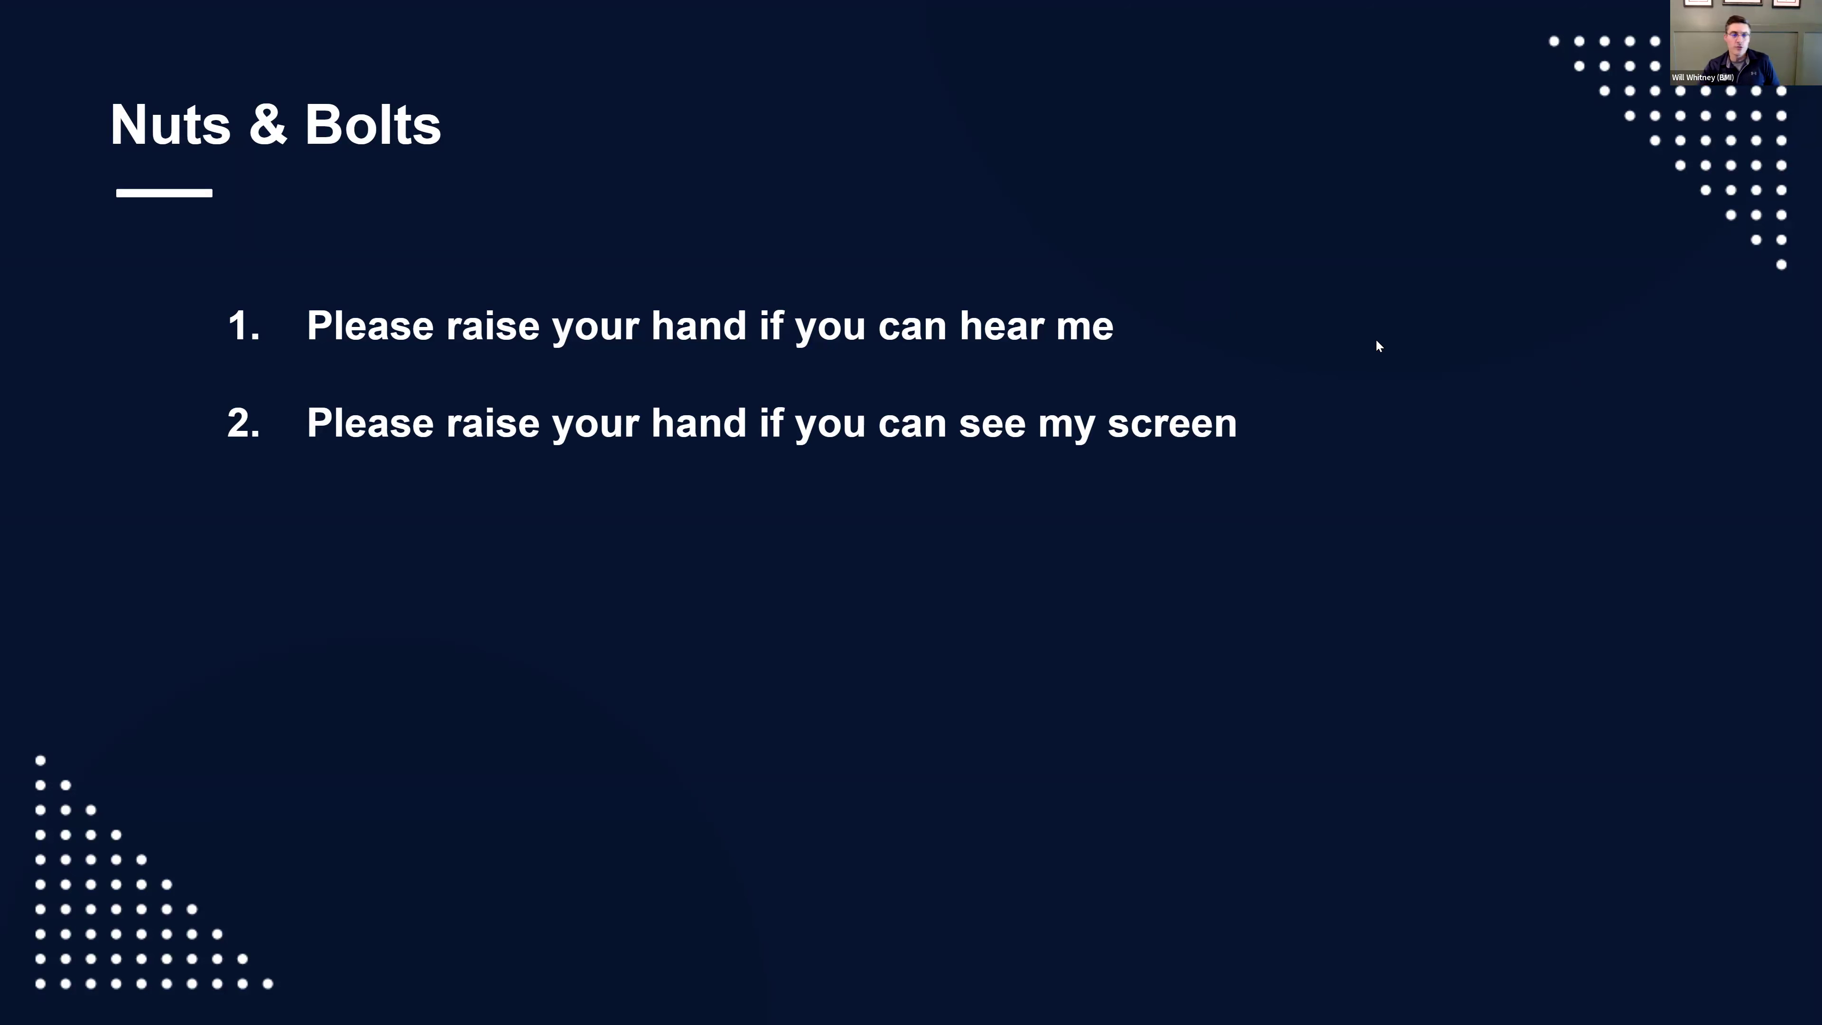
{"action": "mouse_move", "coordinate": [1191, 312]}
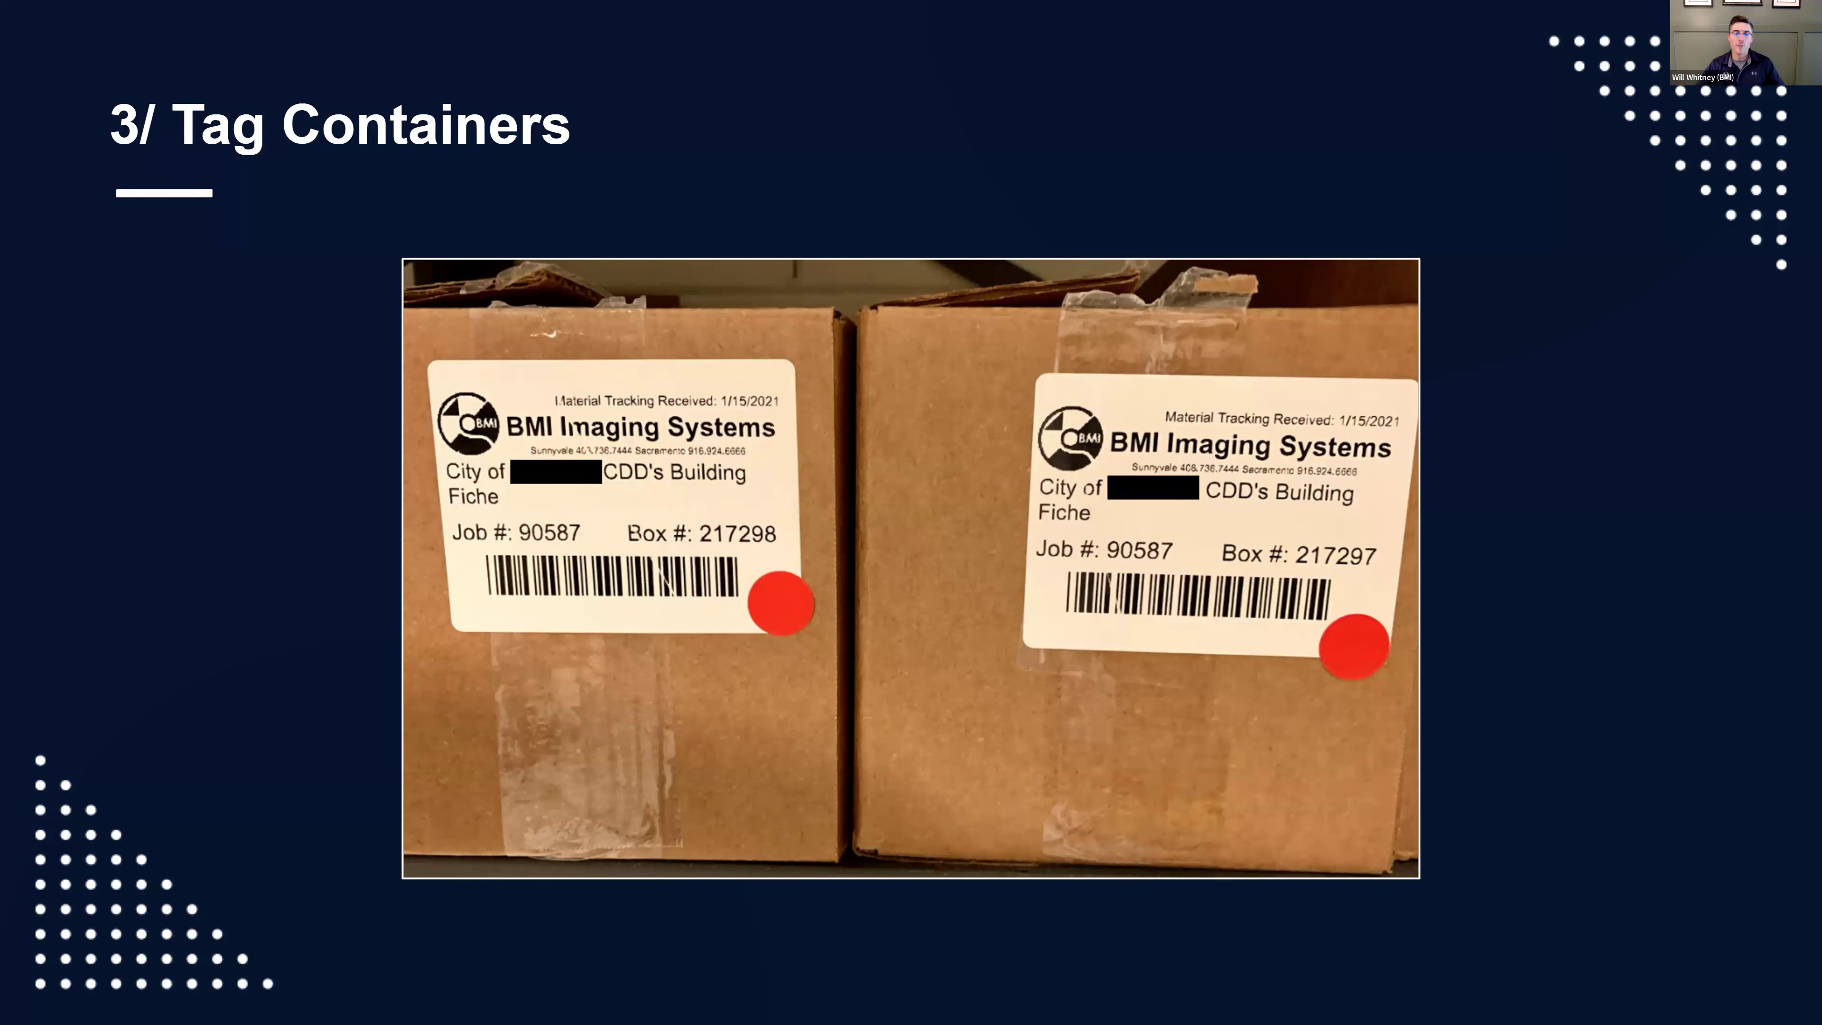
{"action": "mouse_move", "coordinate": [1406, 456]}
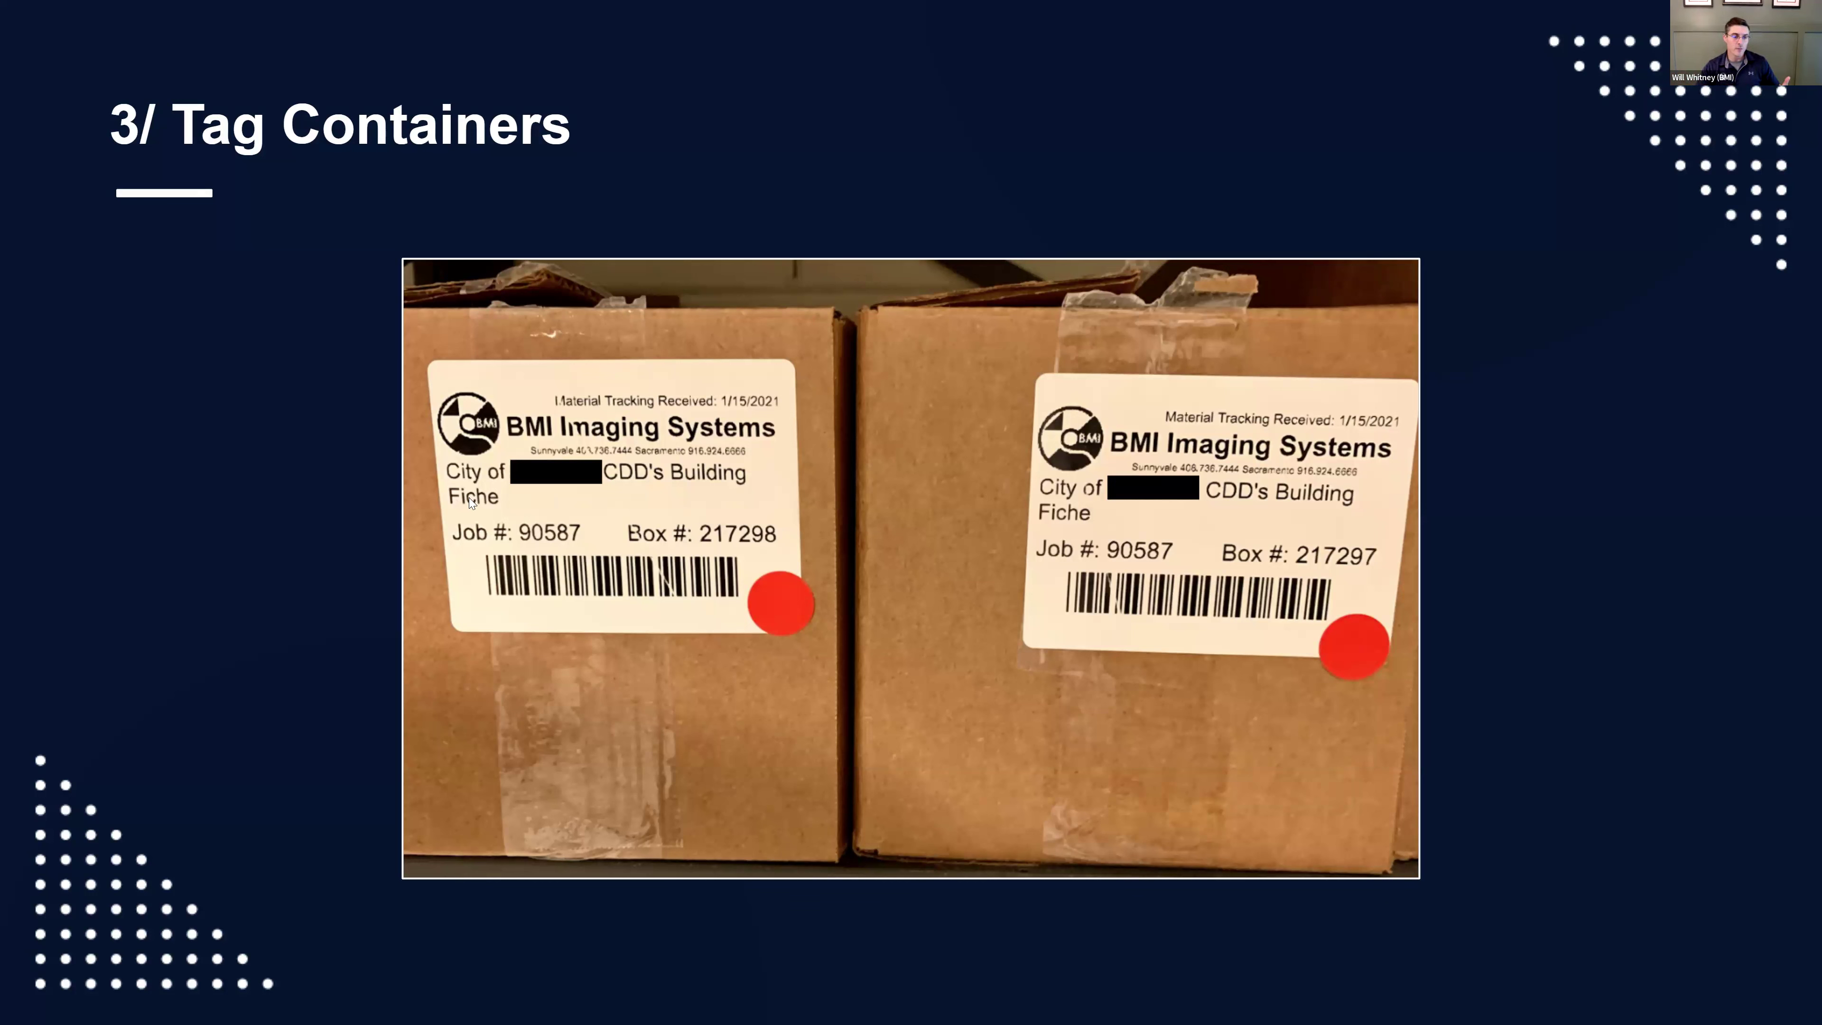
{"action": "mouse_move", "coordinate": [544, 474]}
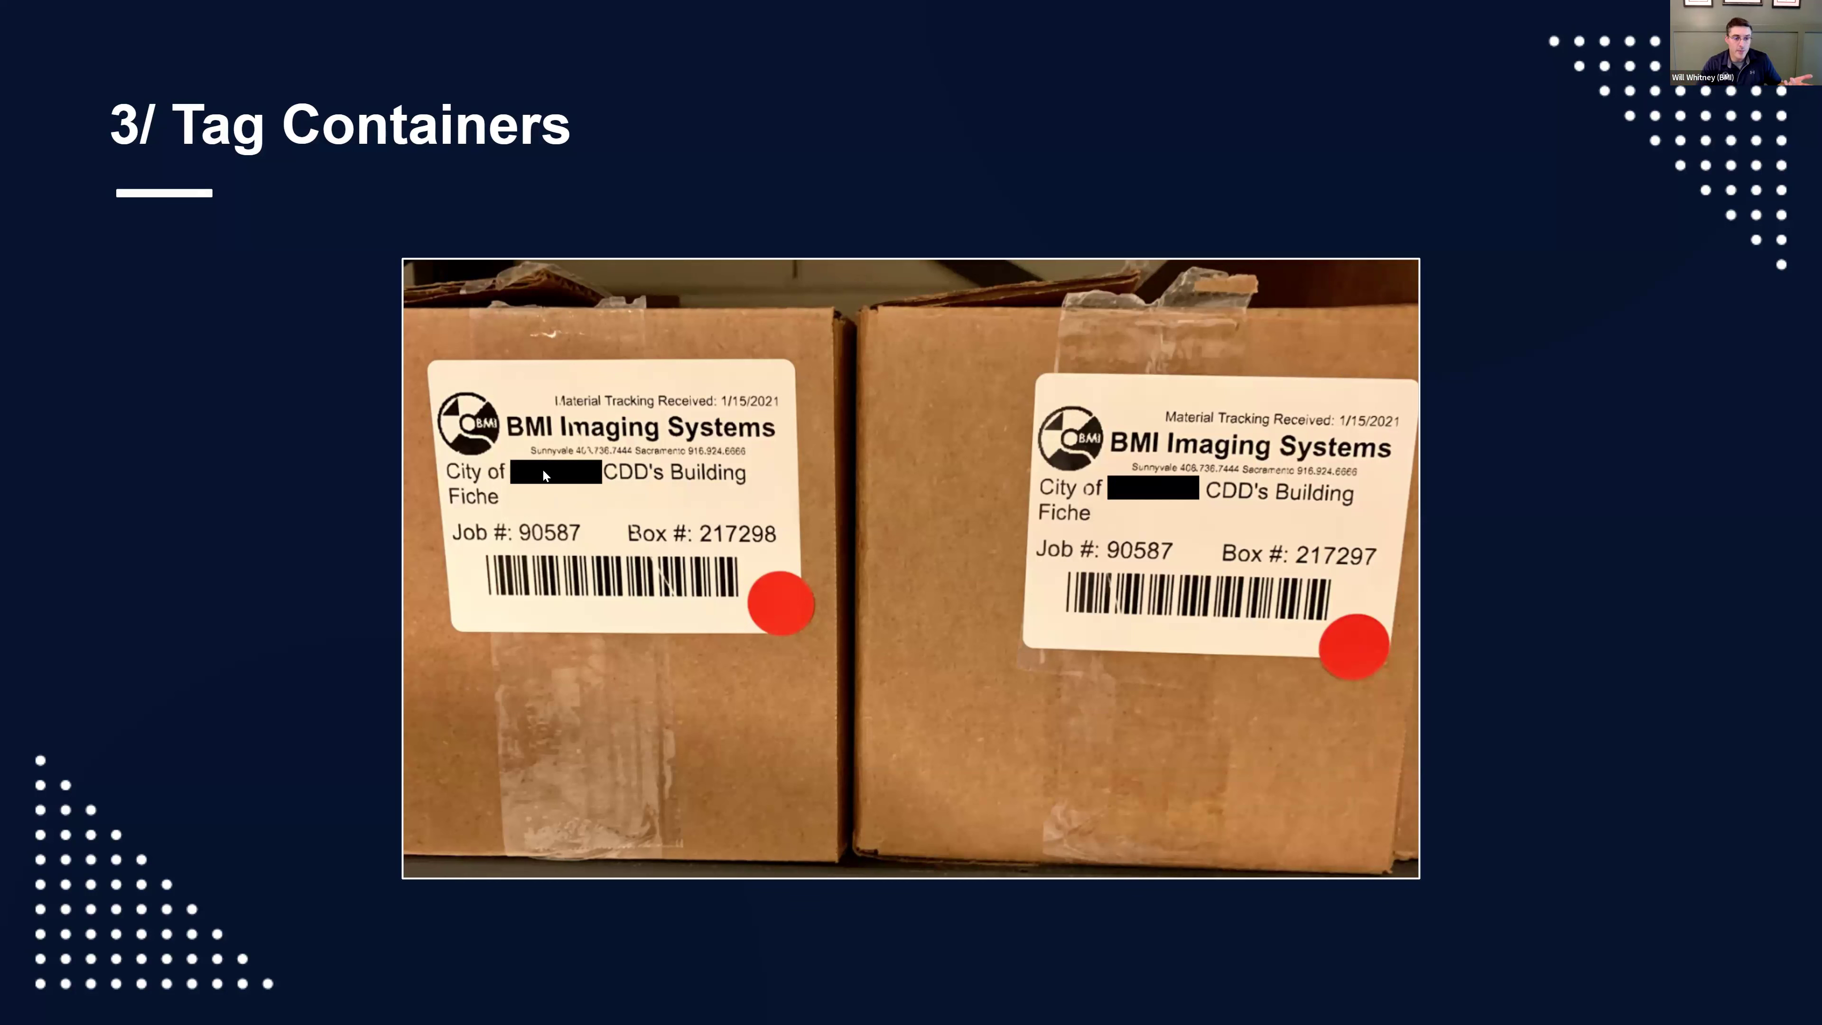
{"action": "mouse_move", "coordinate": [648, 543]}
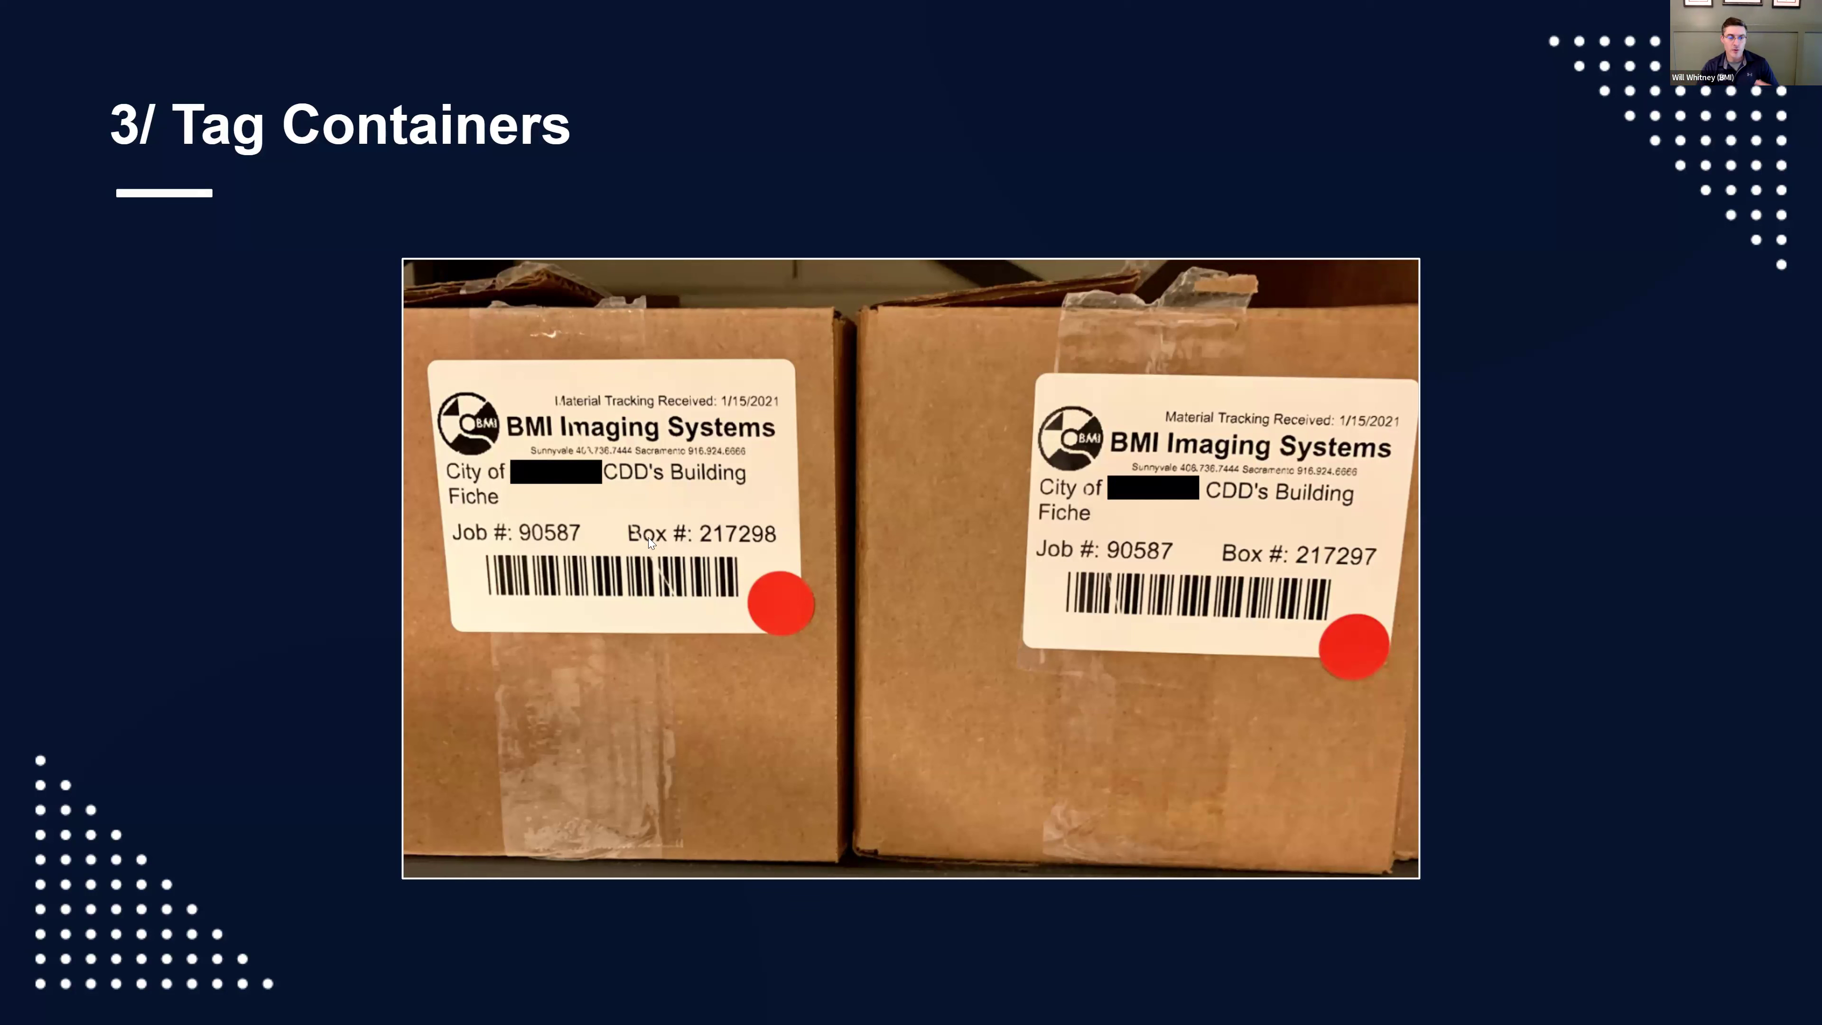
{"action": "mouse_move", "coordinate": [606, 614]}
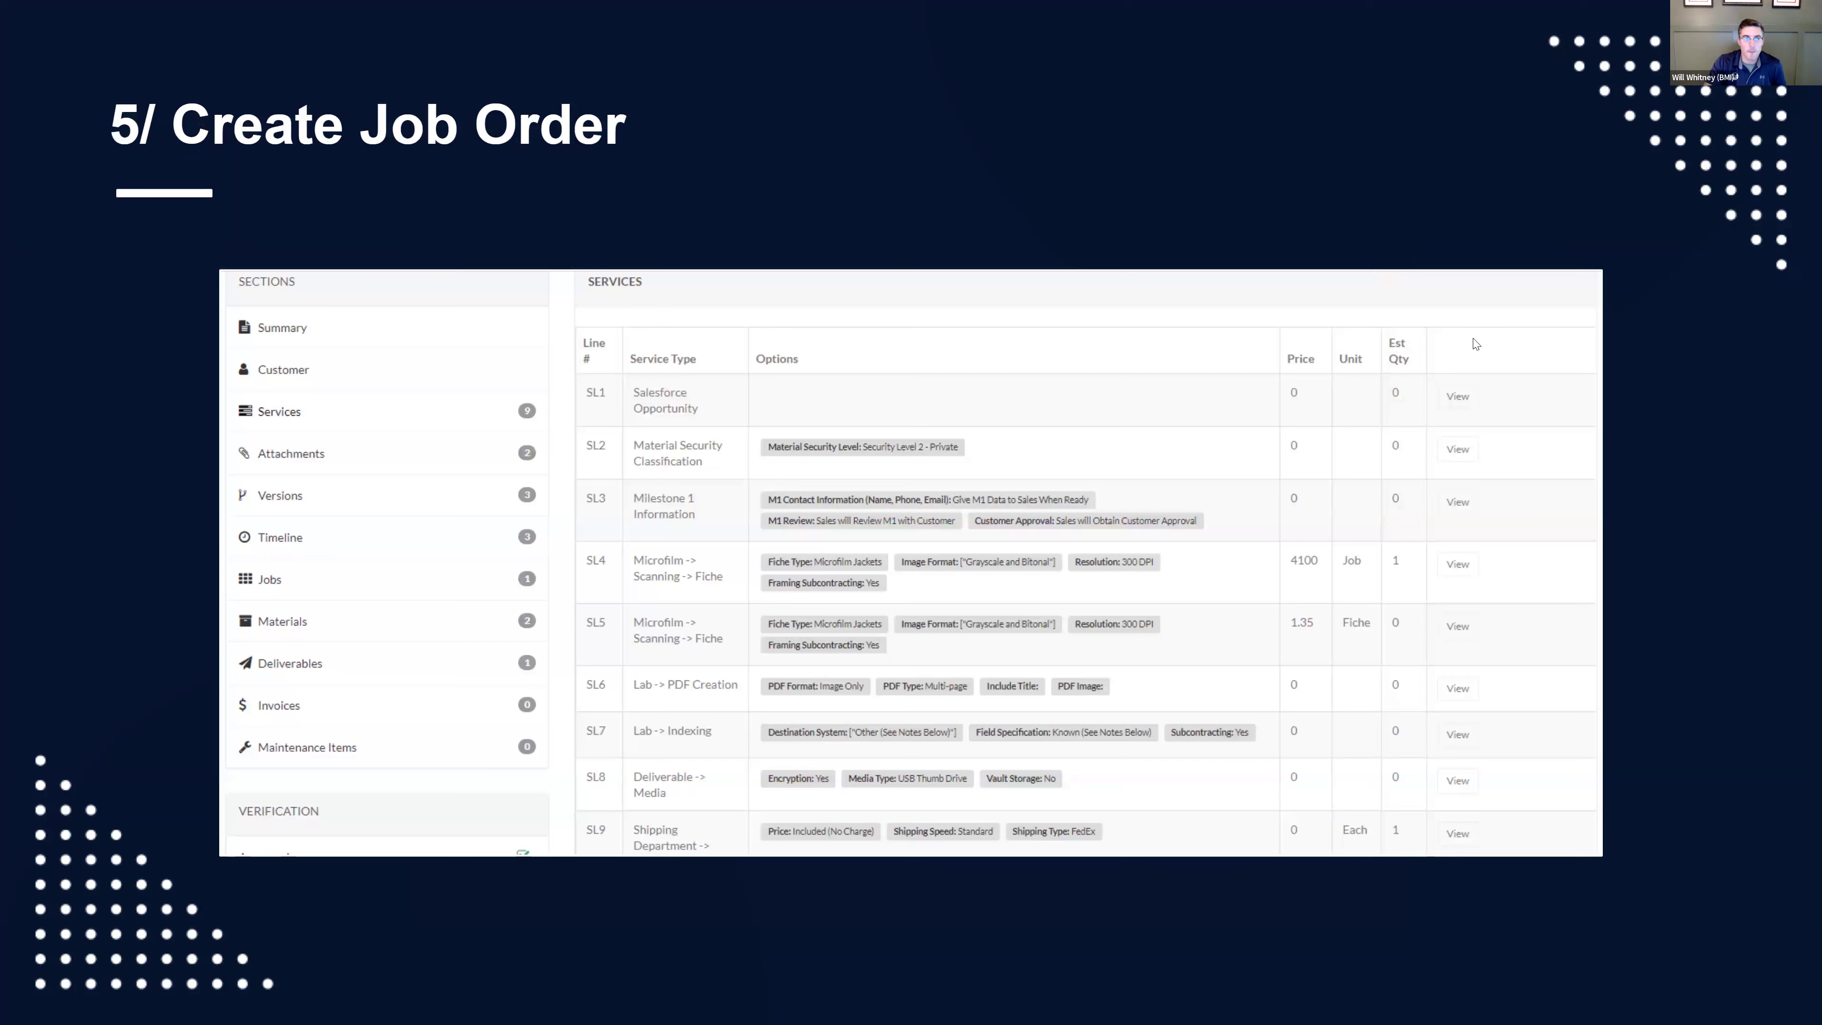
{"action": "mouse_move", "coordinate": [1034, 547]}
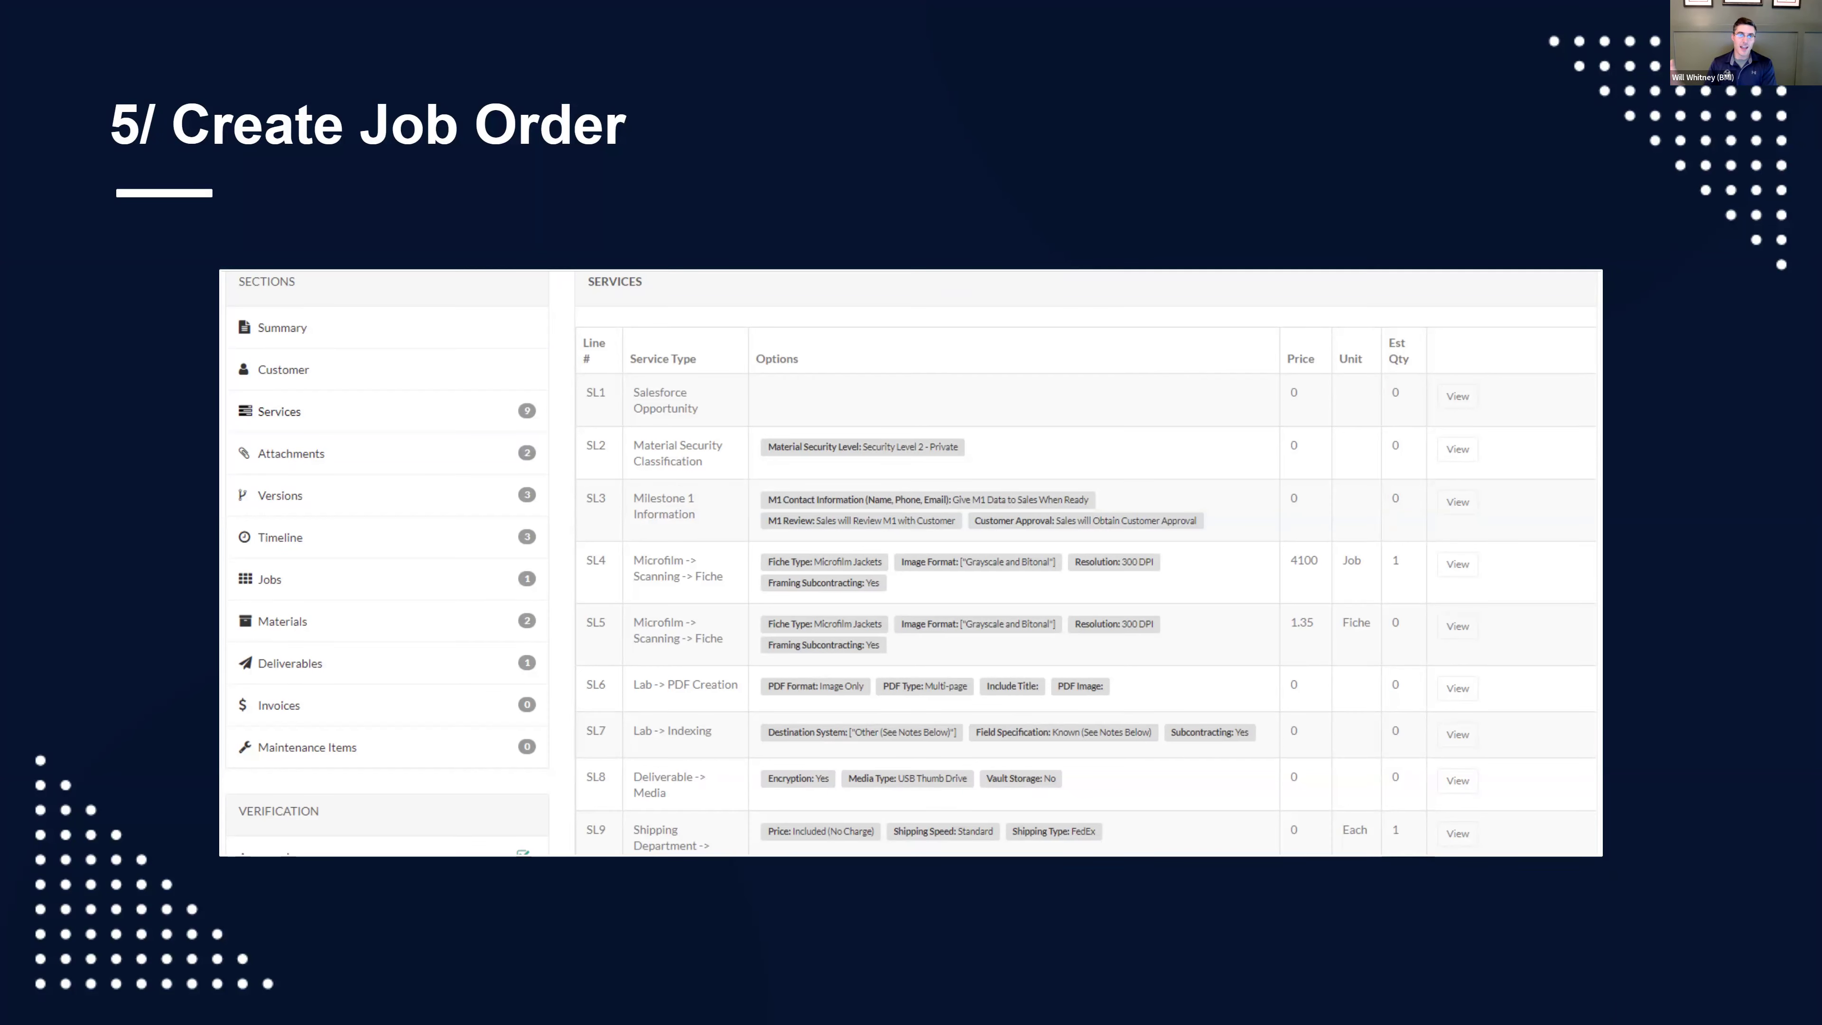
{"action": "mouse_move", "coordinate": [580, 480]}
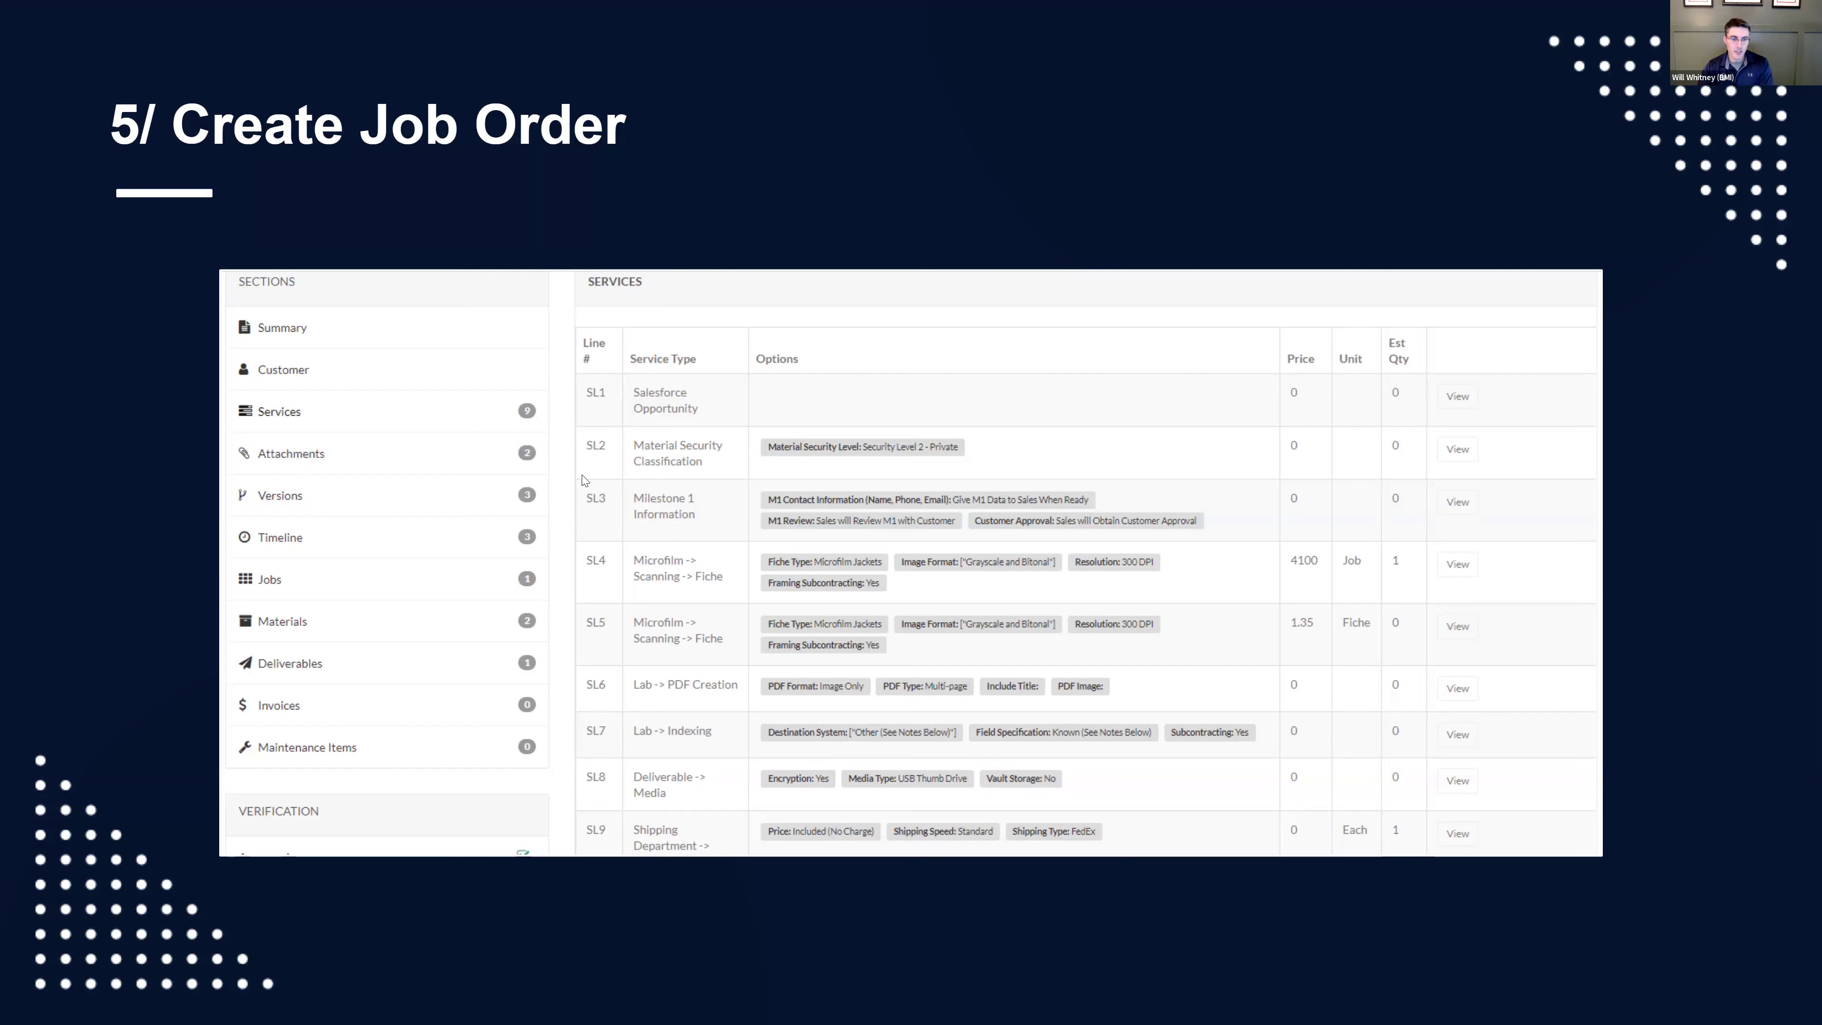
{"action": "mouse_move", "coordinate": [606, 537]}
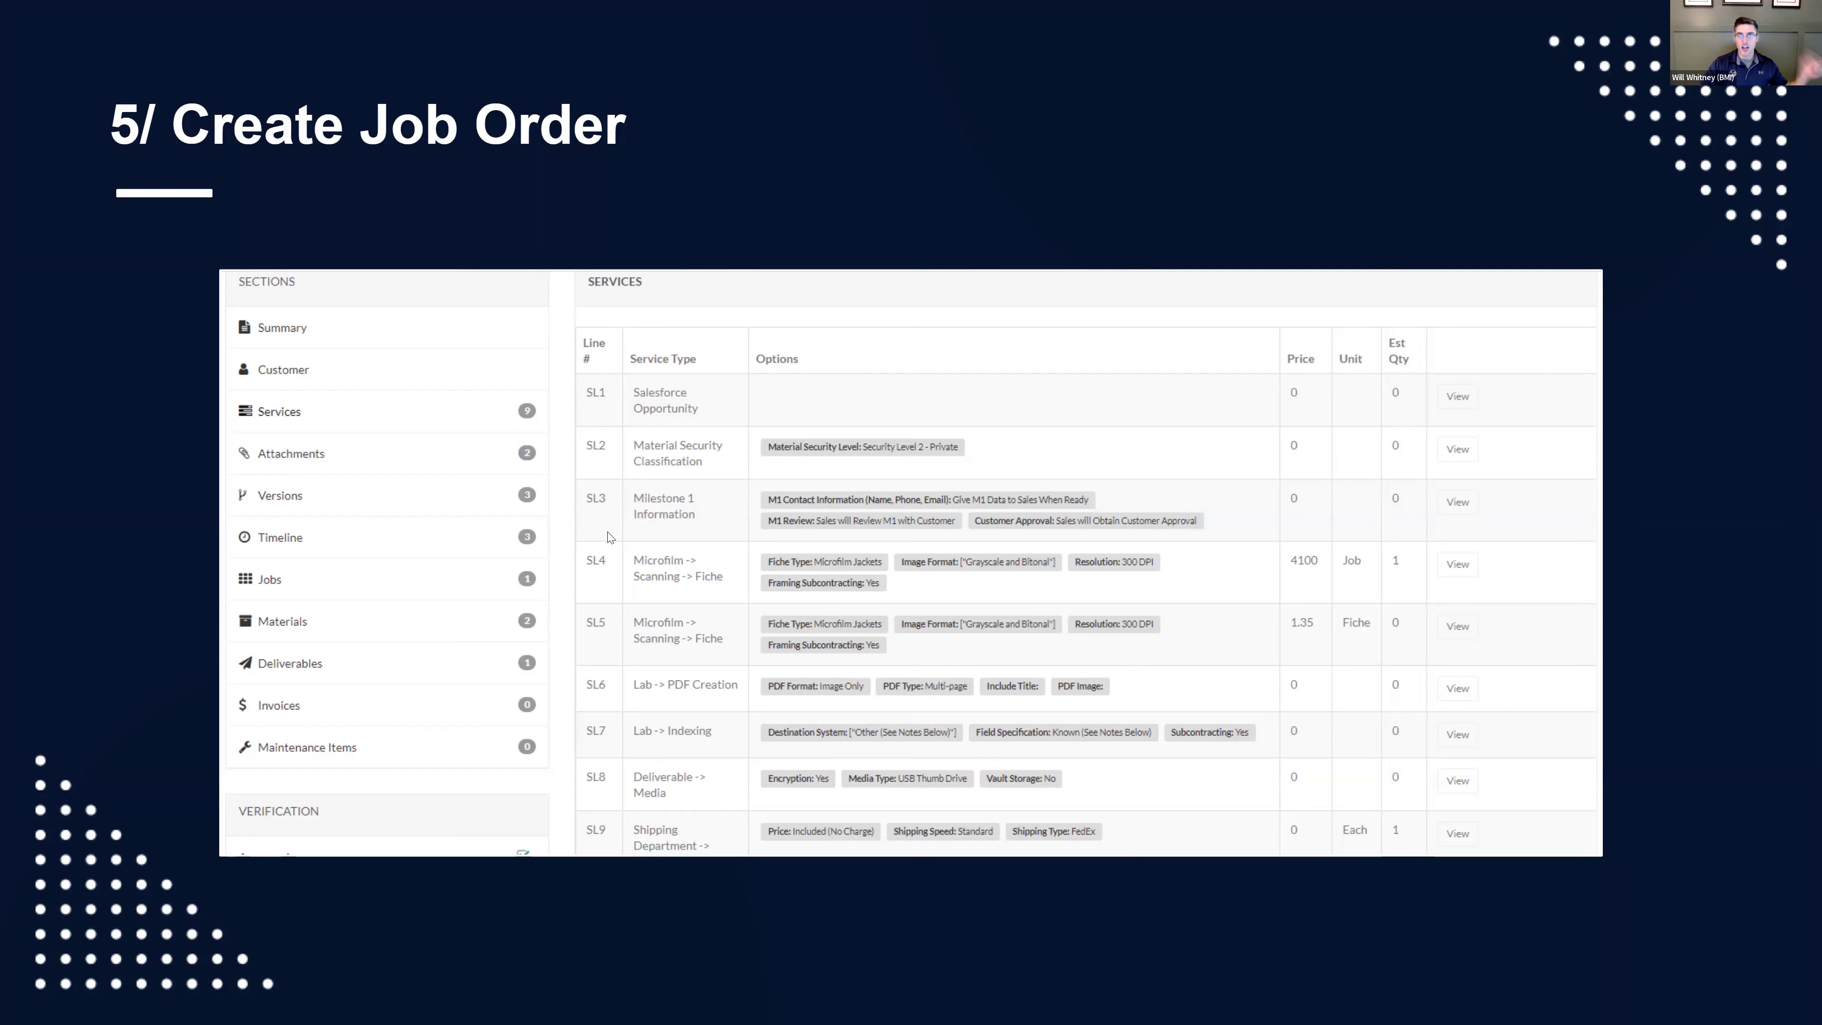
{"action": "mouse_move", "coordinate": [961, 568]}
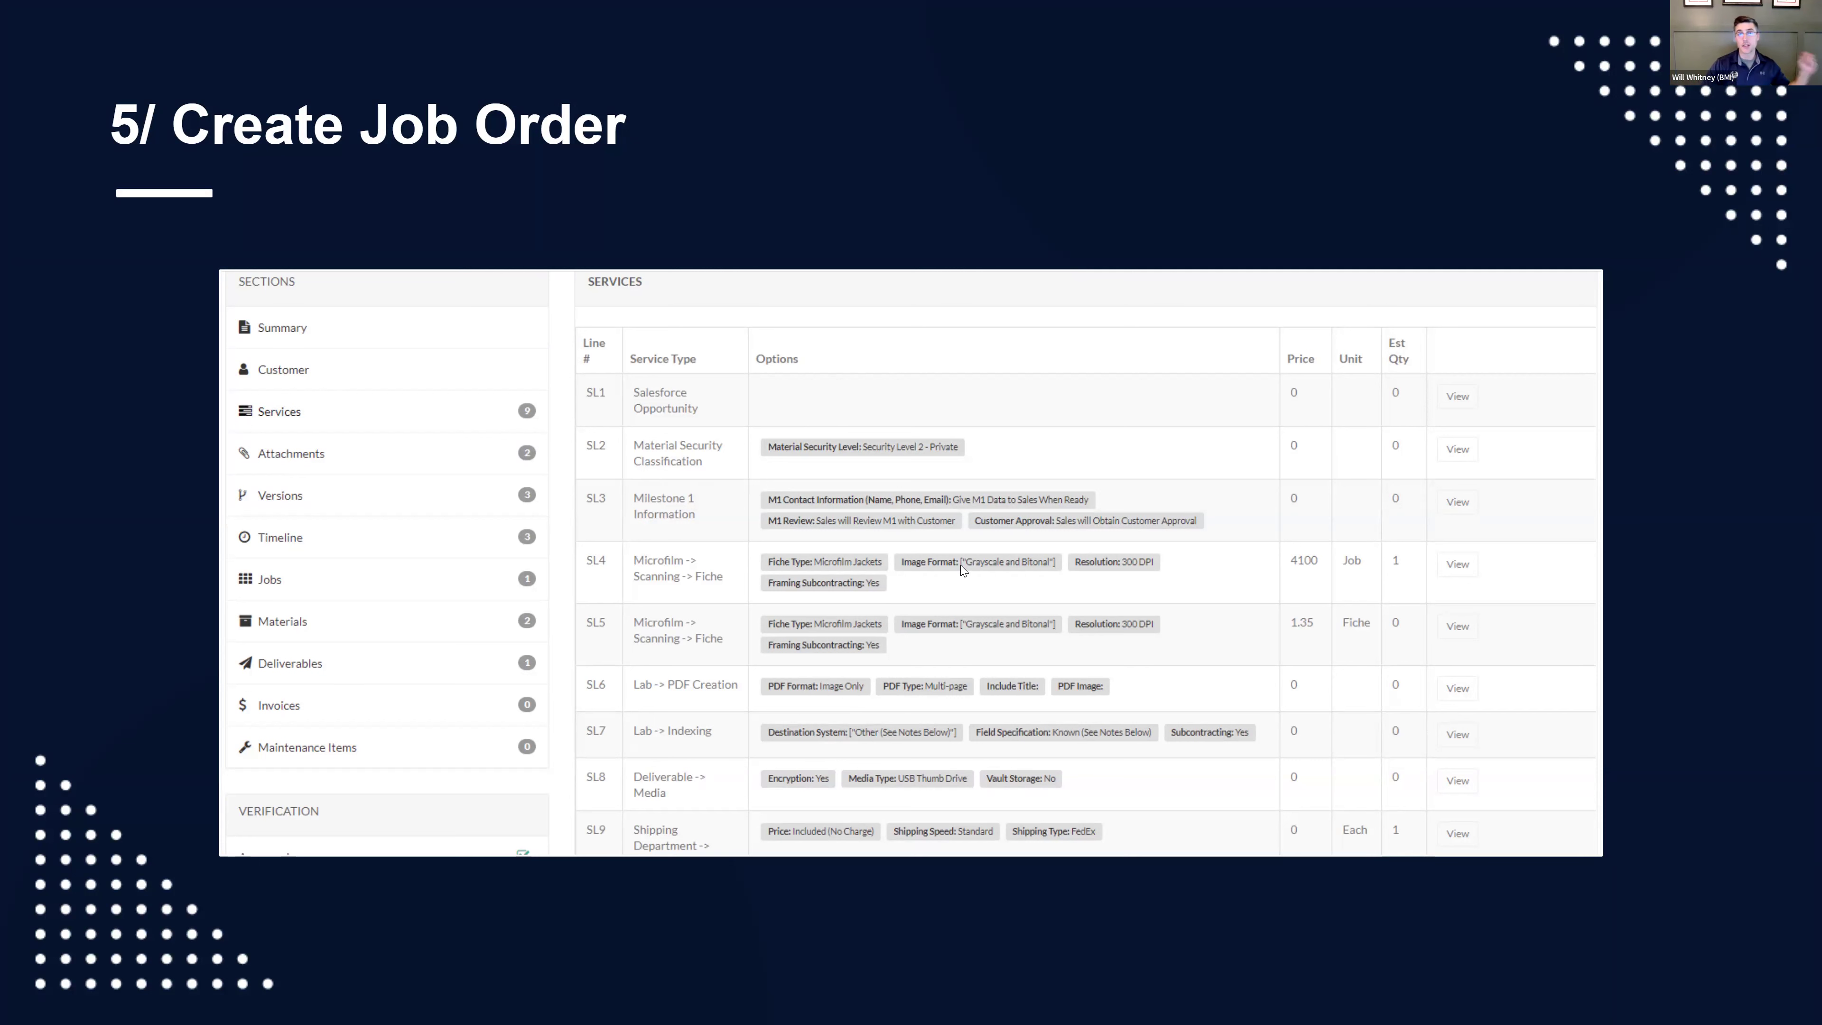
{"action": "mouse_move", "coordinate": [966, 596]}
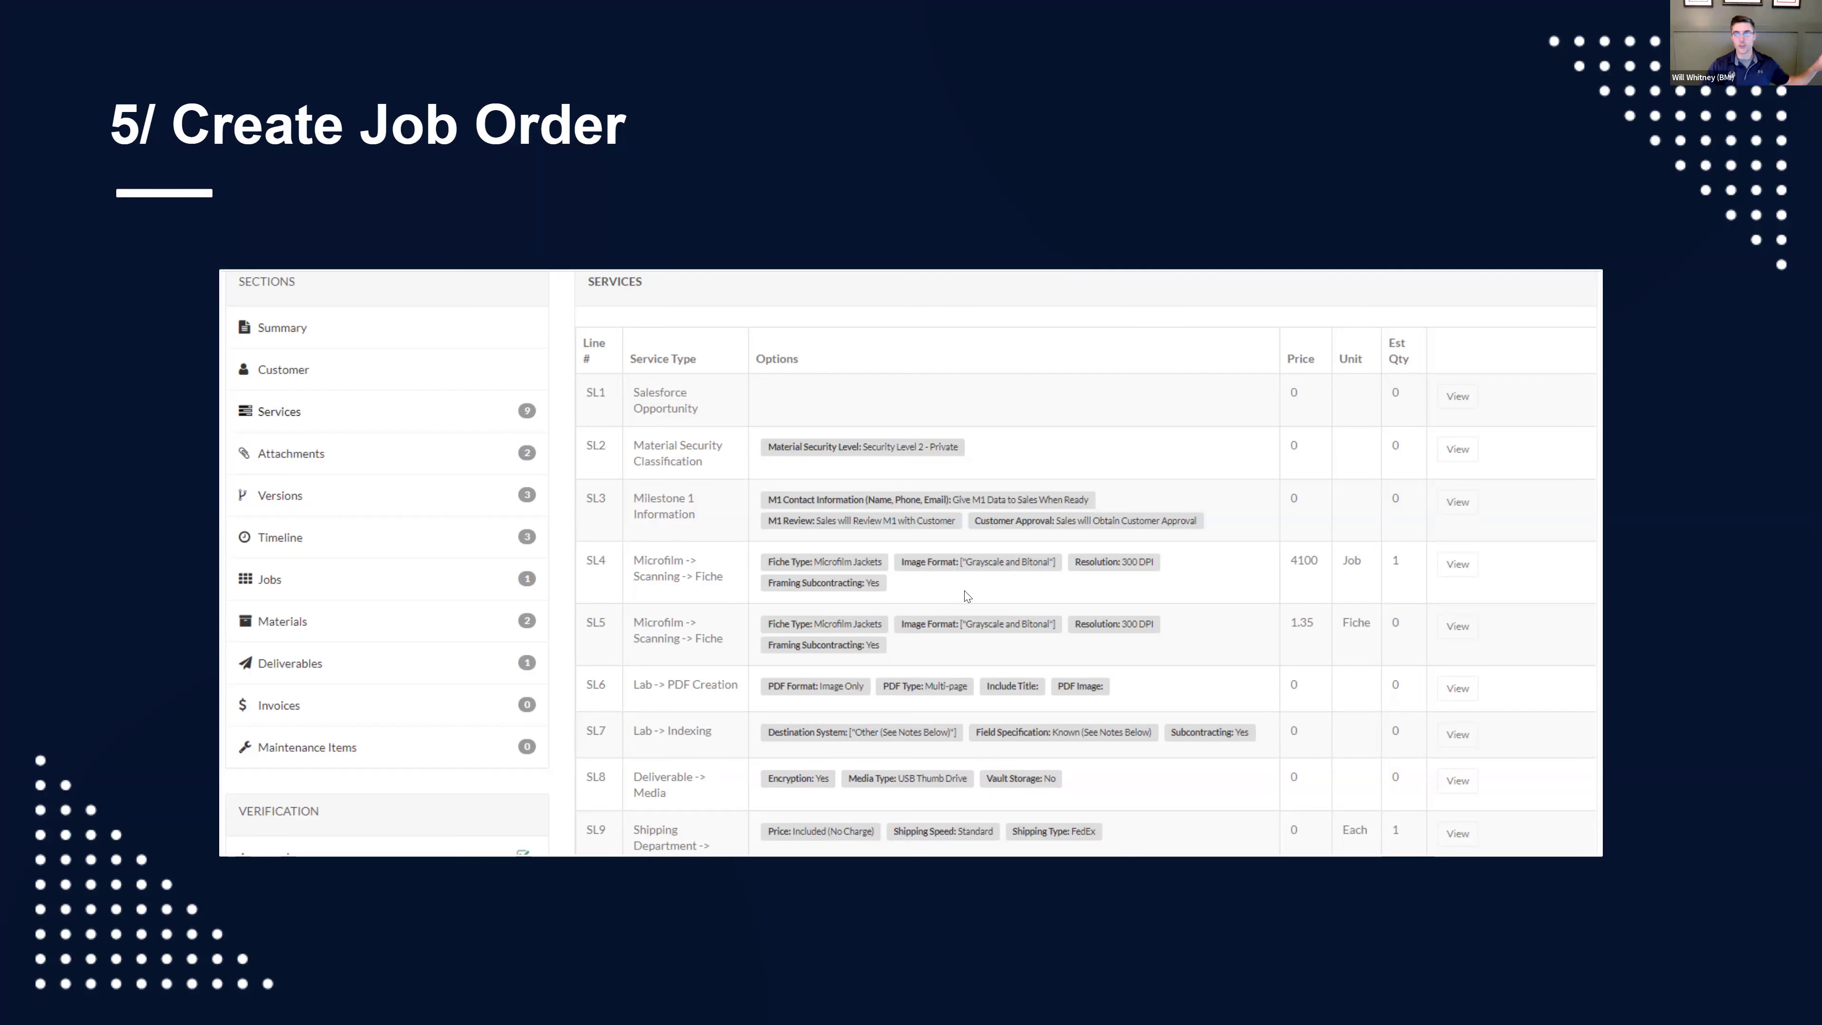
{"action": "mouse_move", "coordinate": [1145, 555]}
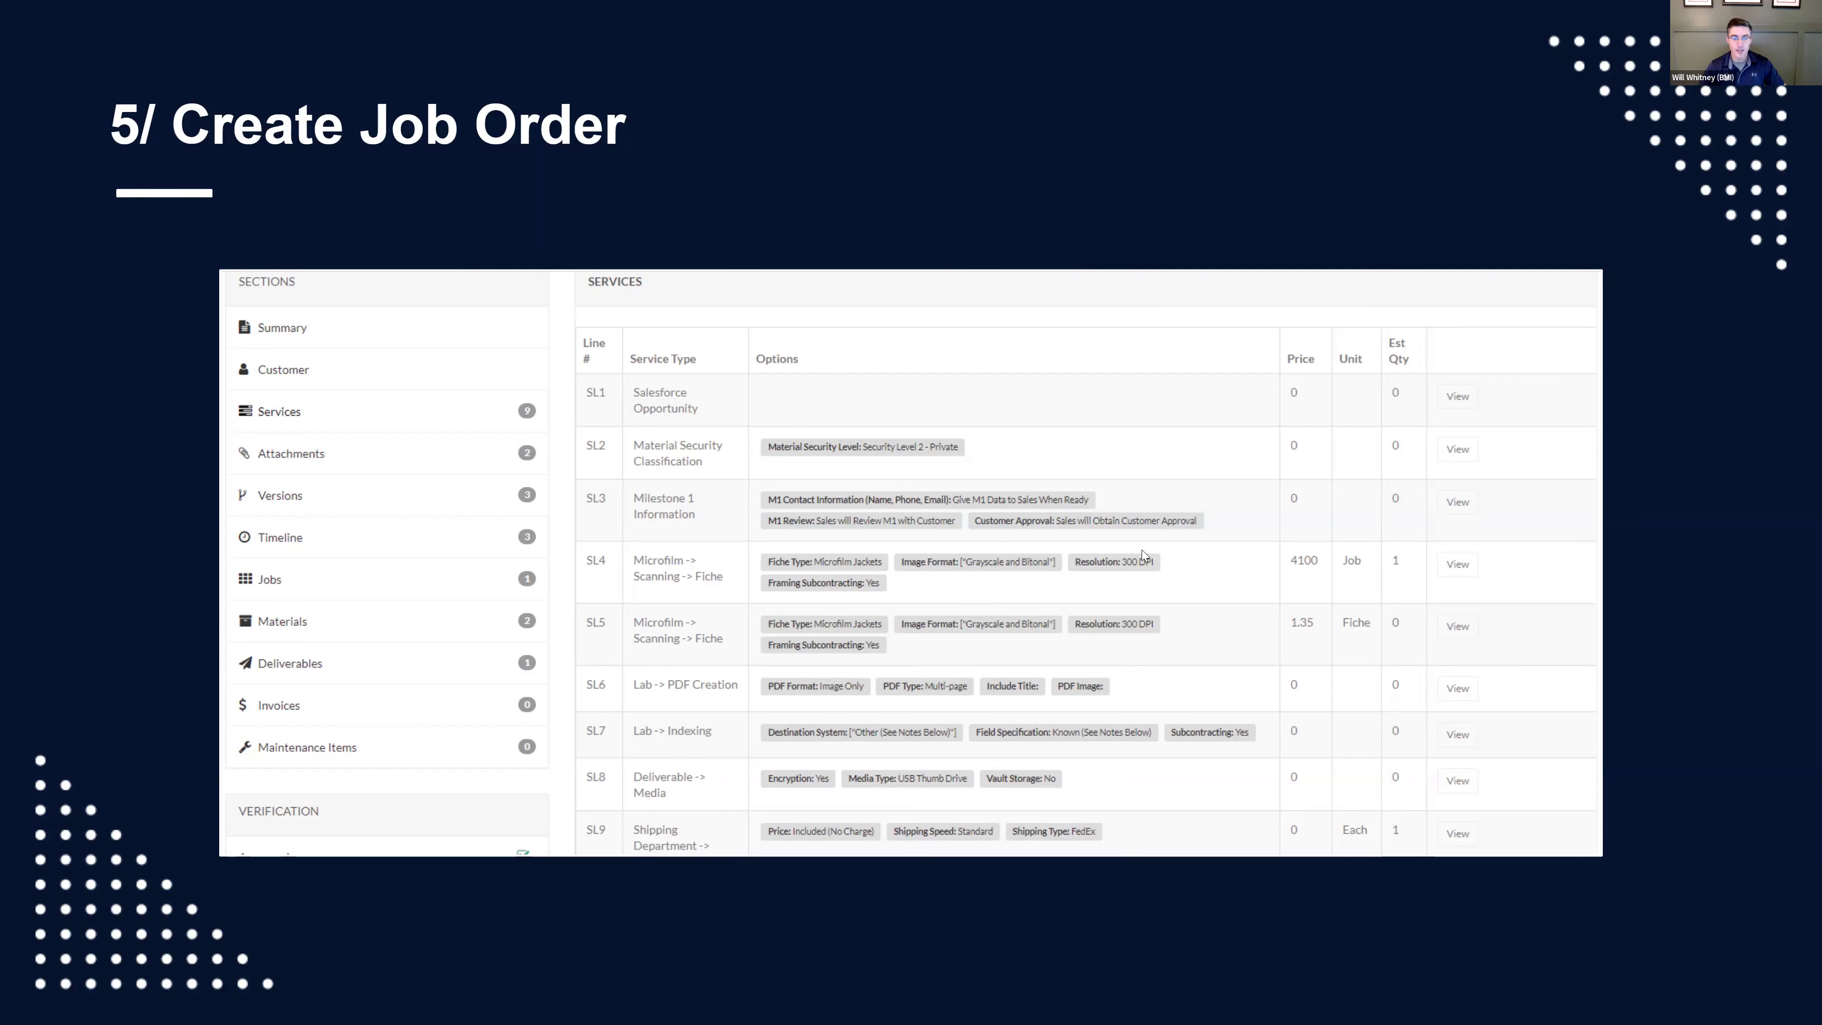
{"action": "mouse_move", "coordinate": [1159, 537]}
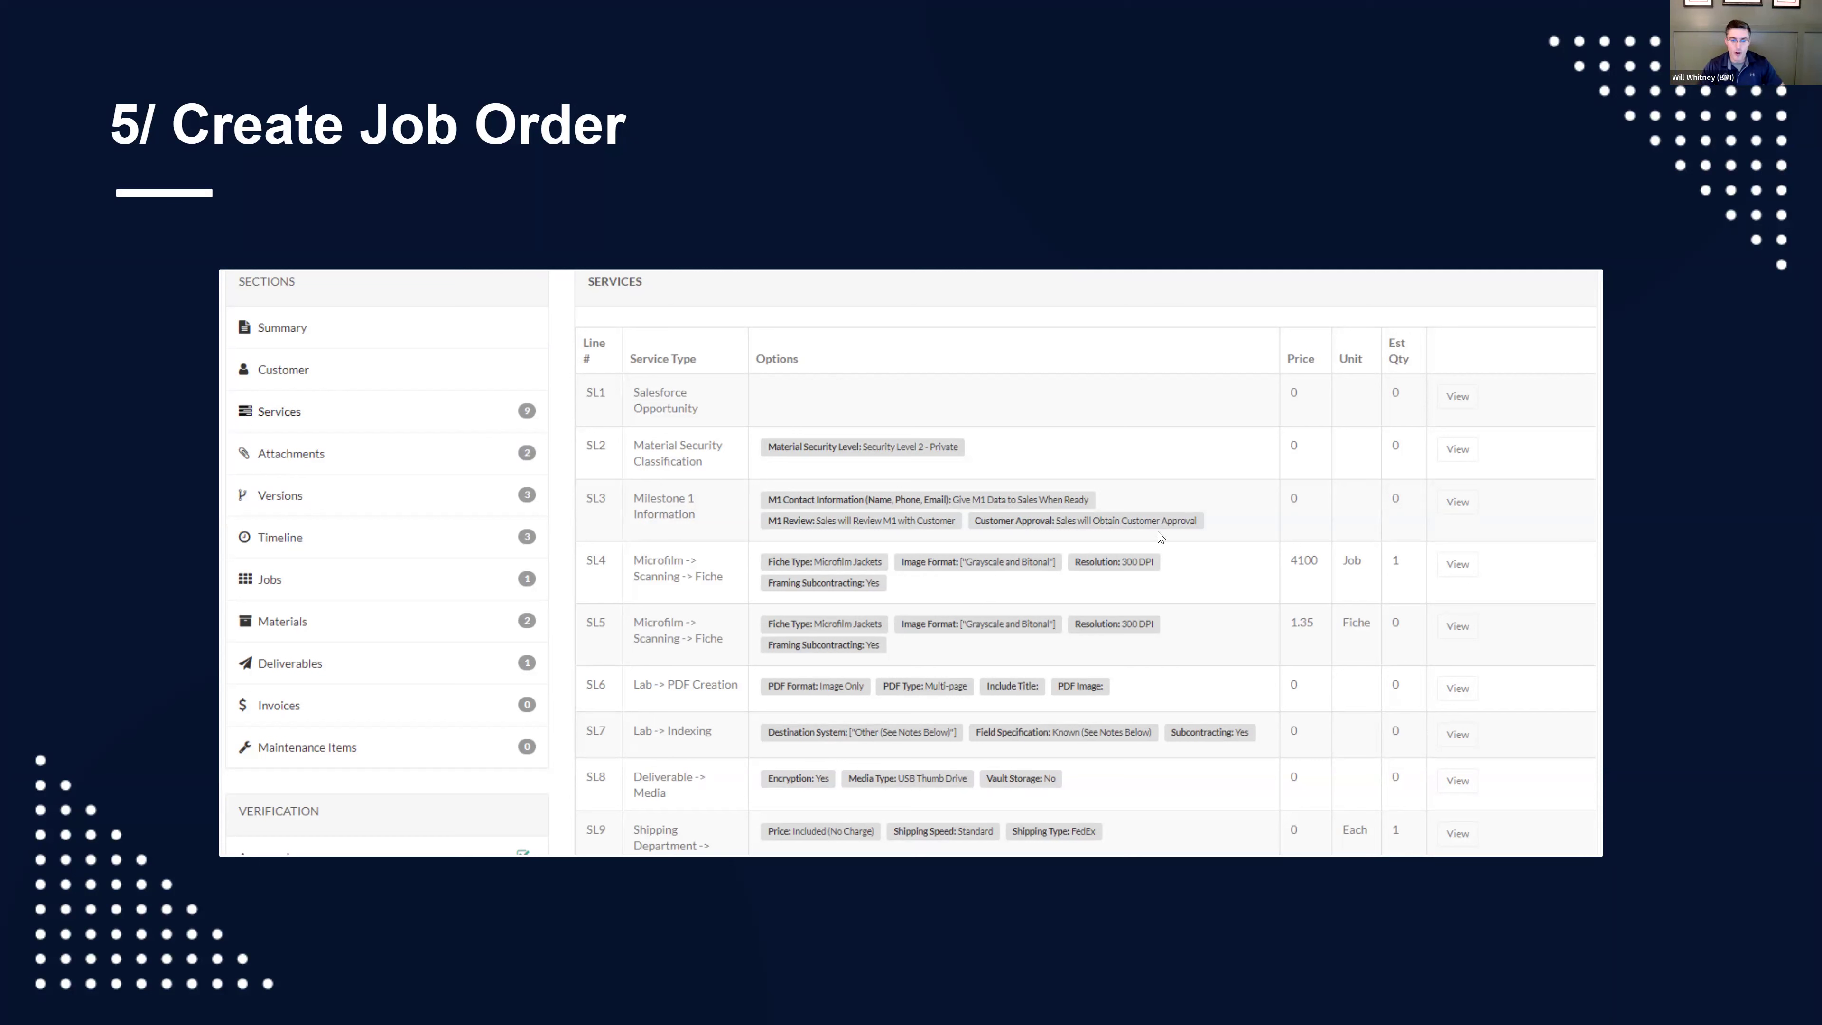
{"action": "mouse_move", "coordinate": [859, 574]}
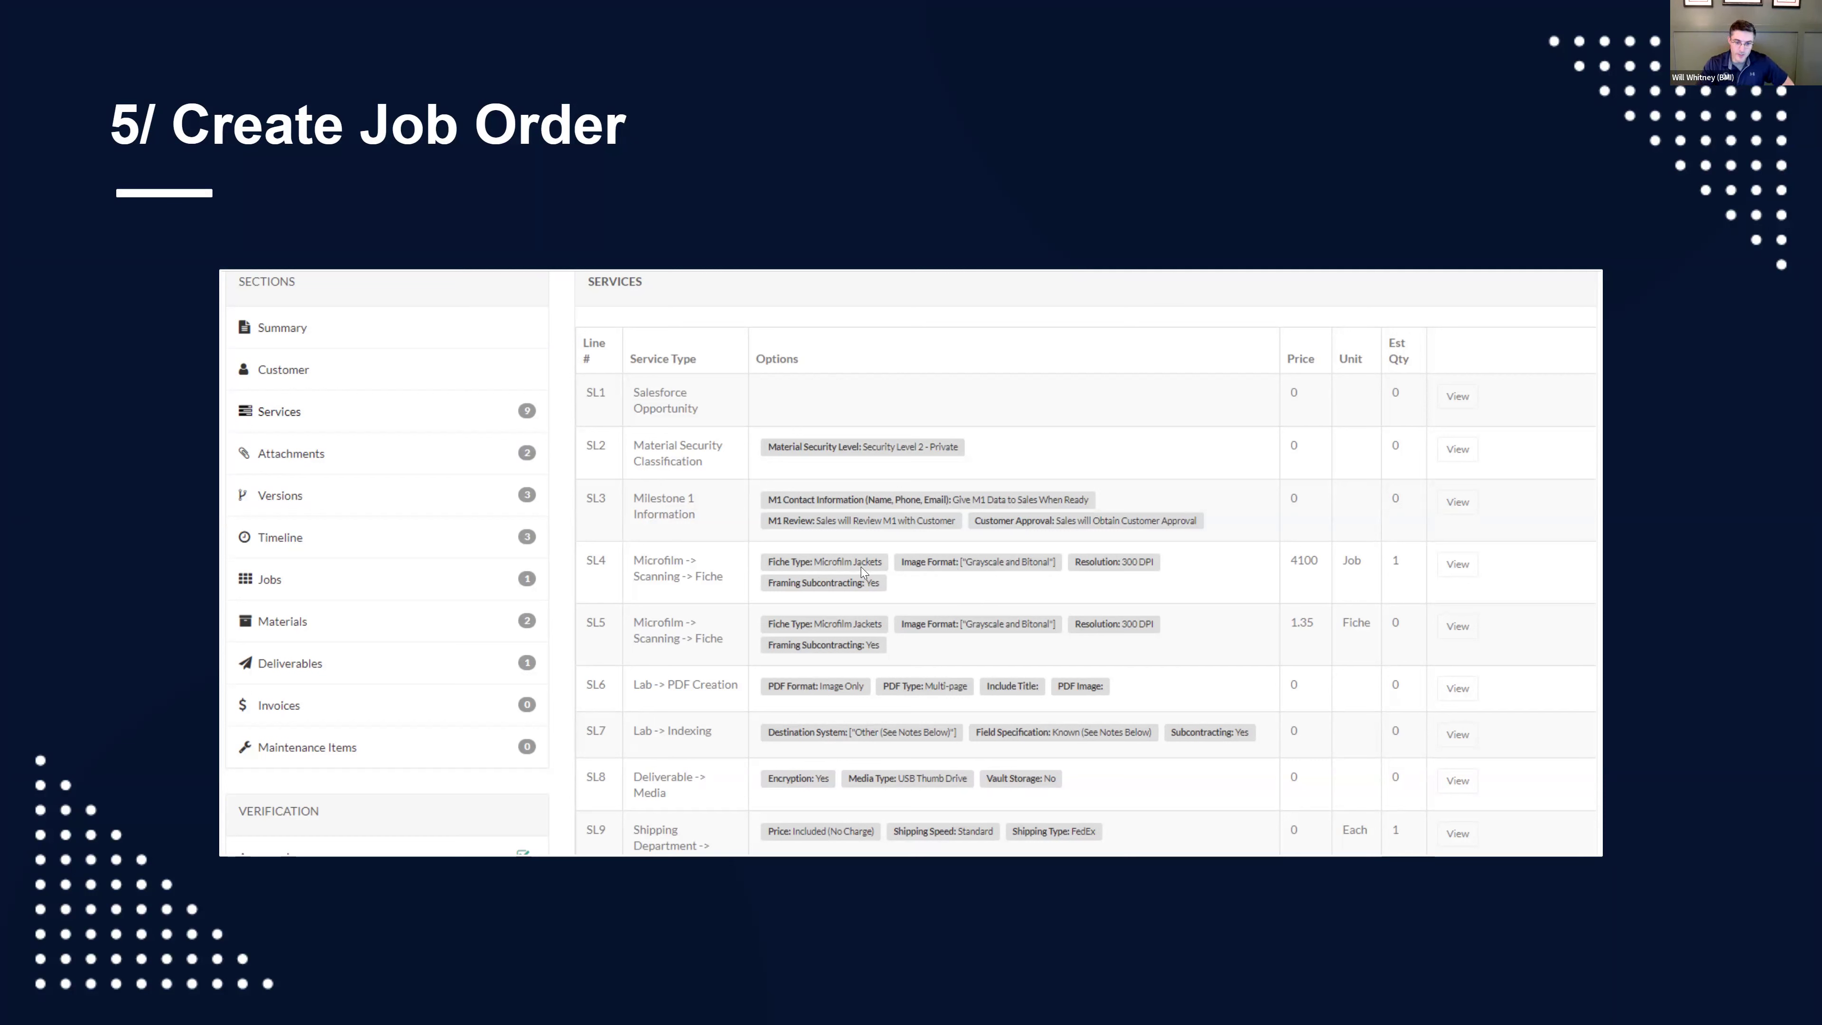
{"action": "mouse_move", "coordinate": [847, 451]}
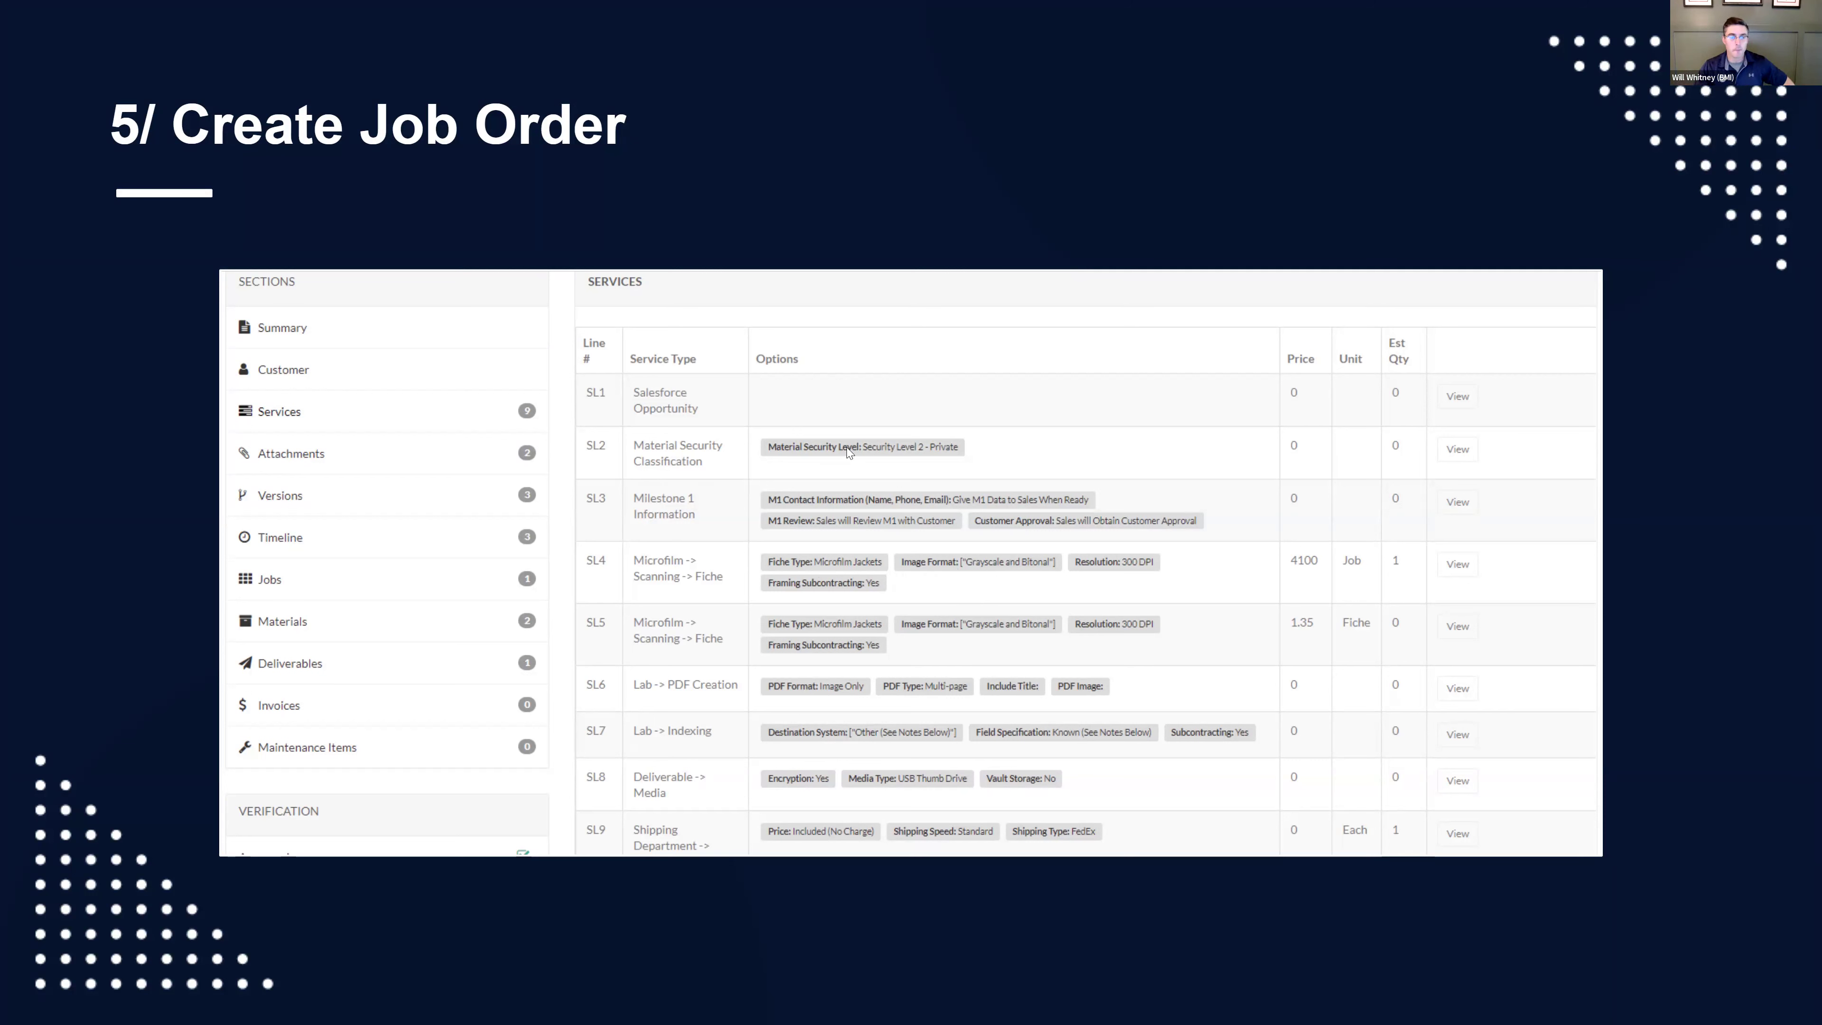
{"action": "mouse_move", "coordinate": [912, 426]}
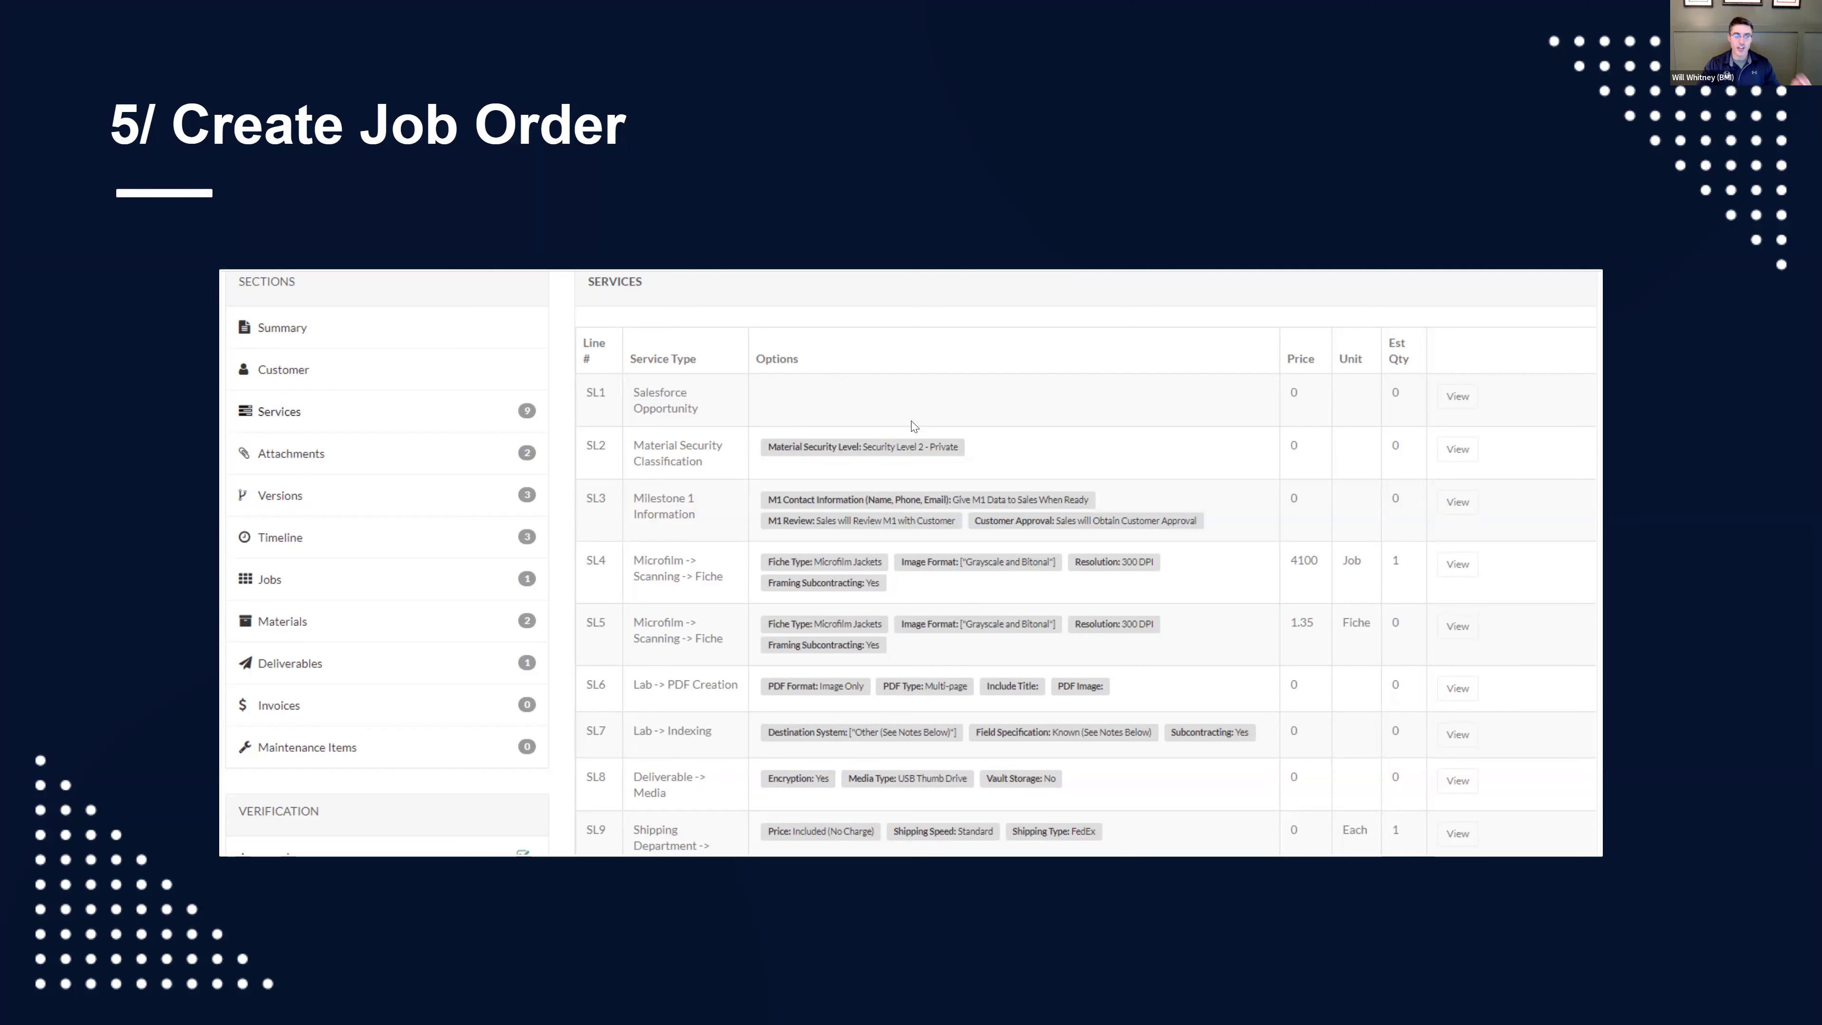
{"action": "mouse_move", "coordinate": [744, 384]}
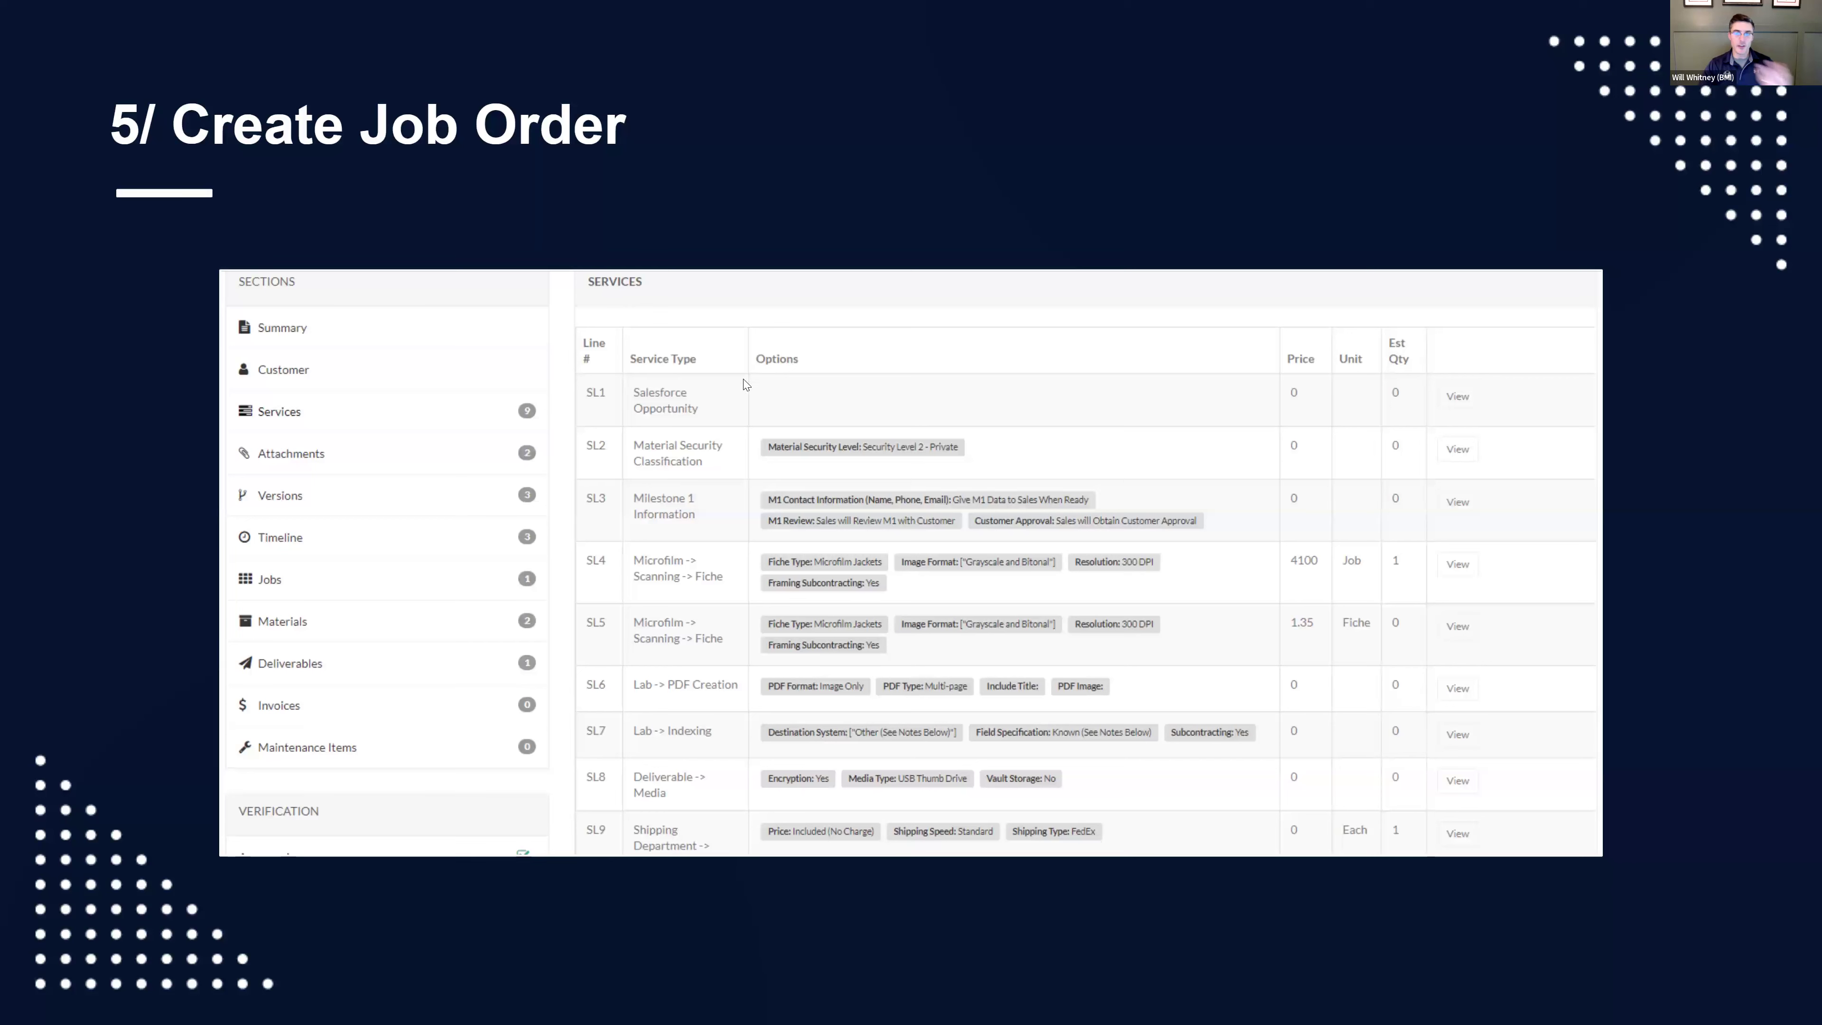
{"action": "mouse_move", "coordinate": [694, 411]}
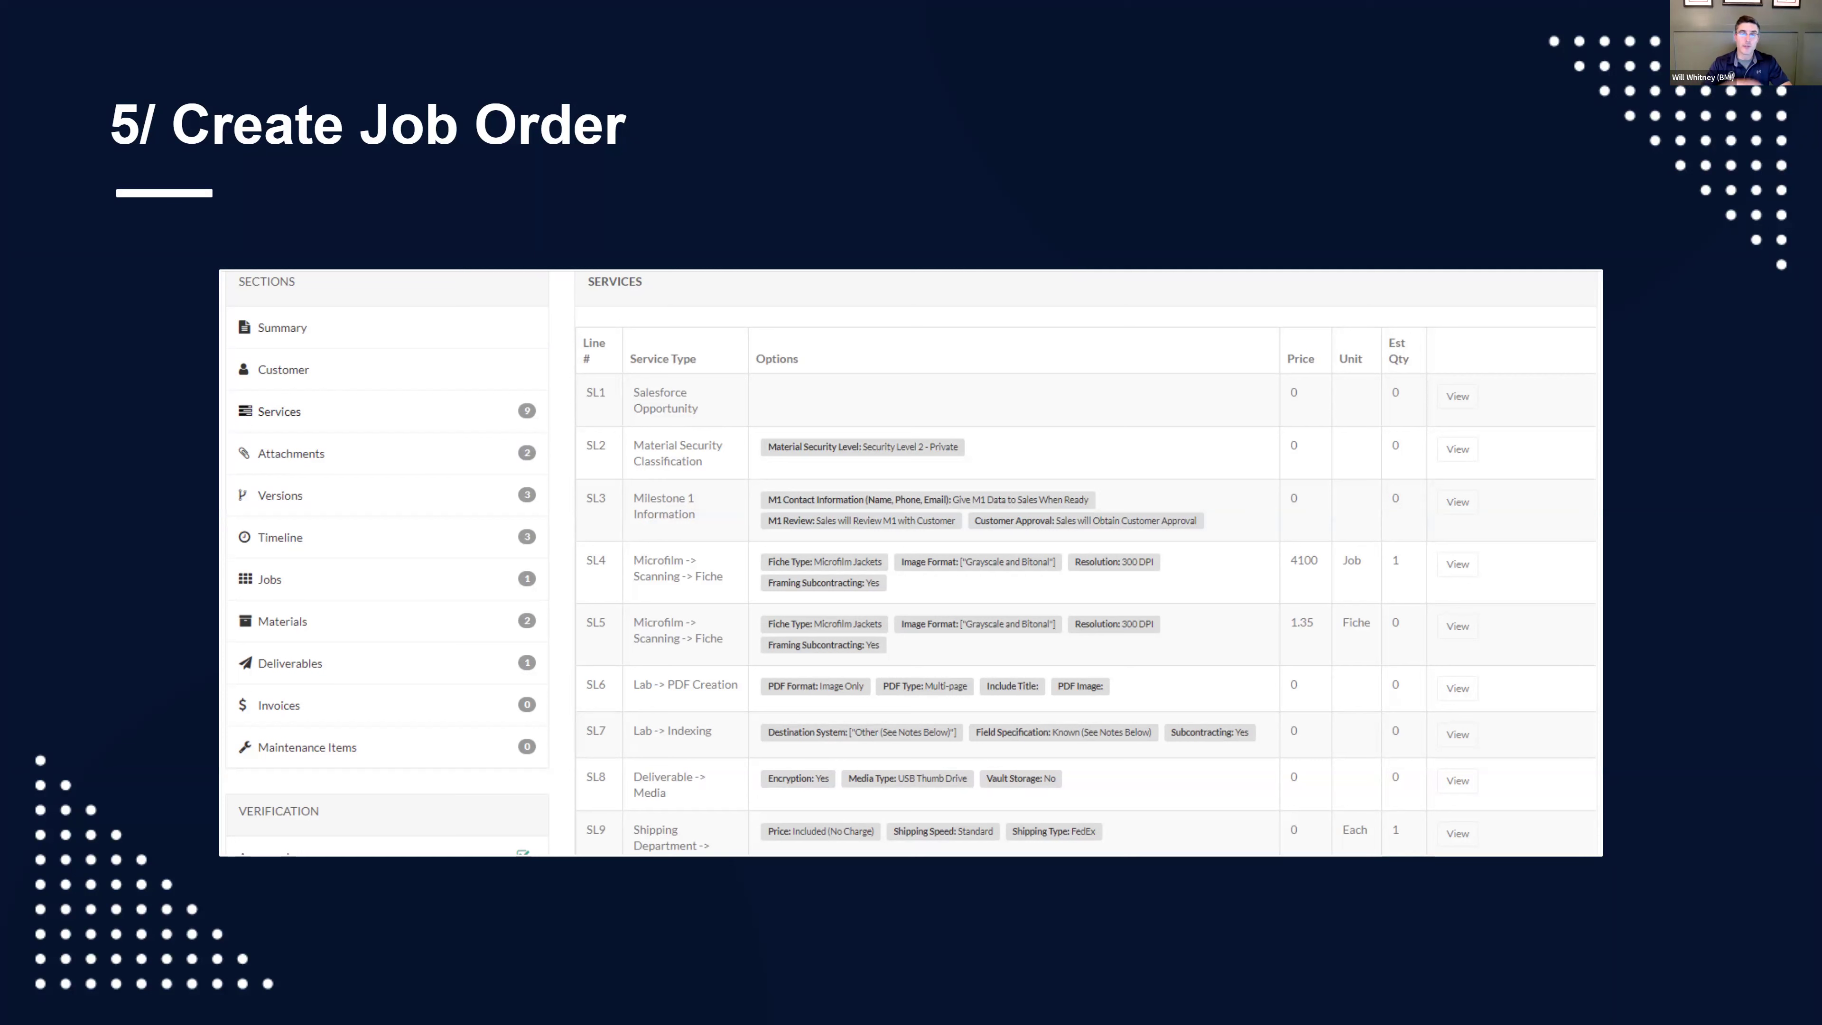
{"action": "mouse_move", "coordinate": [791, 475]}
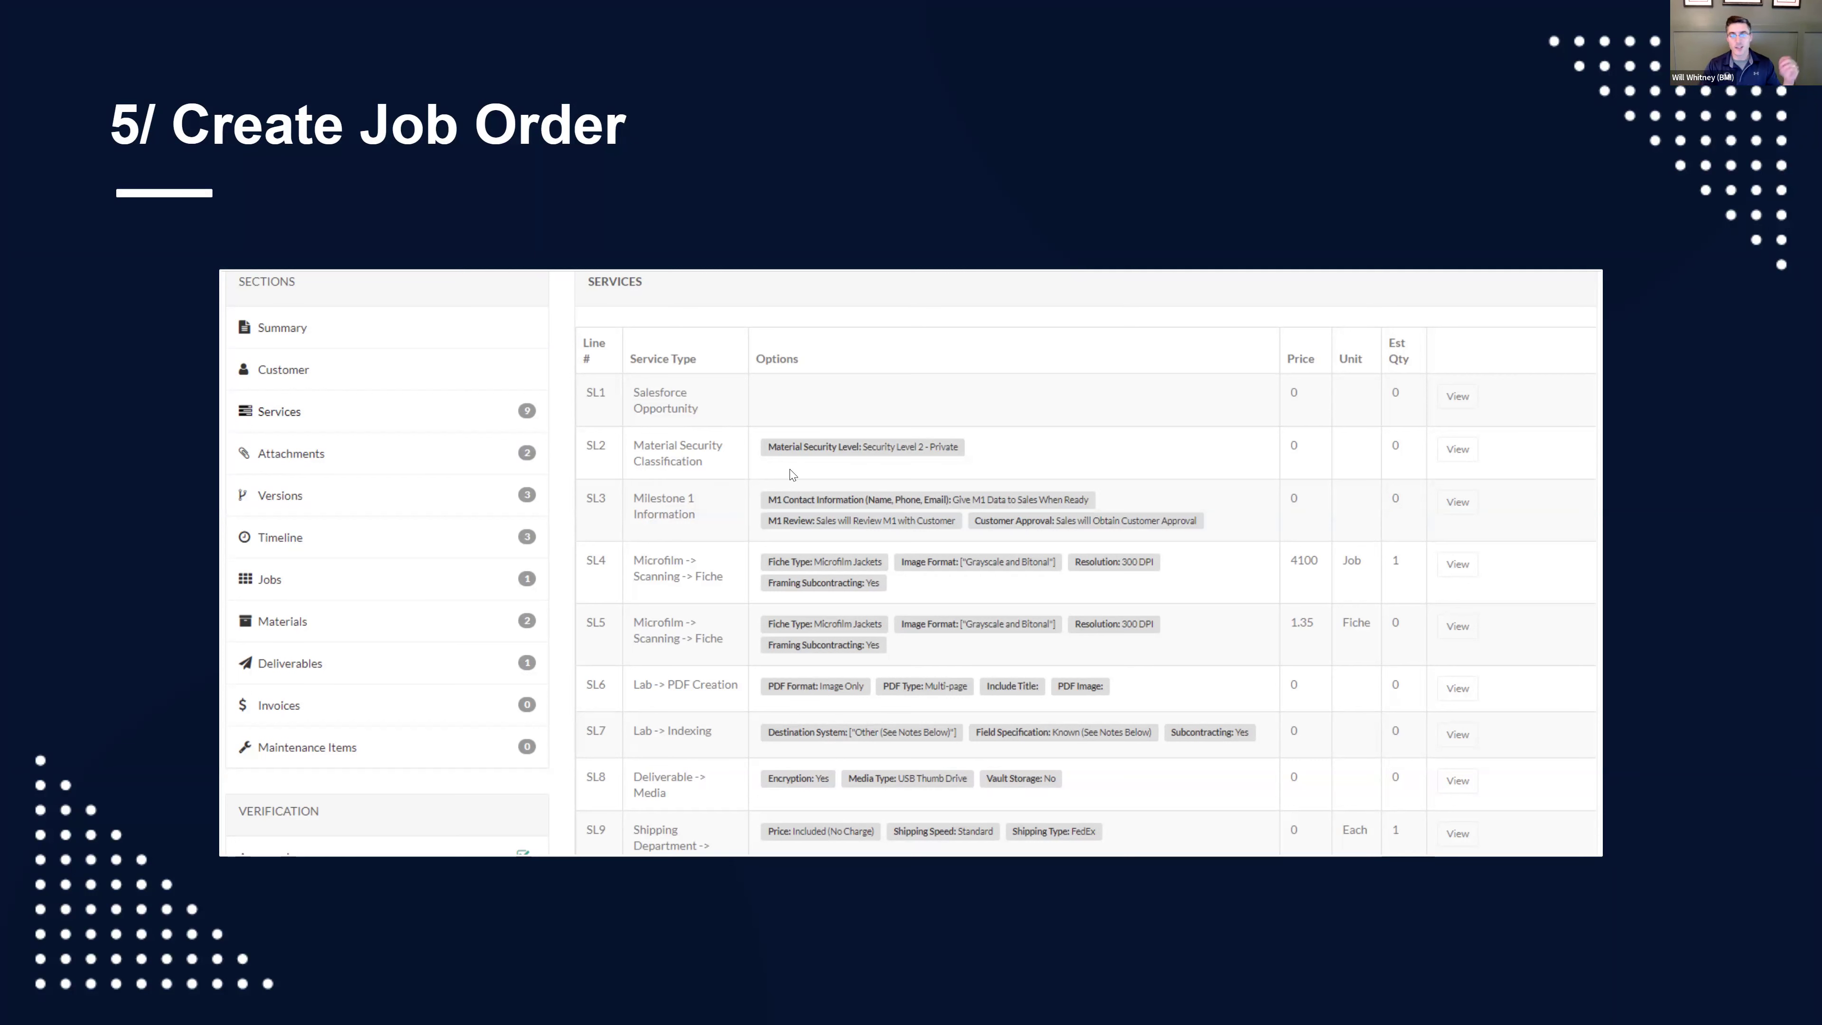
{"action": "mouse_move", "coordinate": [732, 469]}
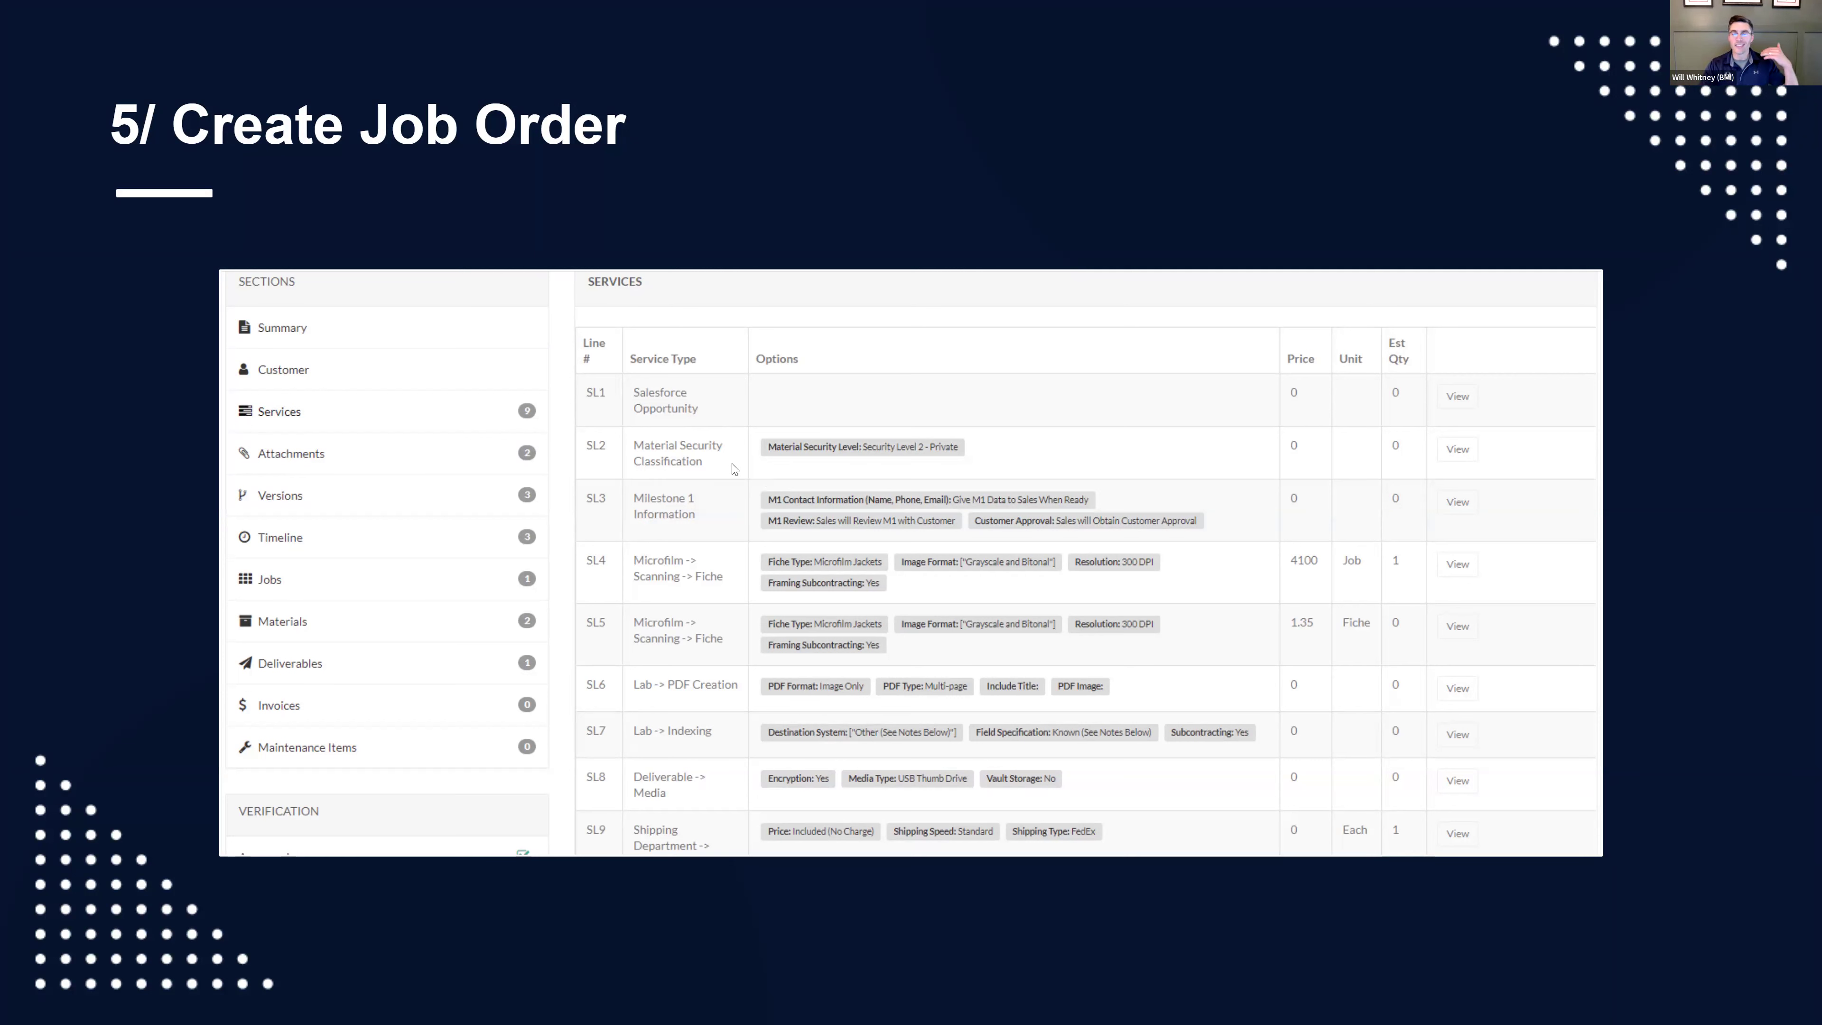
{"action": "mouse_move", "coordinate": [956, 472]}
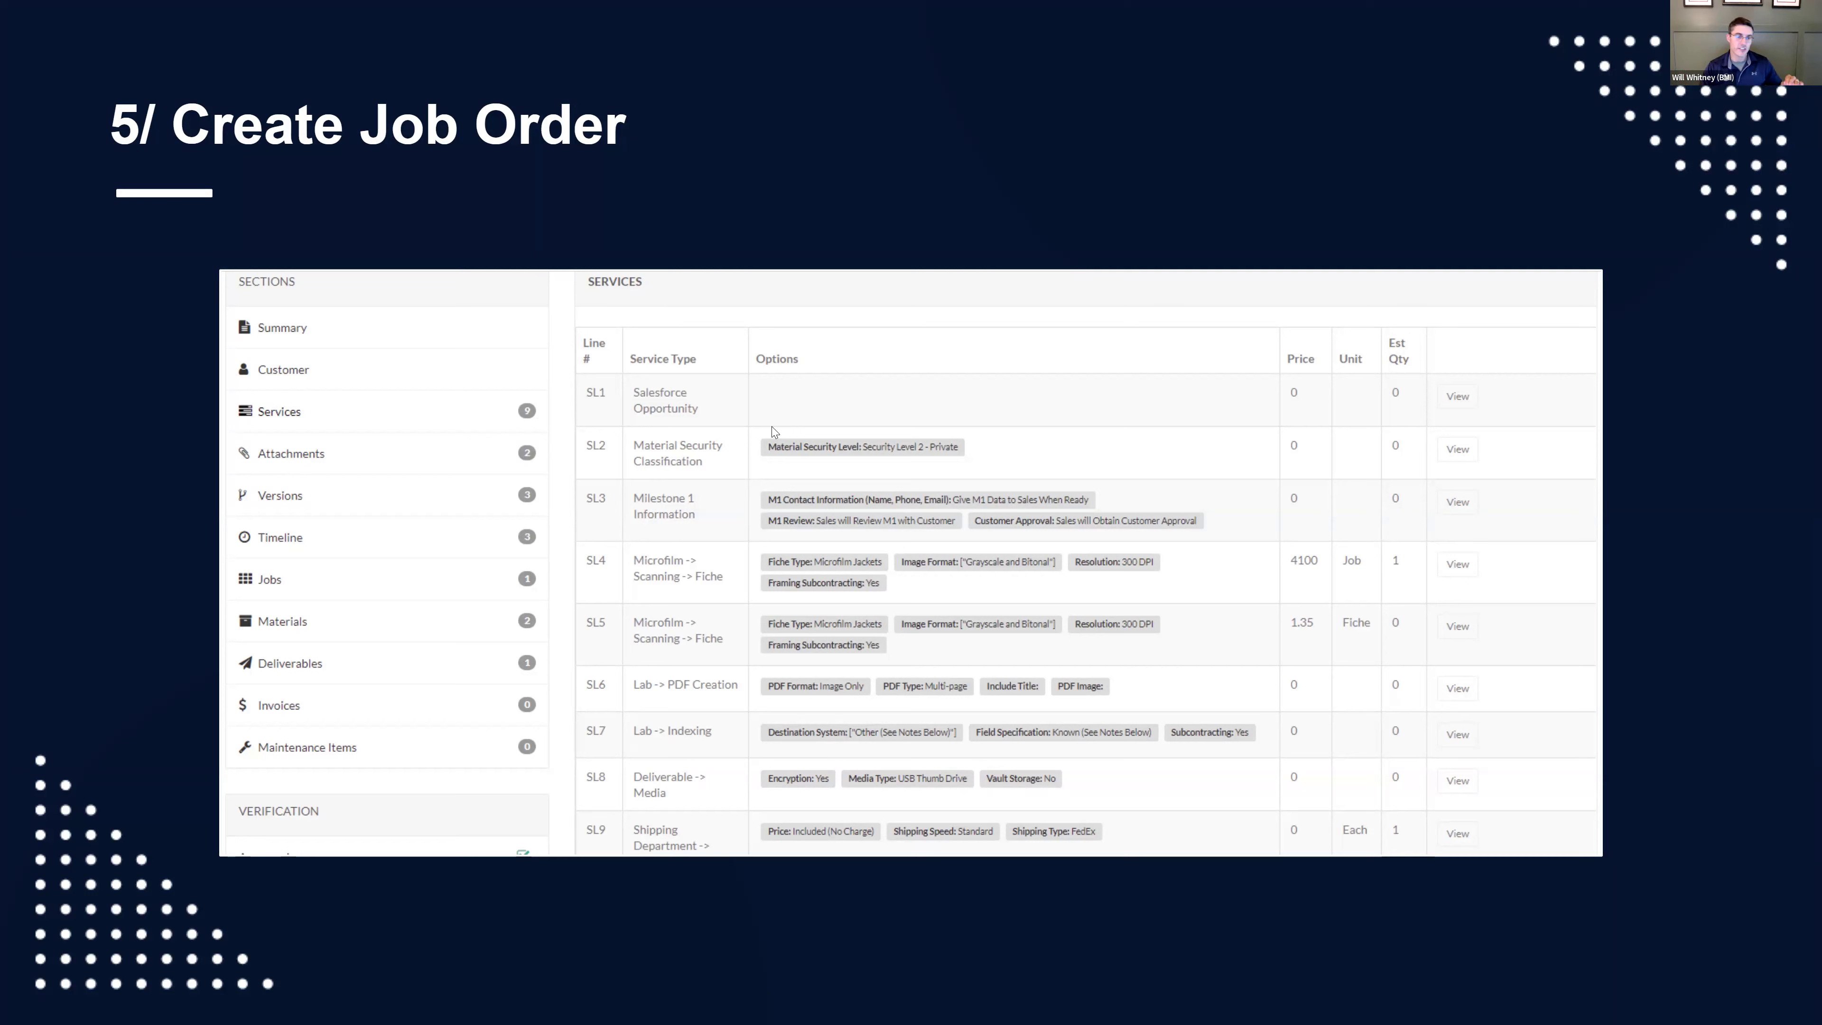
{"action": "mouse_move", "coordinate": [880, 464]}
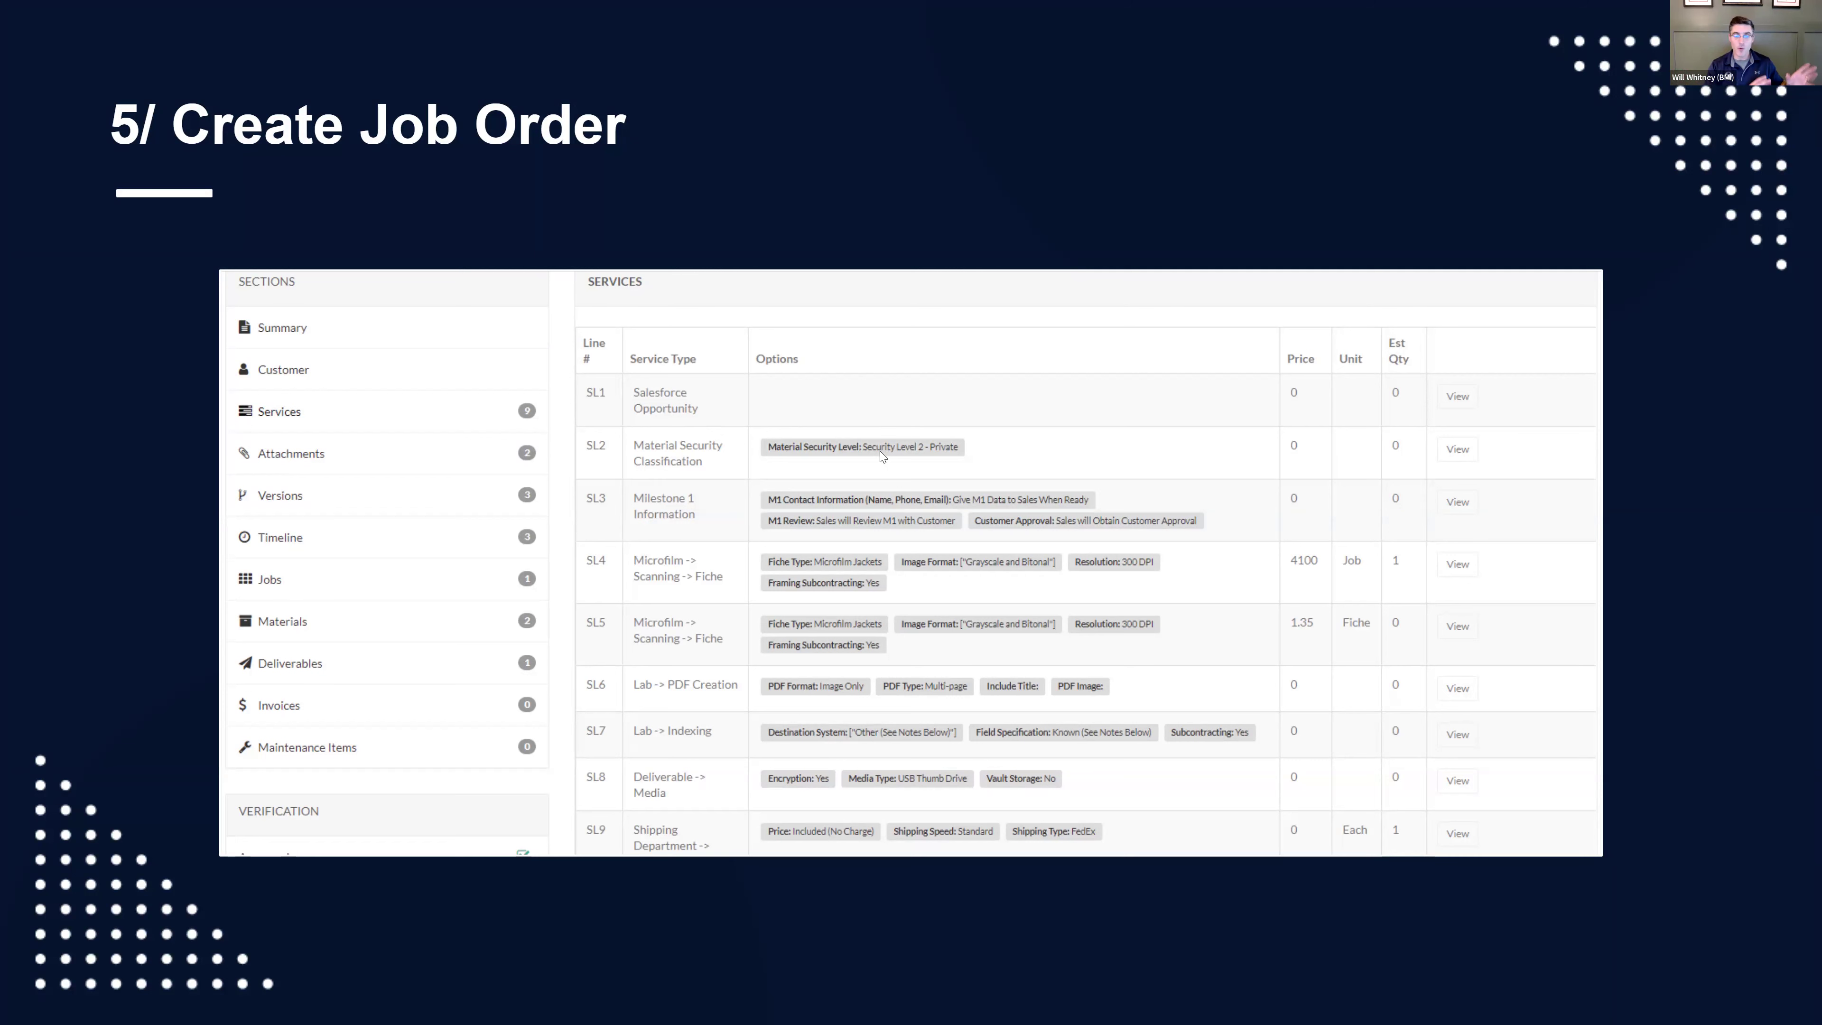
{"action": "mouse_move", "coordinate": [667, 503]}
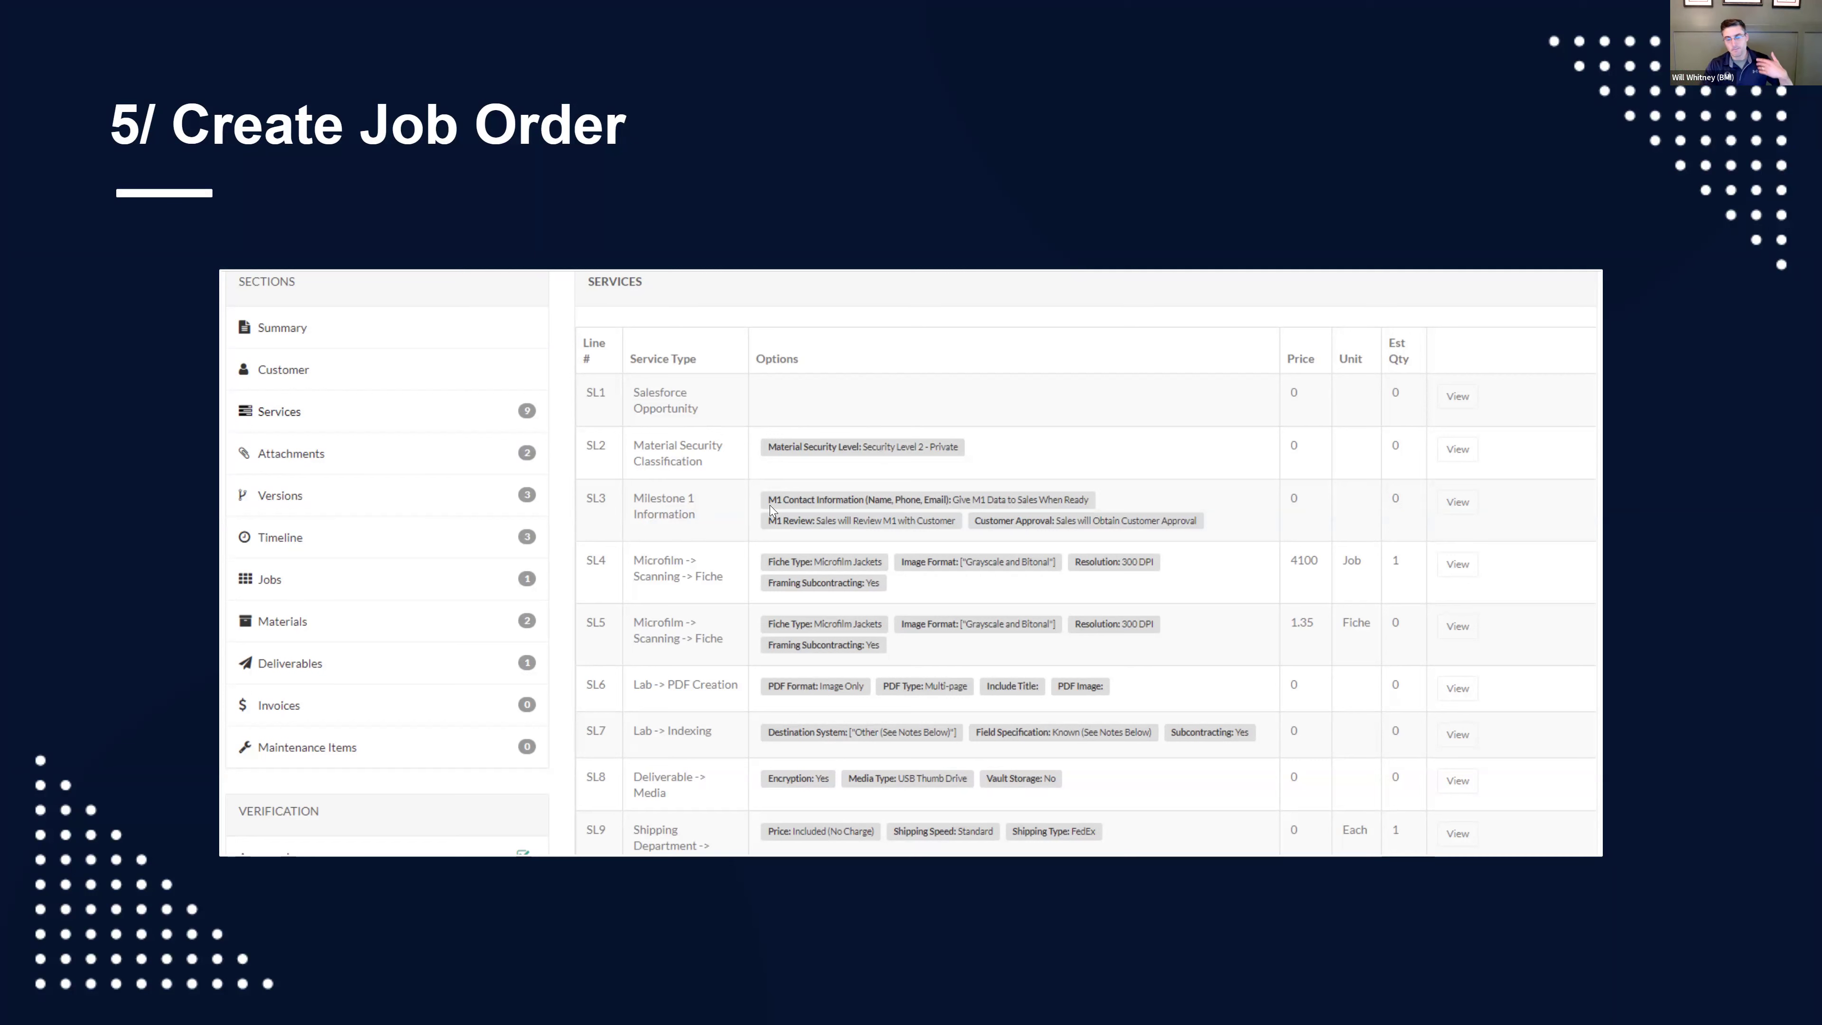
{"action": "mouse_move", "coordinate": [818, 562]}
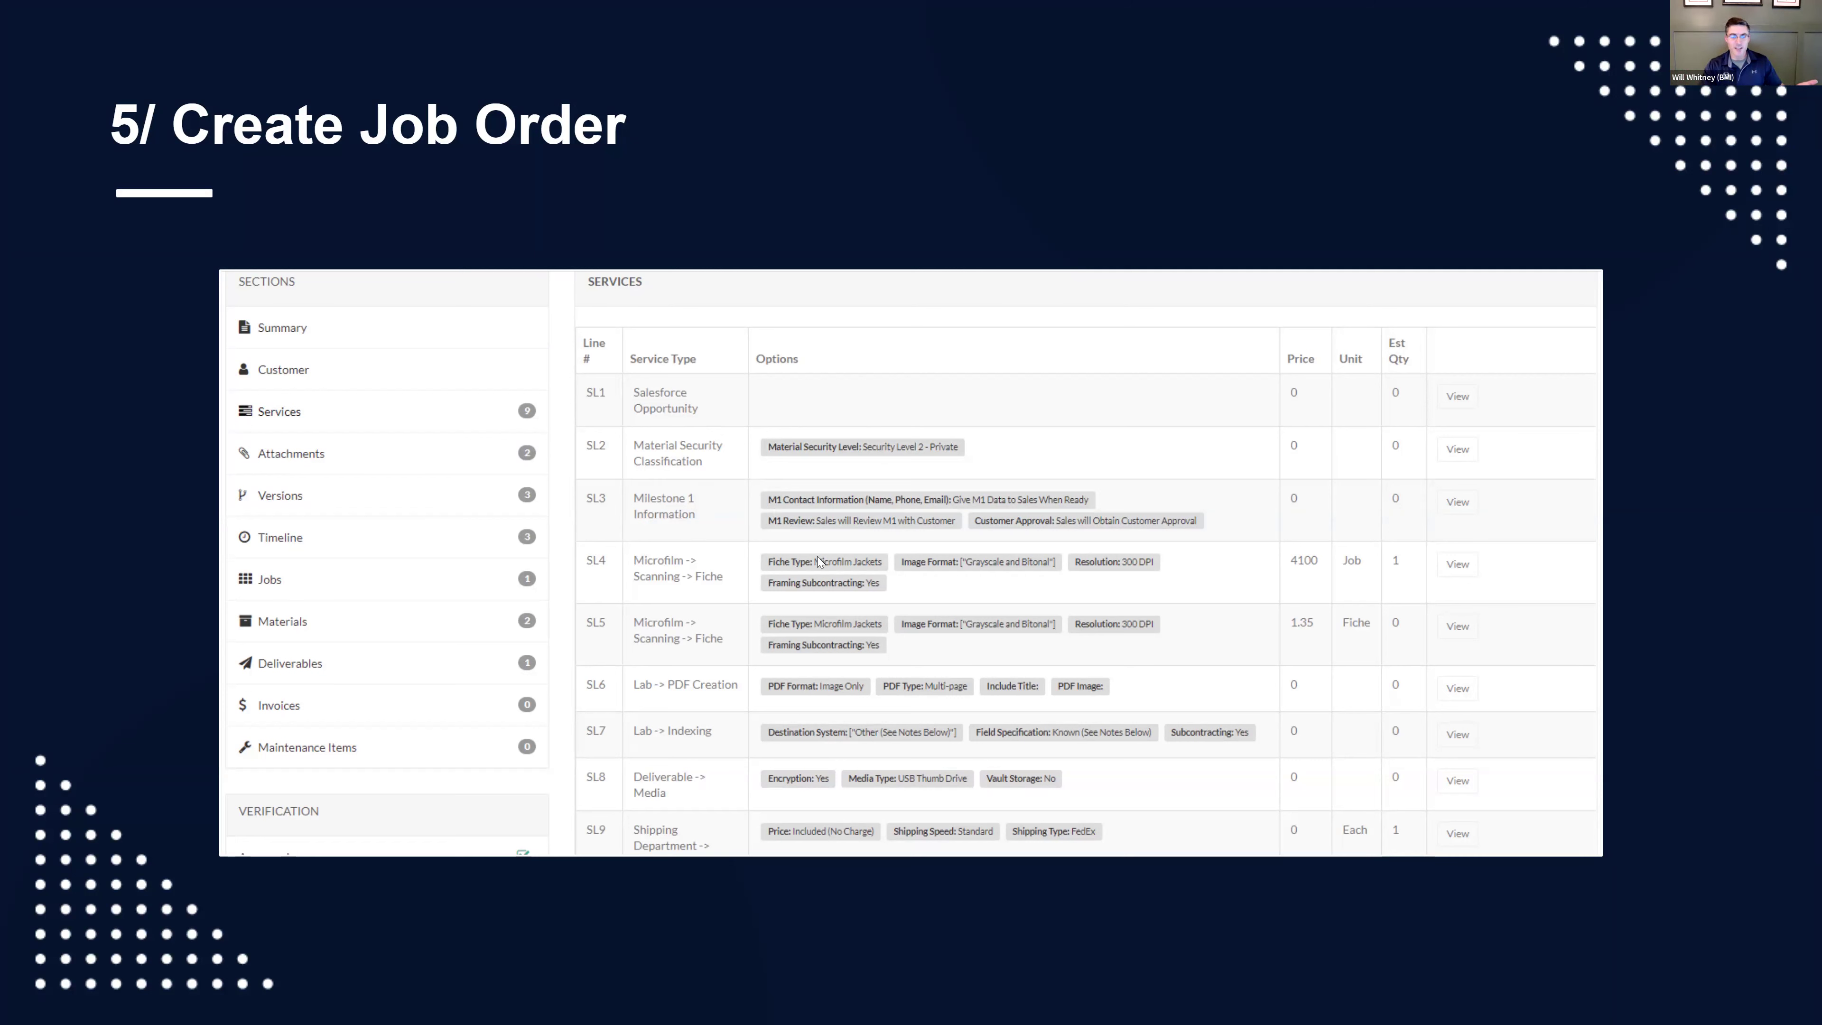
{"action": "mouse_move", "coordinate": [1165, 586]}
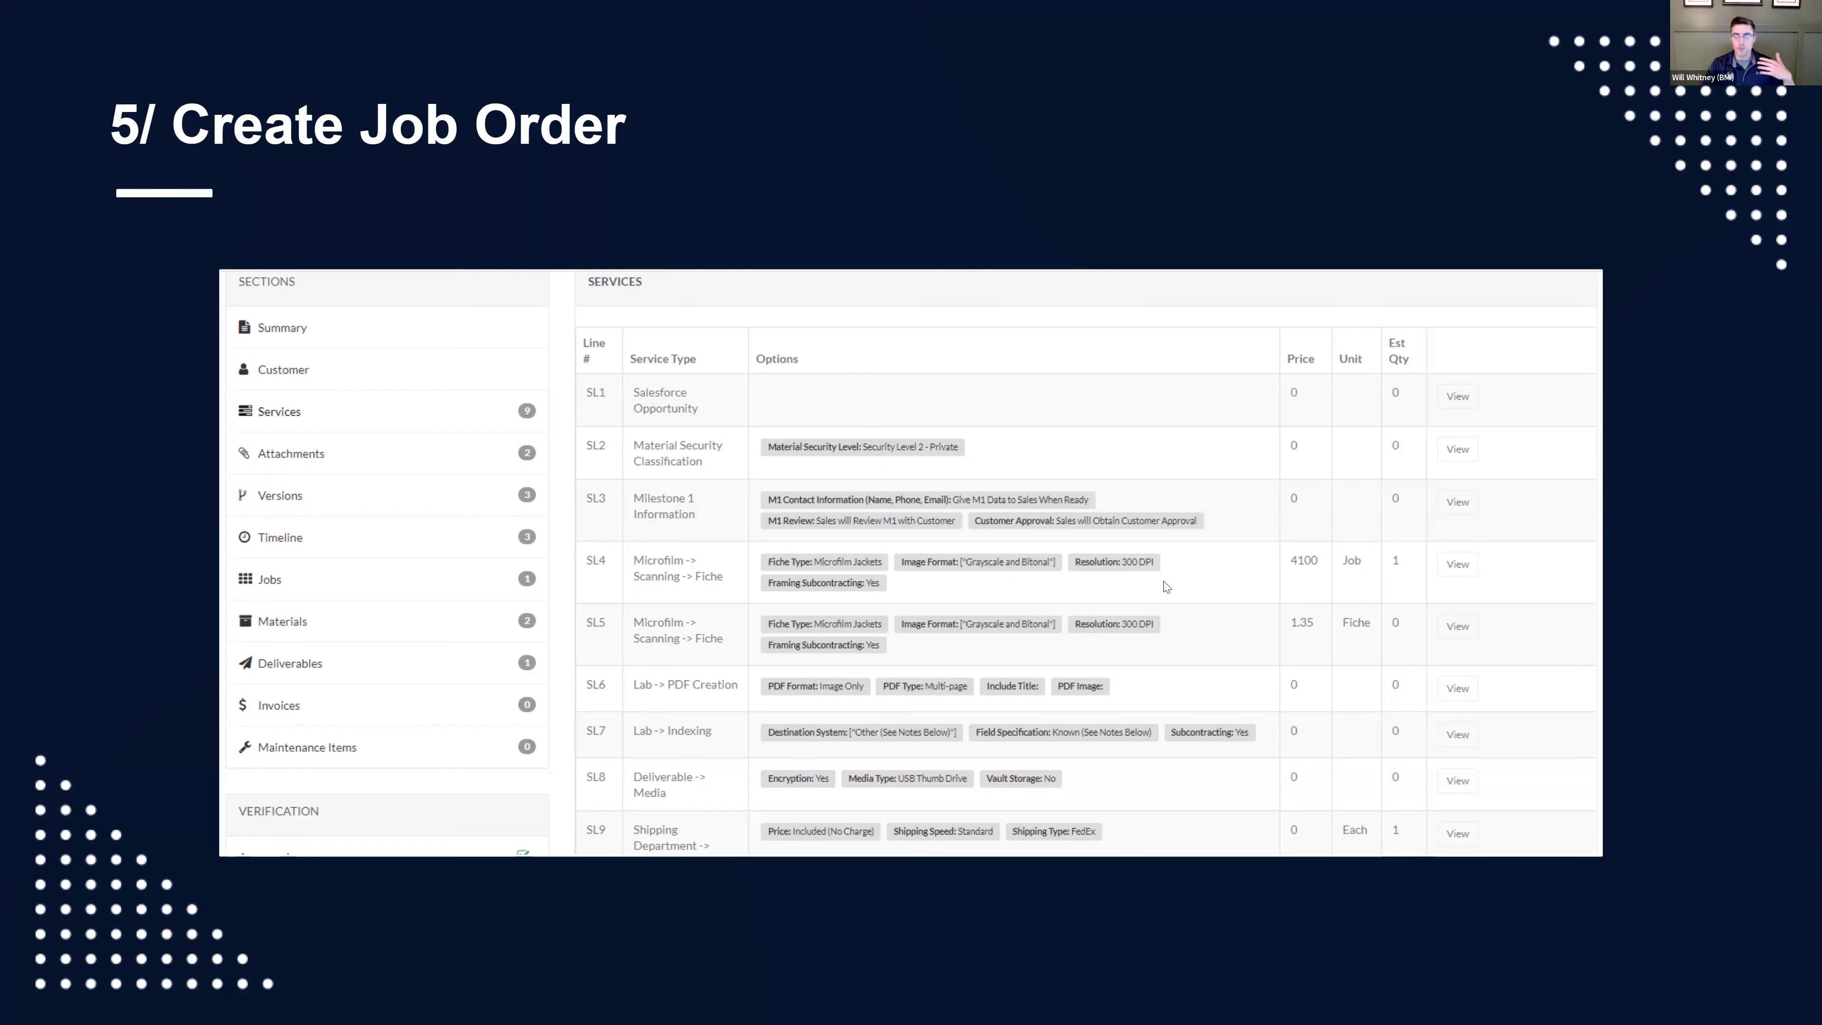
{"action": "mouse_move", "coordinate": [972, 718]}
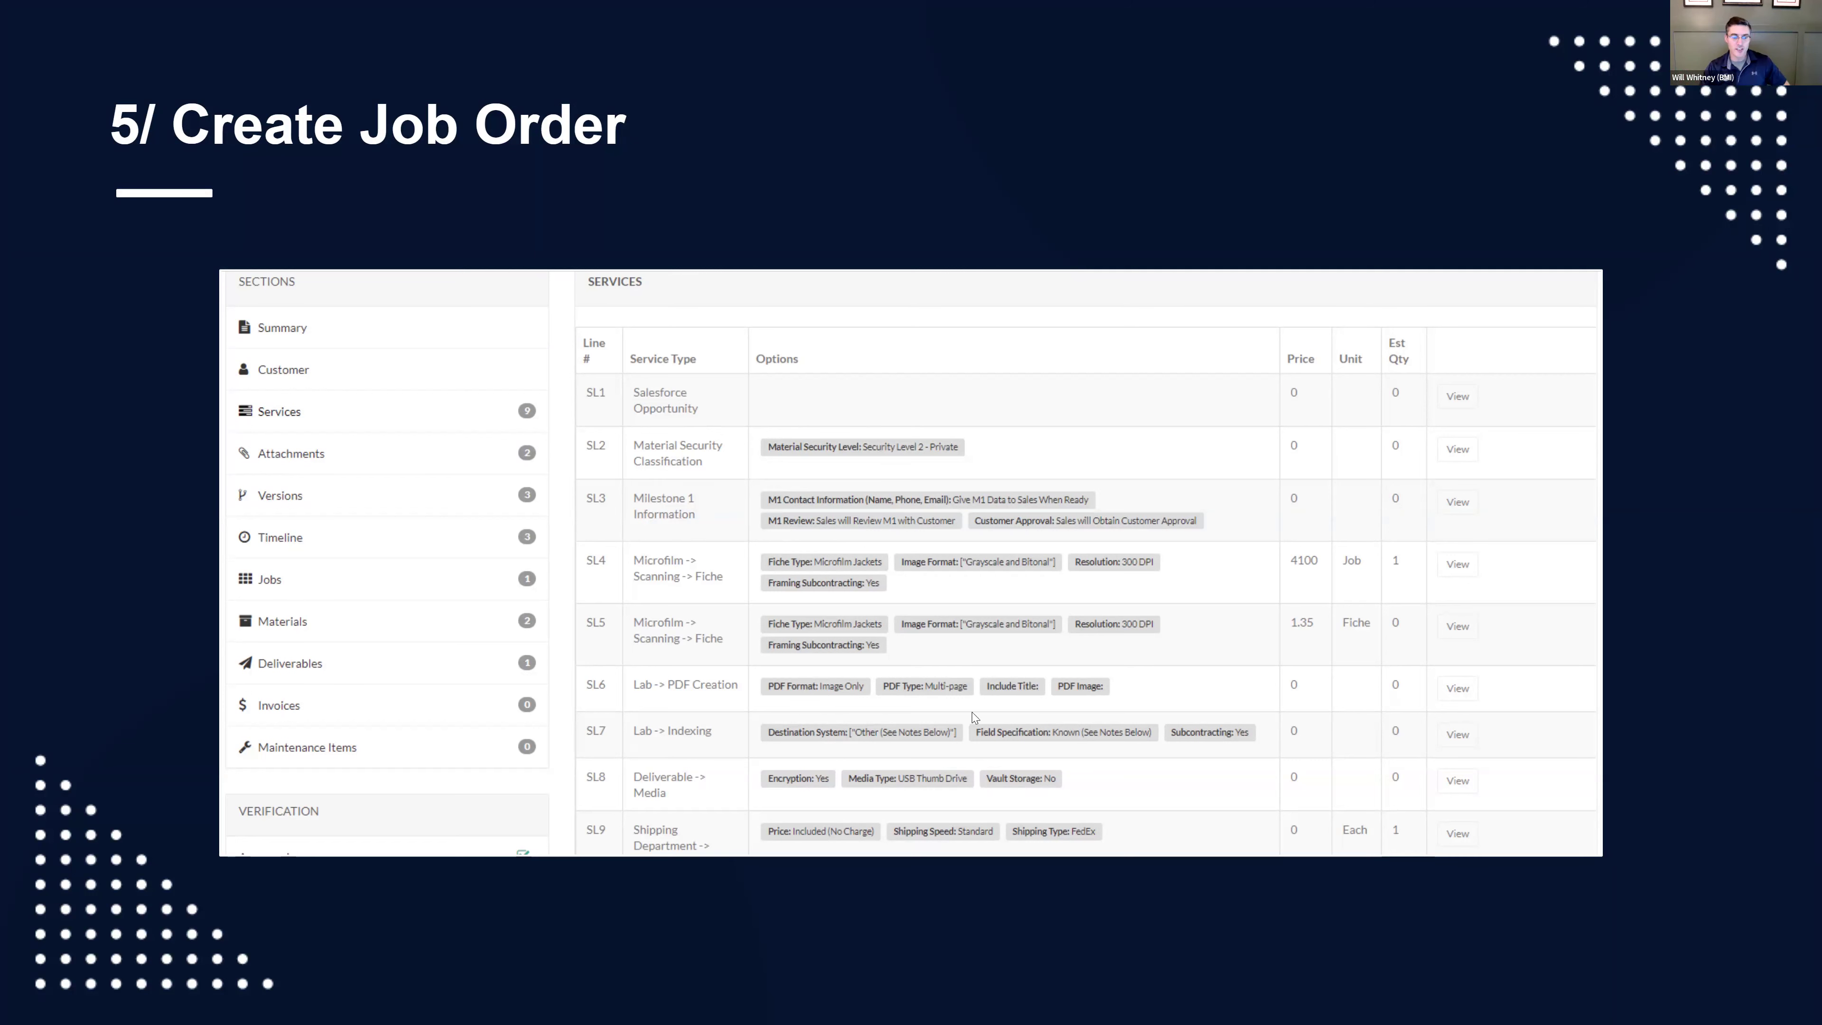
{"action": "mouse_move", "coordinate": [739, 724]}
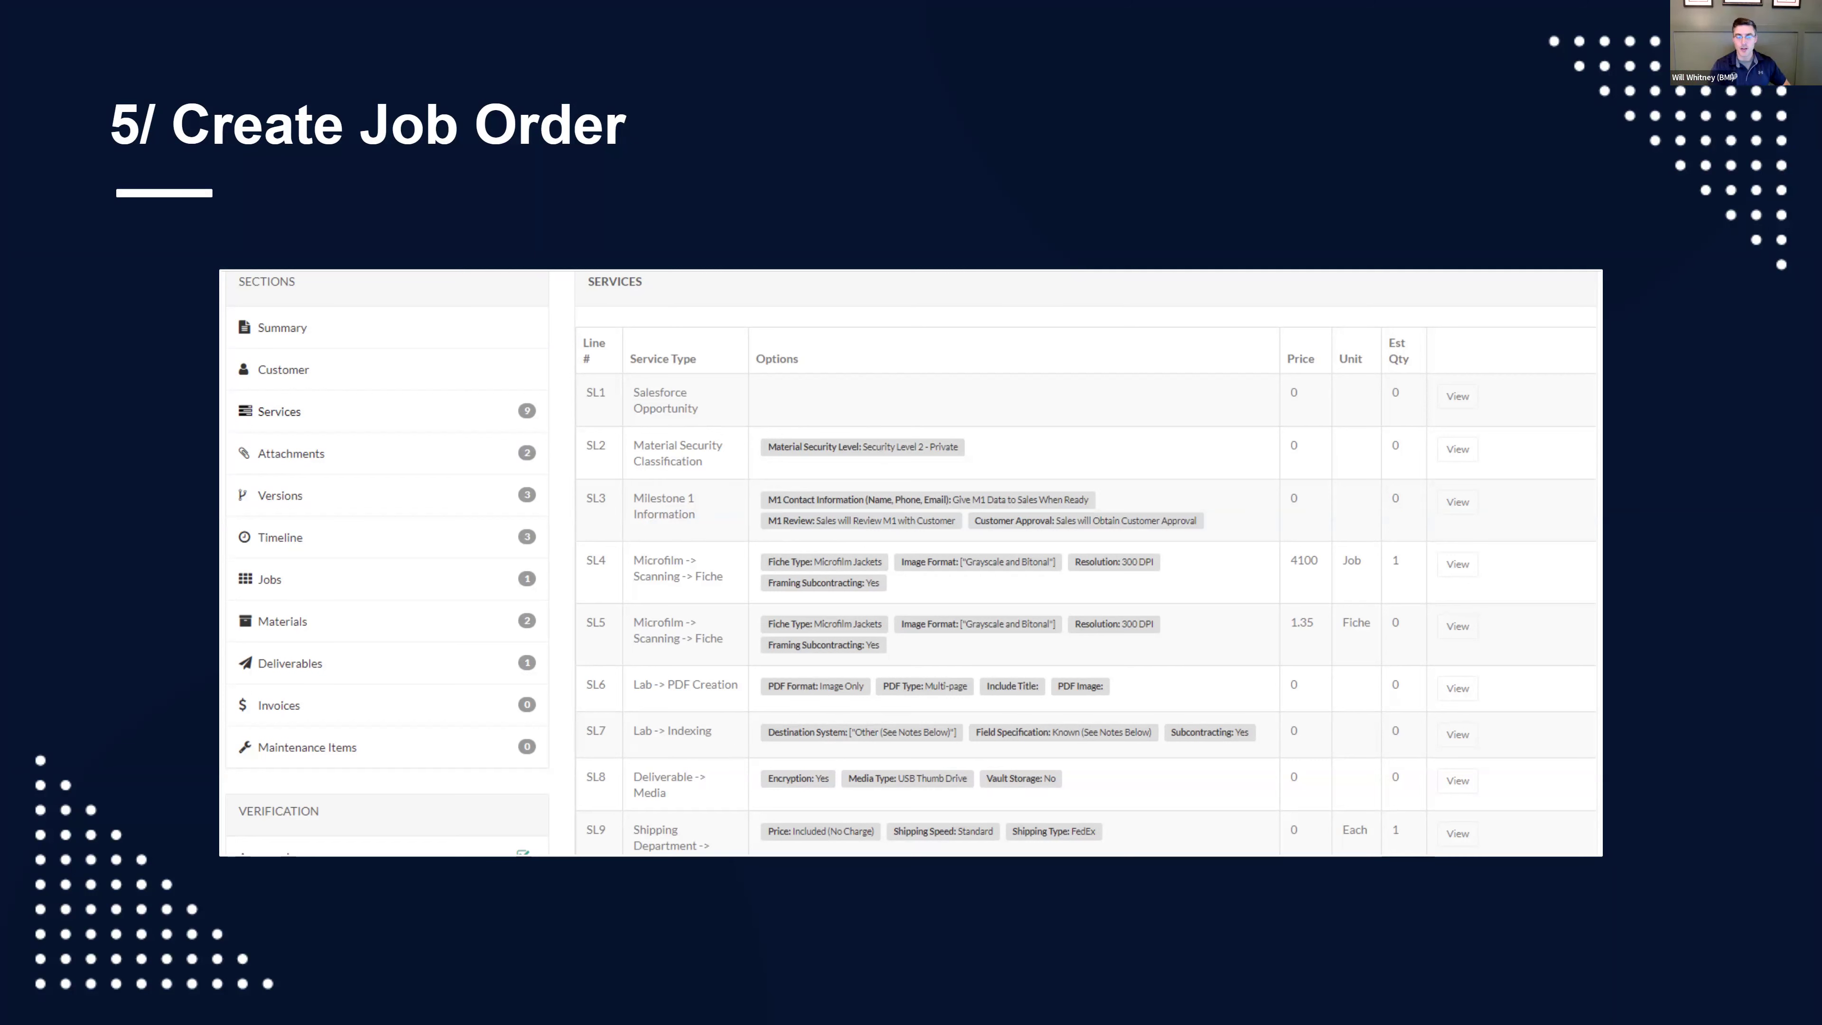
{"action": "mouse_move", "coordinate": [1190, 706]}
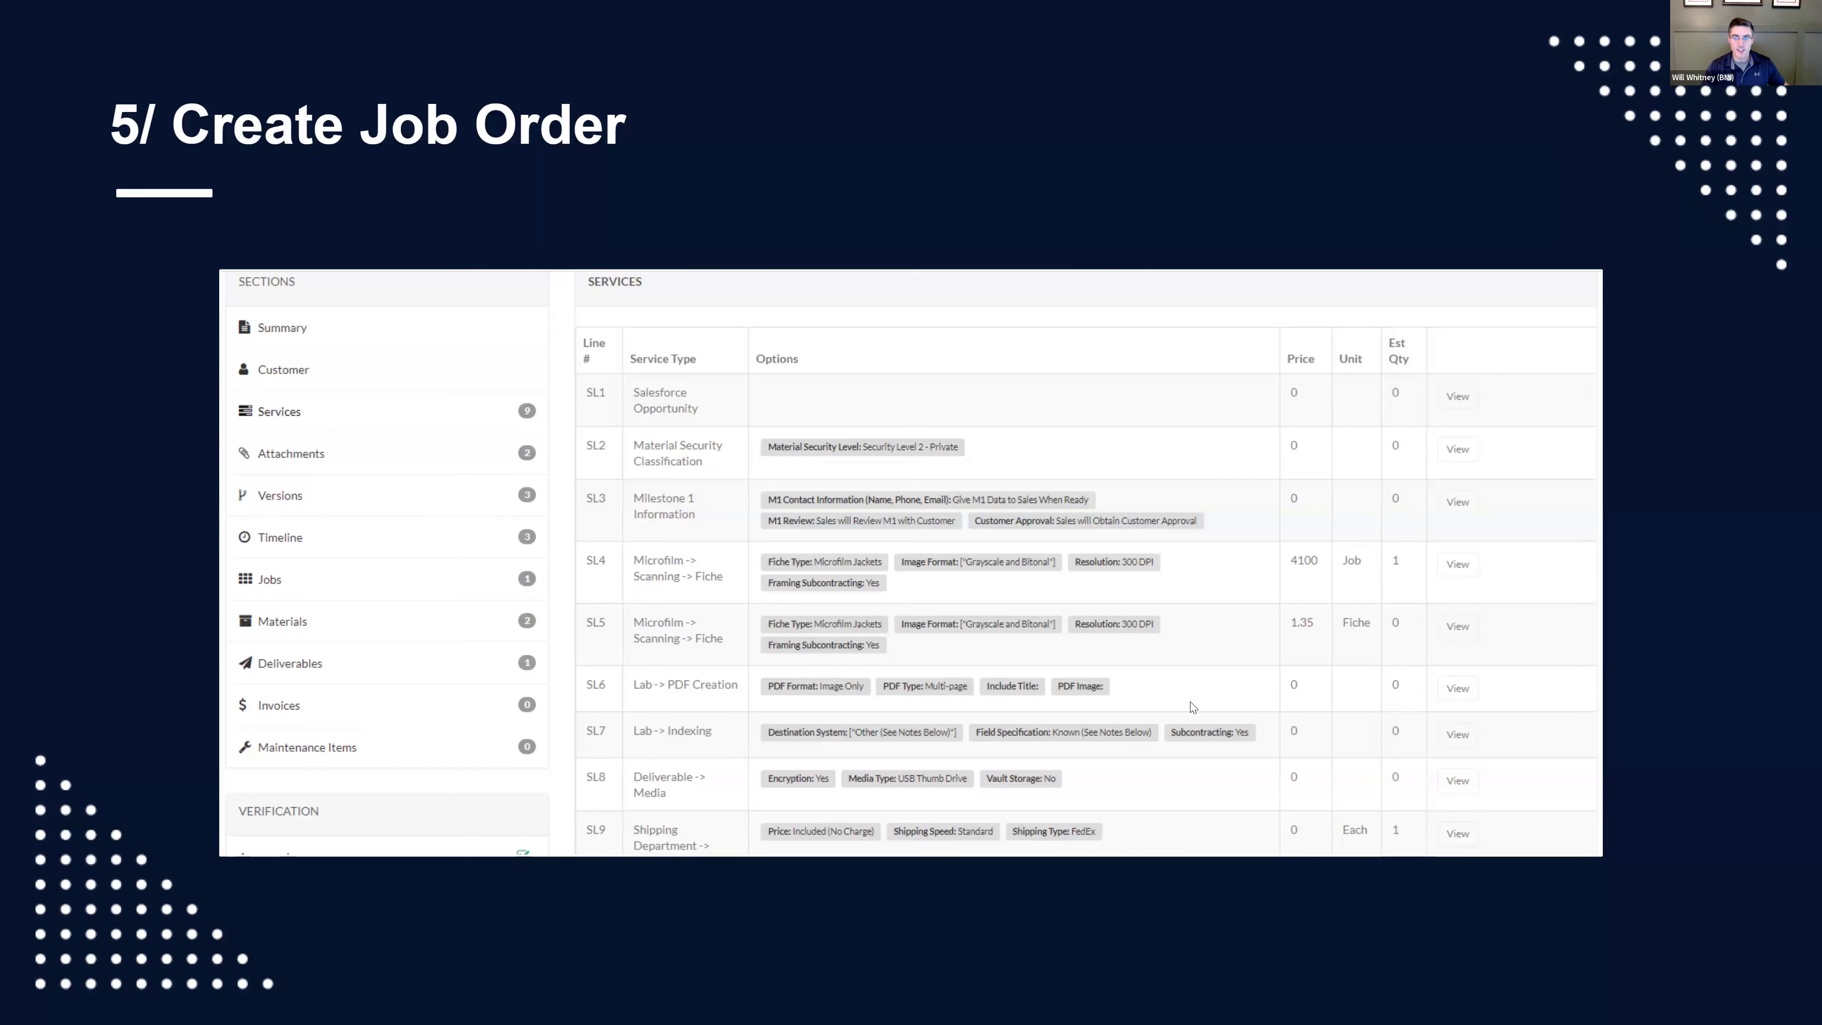
{"action": "mouse_move", "coordinate": [1242, 653]}
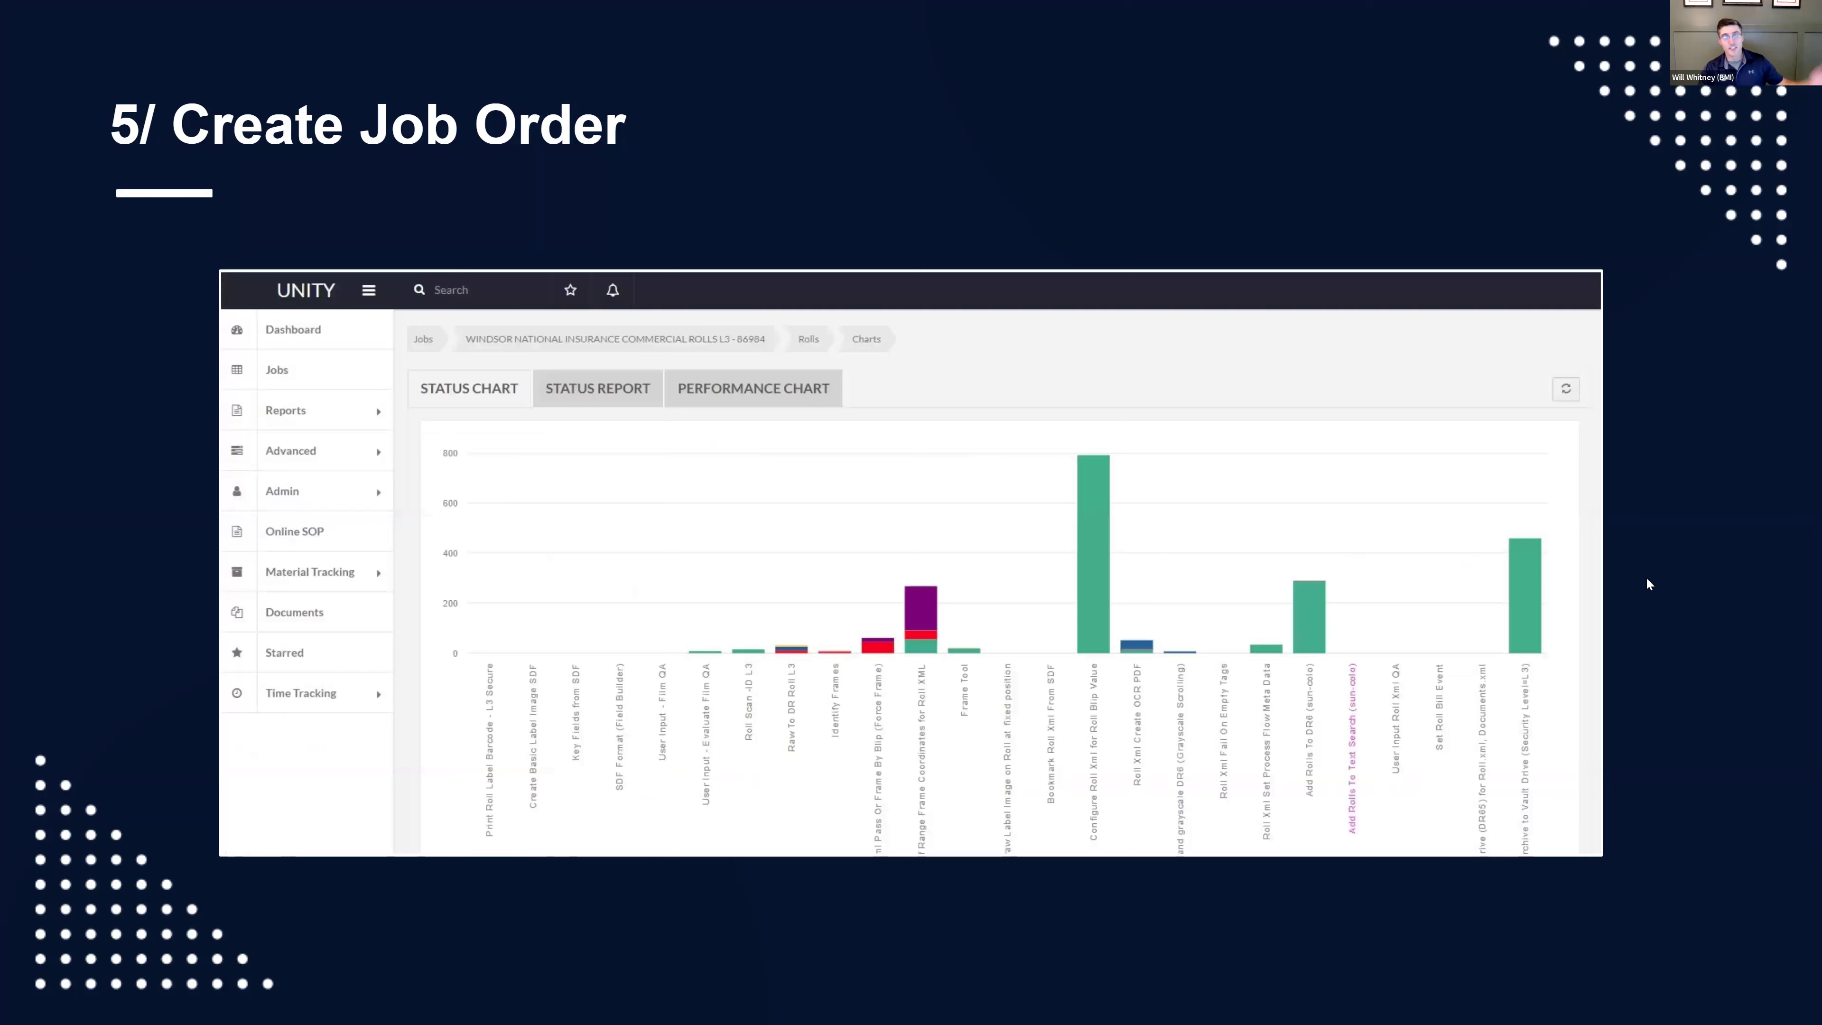
{"action": "mouse_move", "coordinate": [1510, 704]}
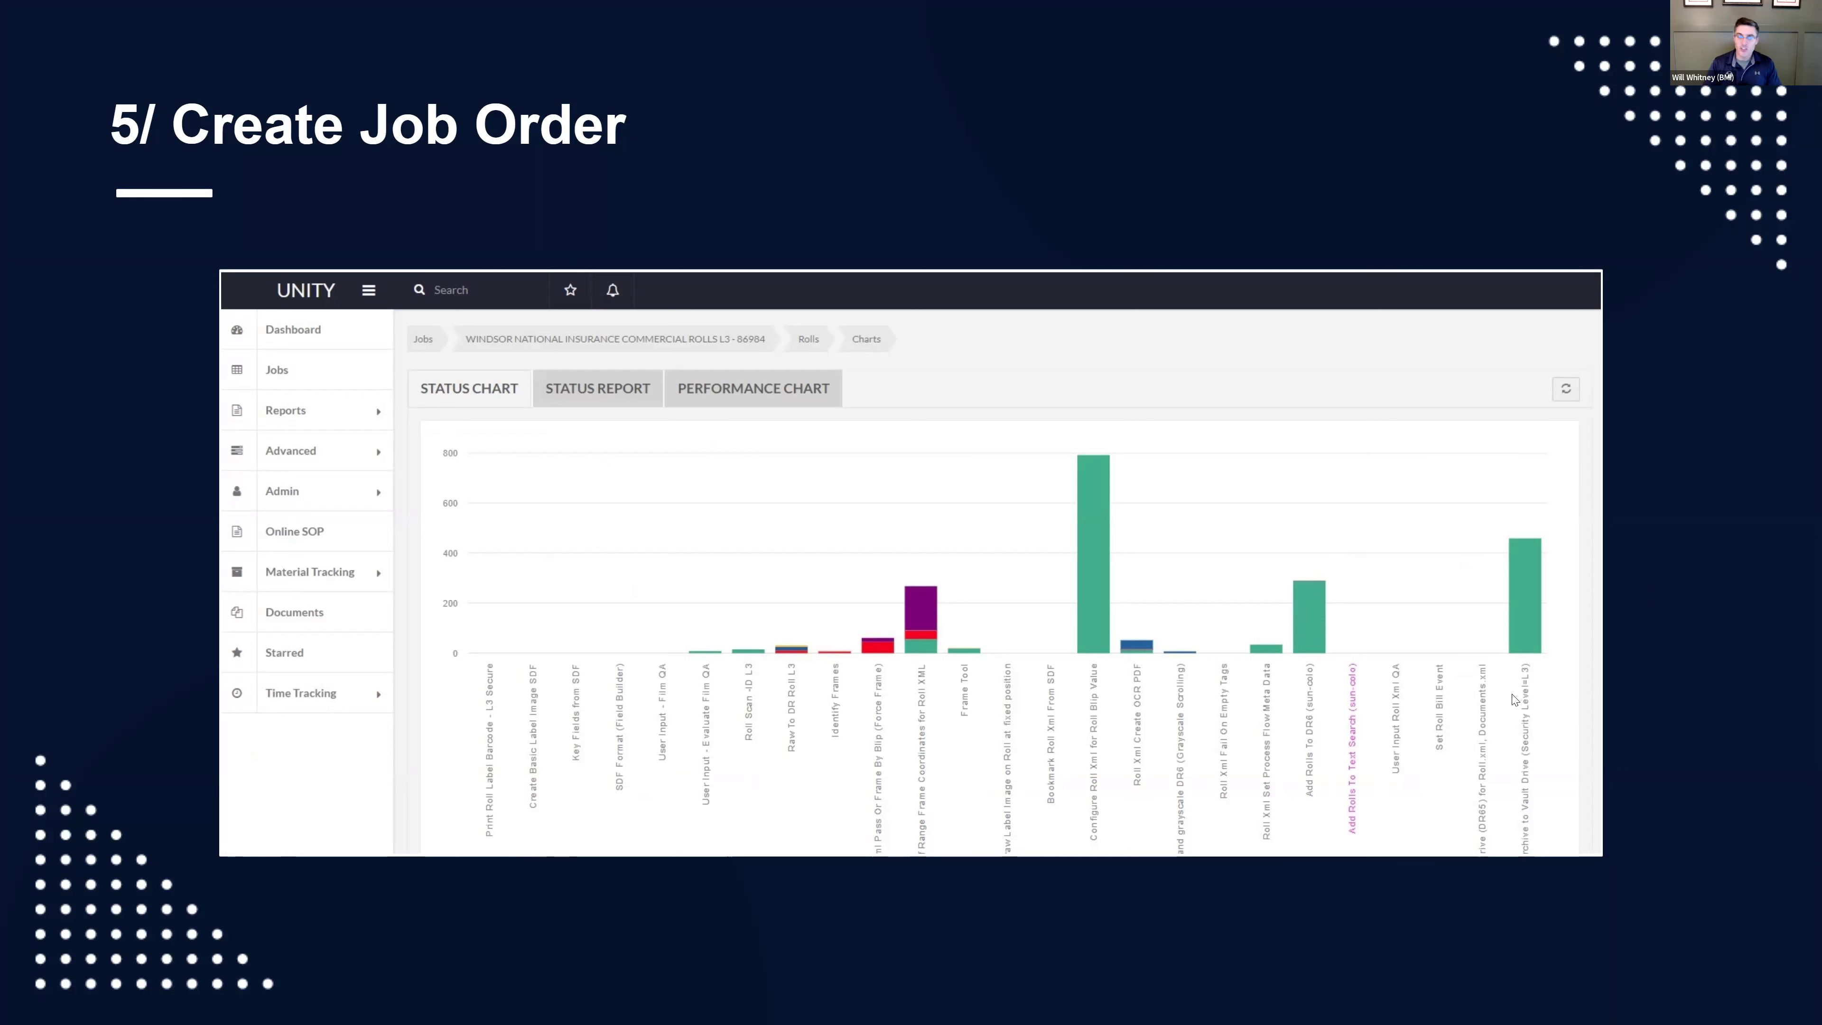
{"action": "mouse_move", "coordinate": [837, 518]}
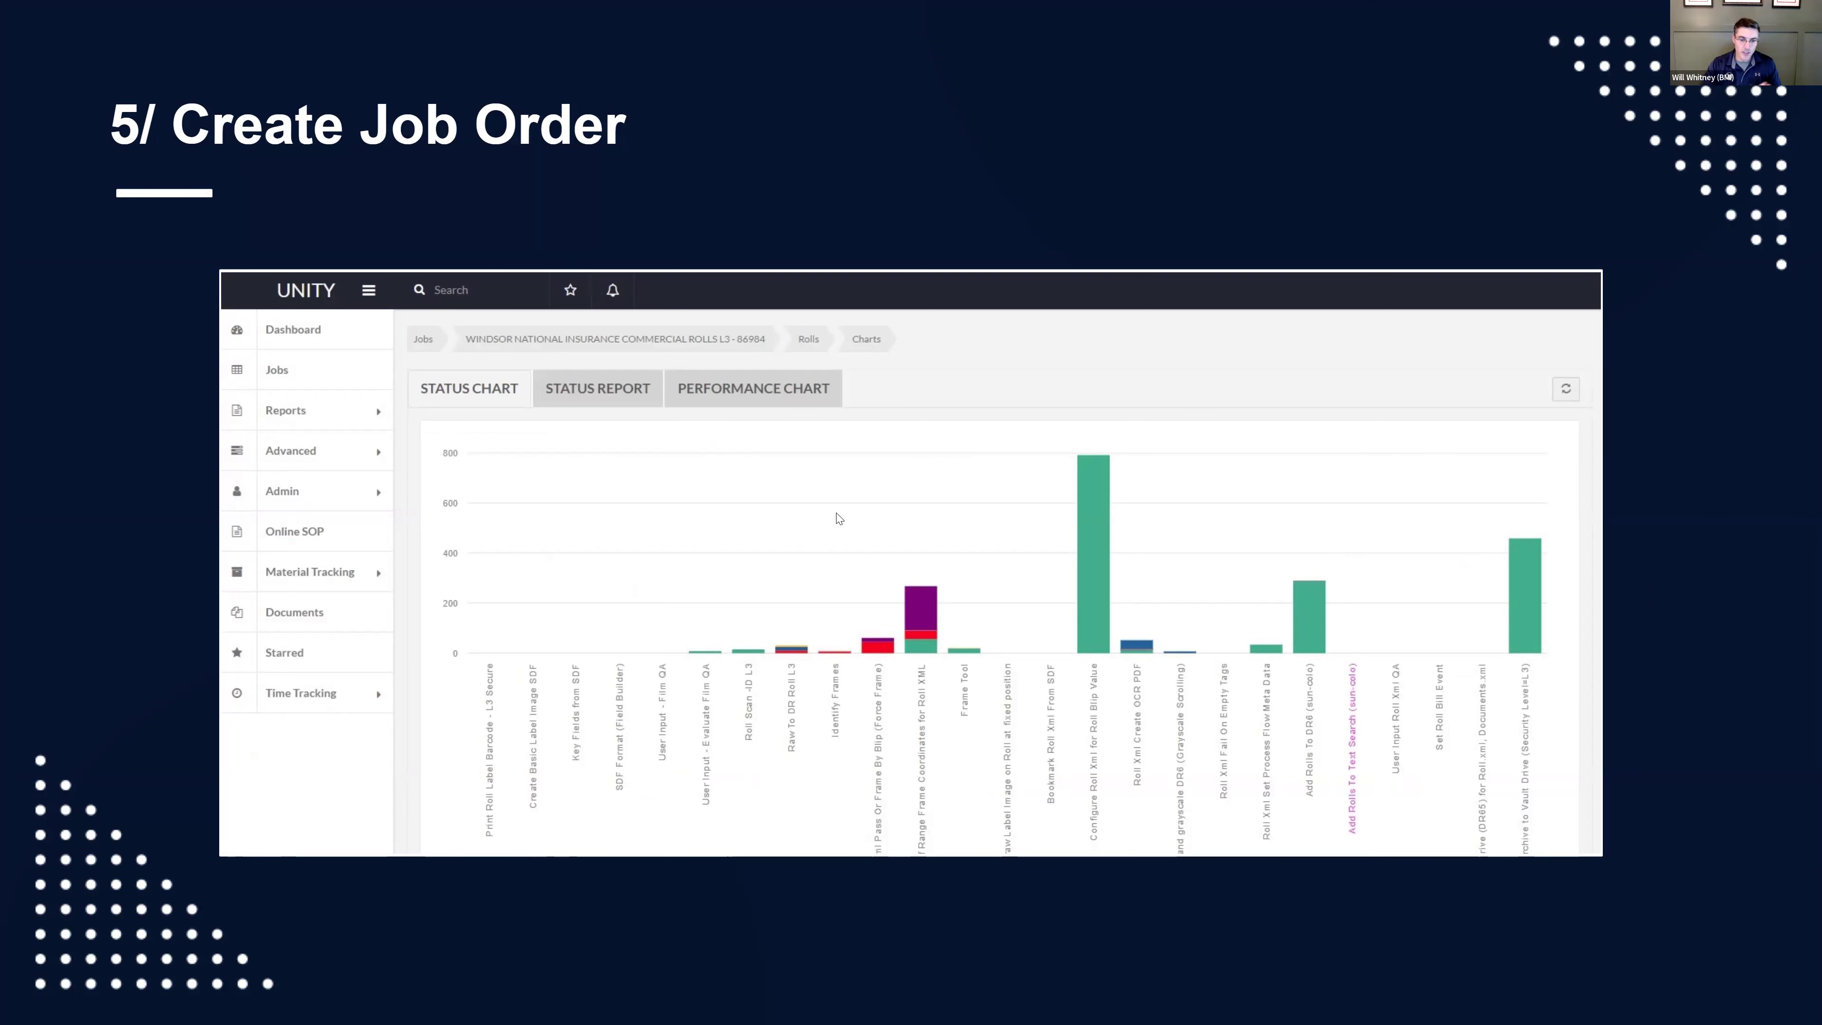
{"action": "mouse_move", "coordinate": [539, 728]}
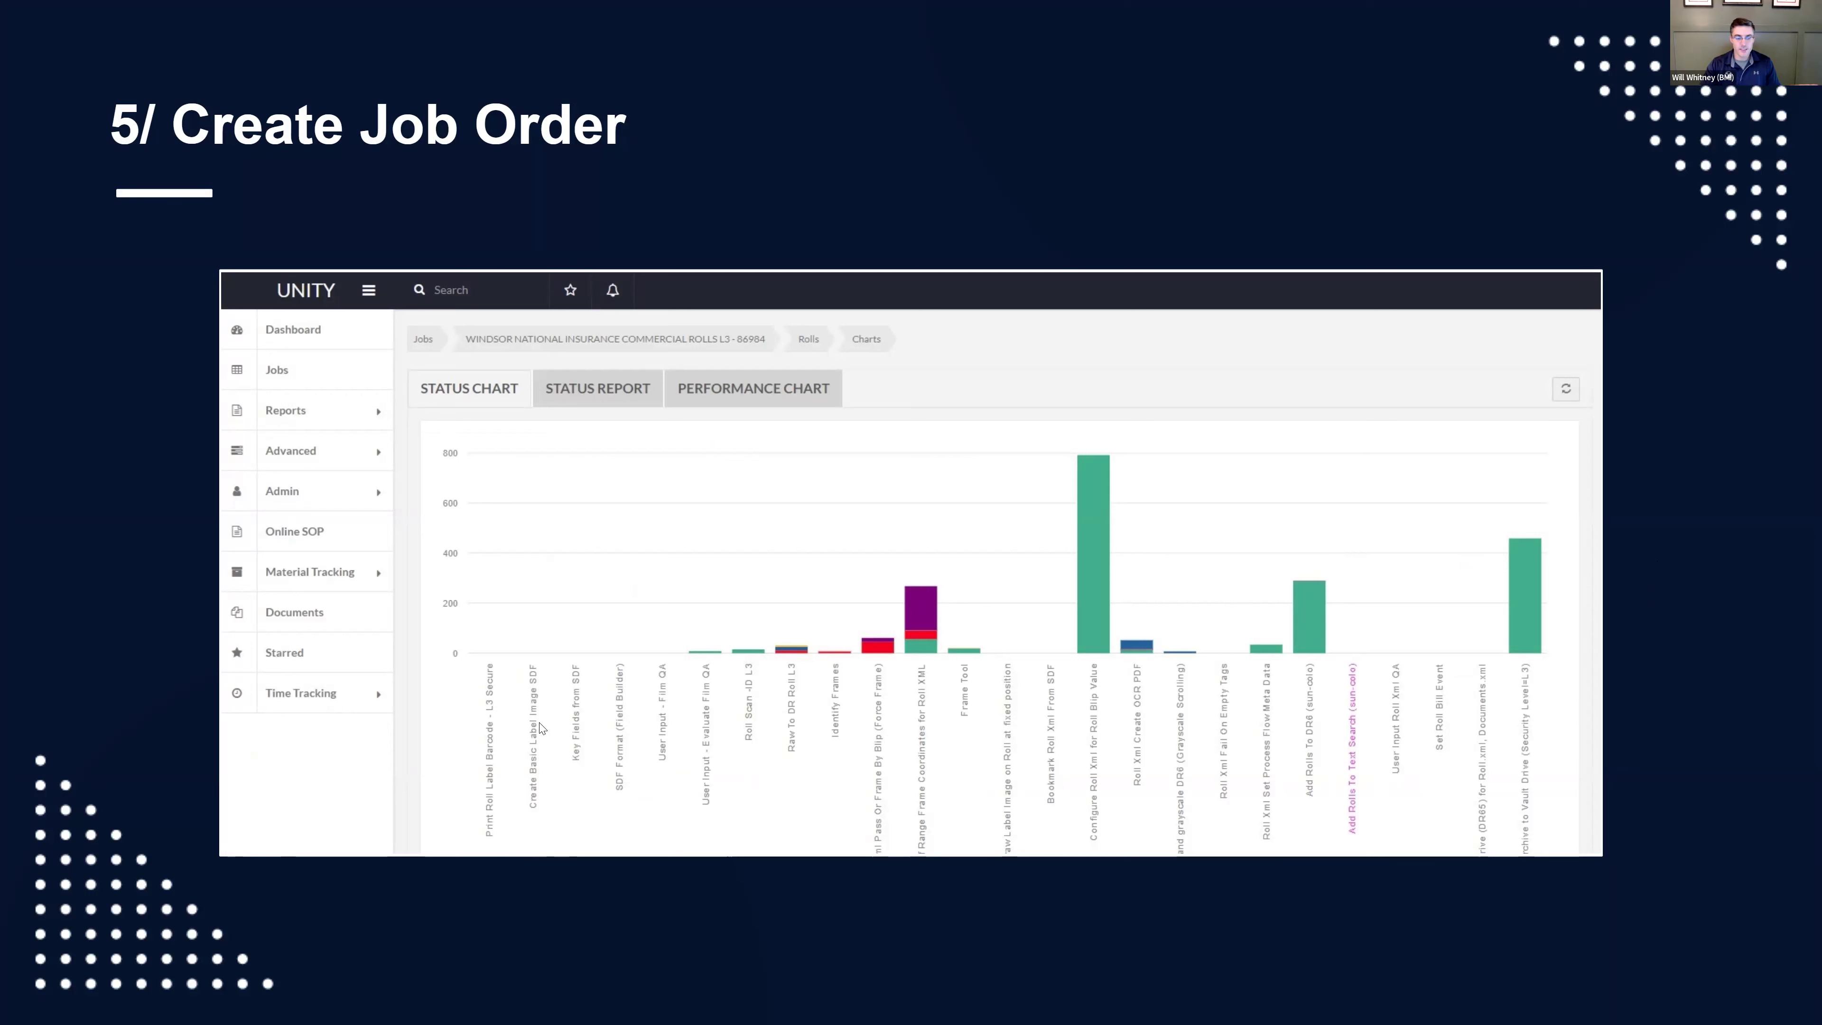
{"action": "mouse_move", "coordinate": [674, 624]}
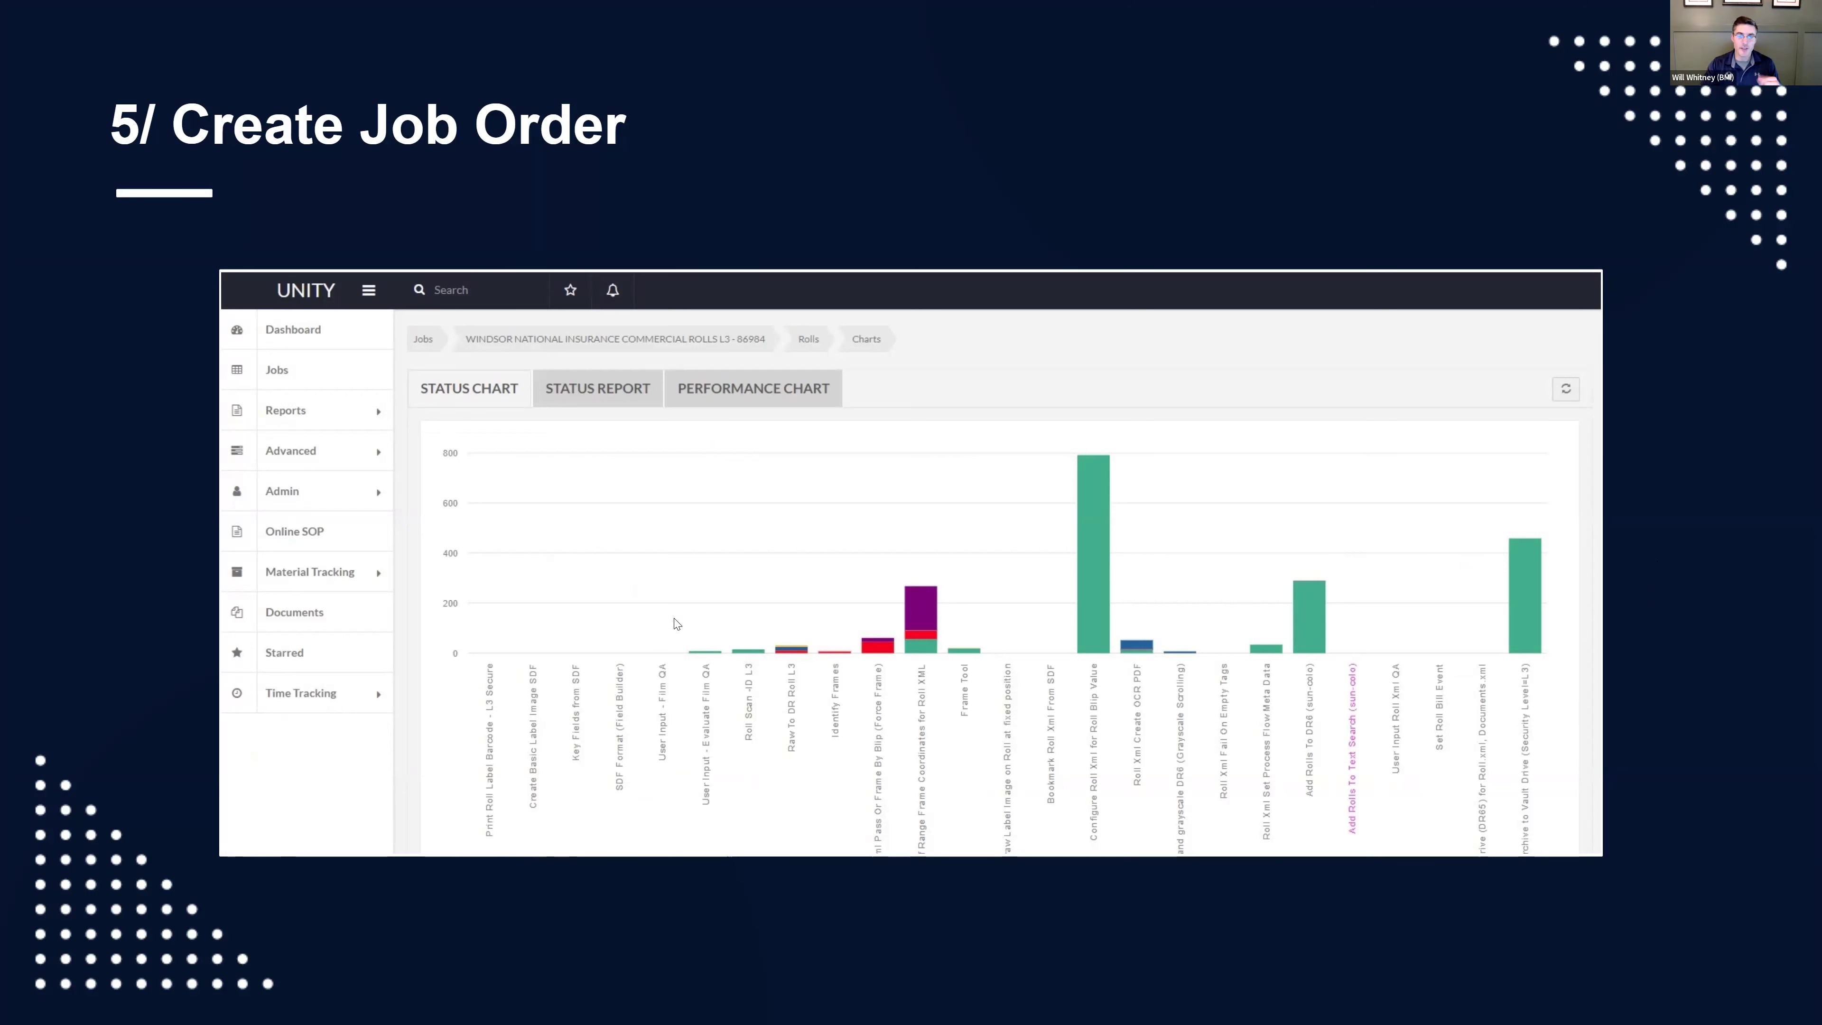
{"action": "mouse_move", "coordinate": [497, 723]}
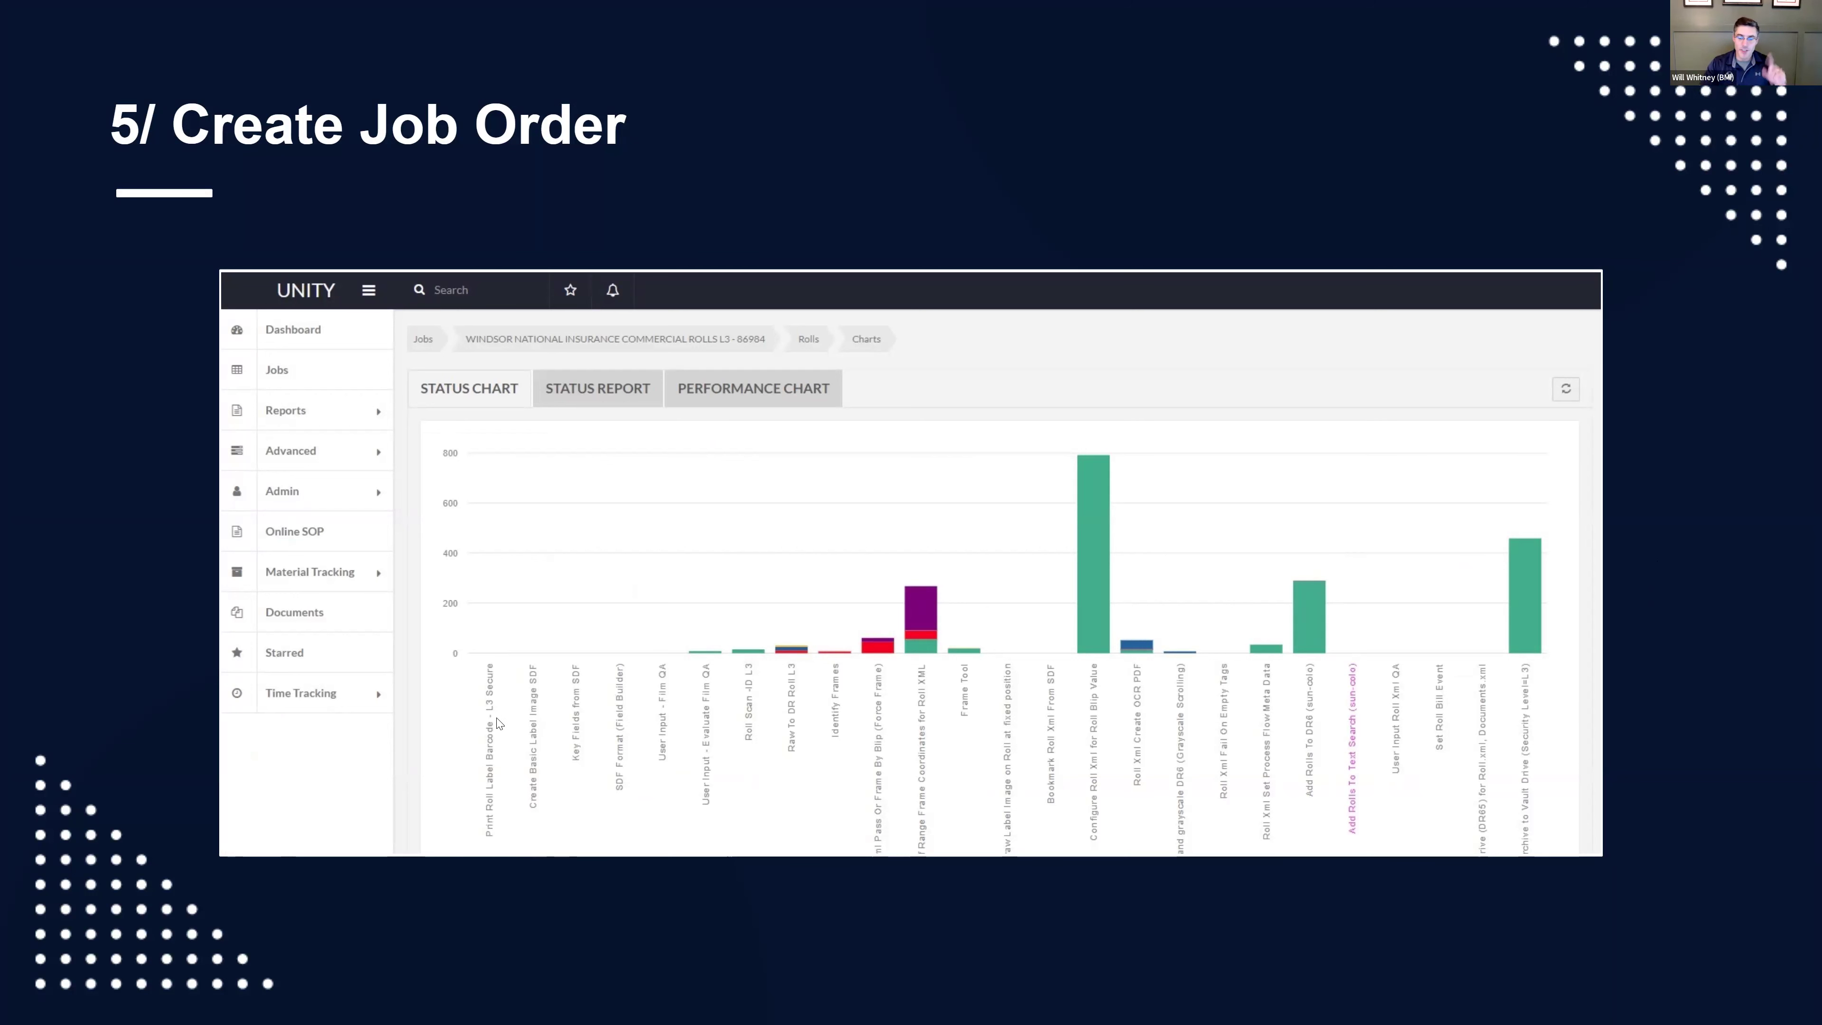
{"action": "mouse_move", "coordinate": [648, 733]}
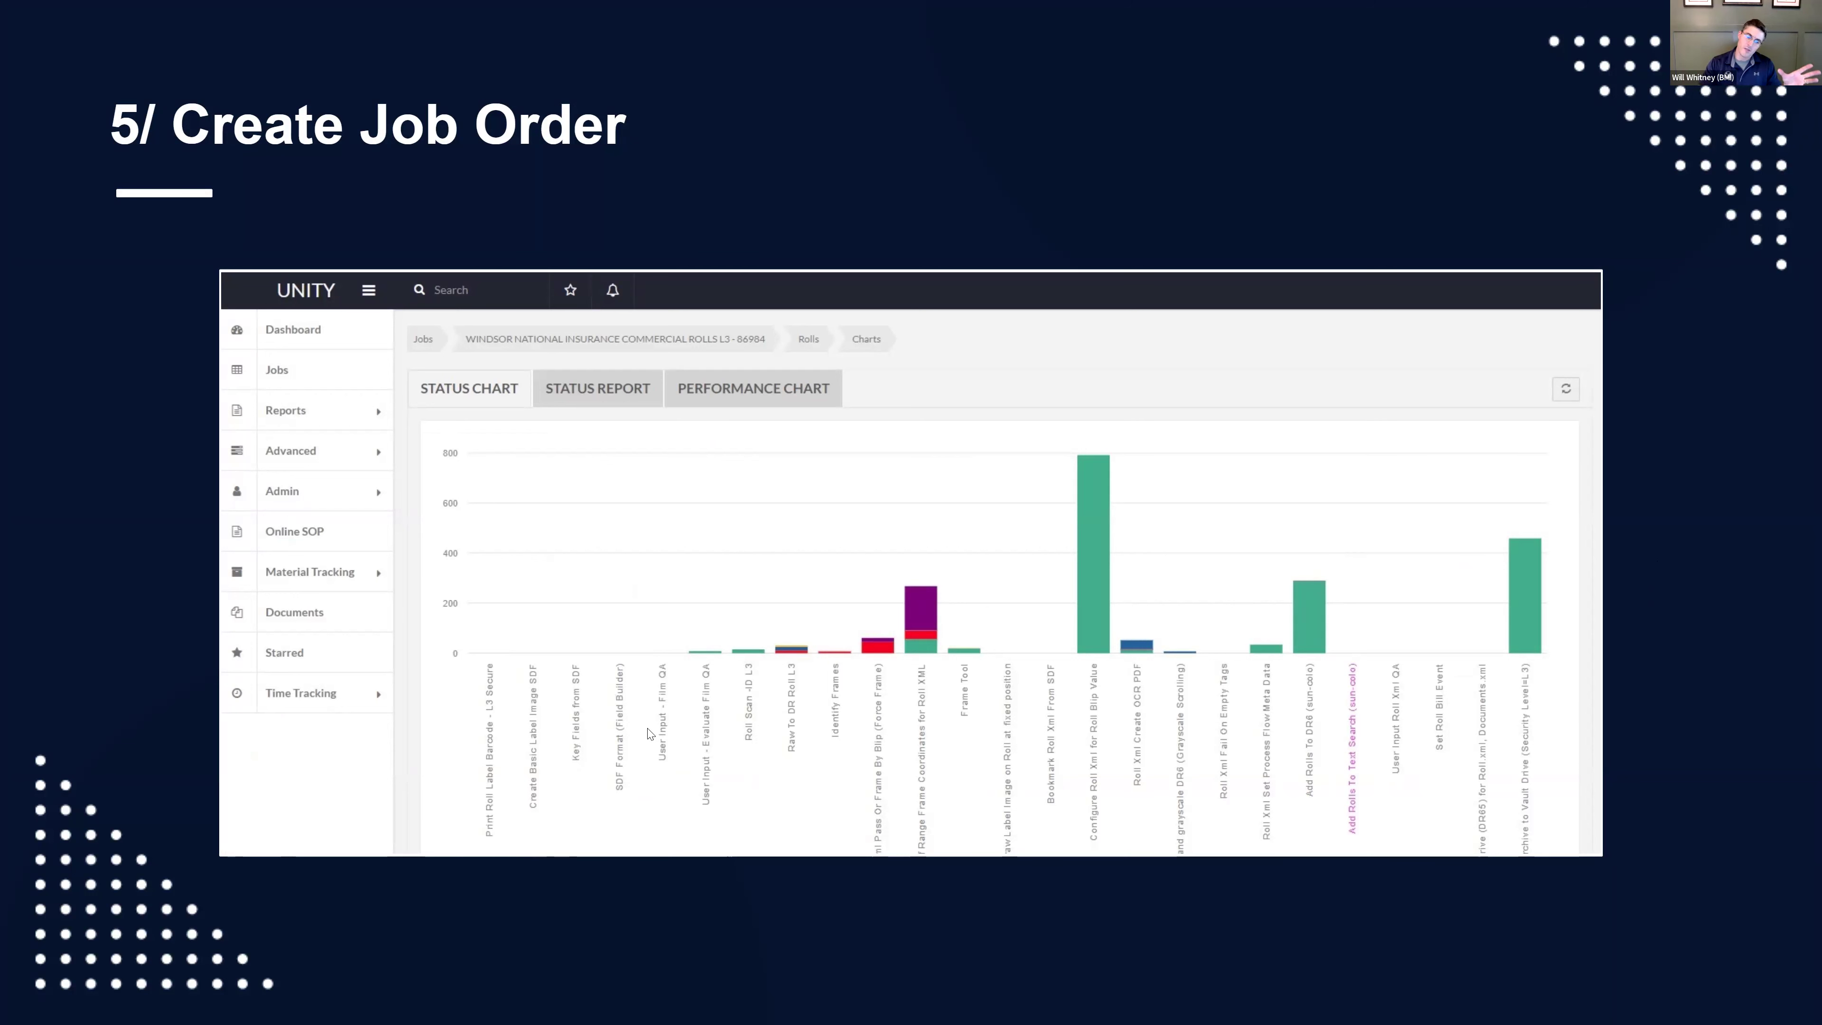
{"action": "mouse_move", "coordinate": [997, 708]}
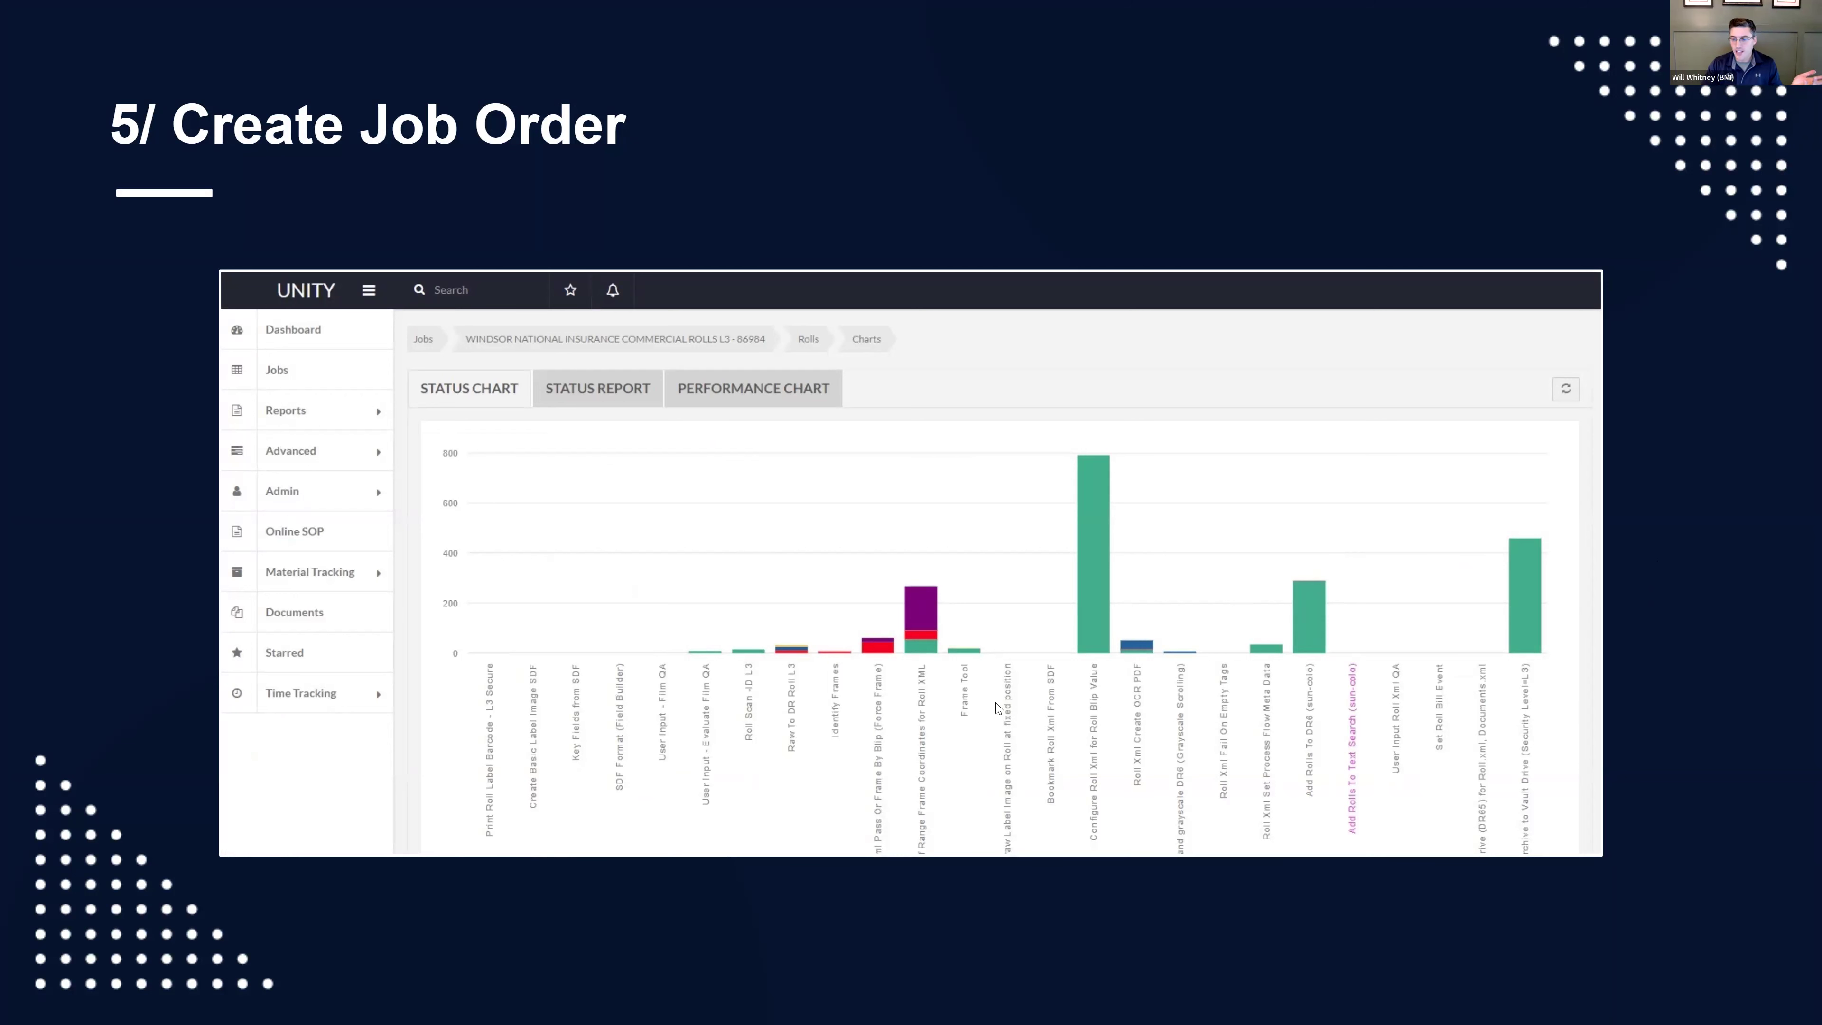
{"action": "mouse_move", "coordinate": [1002, 703]}
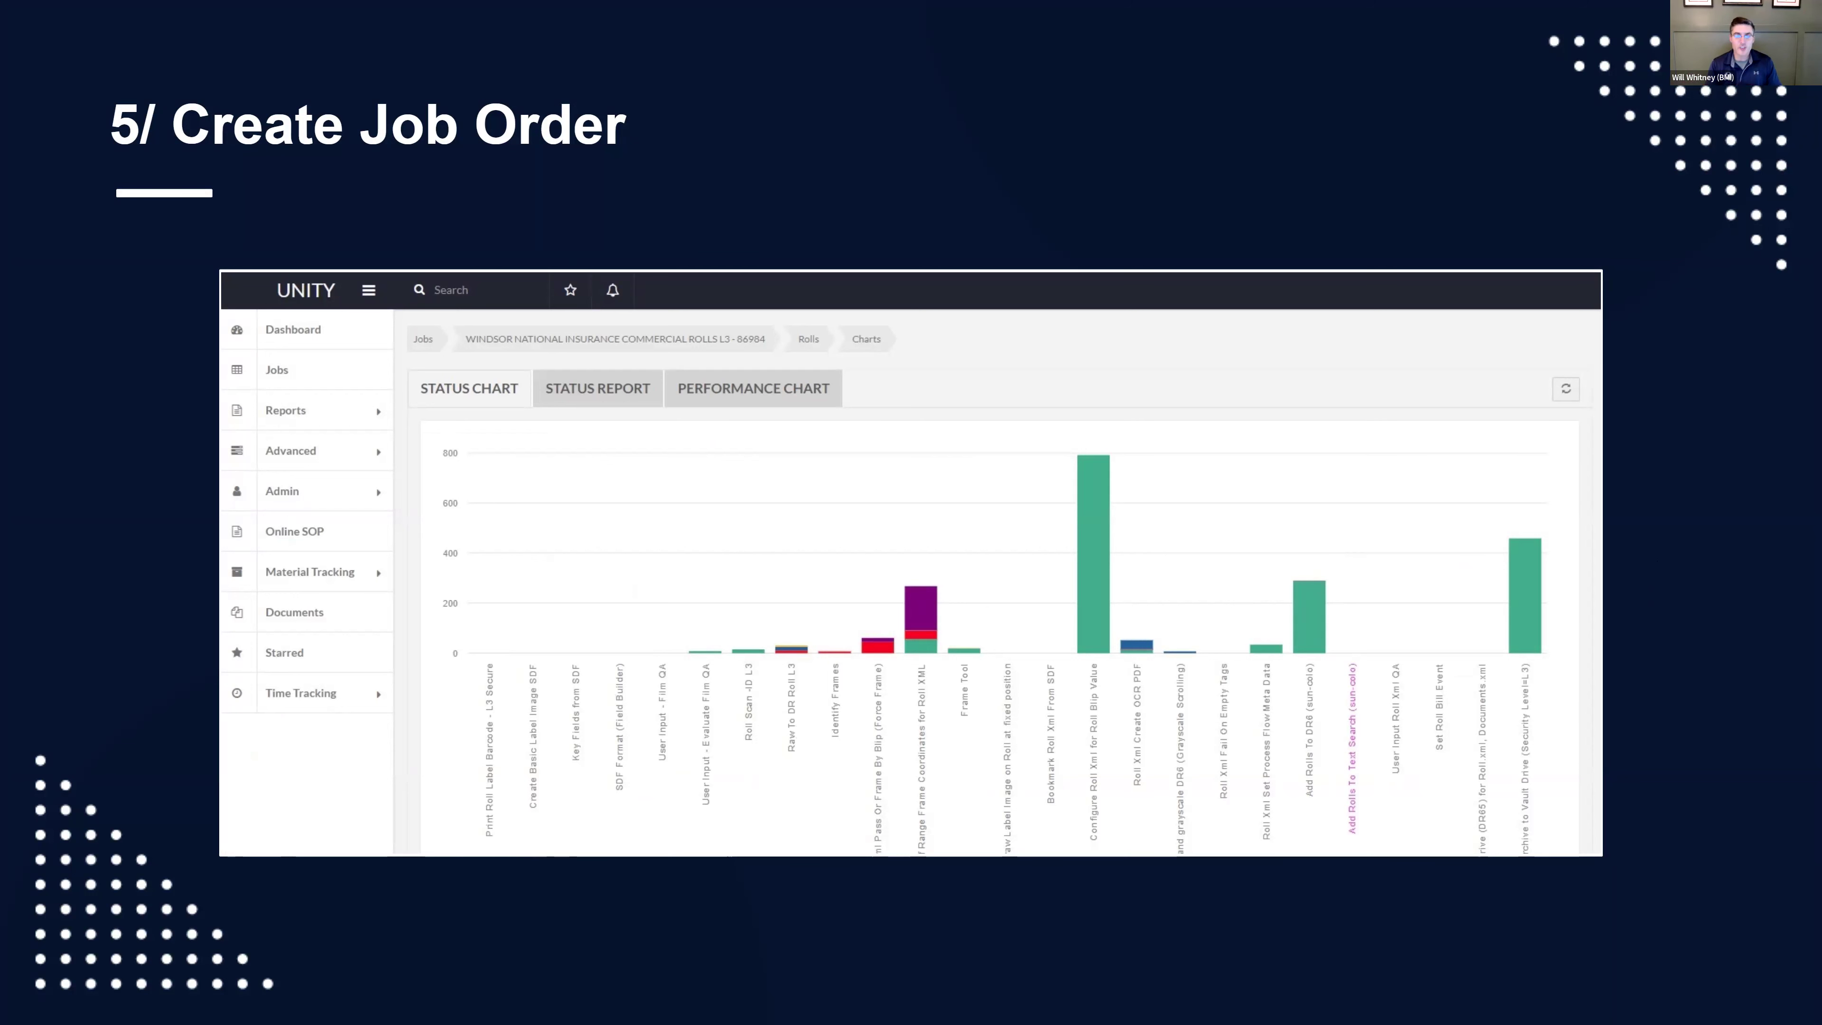
{"action": "mouse_move", "coordinate": [1098, 542]}
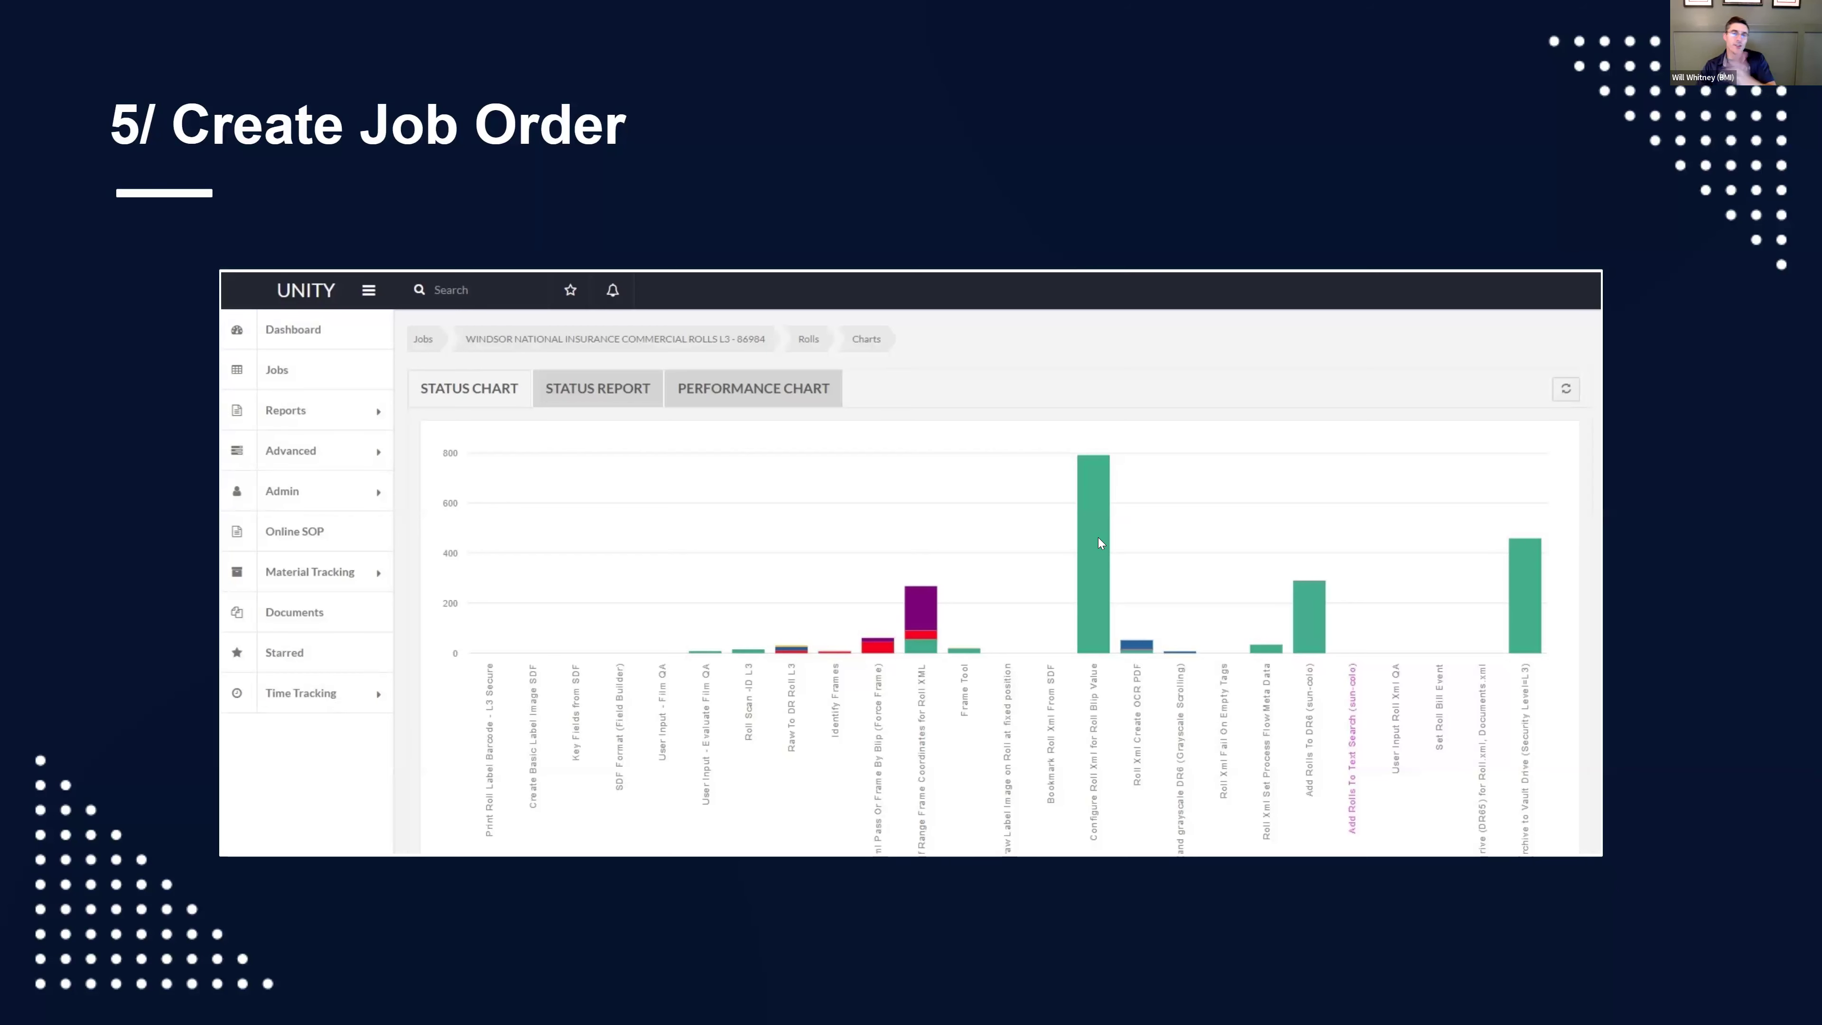
{"action": "mouse_move", "coordinate": [642, 730]}
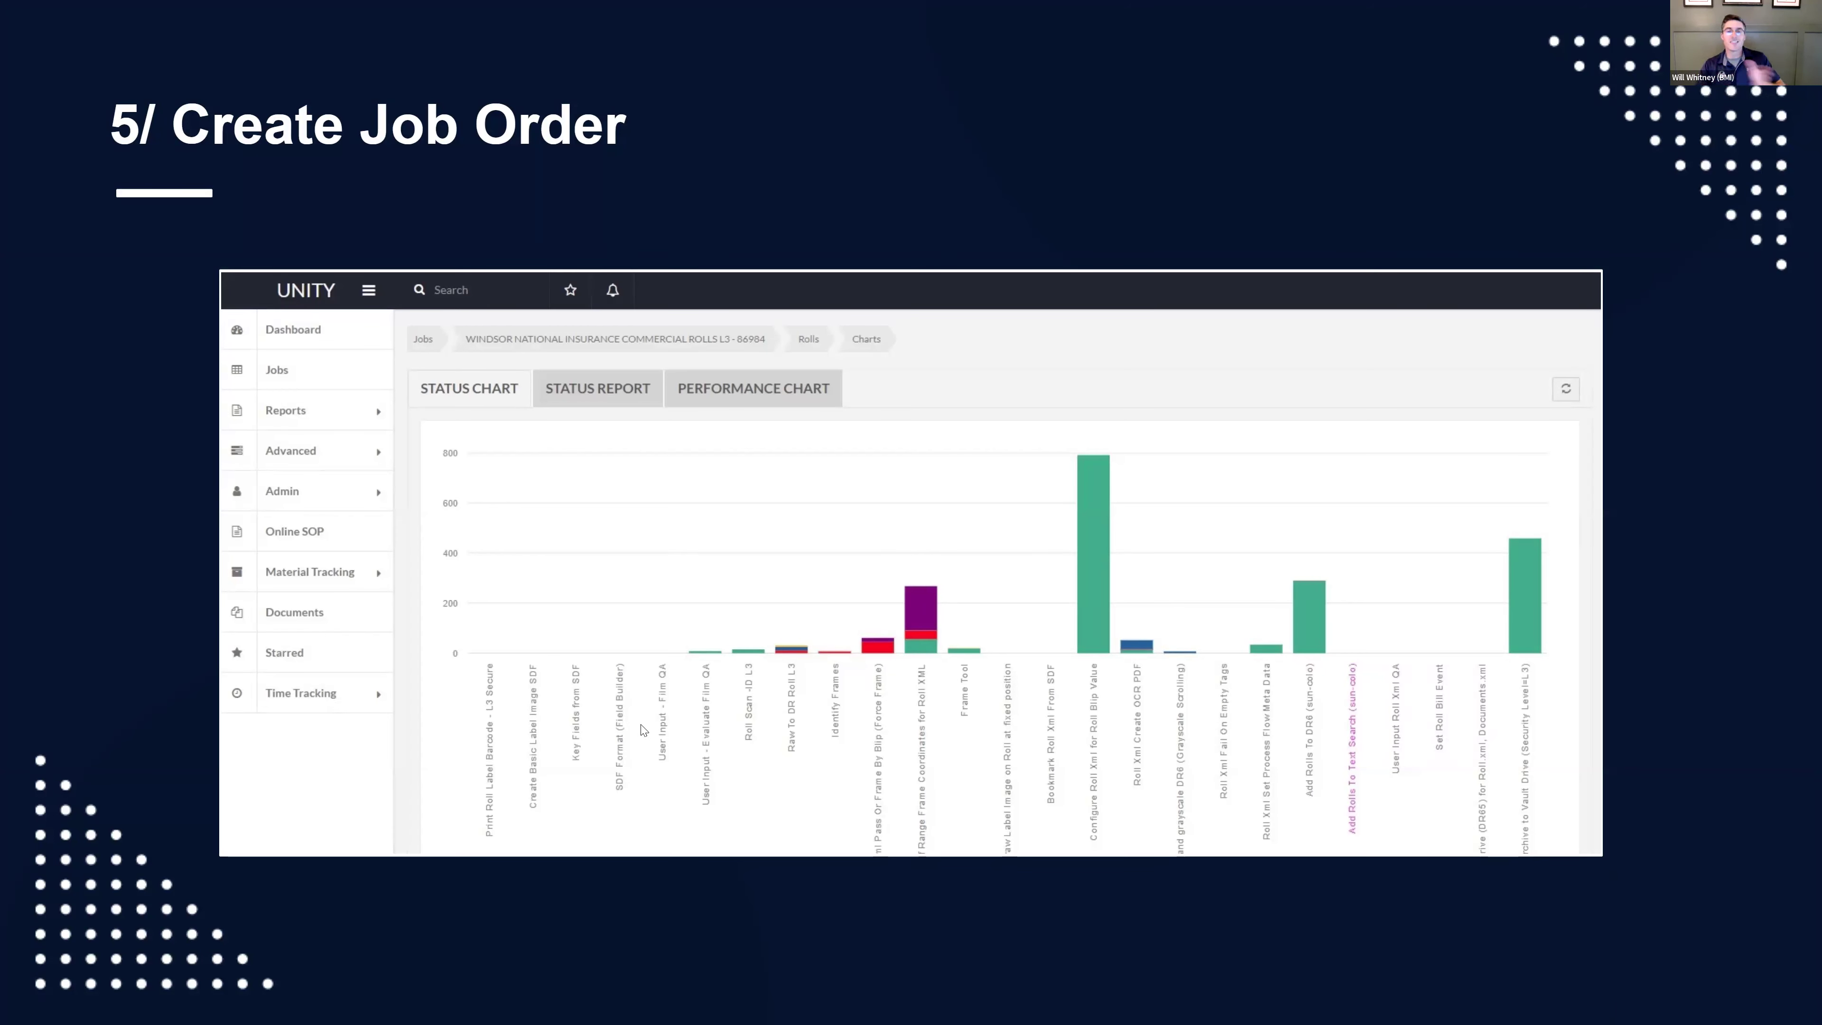
{"action": "mouse_move", "coordinate": [1078, 523]}
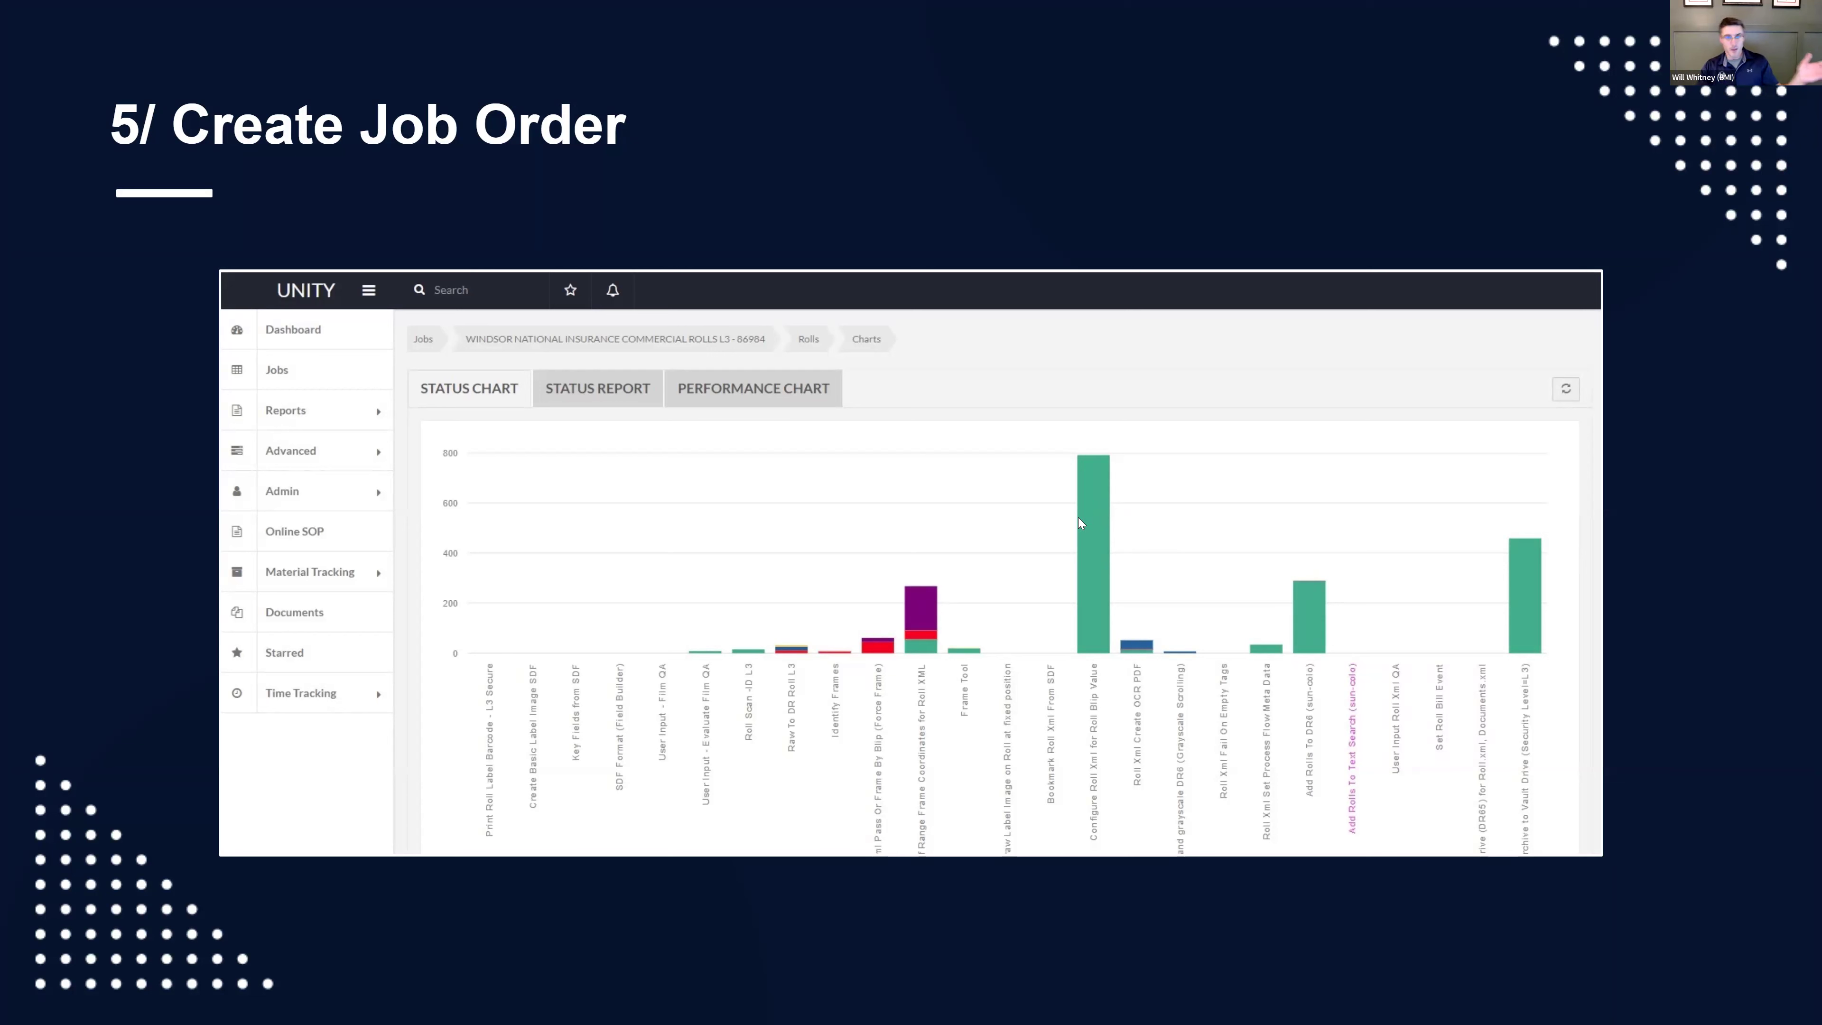
{"action": "mouse_move", "coordinate": [1011, 575]}
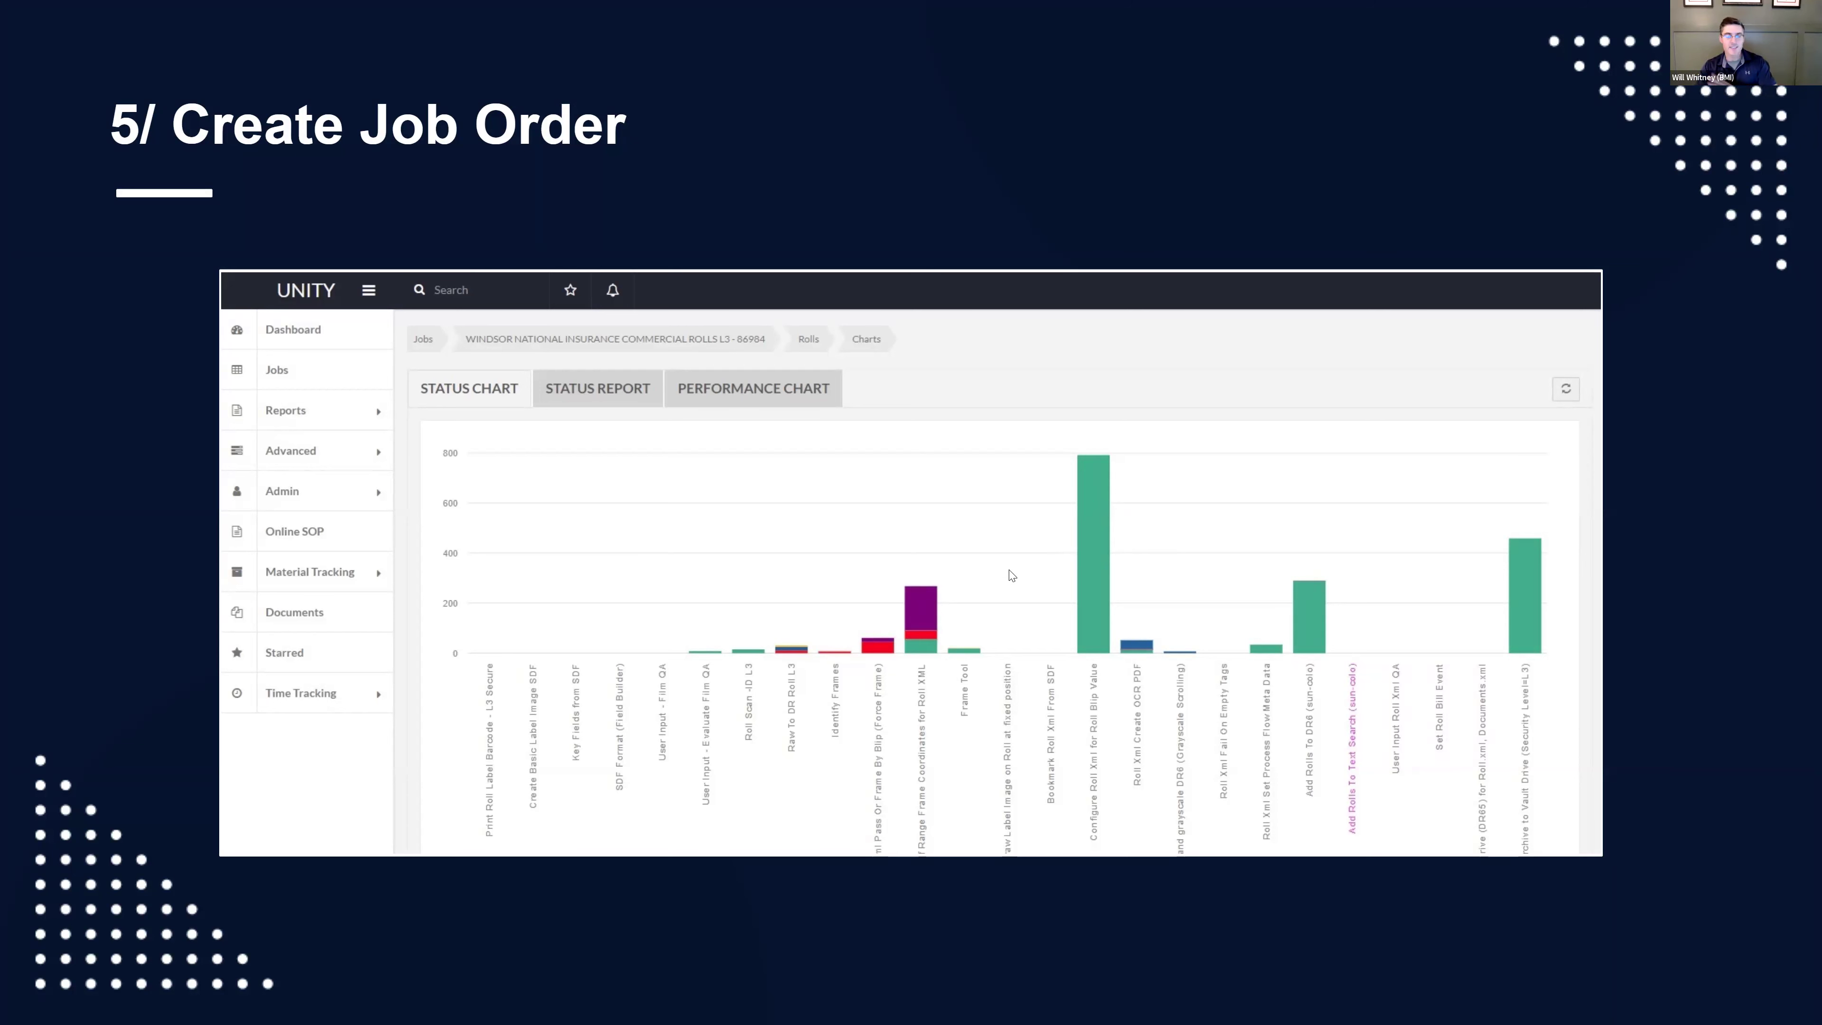
{"action": "mouse_move", "coordinate": [916, 640]}
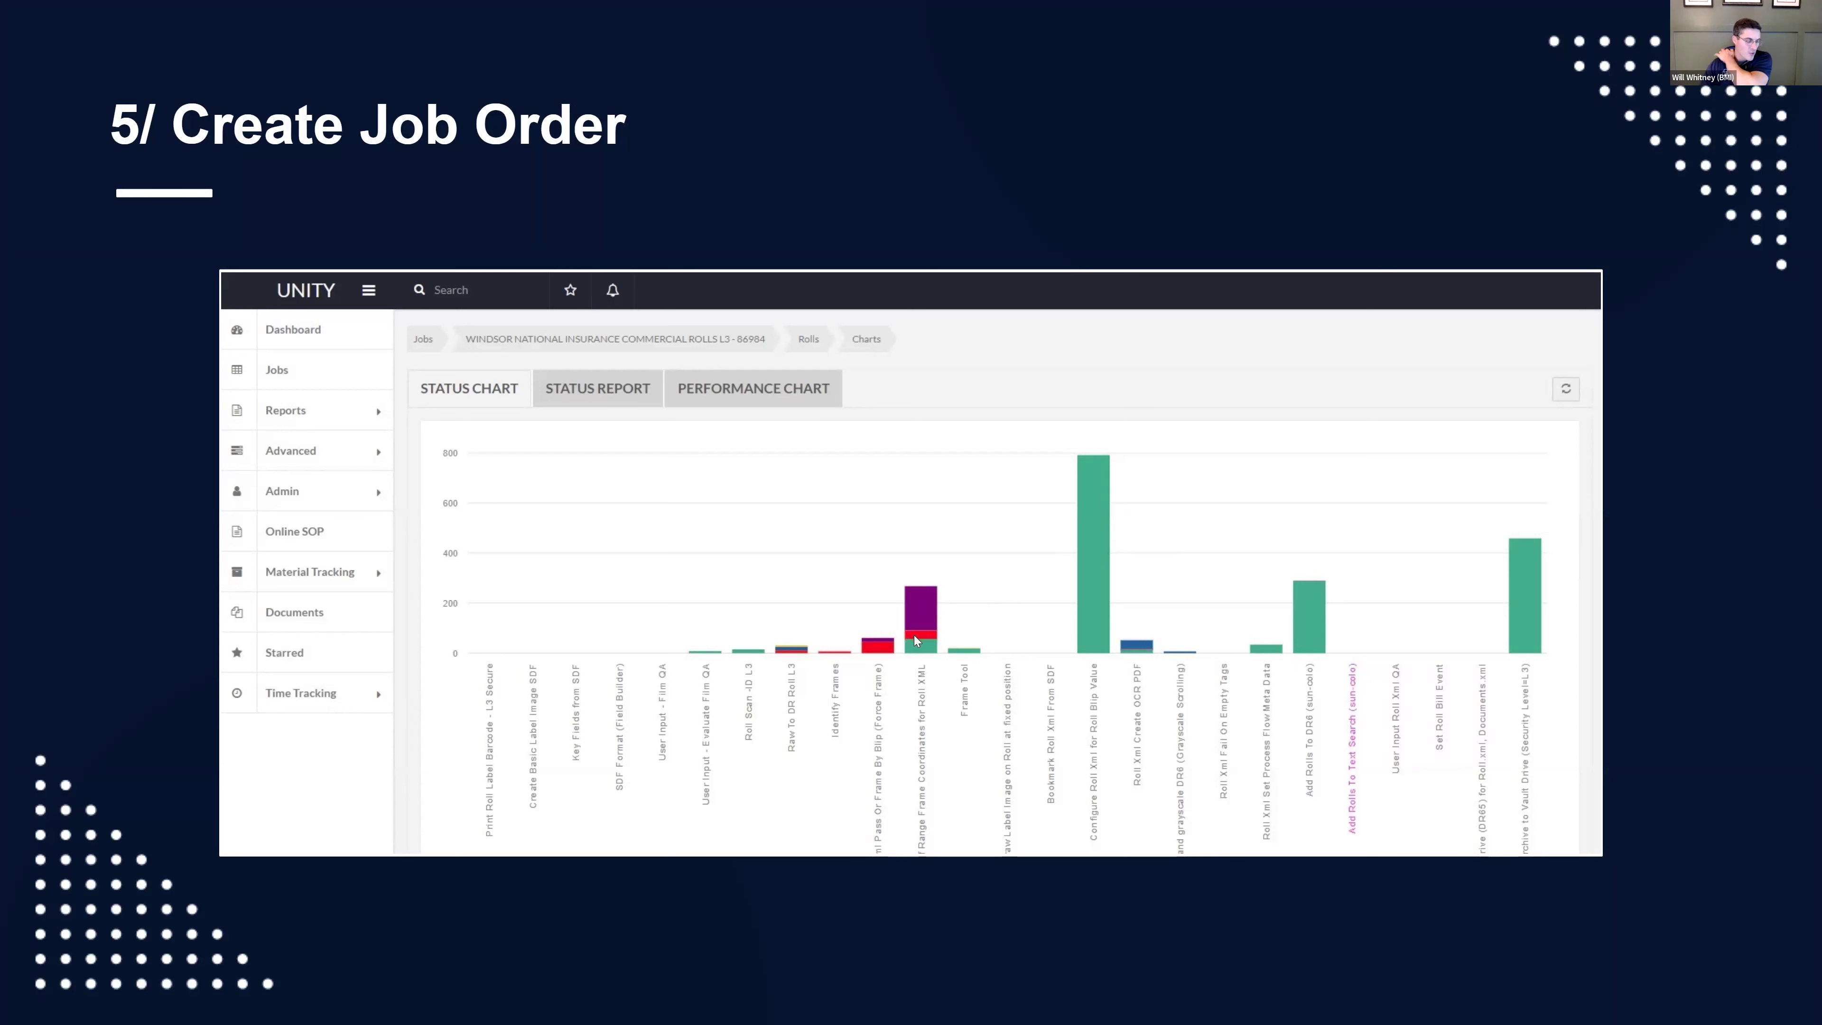
{"action": "mouse_move", "coordinate": [916, 641]}
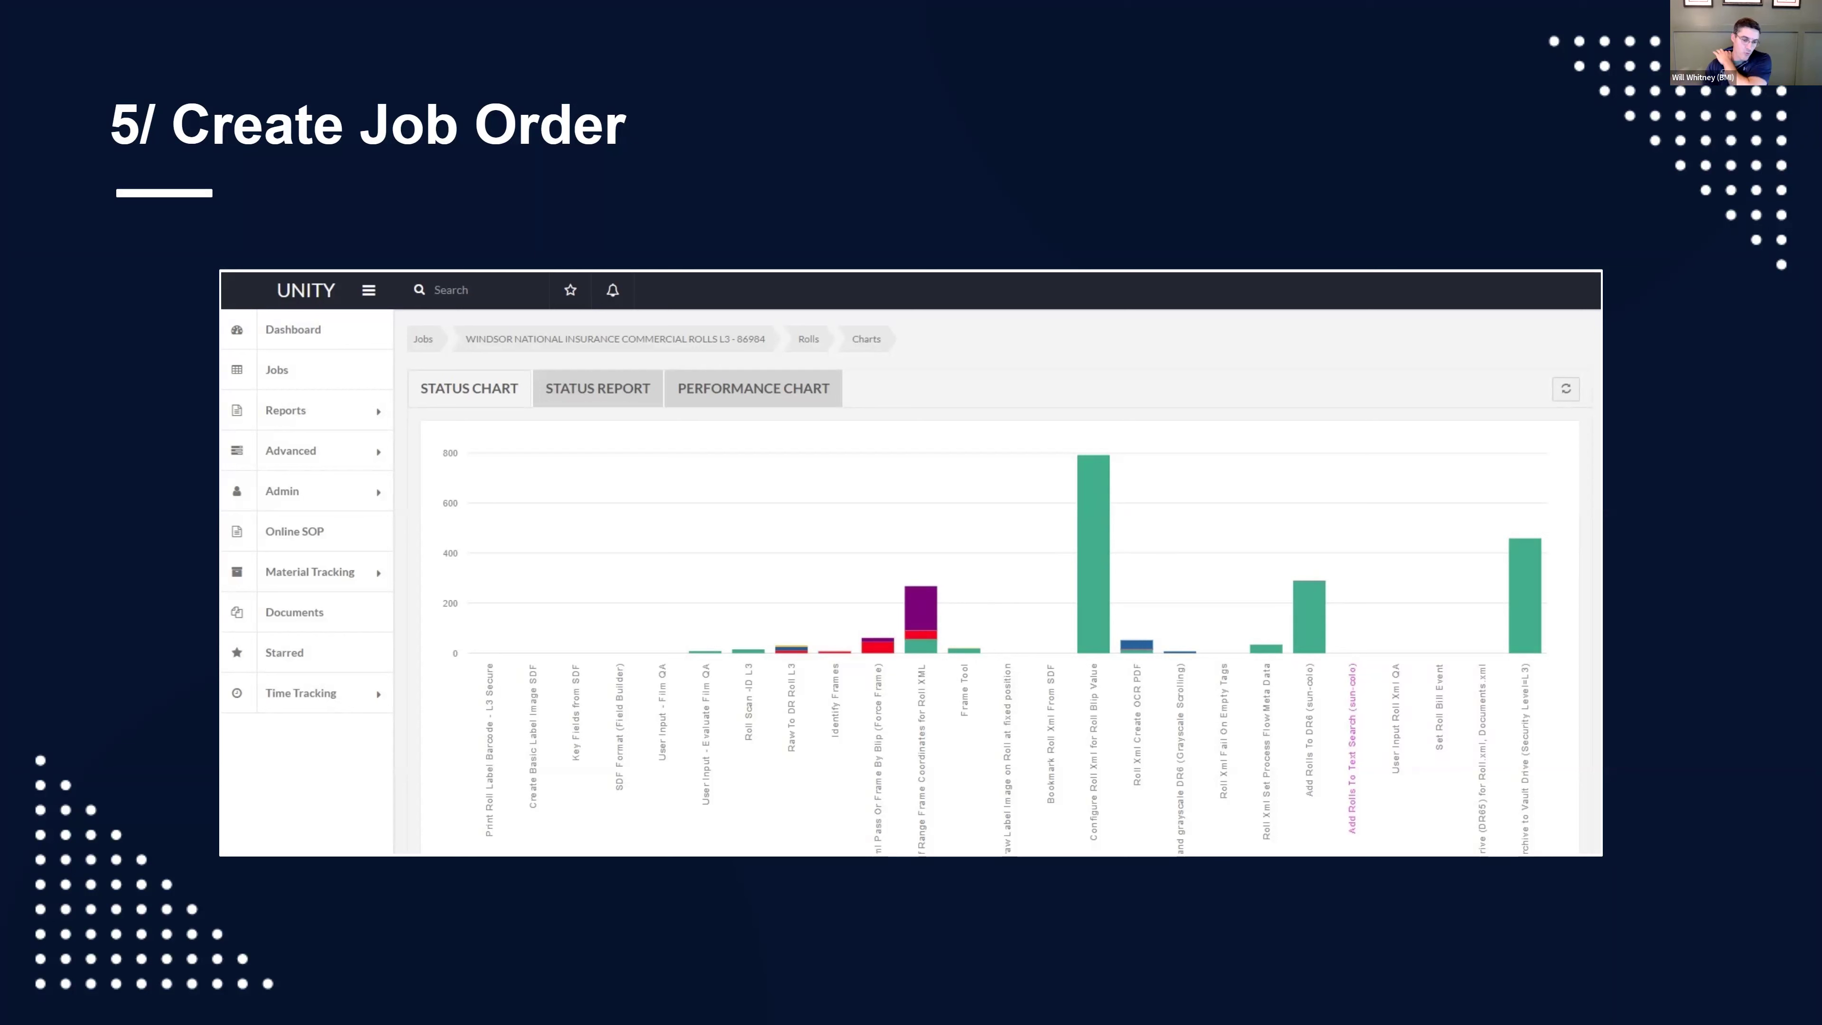
{"action": "mouse_move", "coordinate": [915, 640]}
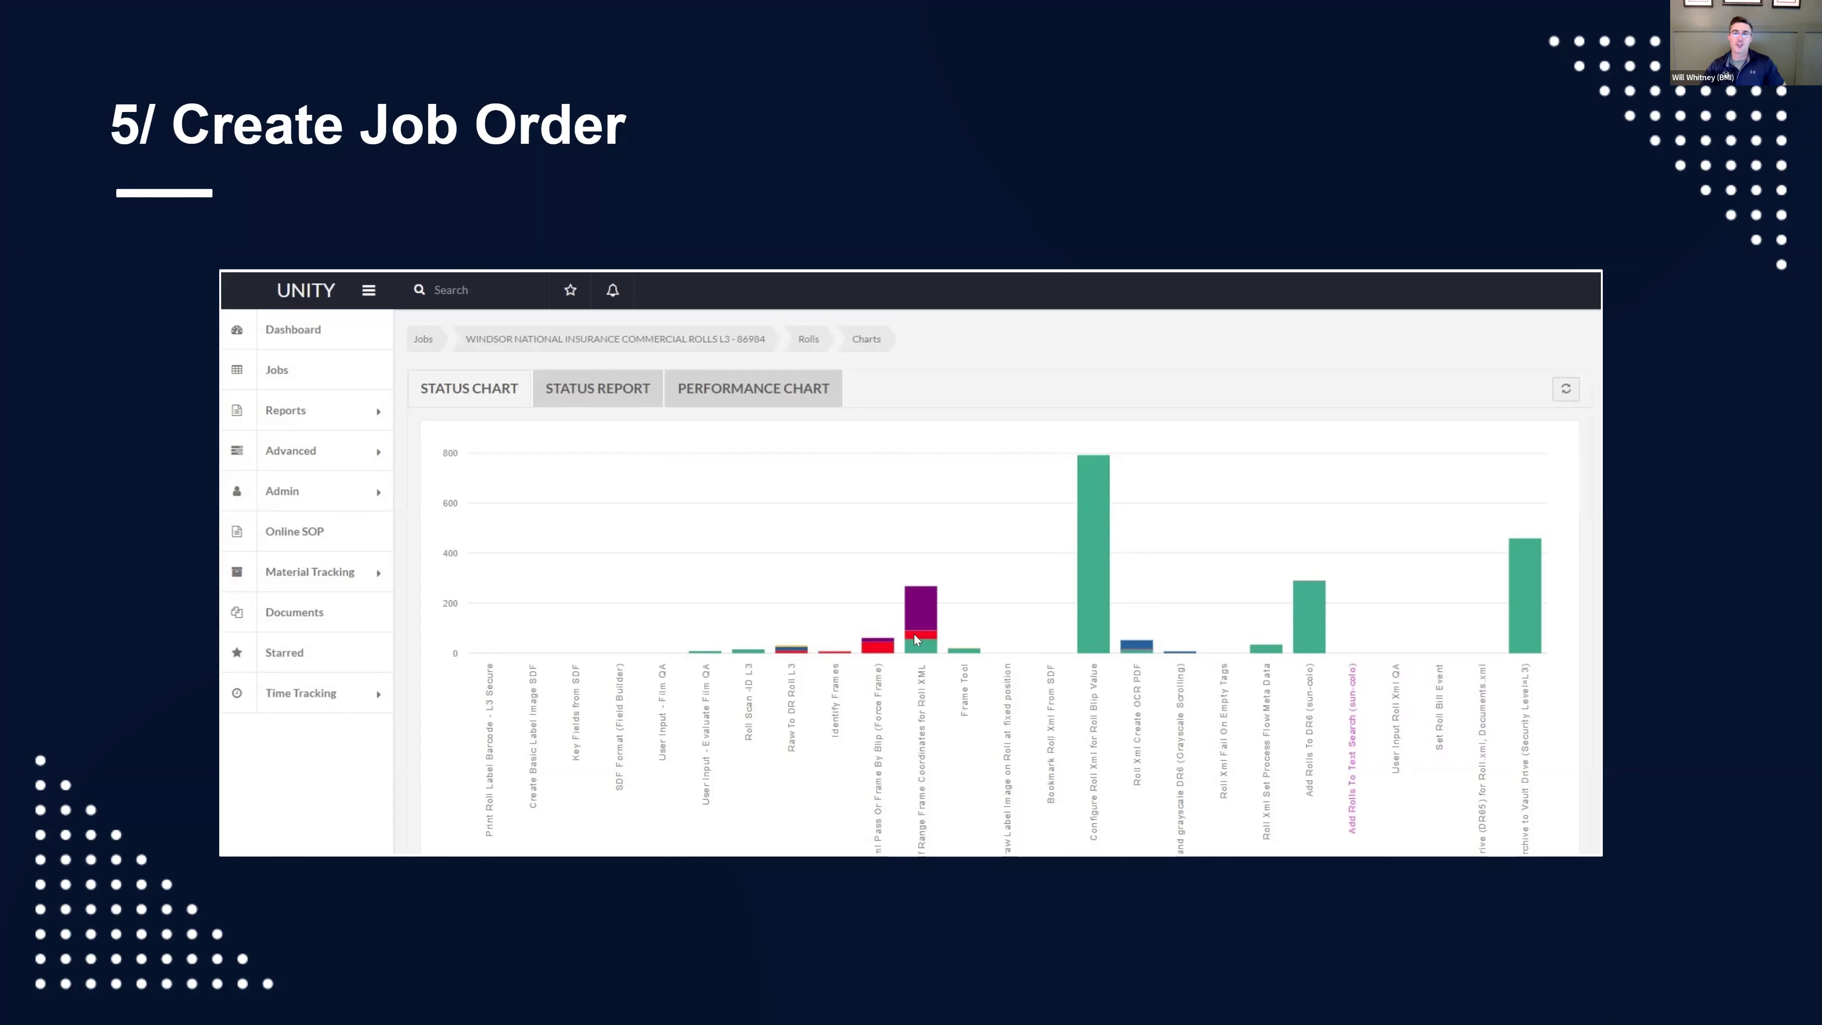
{"action": "mouse_move", "coordinate": [1142, 478]}
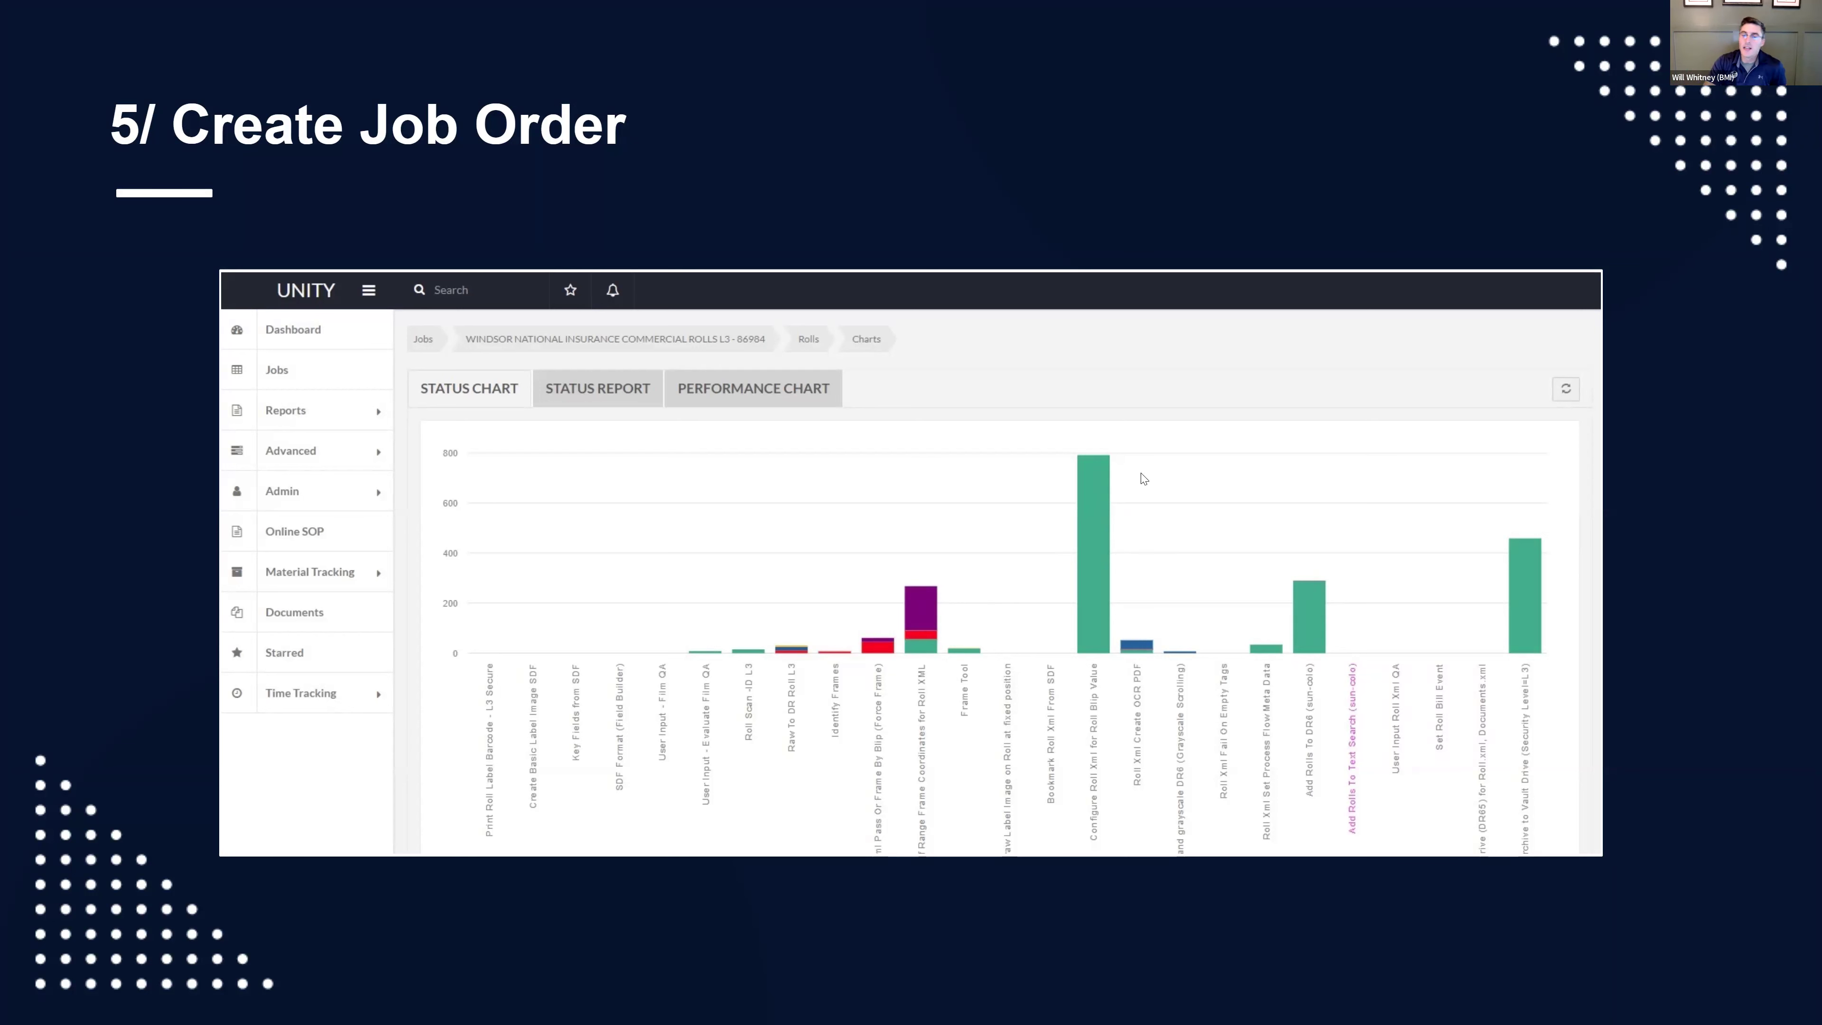
{"action": "mouse_move", "coordinate": [558, 491]}
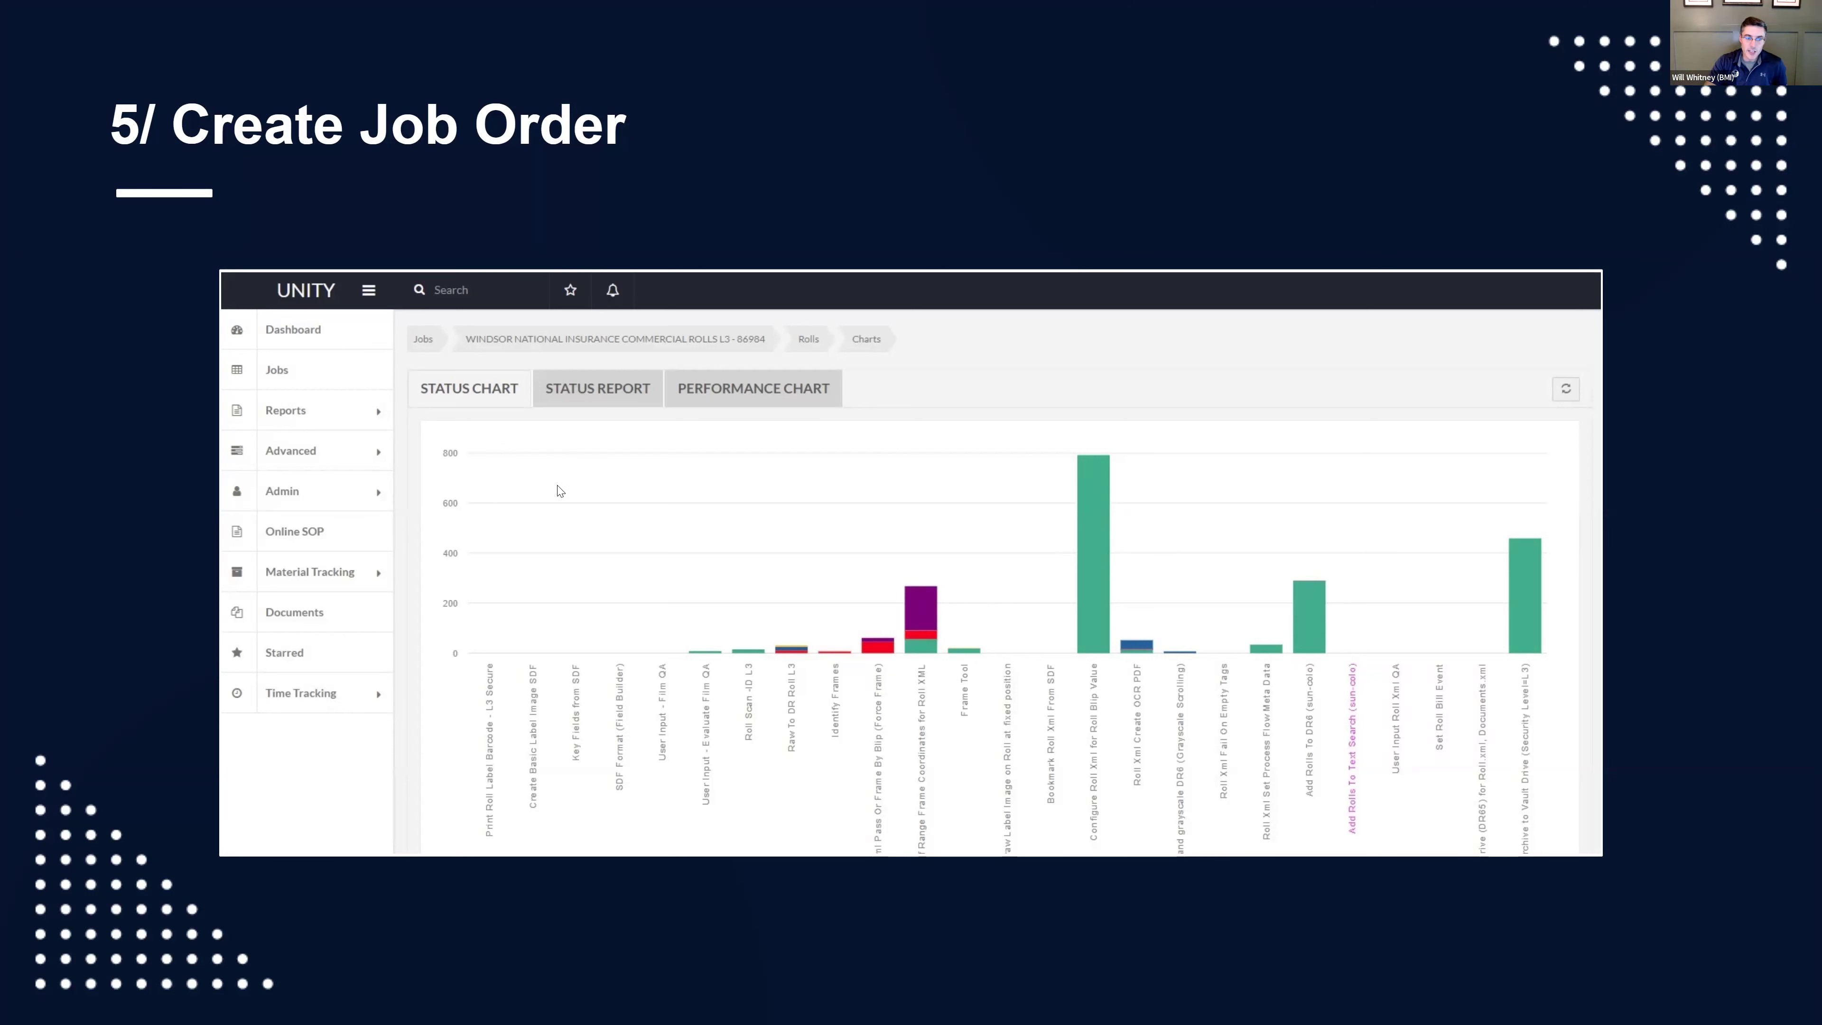
{"action": "mouse_move", "coordinate": [1103, 461]}
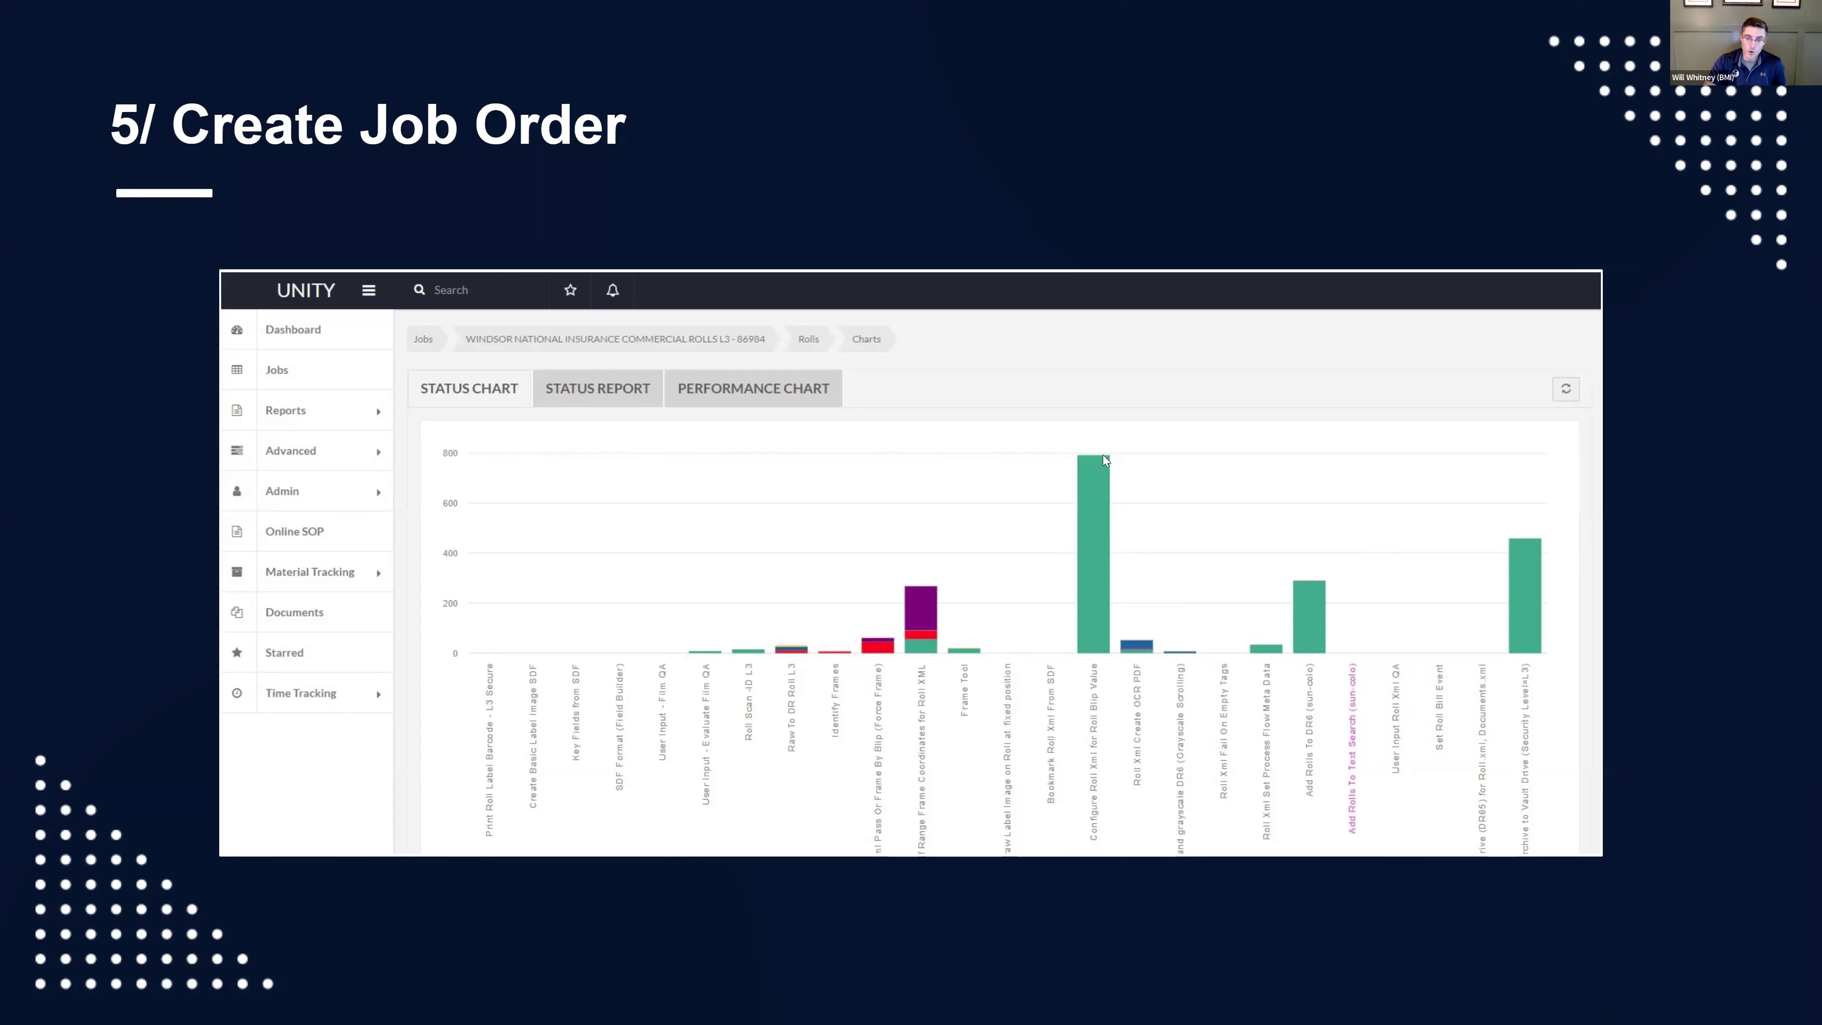
{"action": "mouse_move", "coordinate": [1112, 542]}
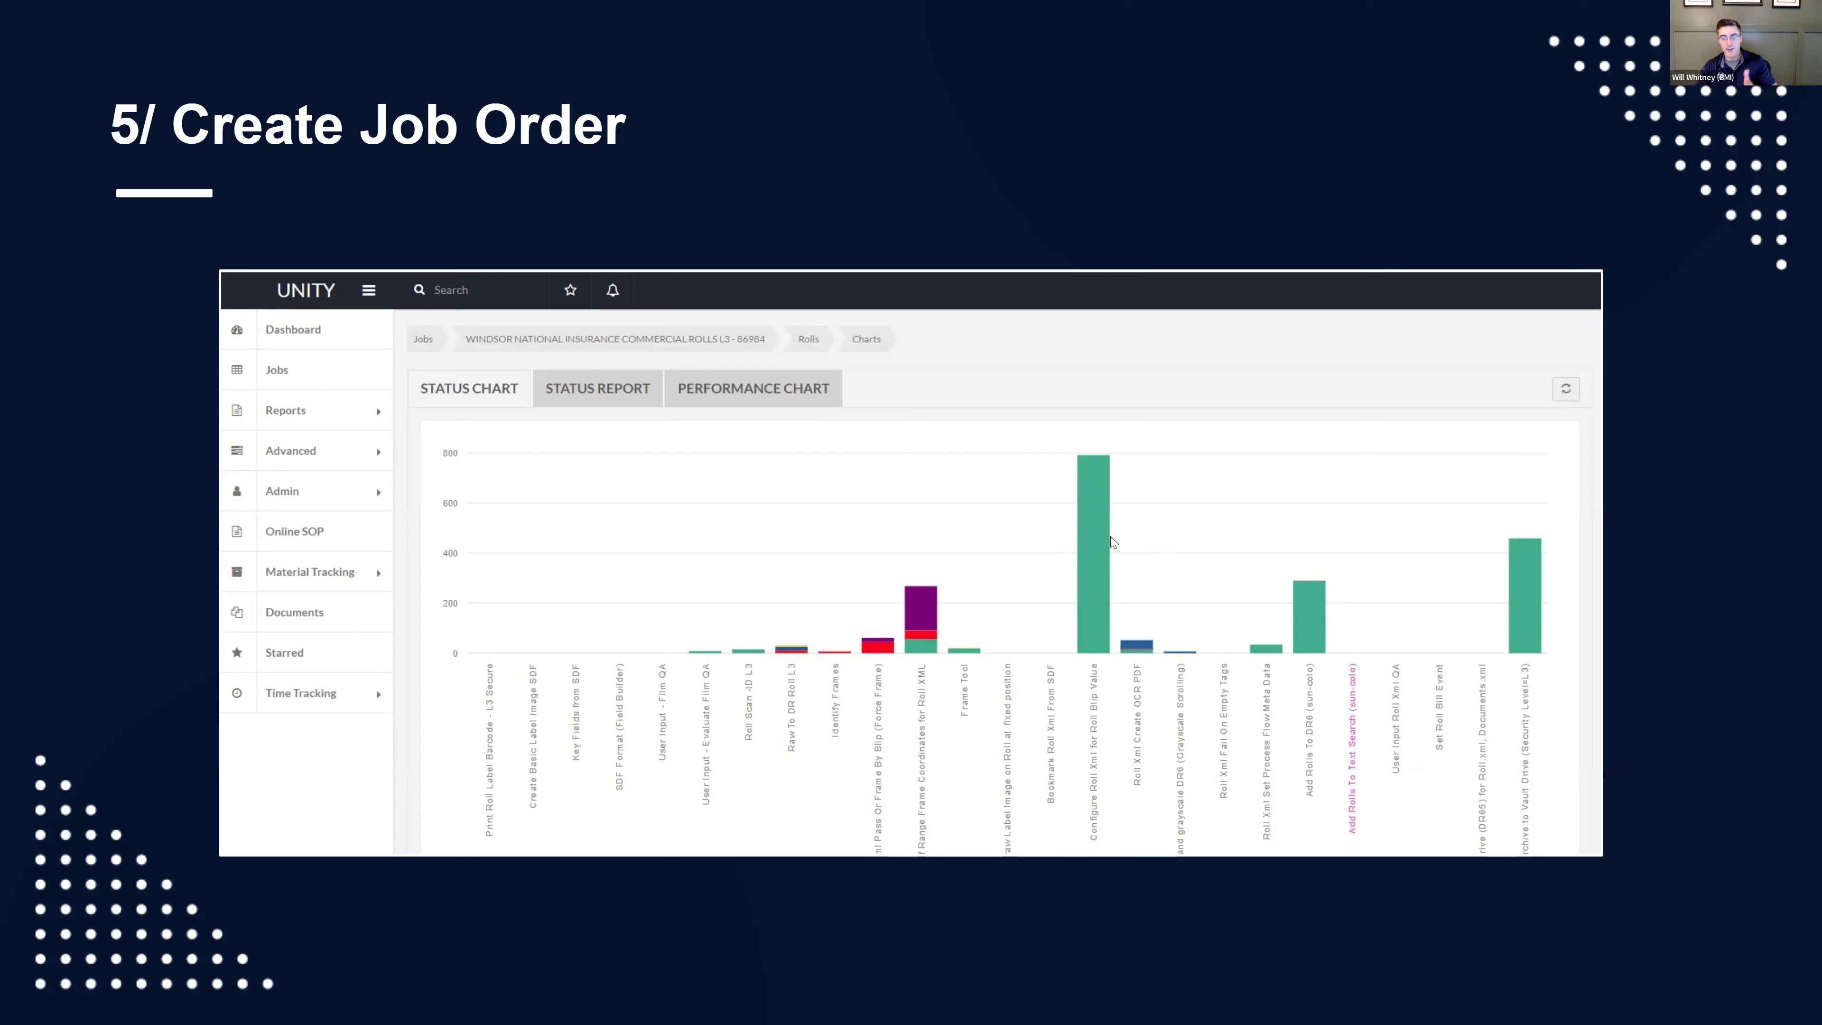
{"action": "mouse_move", "coordinate": [778, 587]}
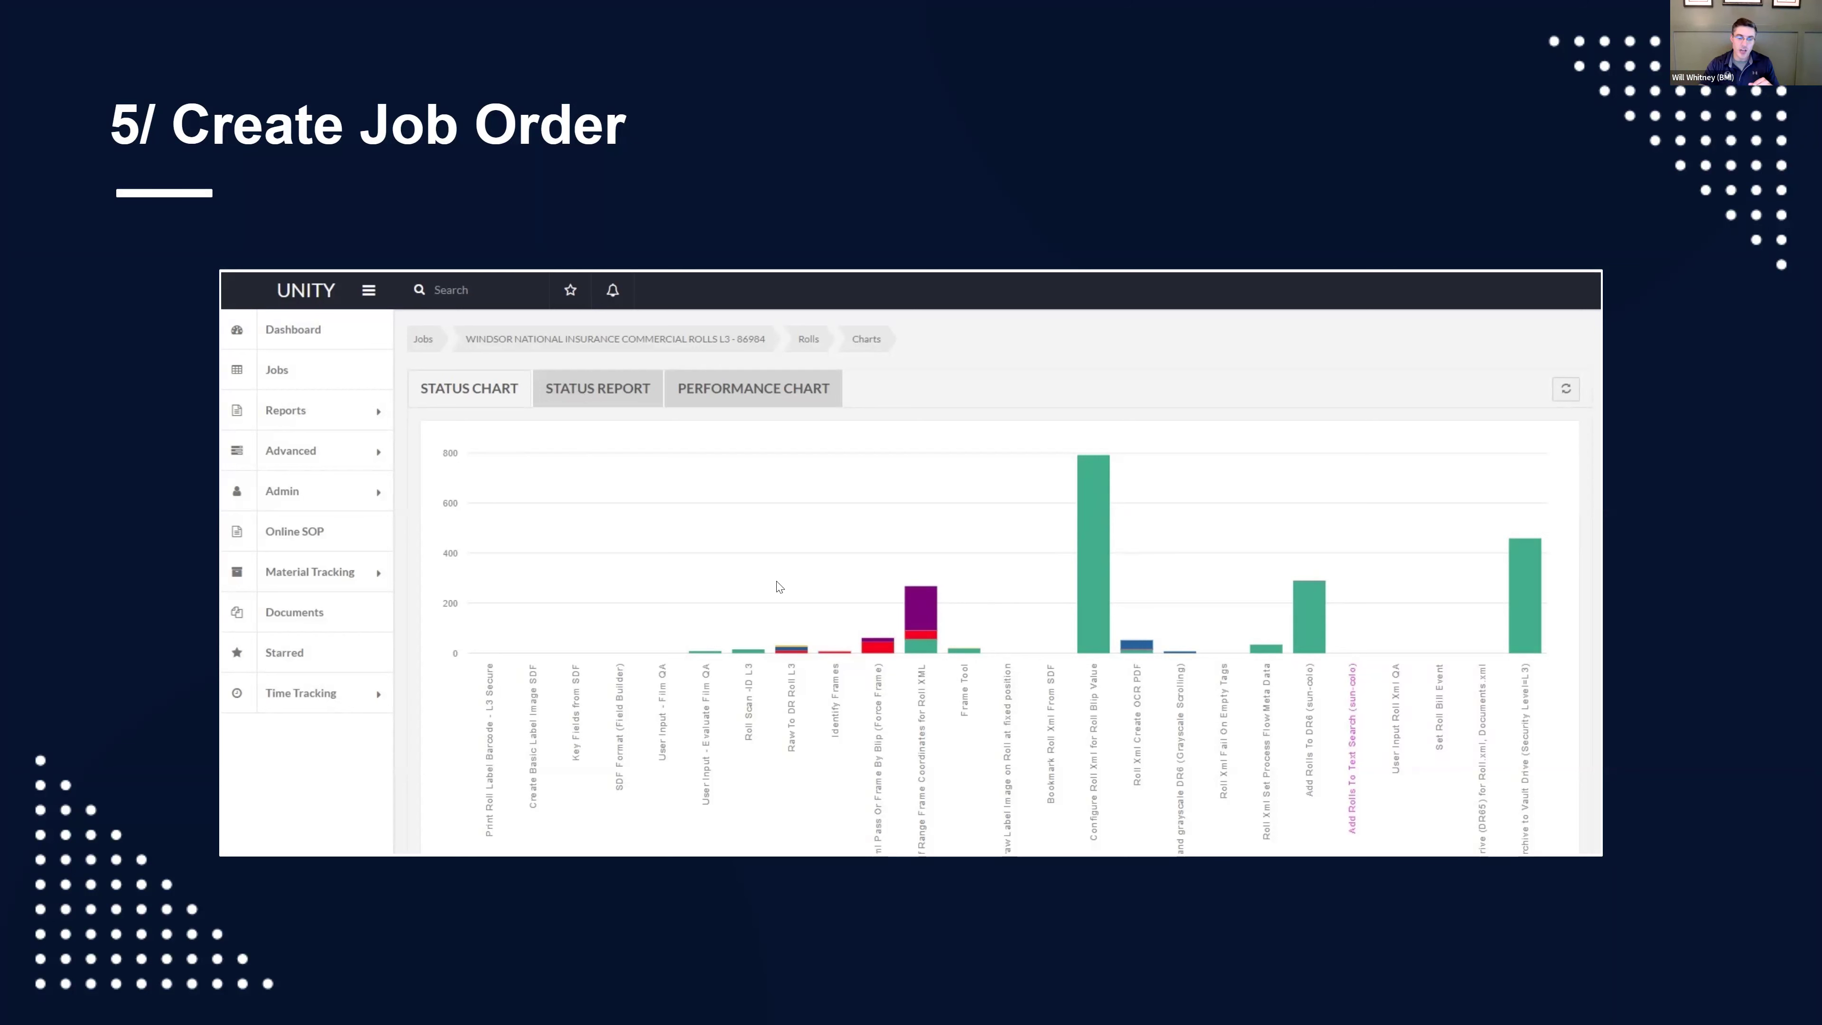
{"action": "mouse_move", "coordinate": [884, 601]}
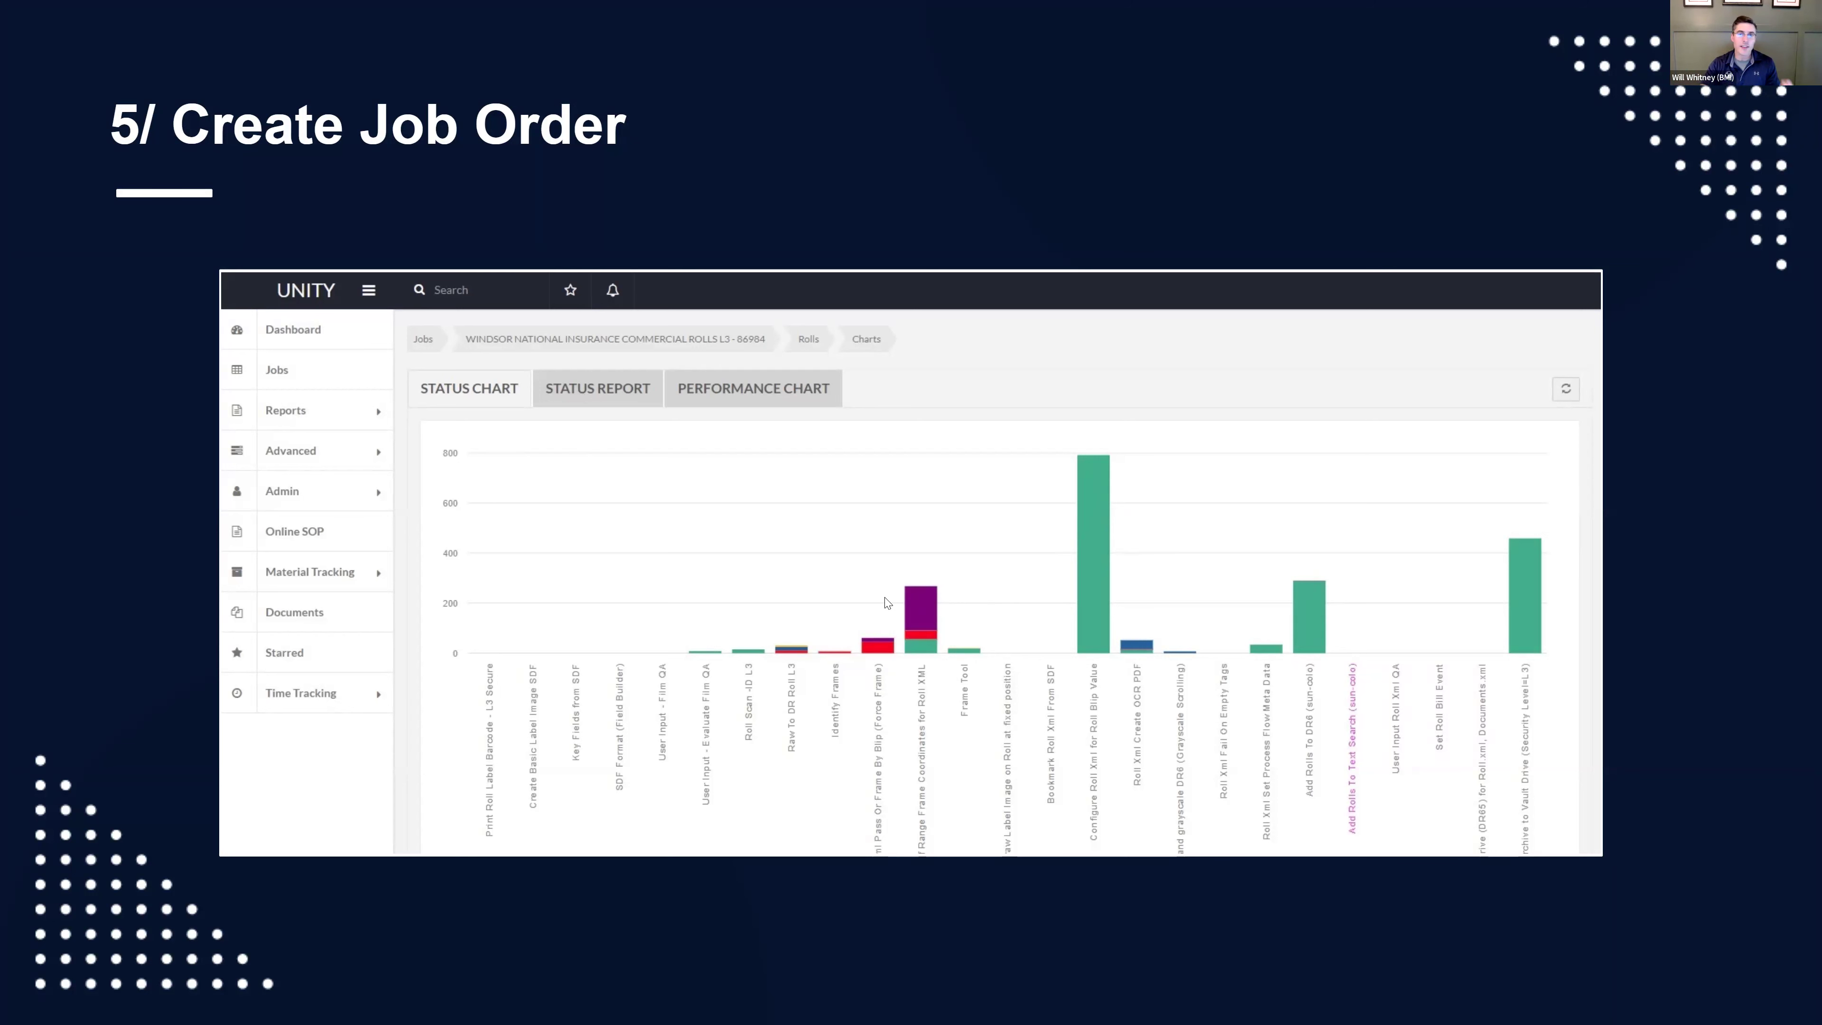
{"action": "mouse_move", "coordinate": [873, 619]}
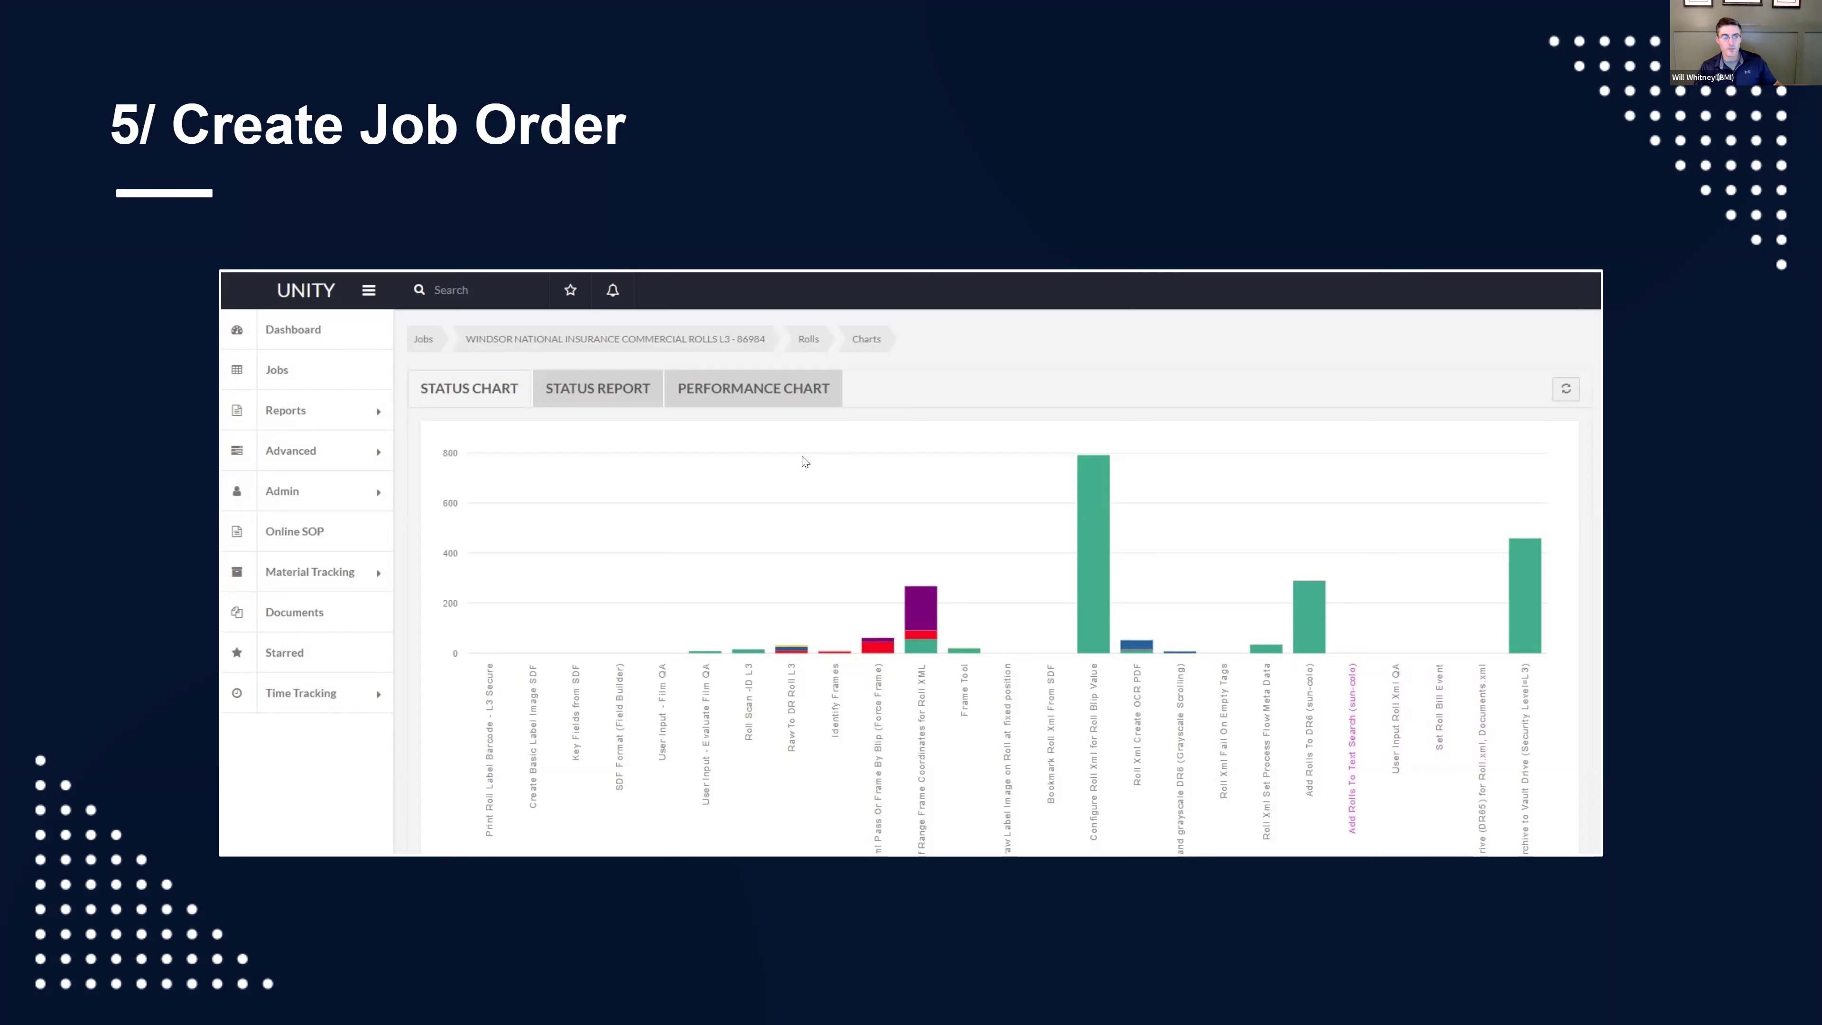
{"action": "mouse_move", "coordinate": [1090, 502]}
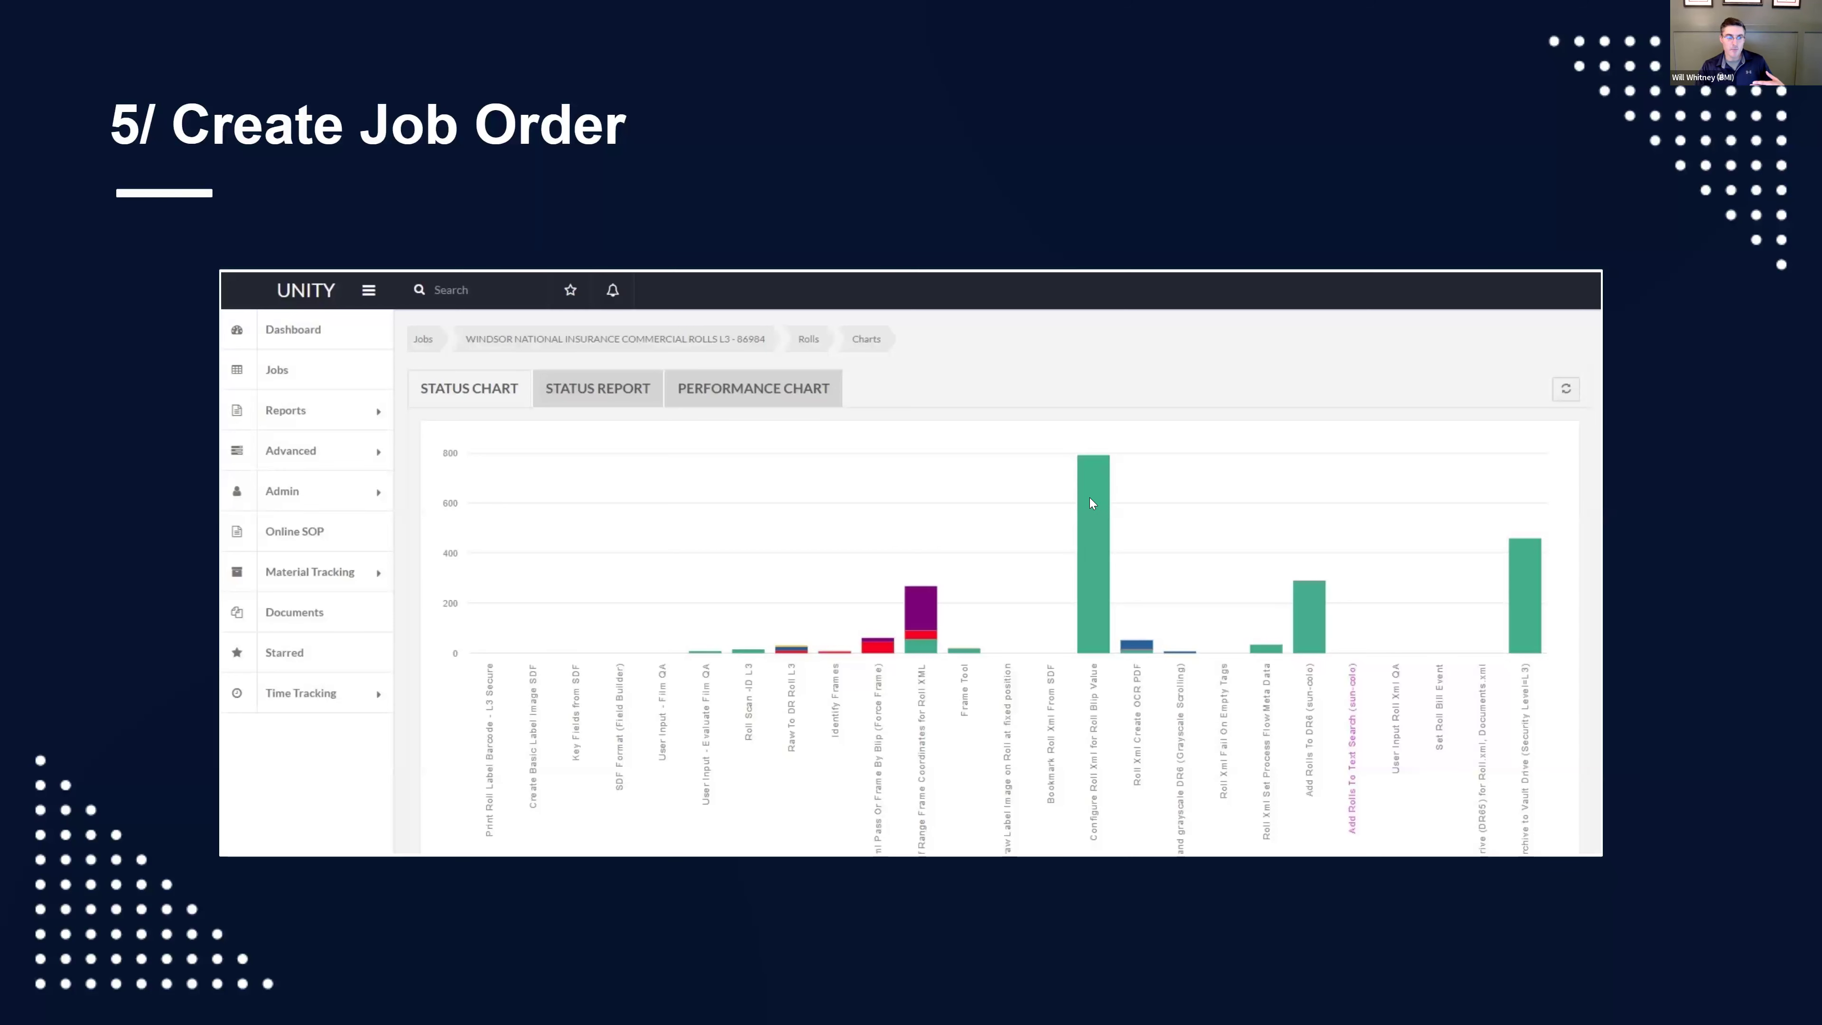
{"action": "mouse_move", "coordinate": [1121, 568]}
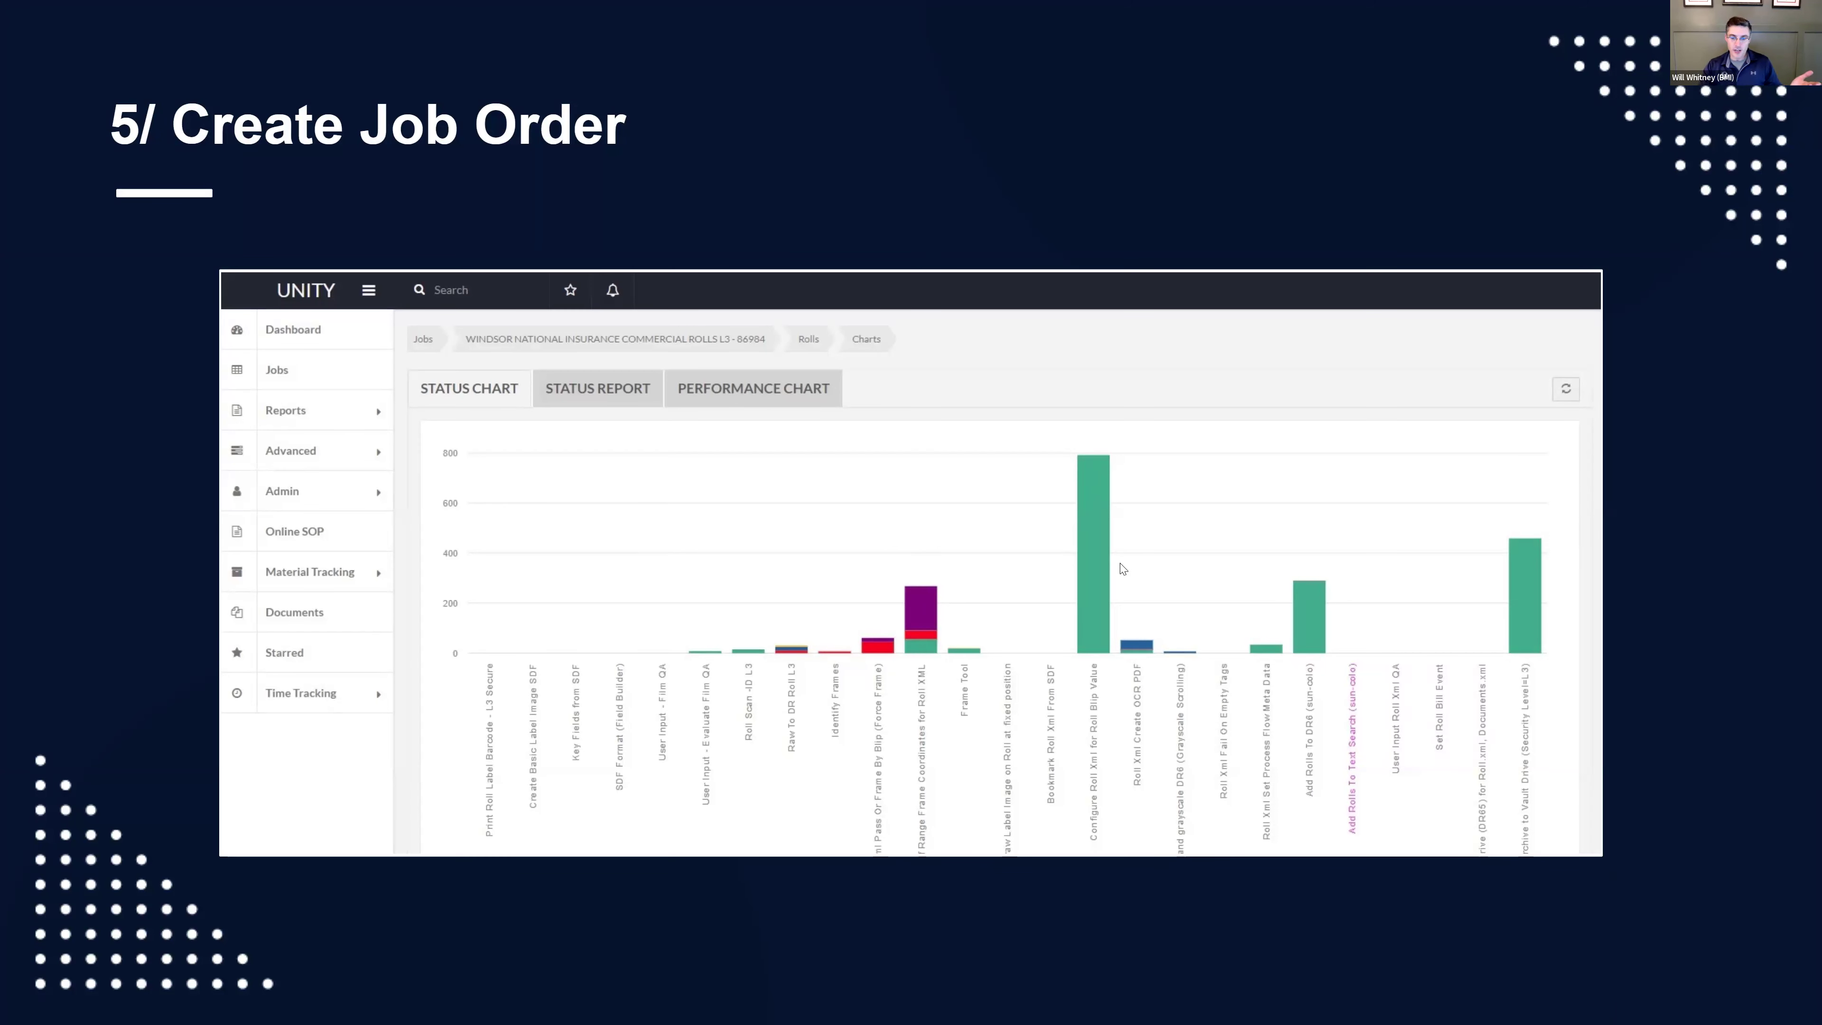
{"action": "mouse_move", "coordinate": [889, 651]}
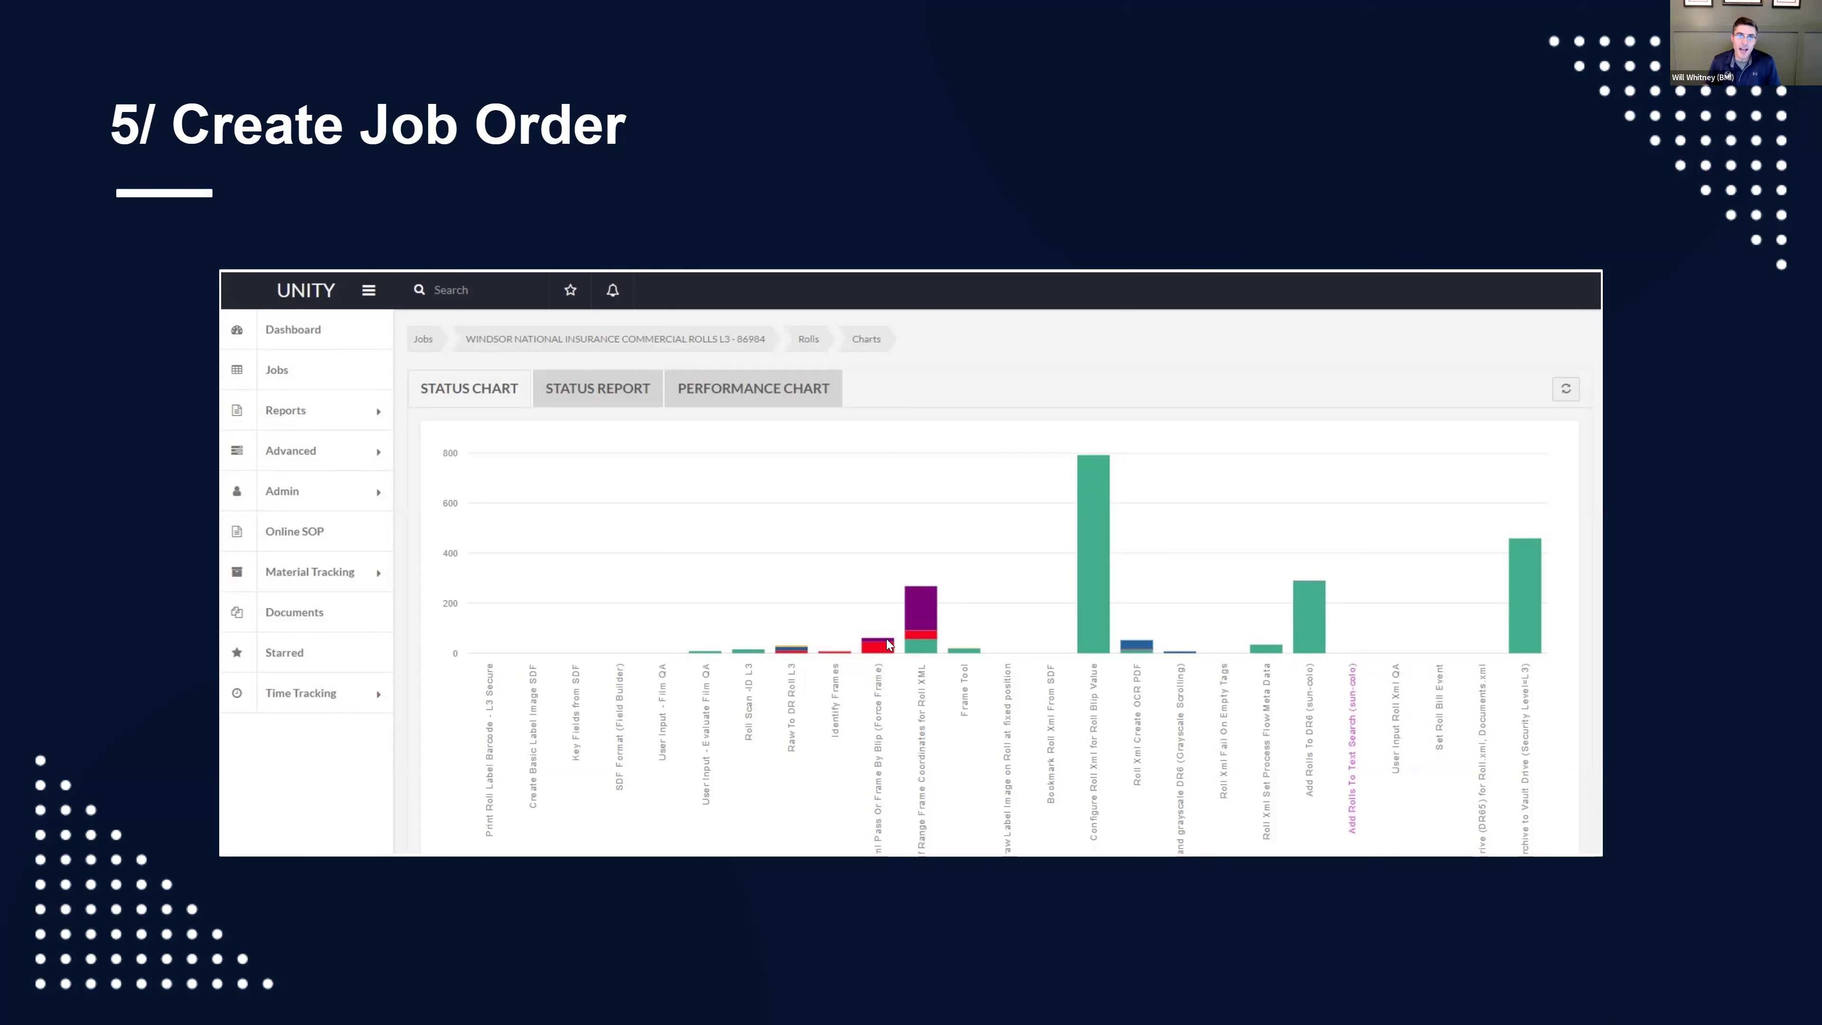
{"action": "mouse_move", "coordinate": [889, 647]}
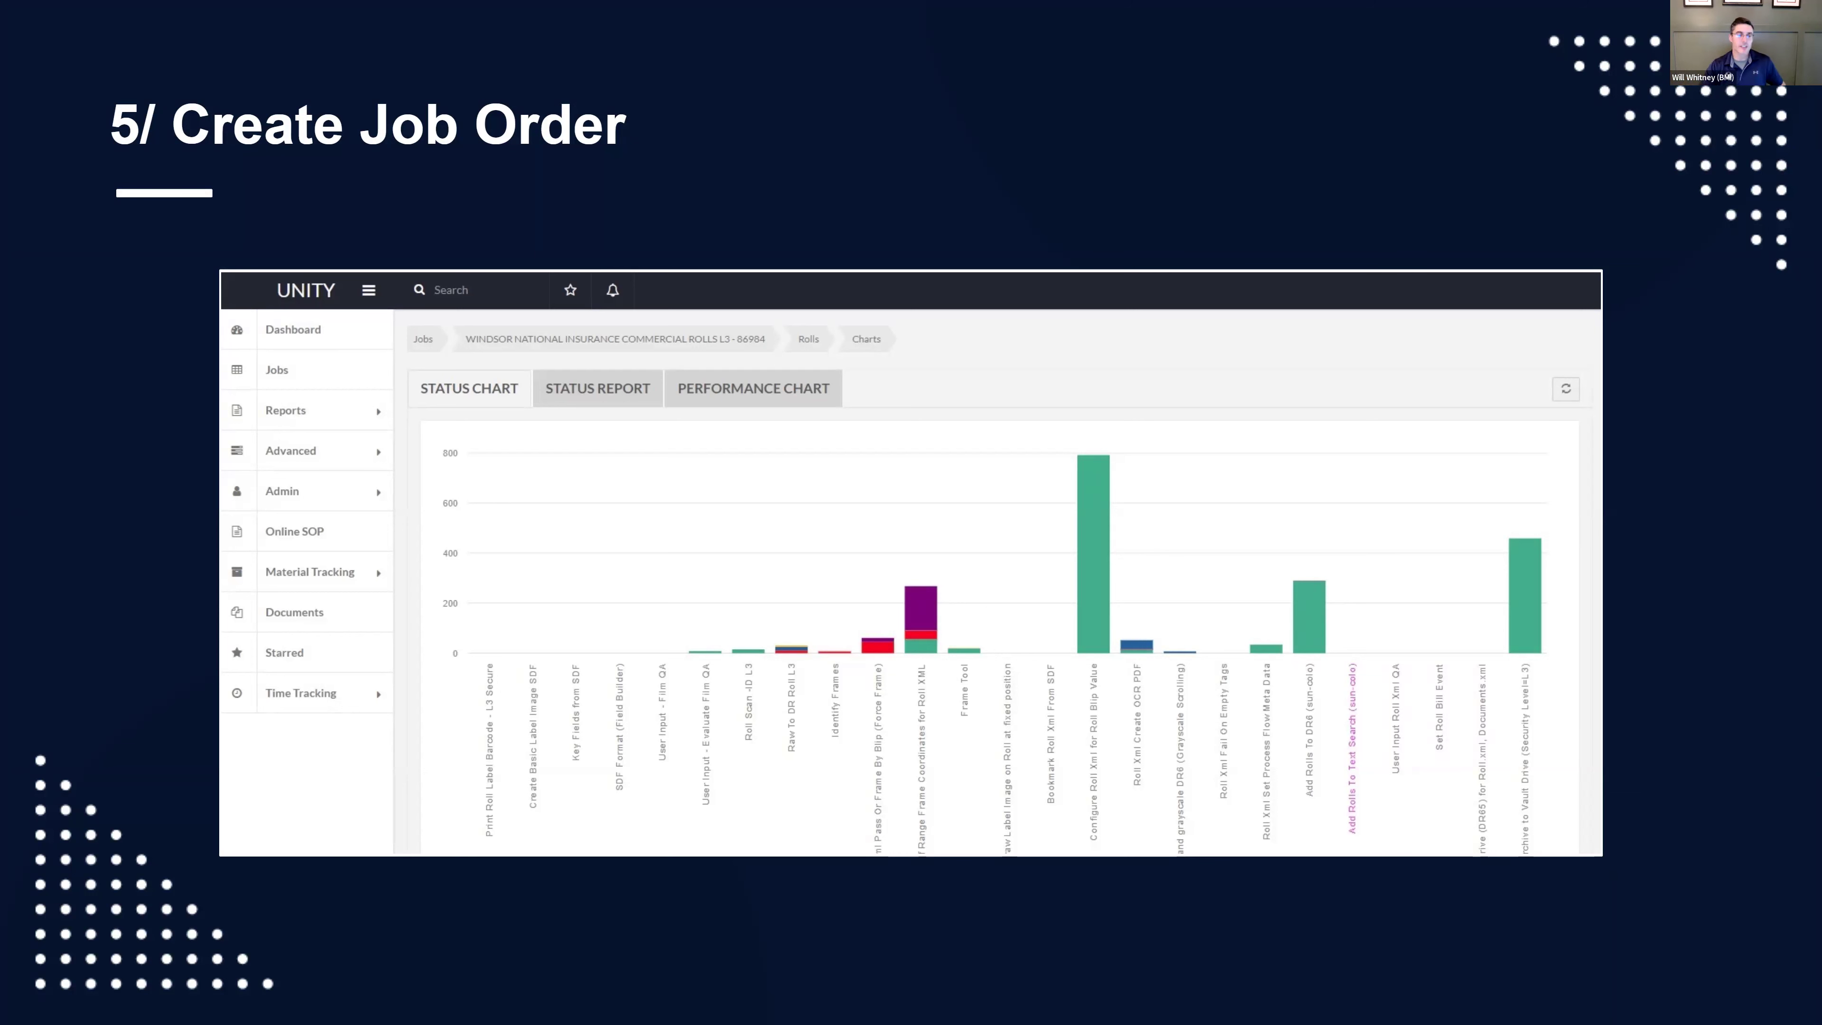
{"action": "mouse_move", "coordinate": [973, 601]}
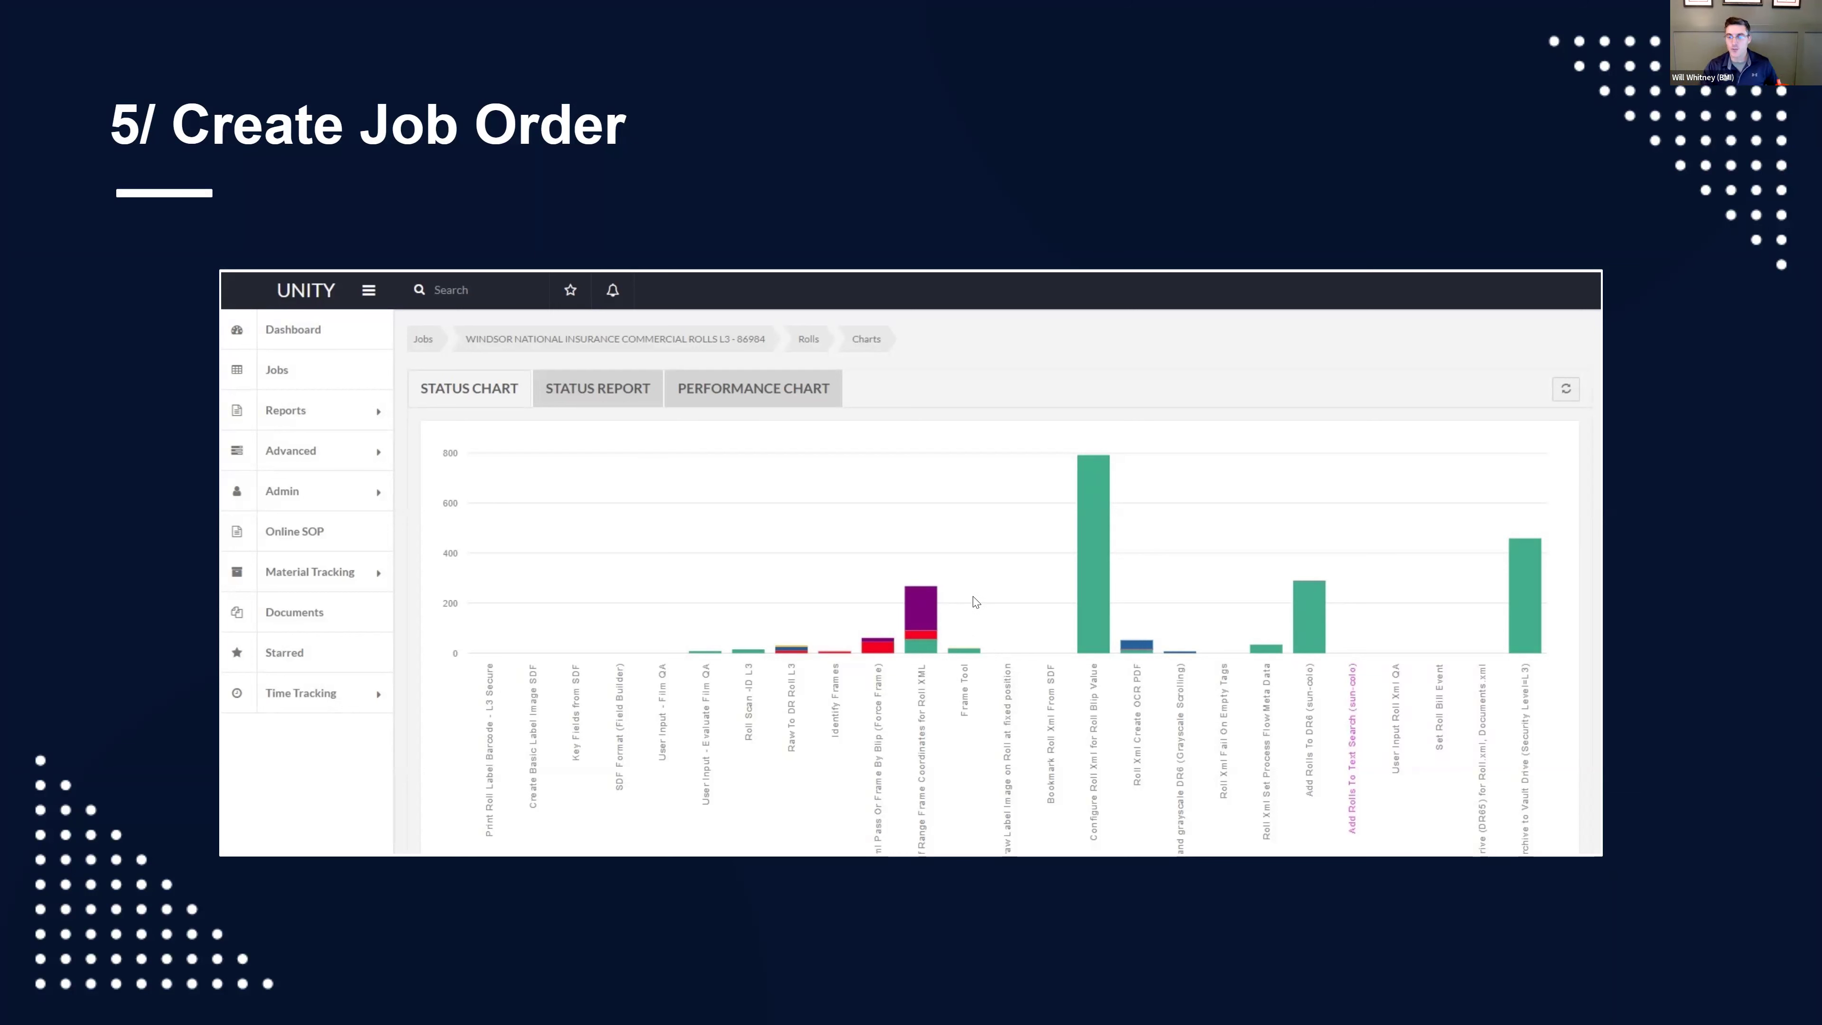
{"action": "mouse_move", "coordinate": [953, 615]}
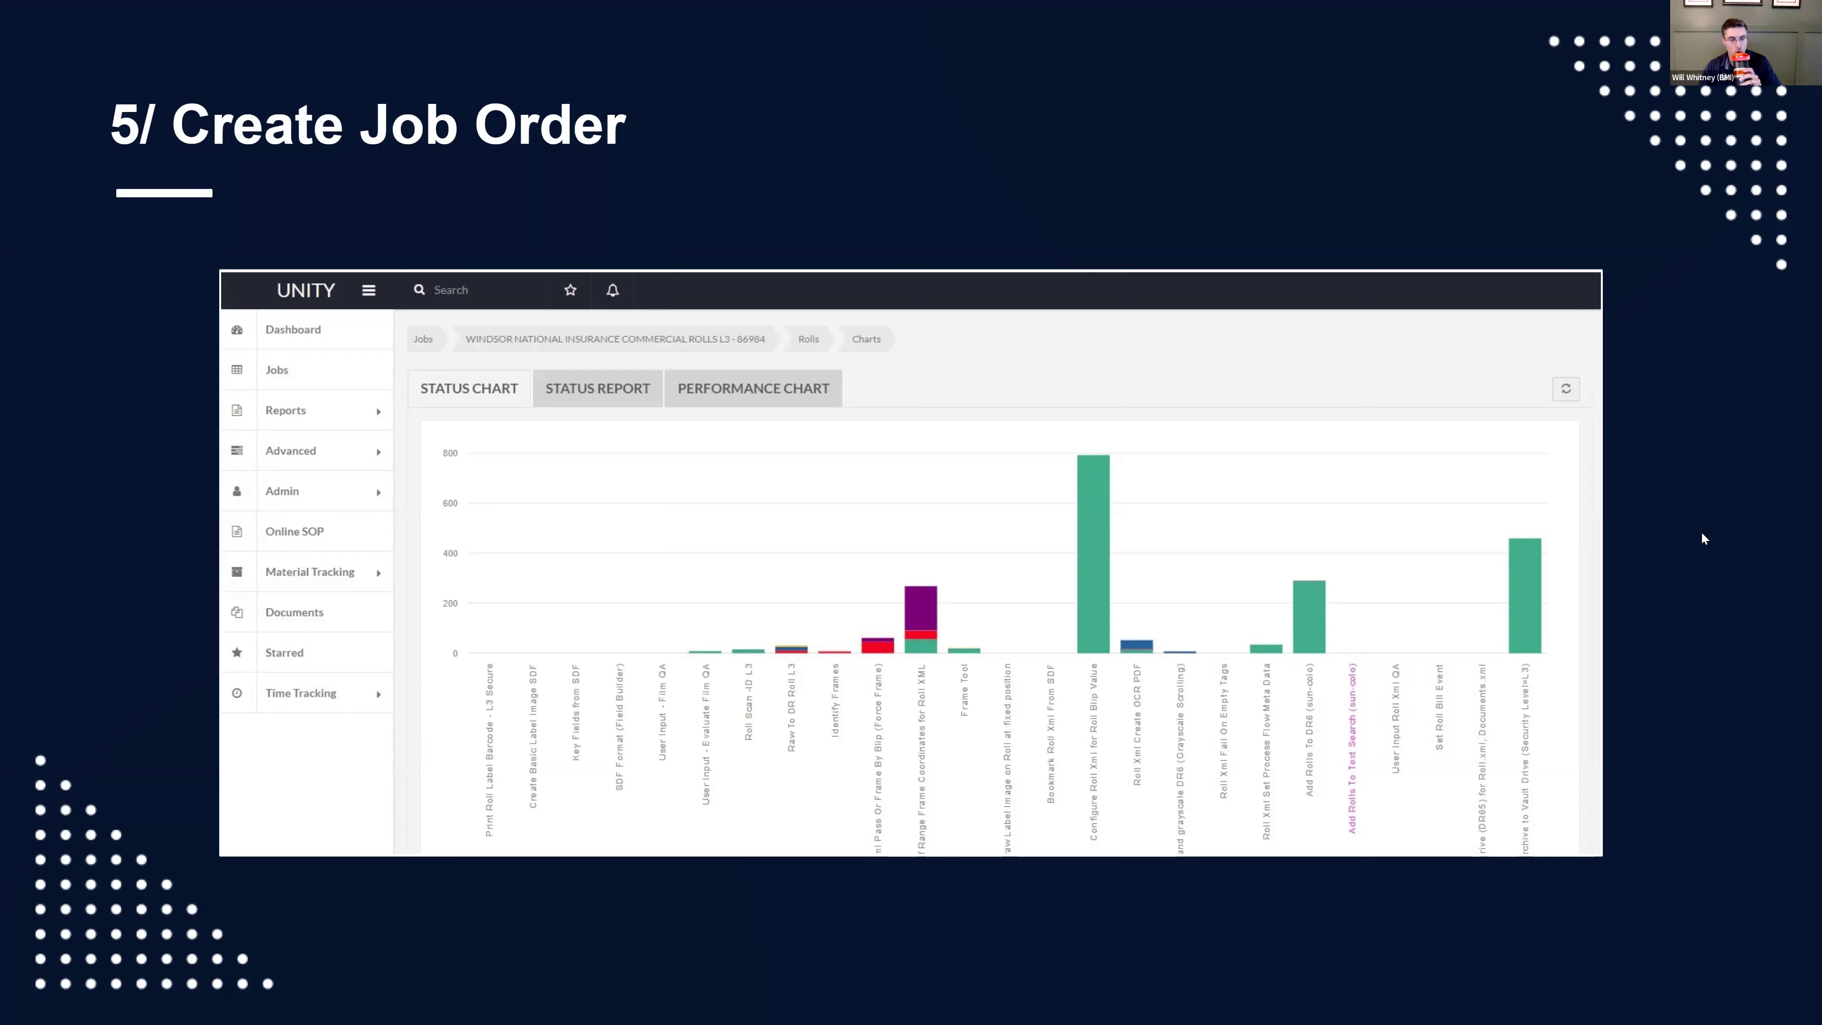
Step: Advance the slideshow from the Create Job Order slide to the Calibrate Scanner slide
{"action": "key", "text": "right"}
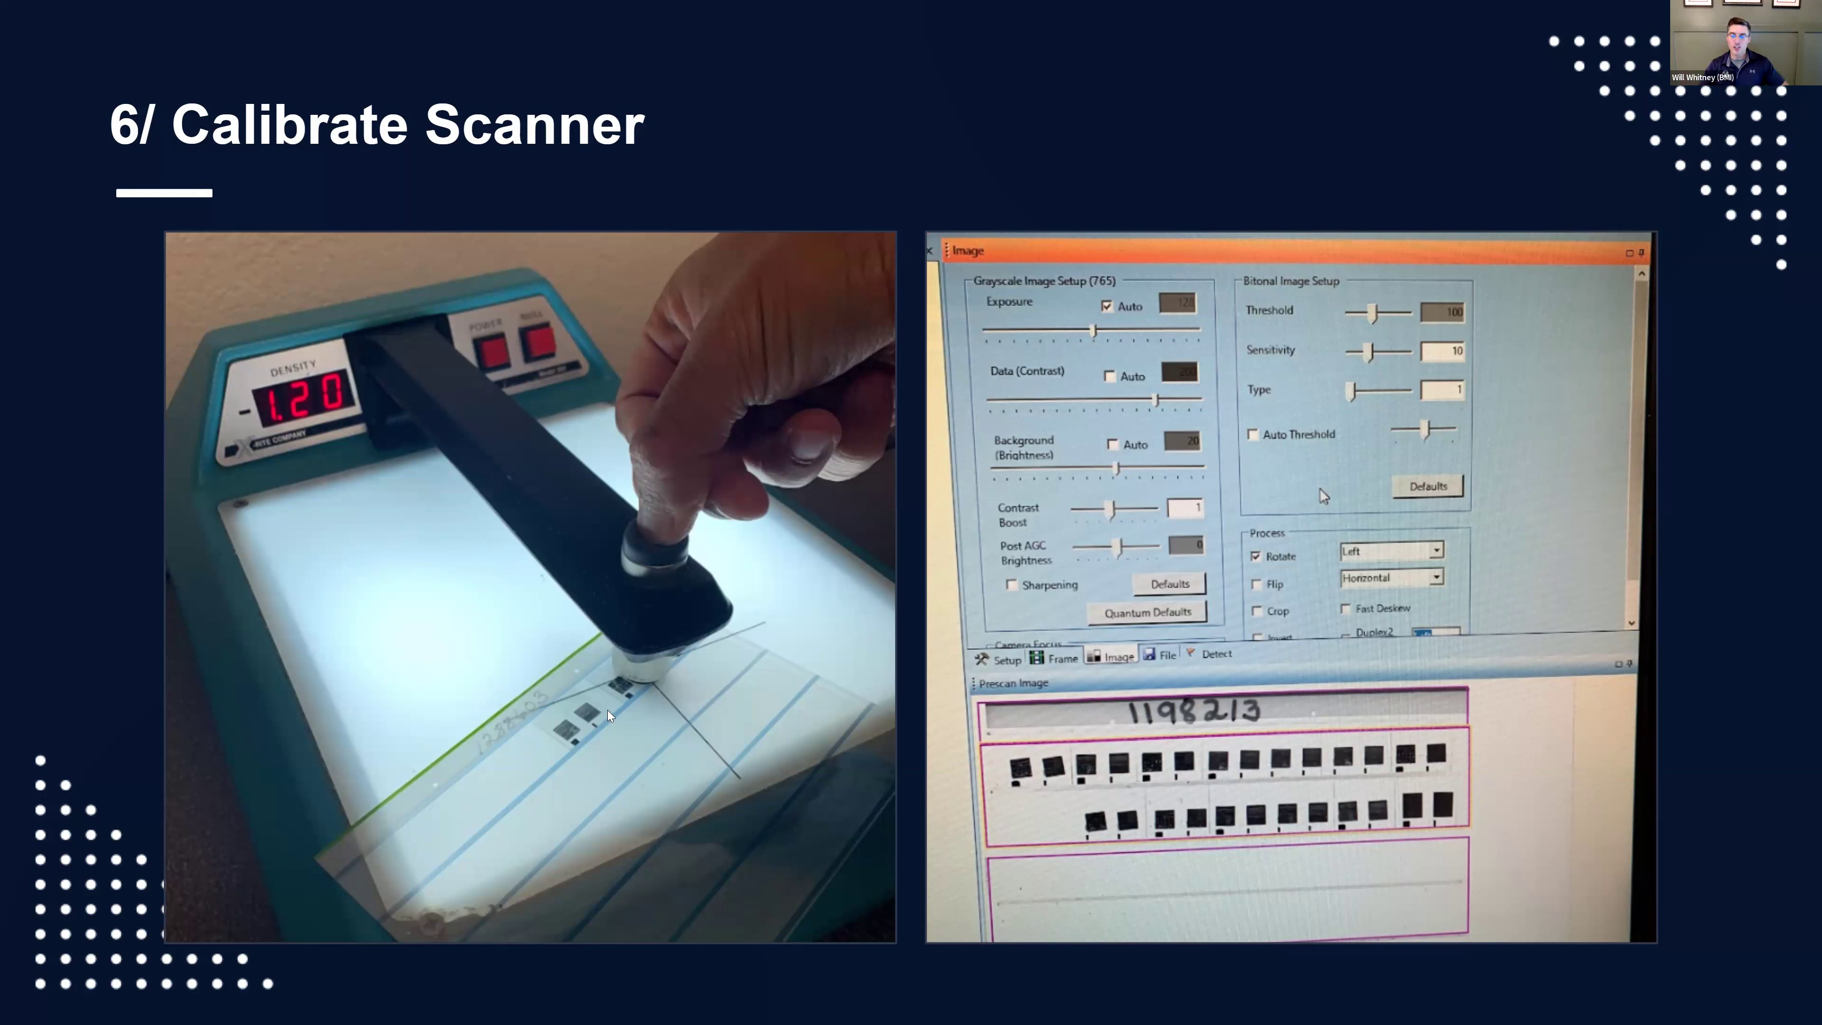
{"action": "mouse_move", "coordinate": [532, 670]}
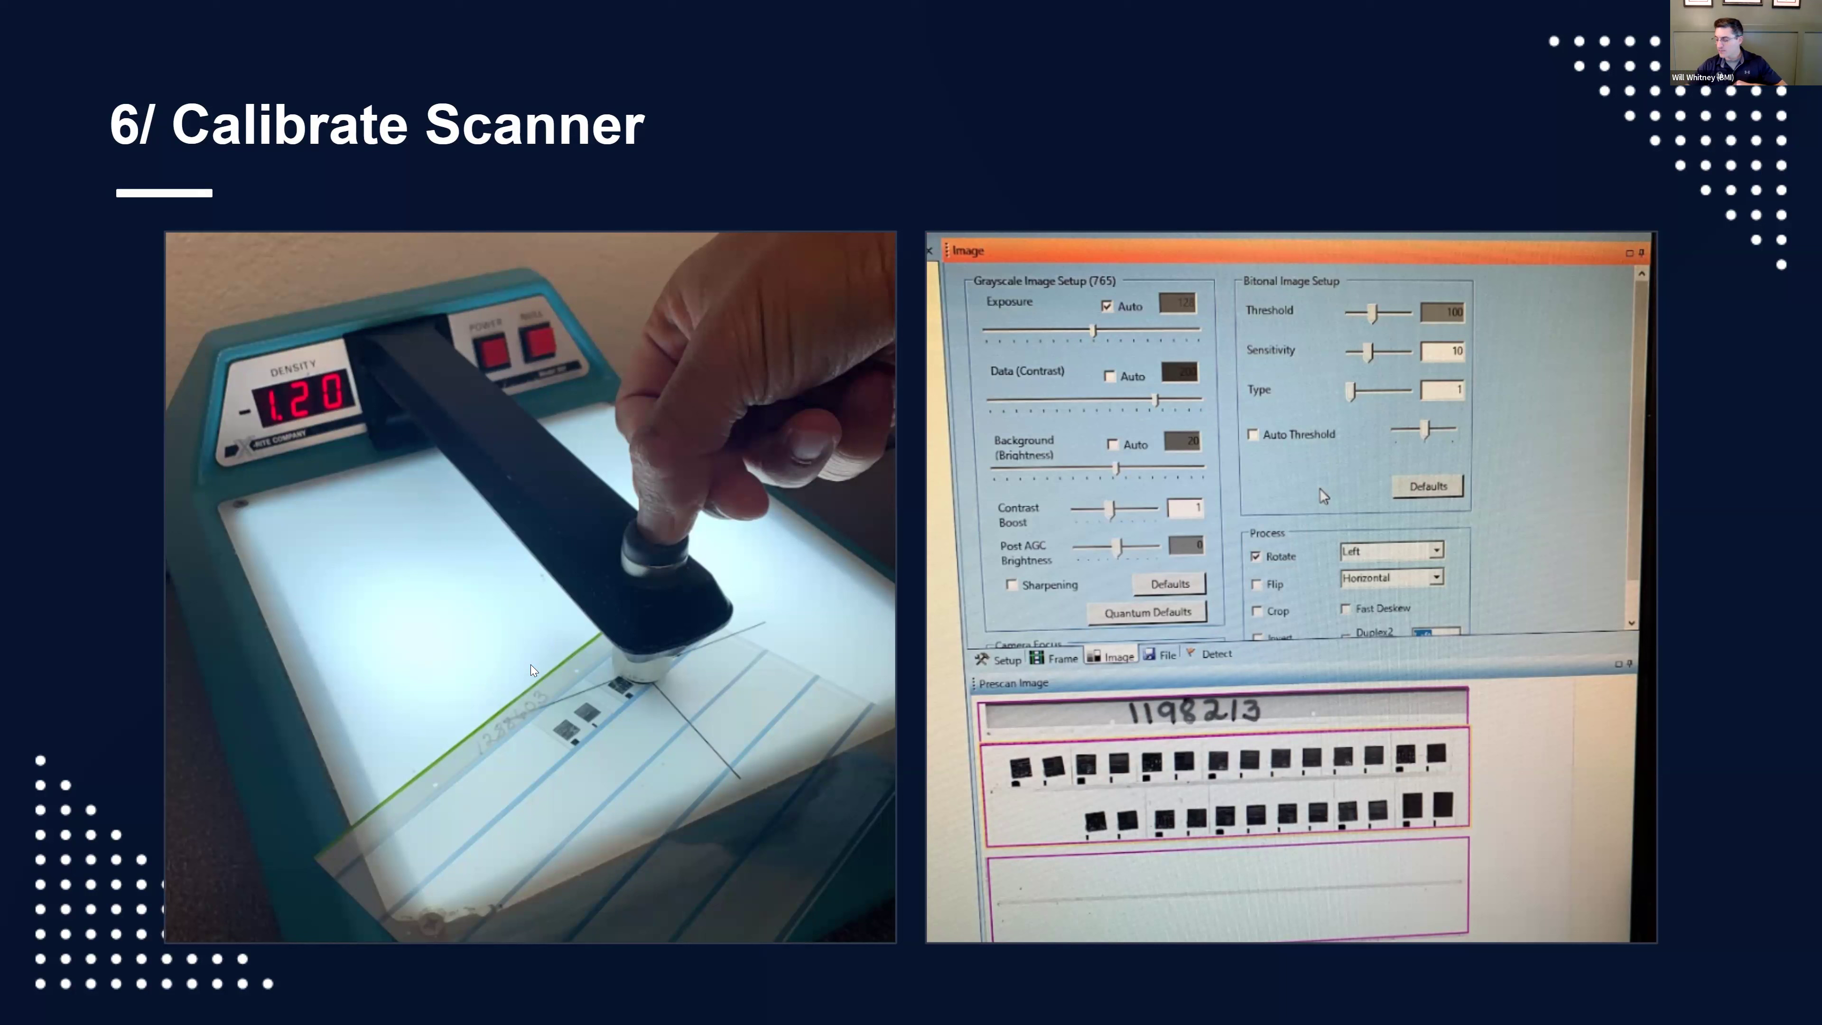
{"action": "mouse_move", "coordinate": [540, 658]}
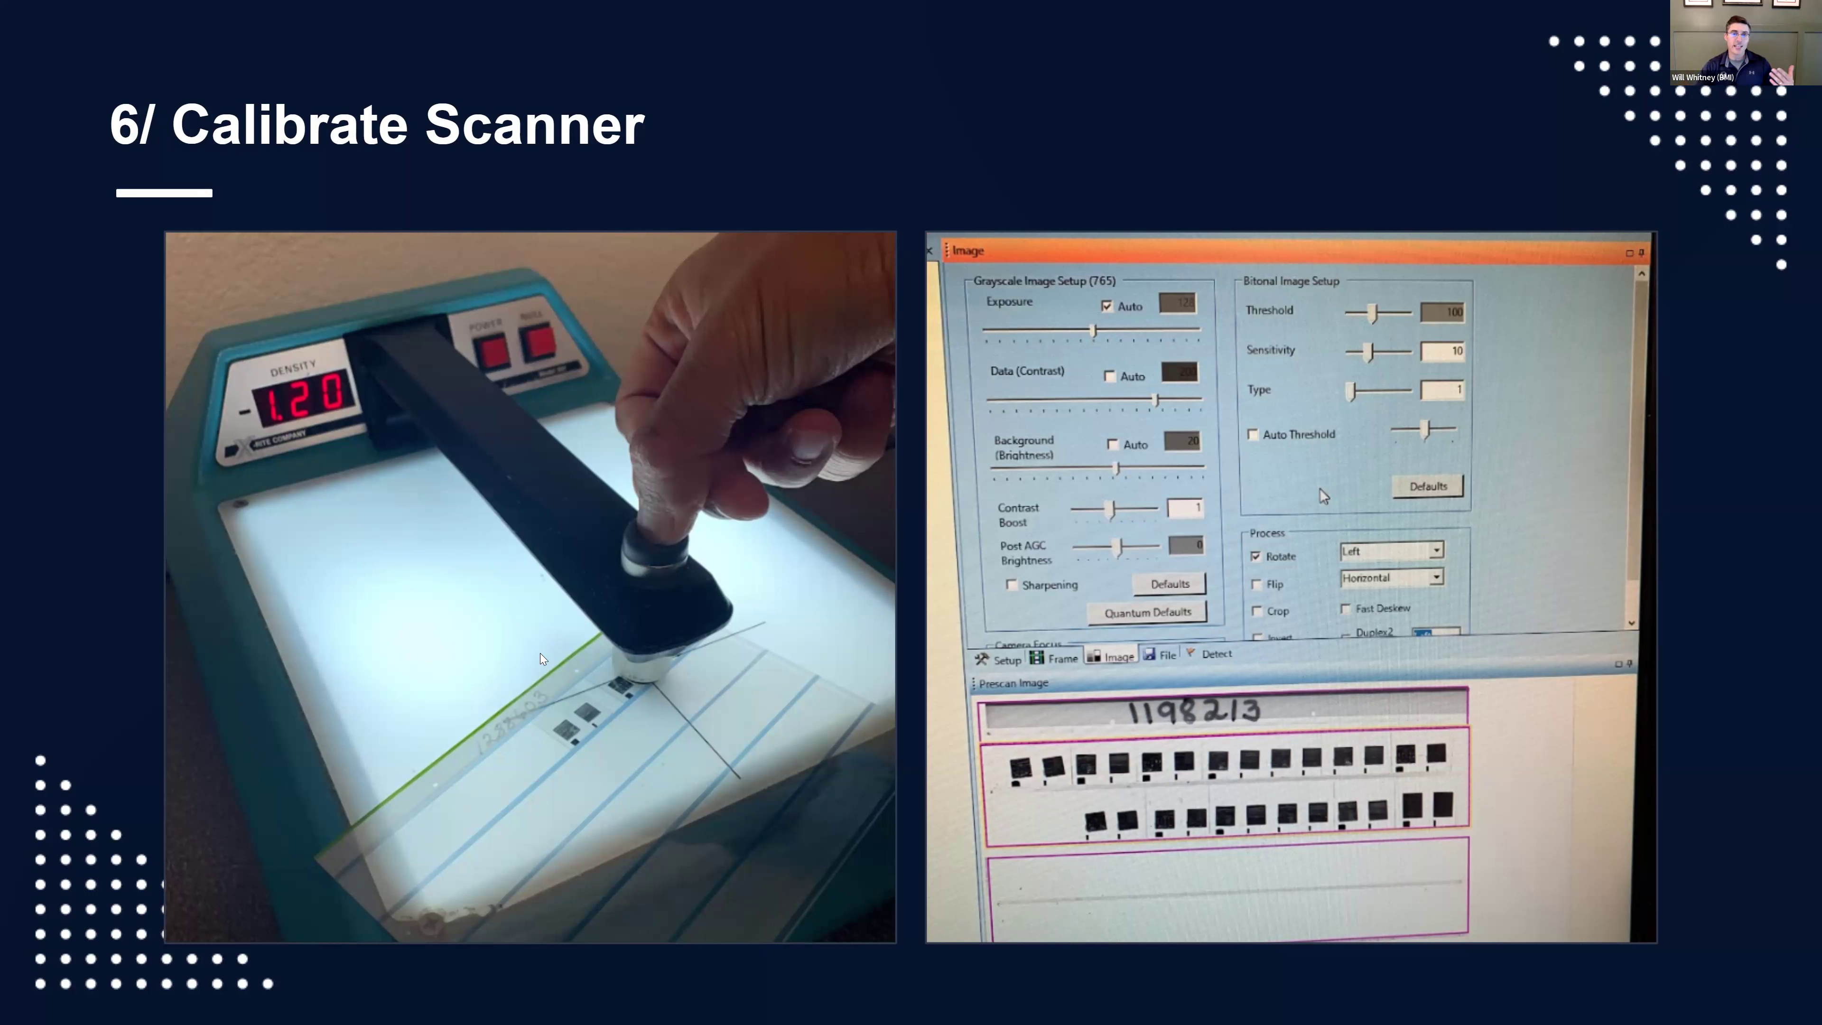
{"action": "mouse_move", "coordinate": [522, 609]}
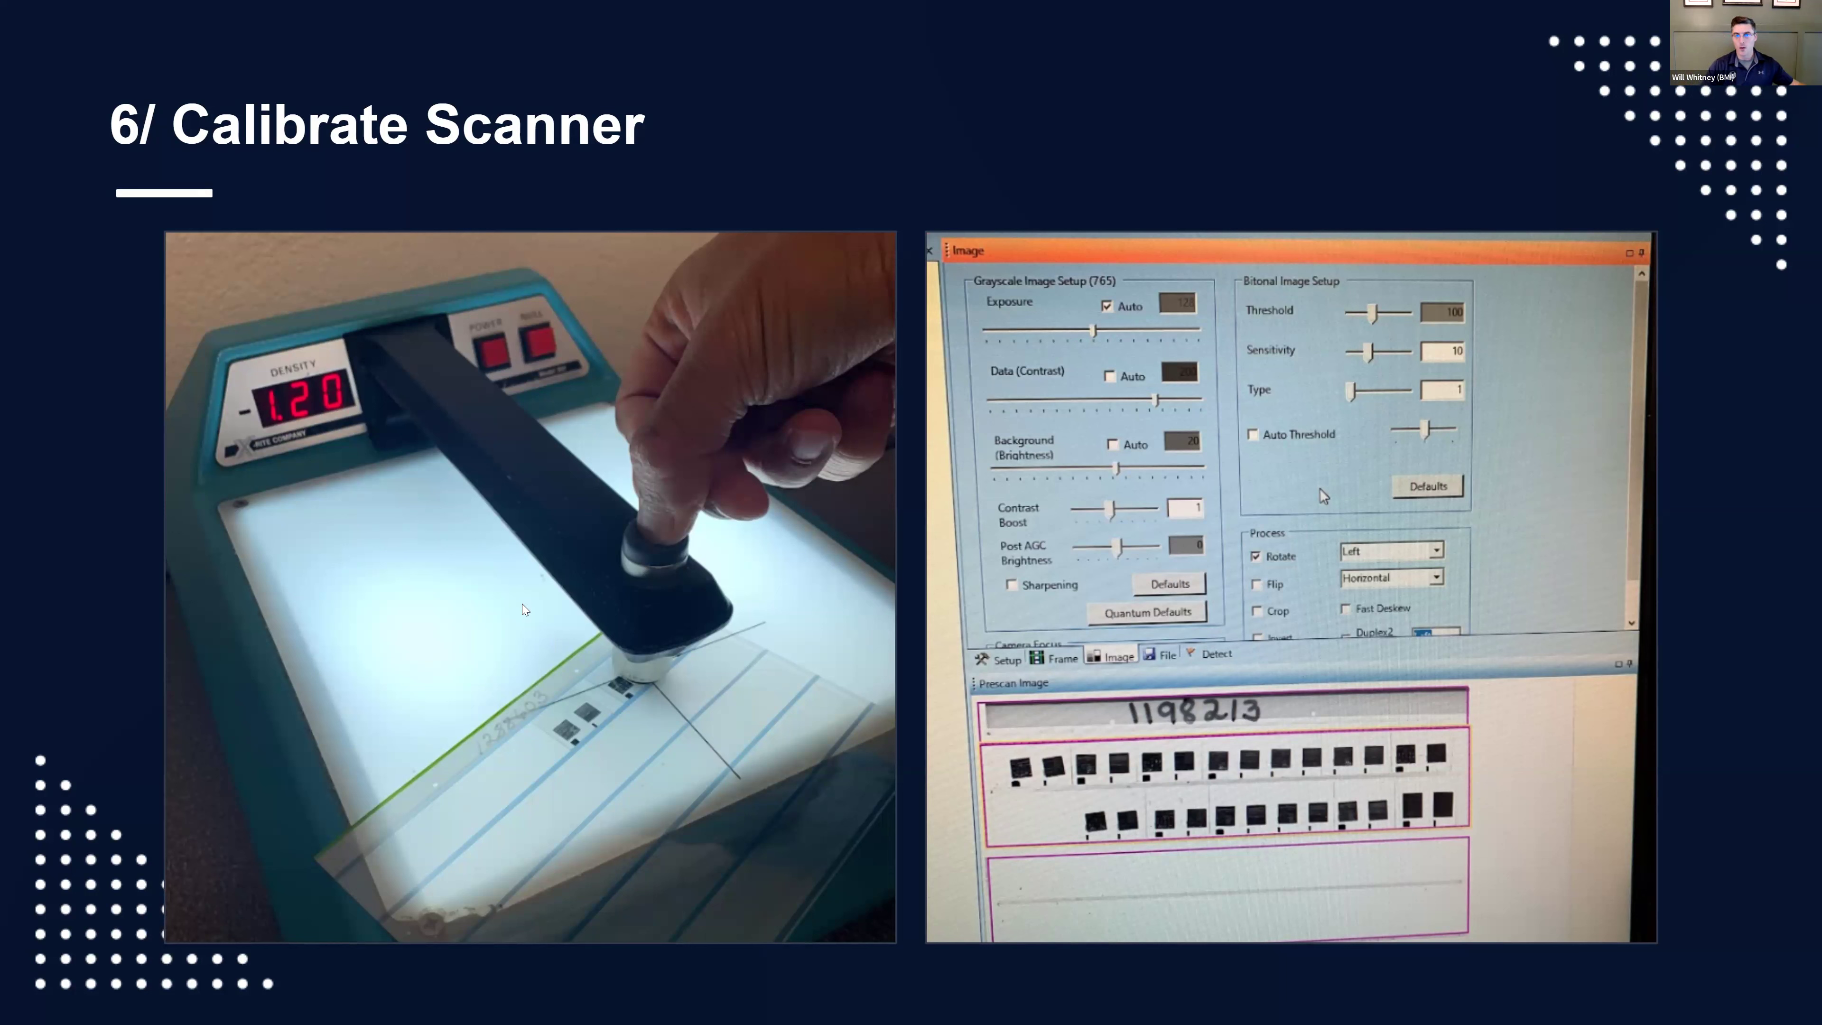
{"action": "mouse_move", "coordinate": [916, 360]}
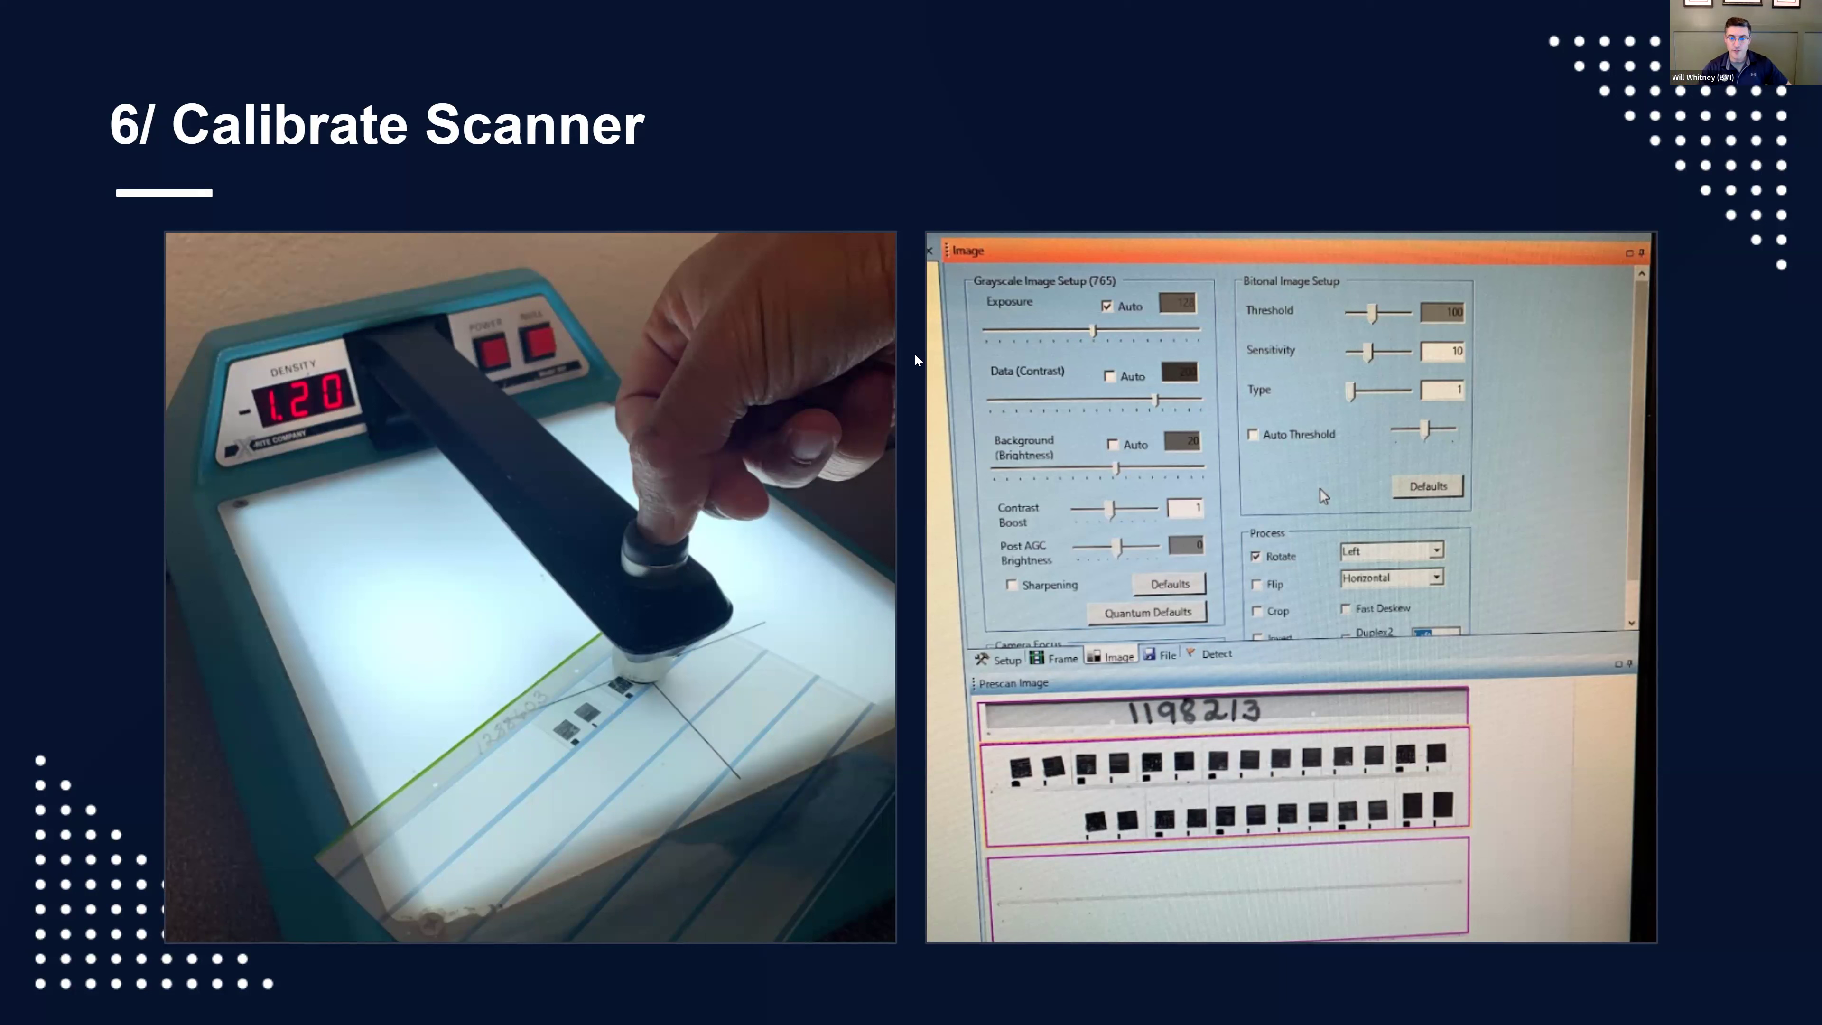
{"action": "mouse_move", "coordinate": [974, 554]}
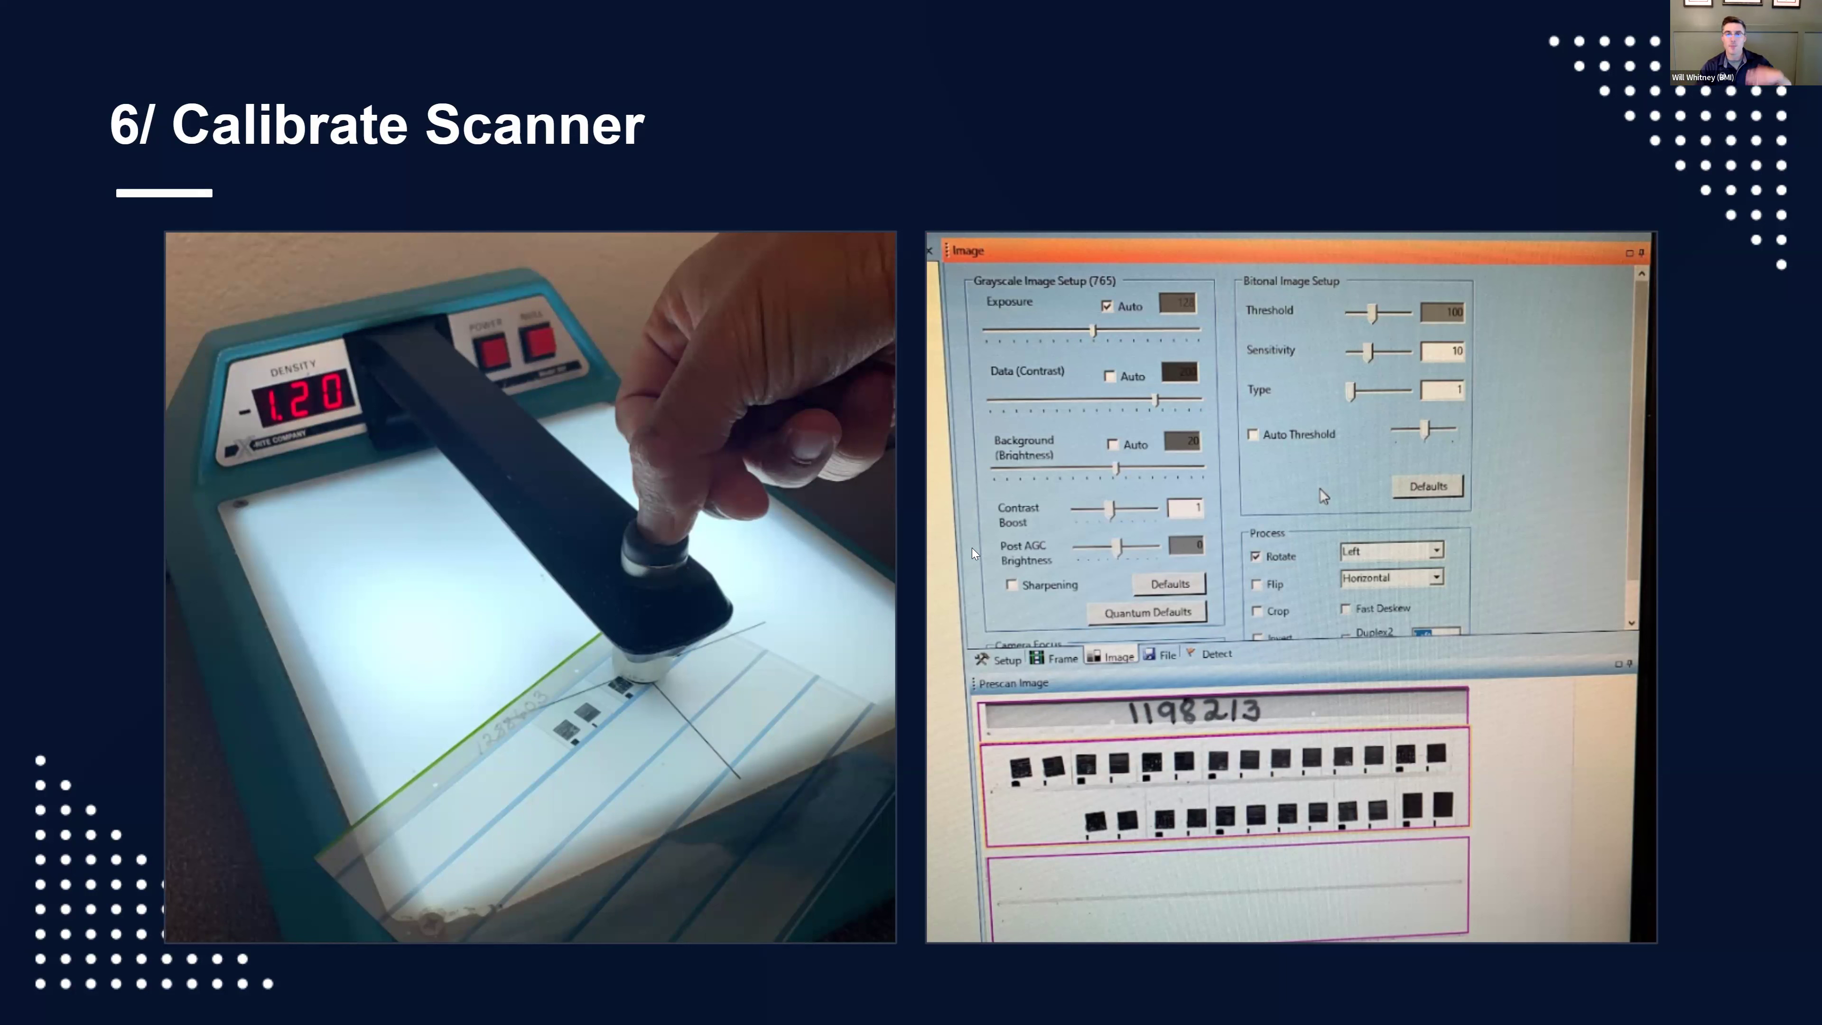
{"action": "mouse_move", "coordinate": [989, 508]}
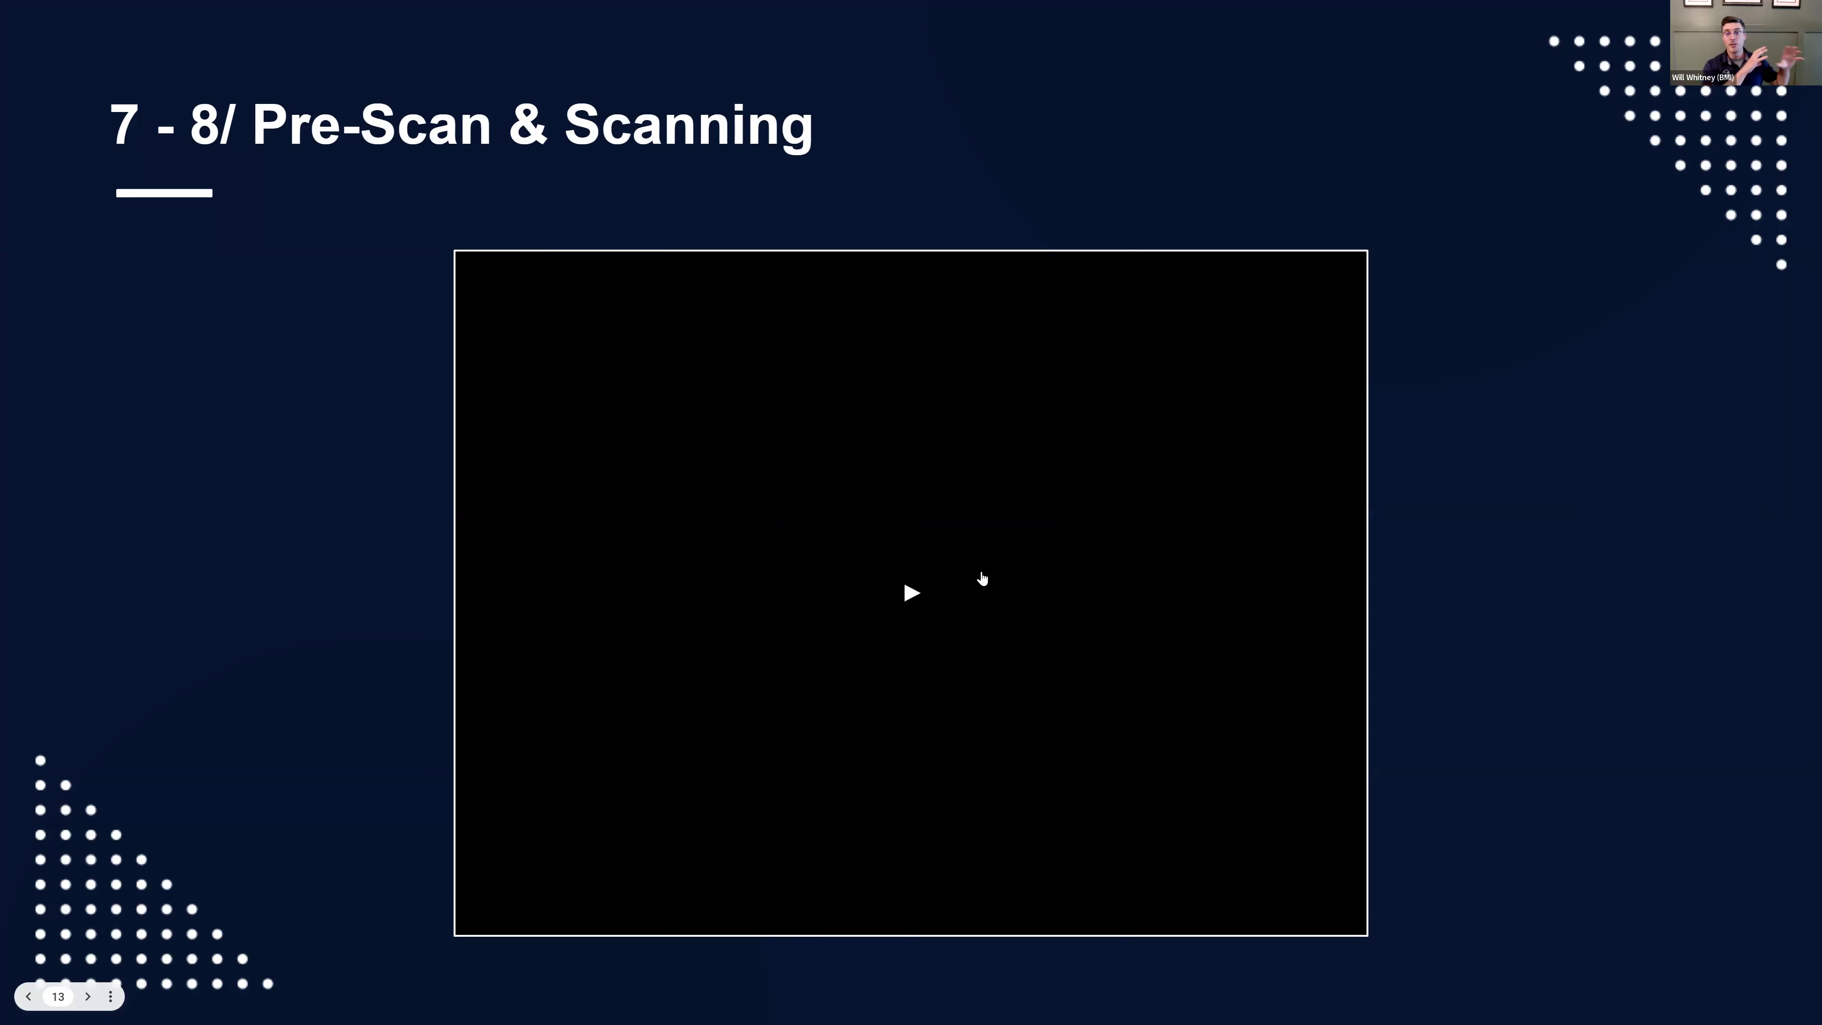
Step: Play the embedded scanner video on the Pre-Scan & Scanning slide
{"action": "left_click", "coordinate": [910, 592]}
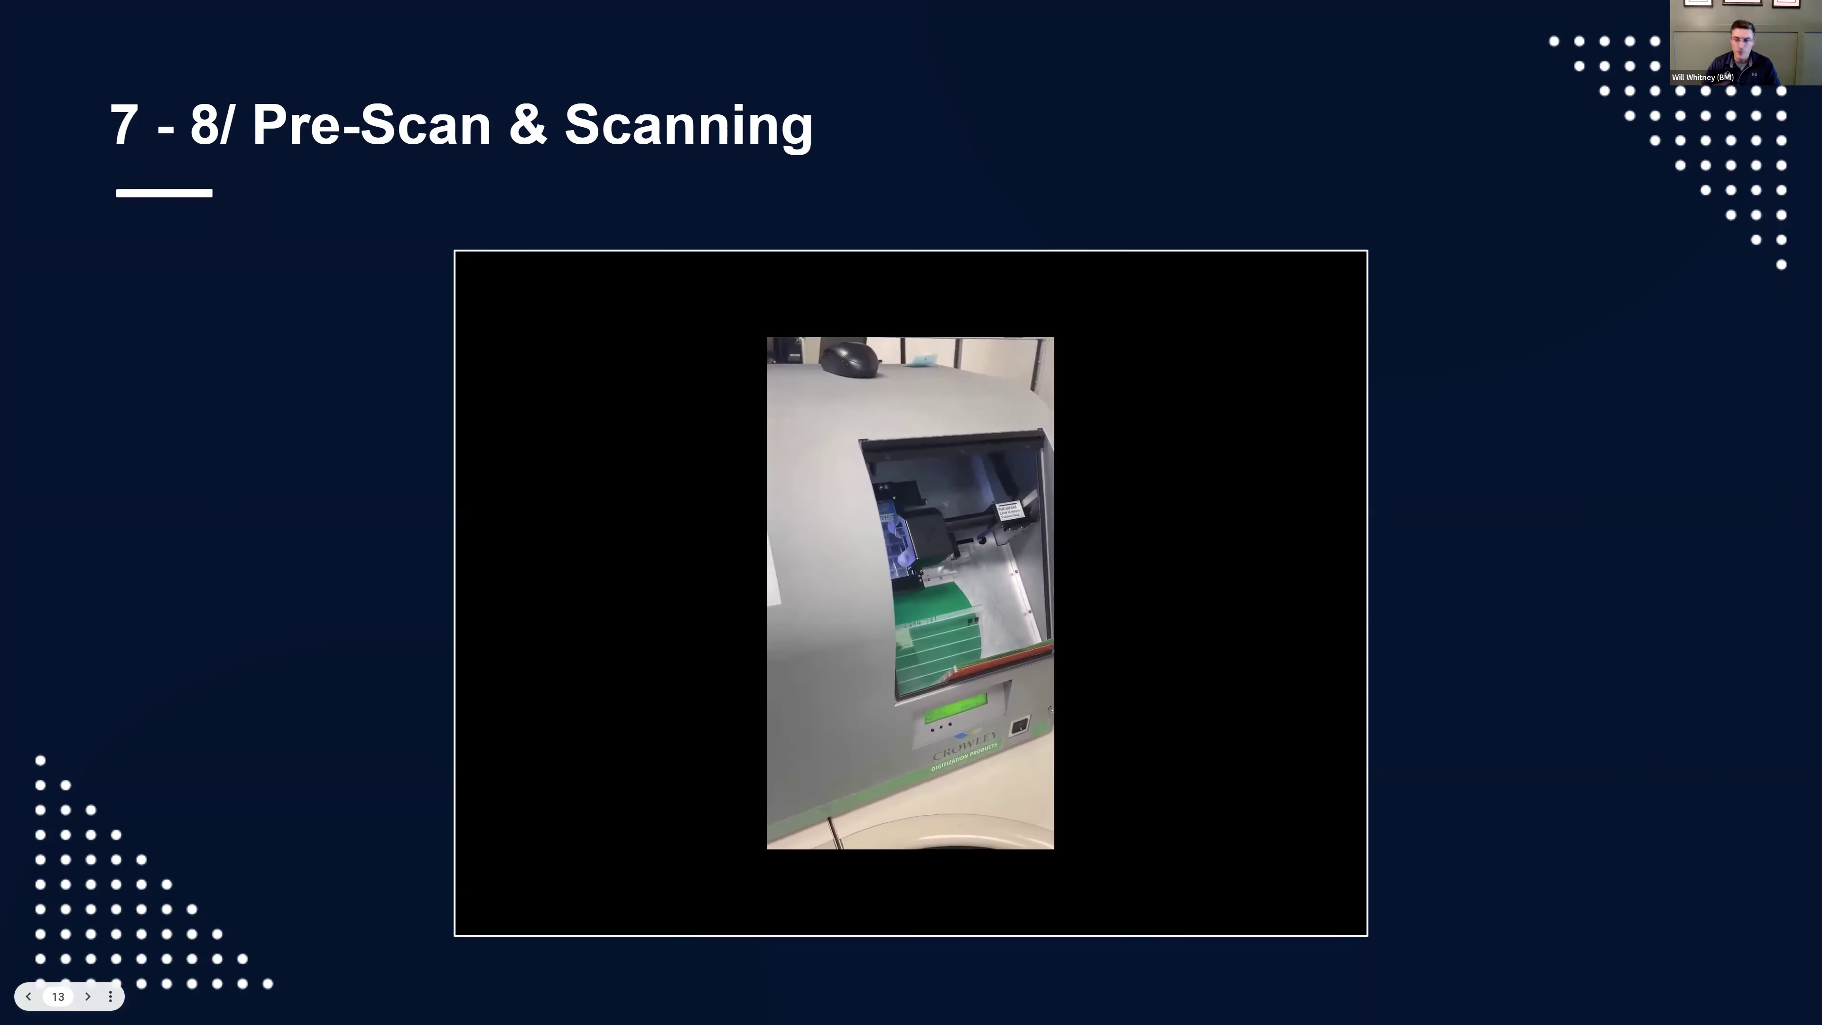
{"action": "left_click", "coordinate": [88, 996]}
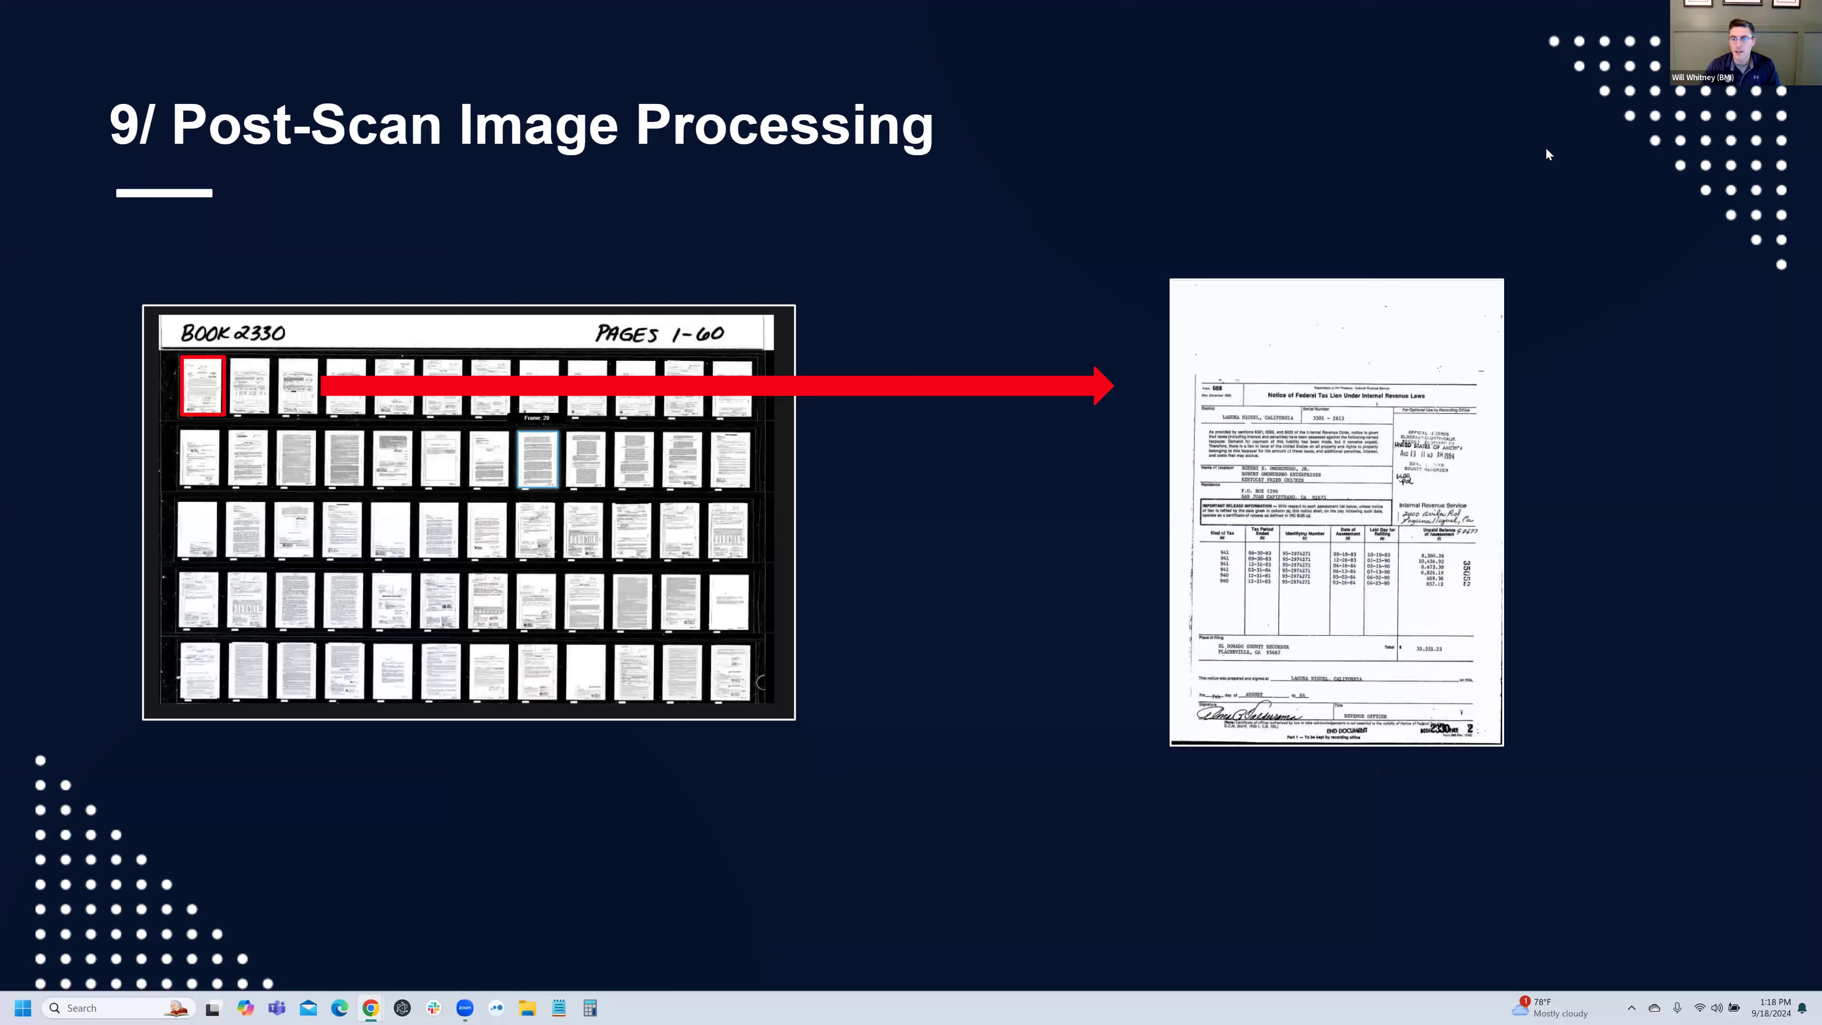
{"action": "mouse_move", "coordinate": [1225, 276]}
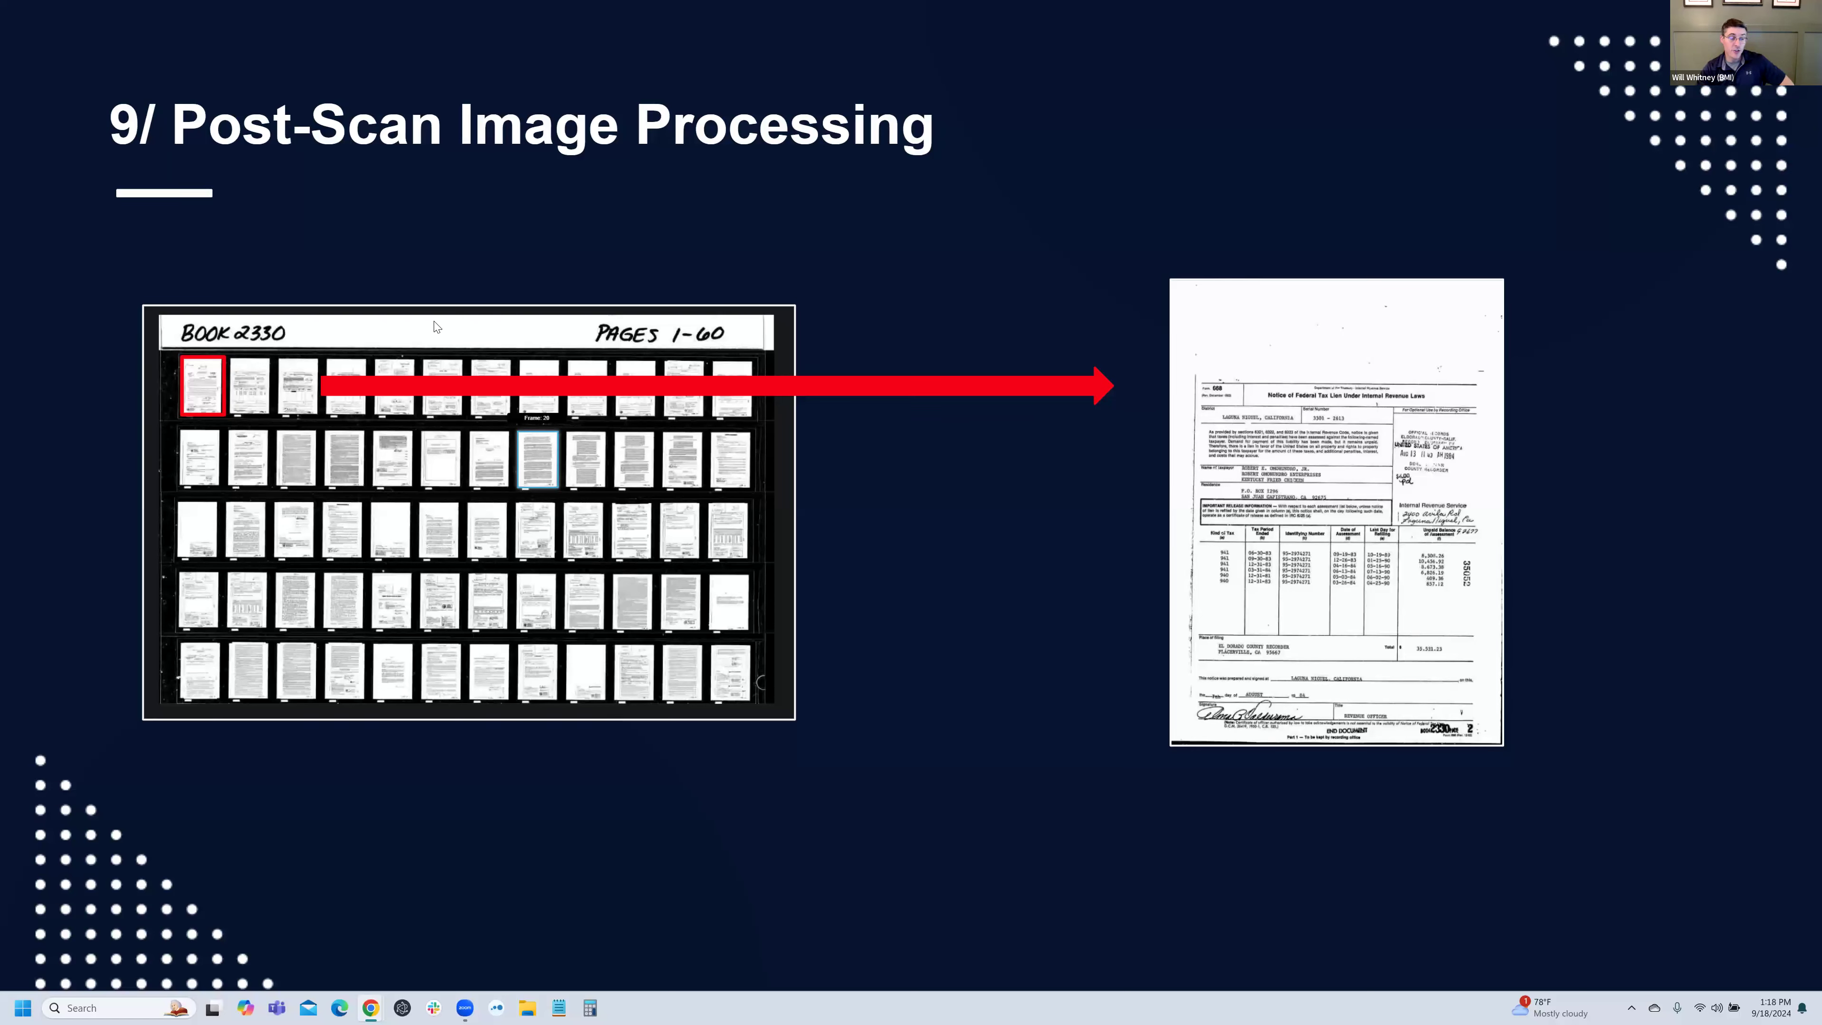
{"action": "mouse_move", "coordinate": [930, 570]}
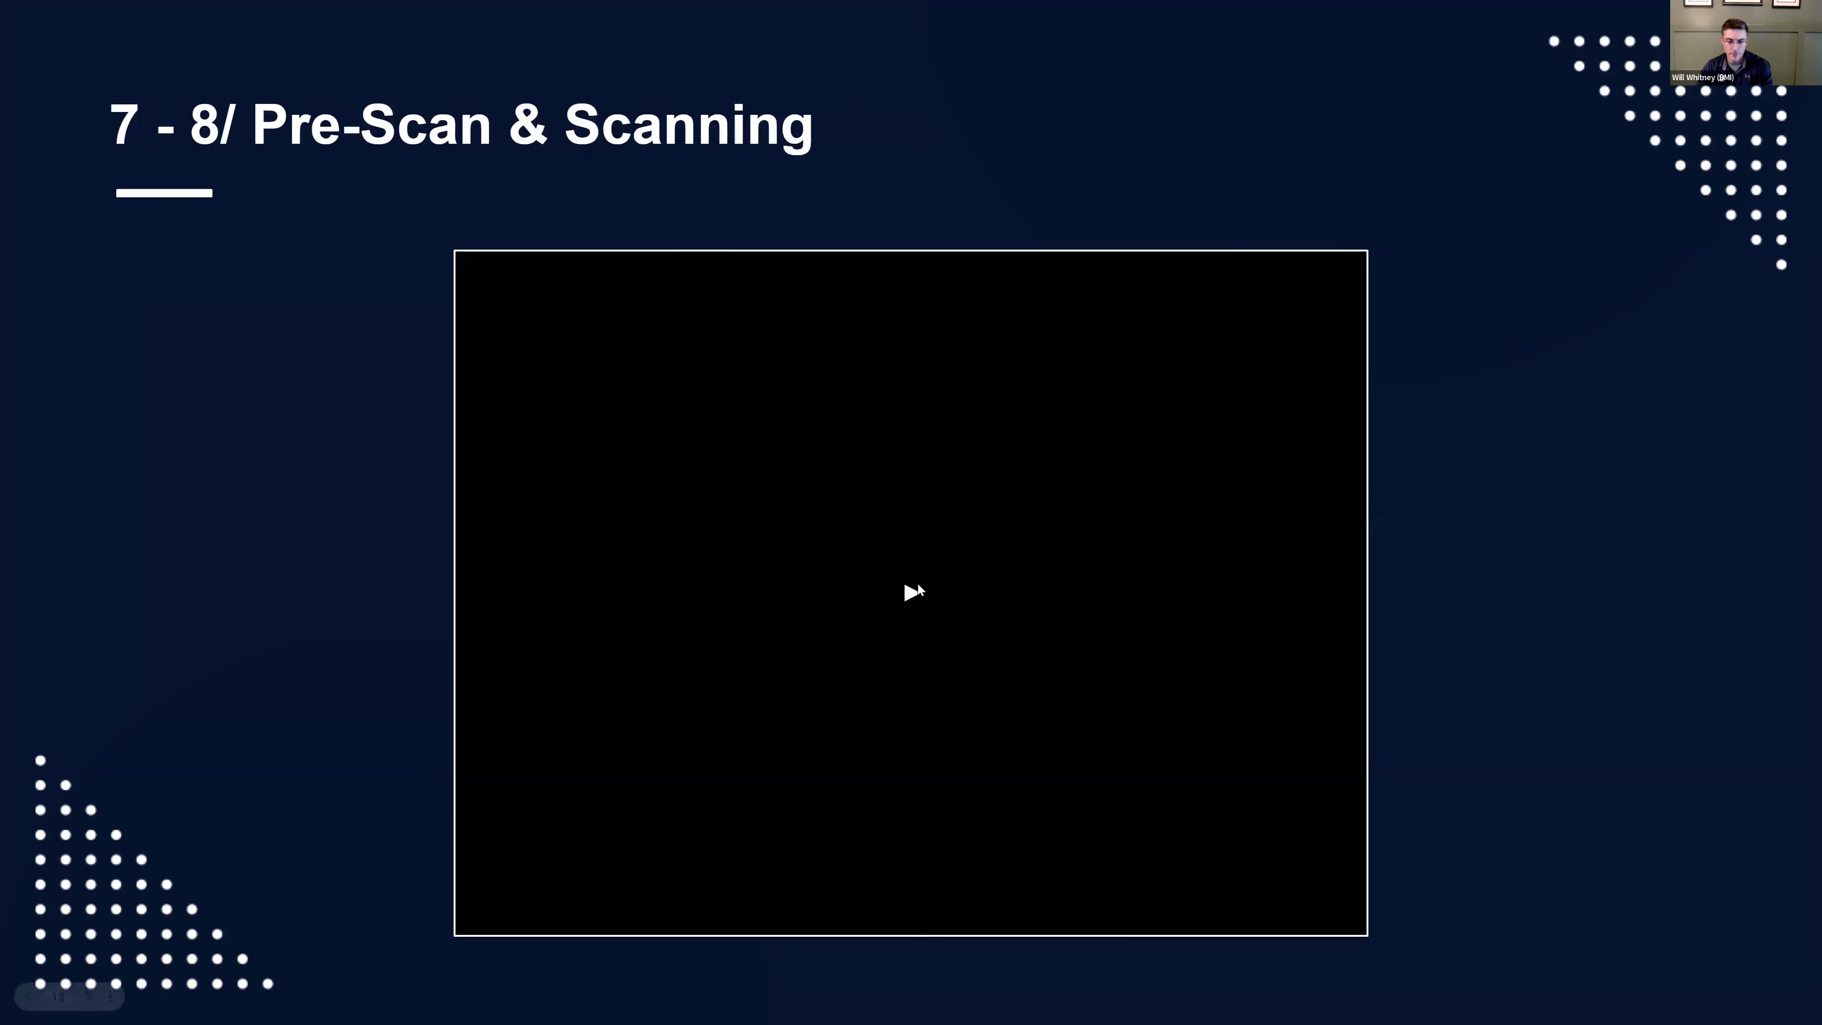
Step: Replay the scanning video clip on the Pre-Scan & Scanning slide
{"action": "left_click", "coordinate": [910, 592]}
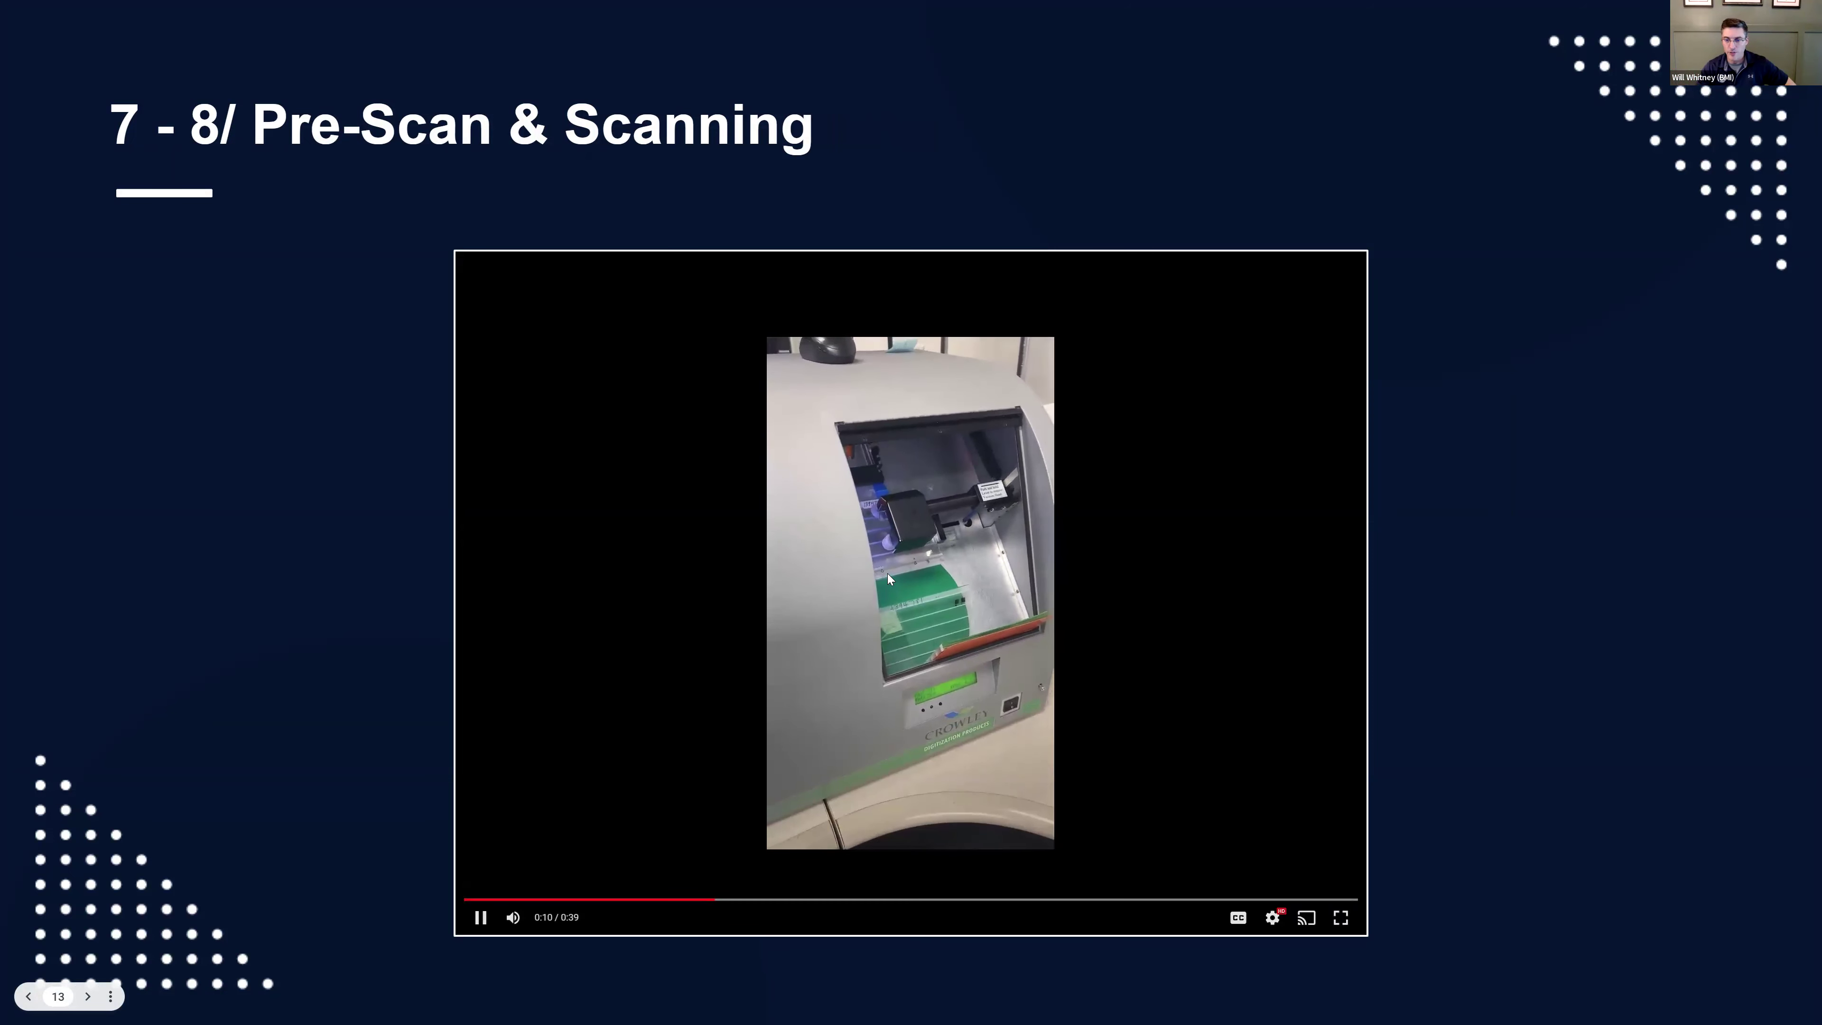
{"action": "left_click", "coordinate": [480, 916]}
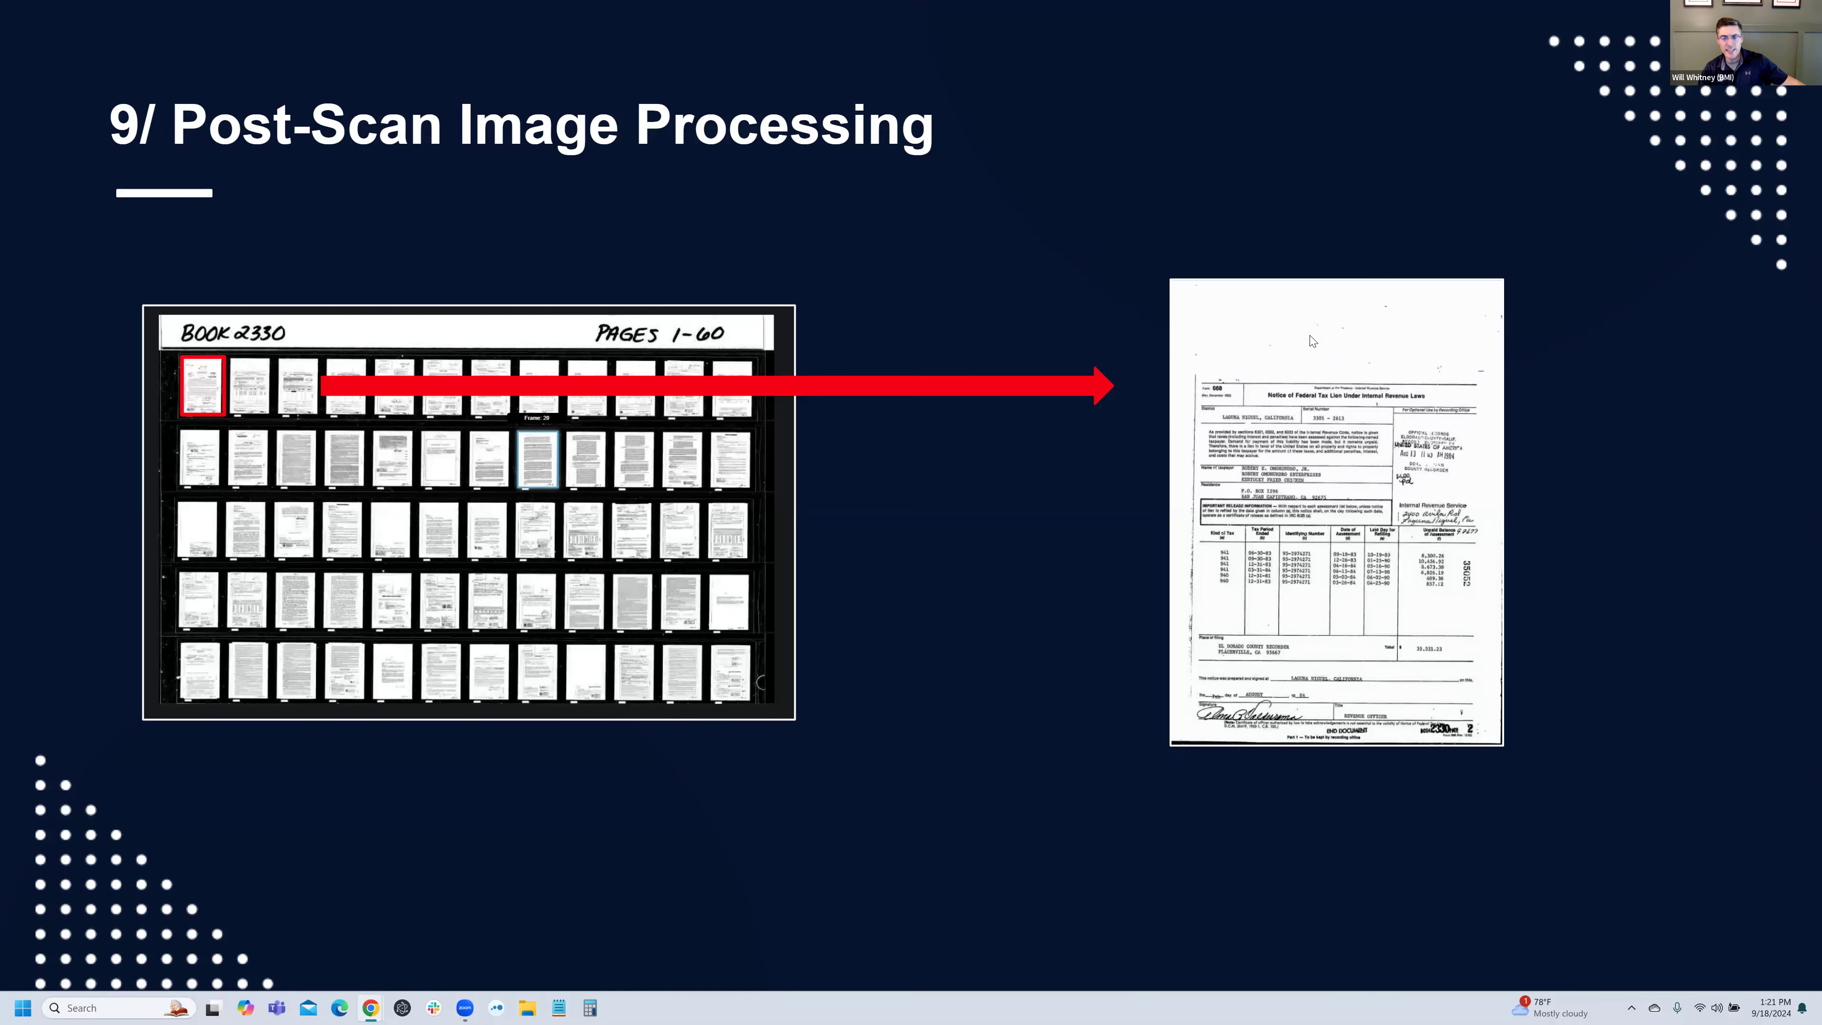
{"action": "mouse_move", "coordinate": [870, 528]}
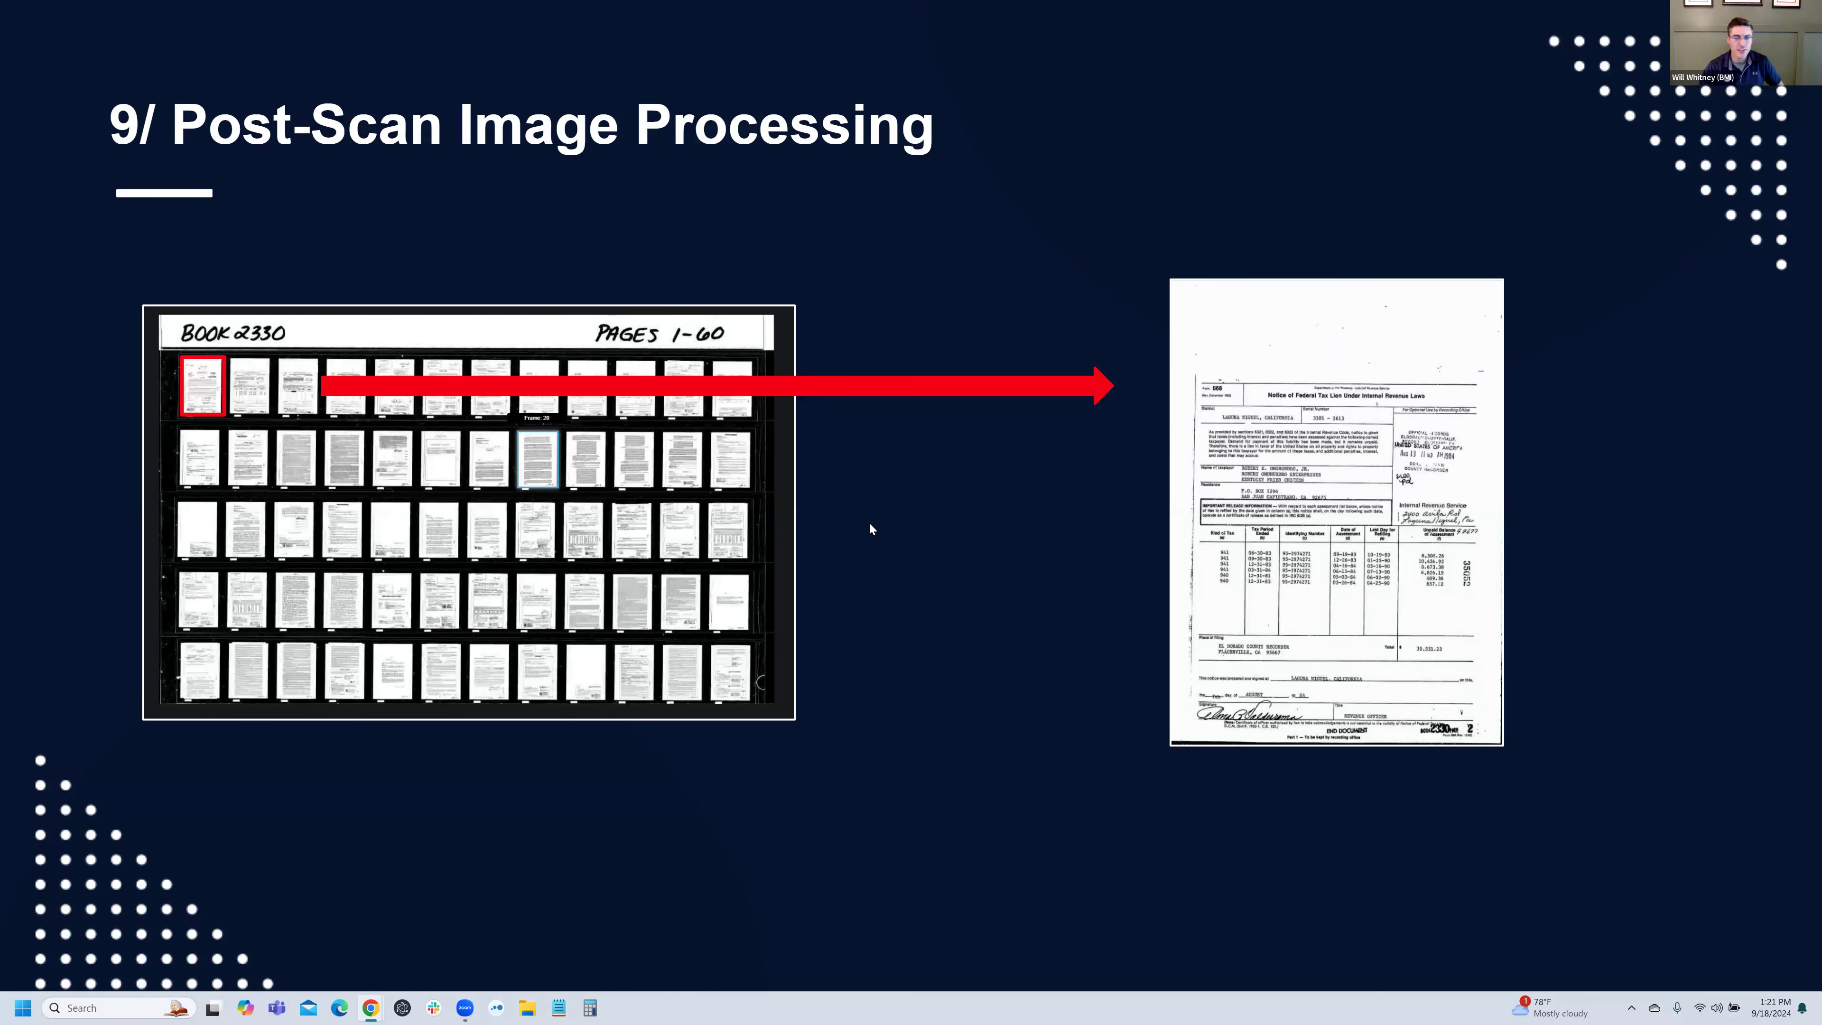
{"action": "mouse_move", "coordinate": [546, 305]}
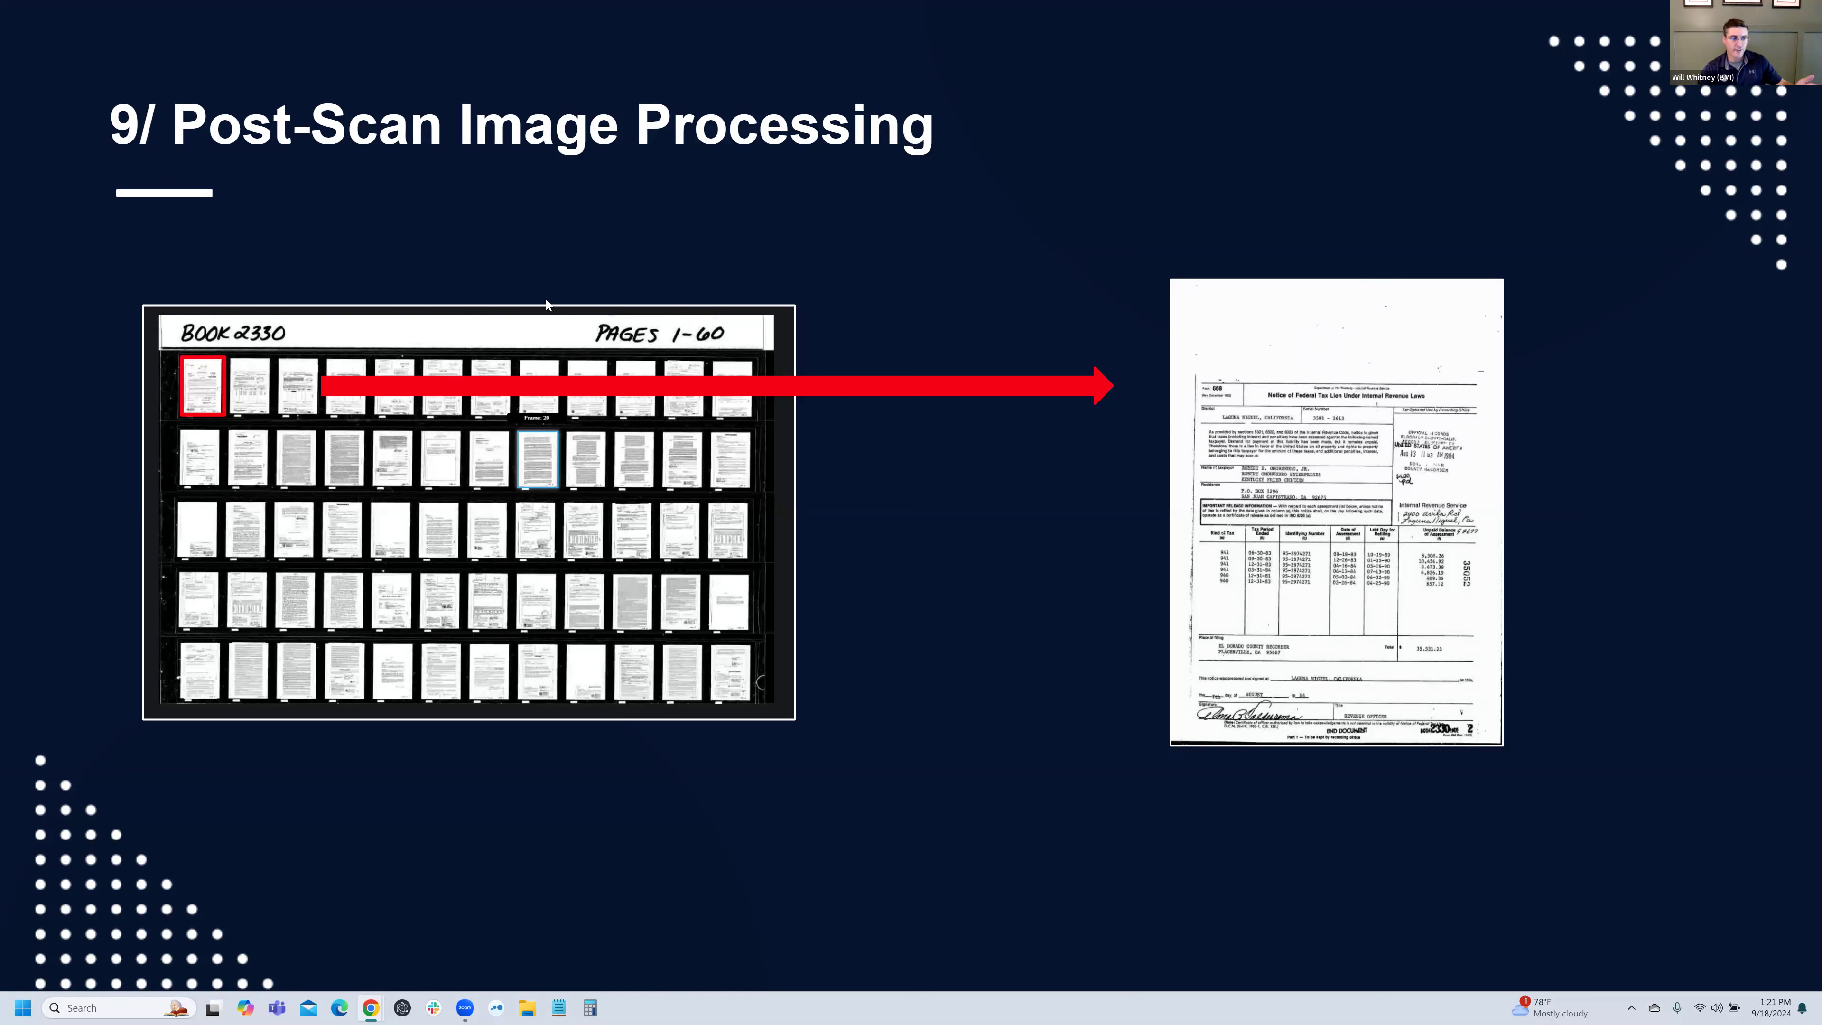
{"action": "mouse_move", "coordinate": [426, 488]}
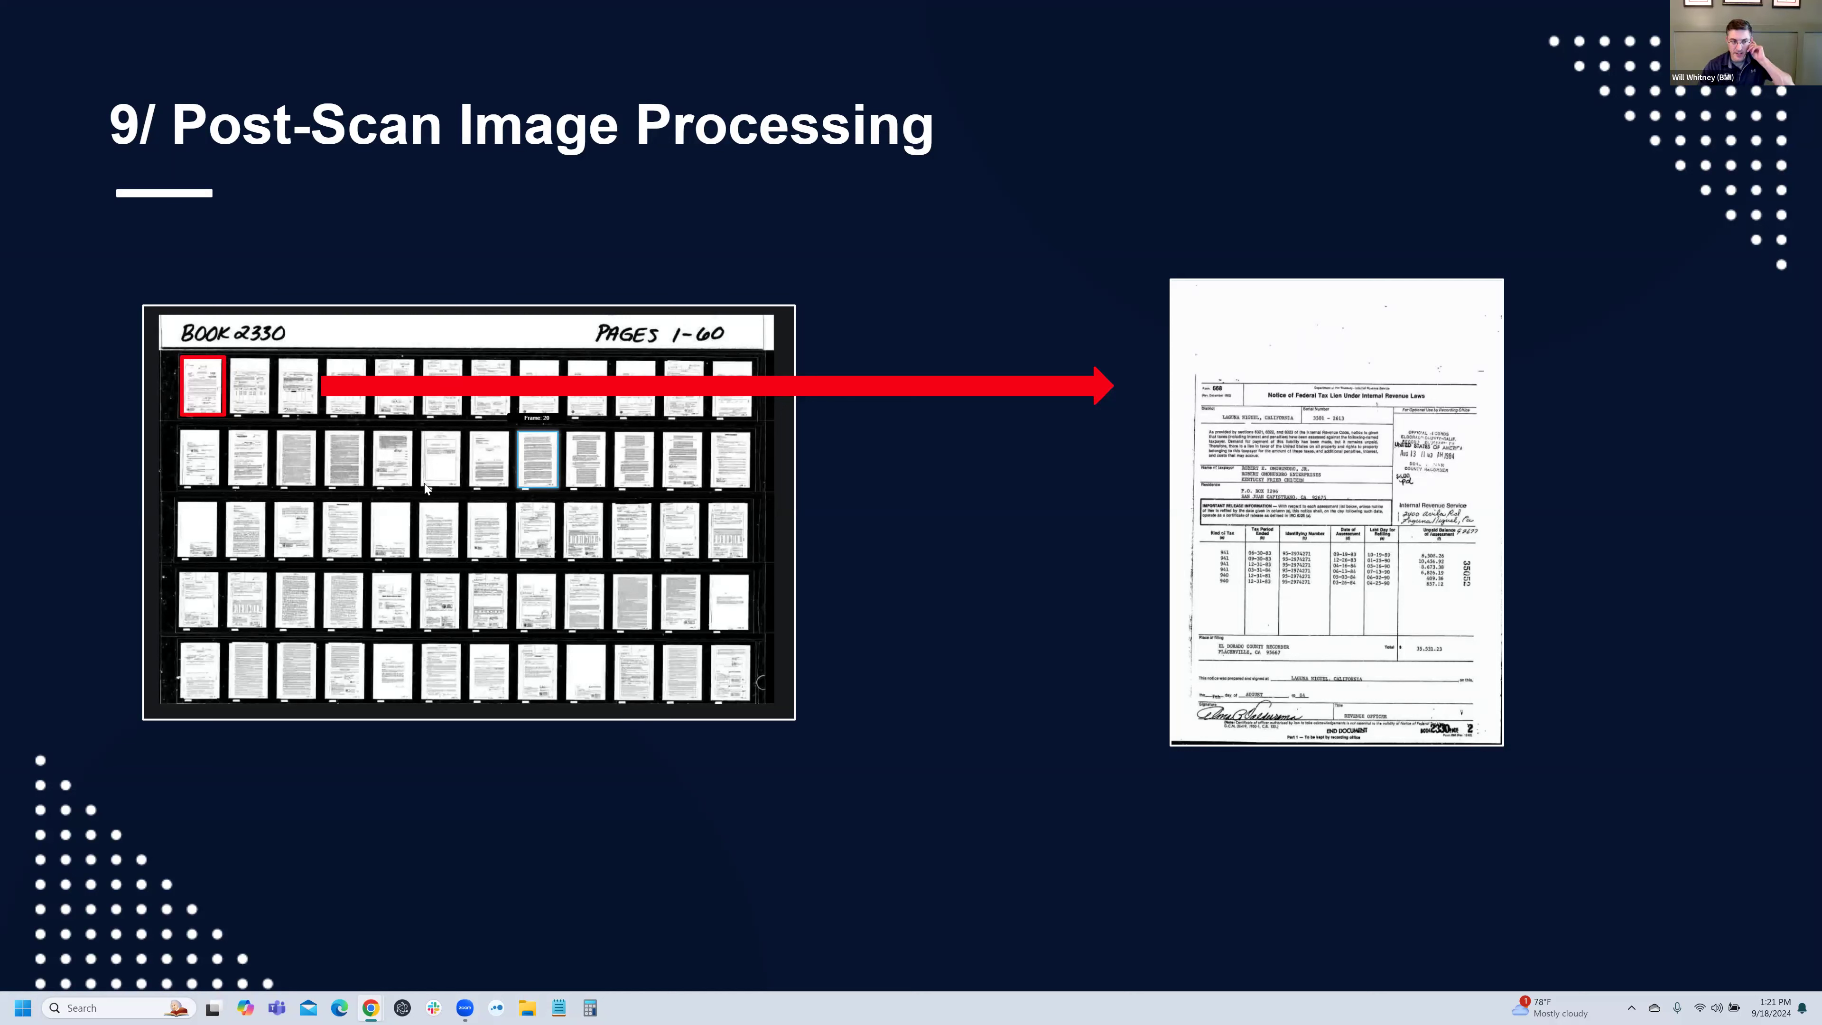
{"action": "mouse_move", "coordinate": [229, 376]}
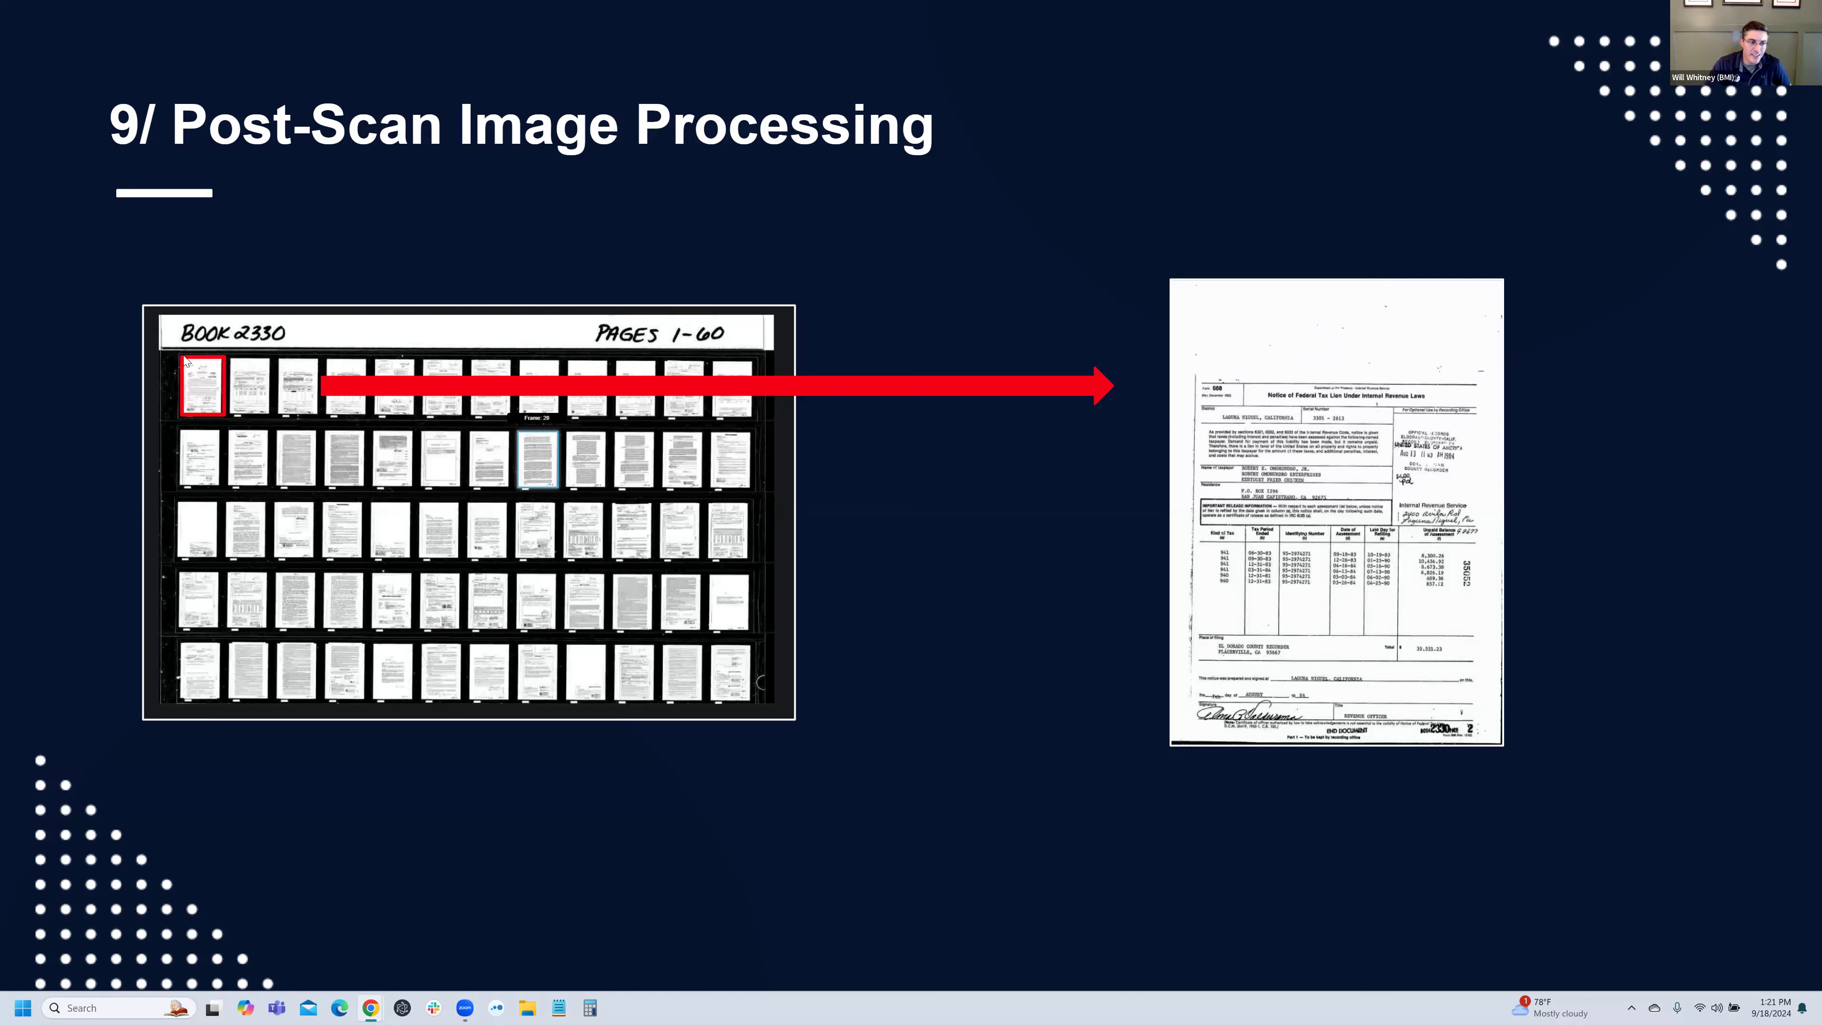
{"action": "mouse_move", "coordinate": [160, 379]}
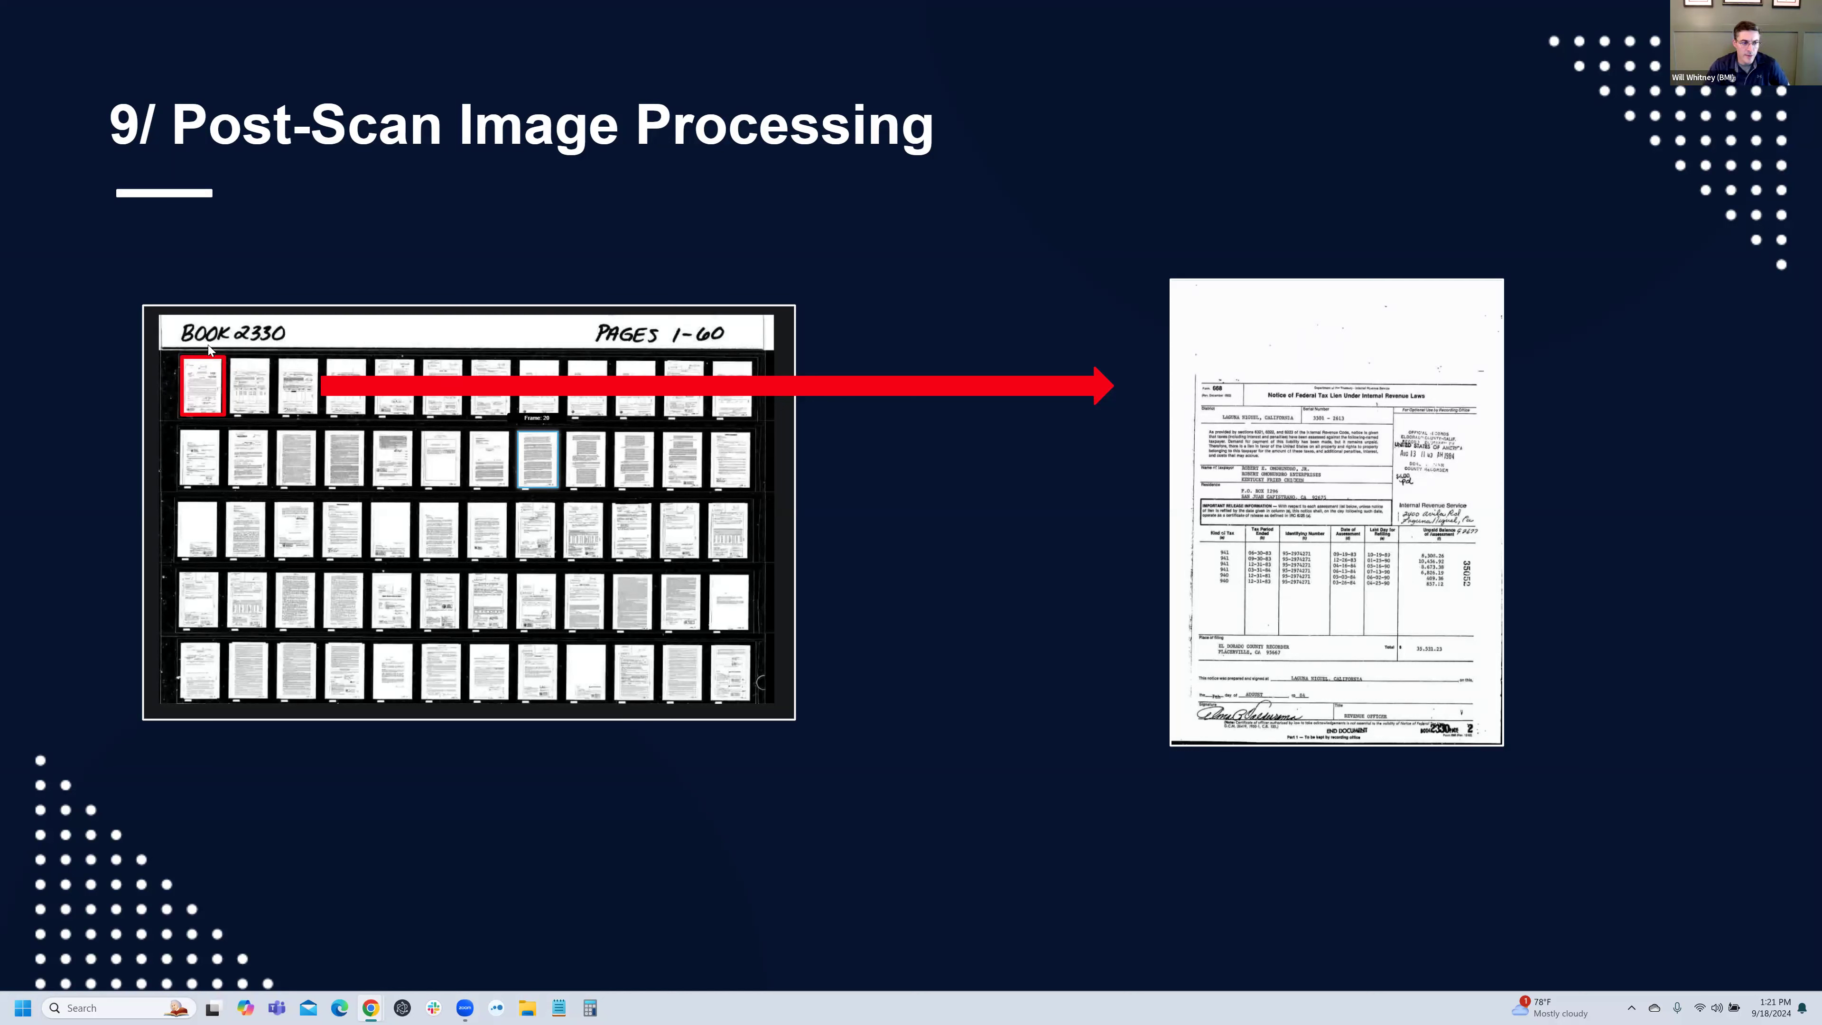
{"action": "mouse_move", "coordinate": [253, 392]}
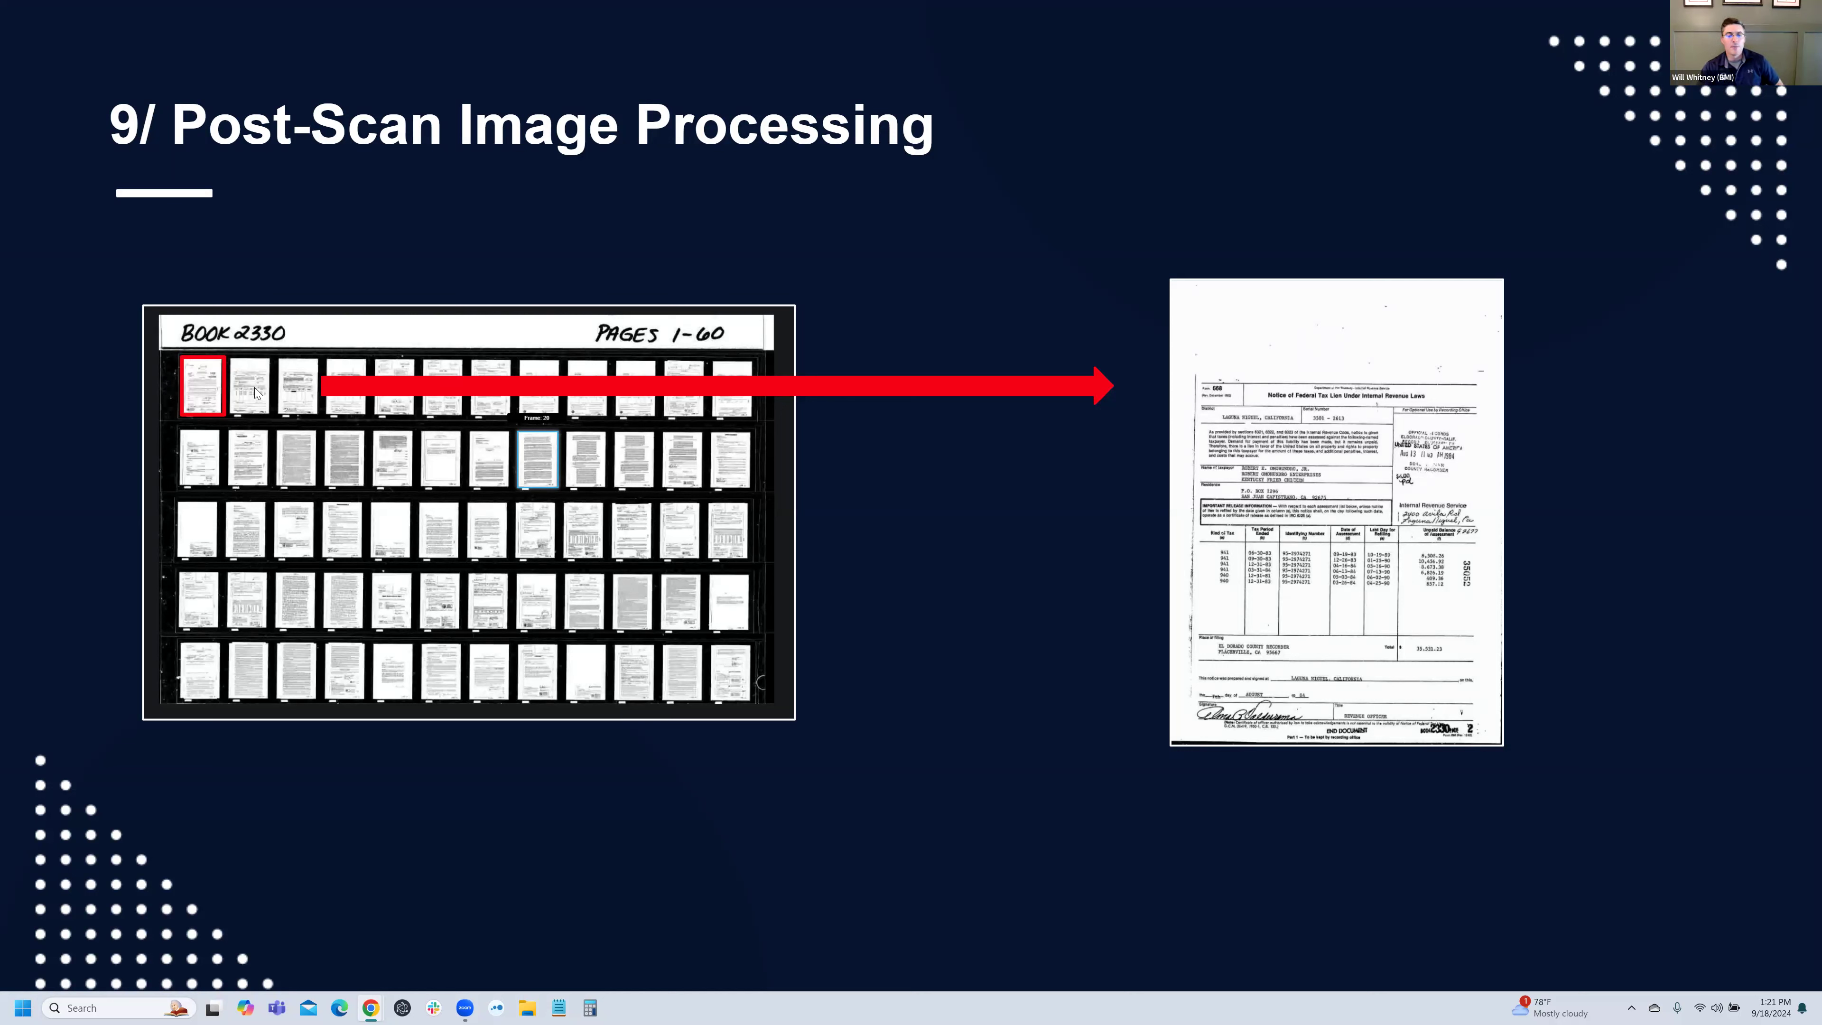
{"action": "mouse_move", "coordinate": [238, 407]}
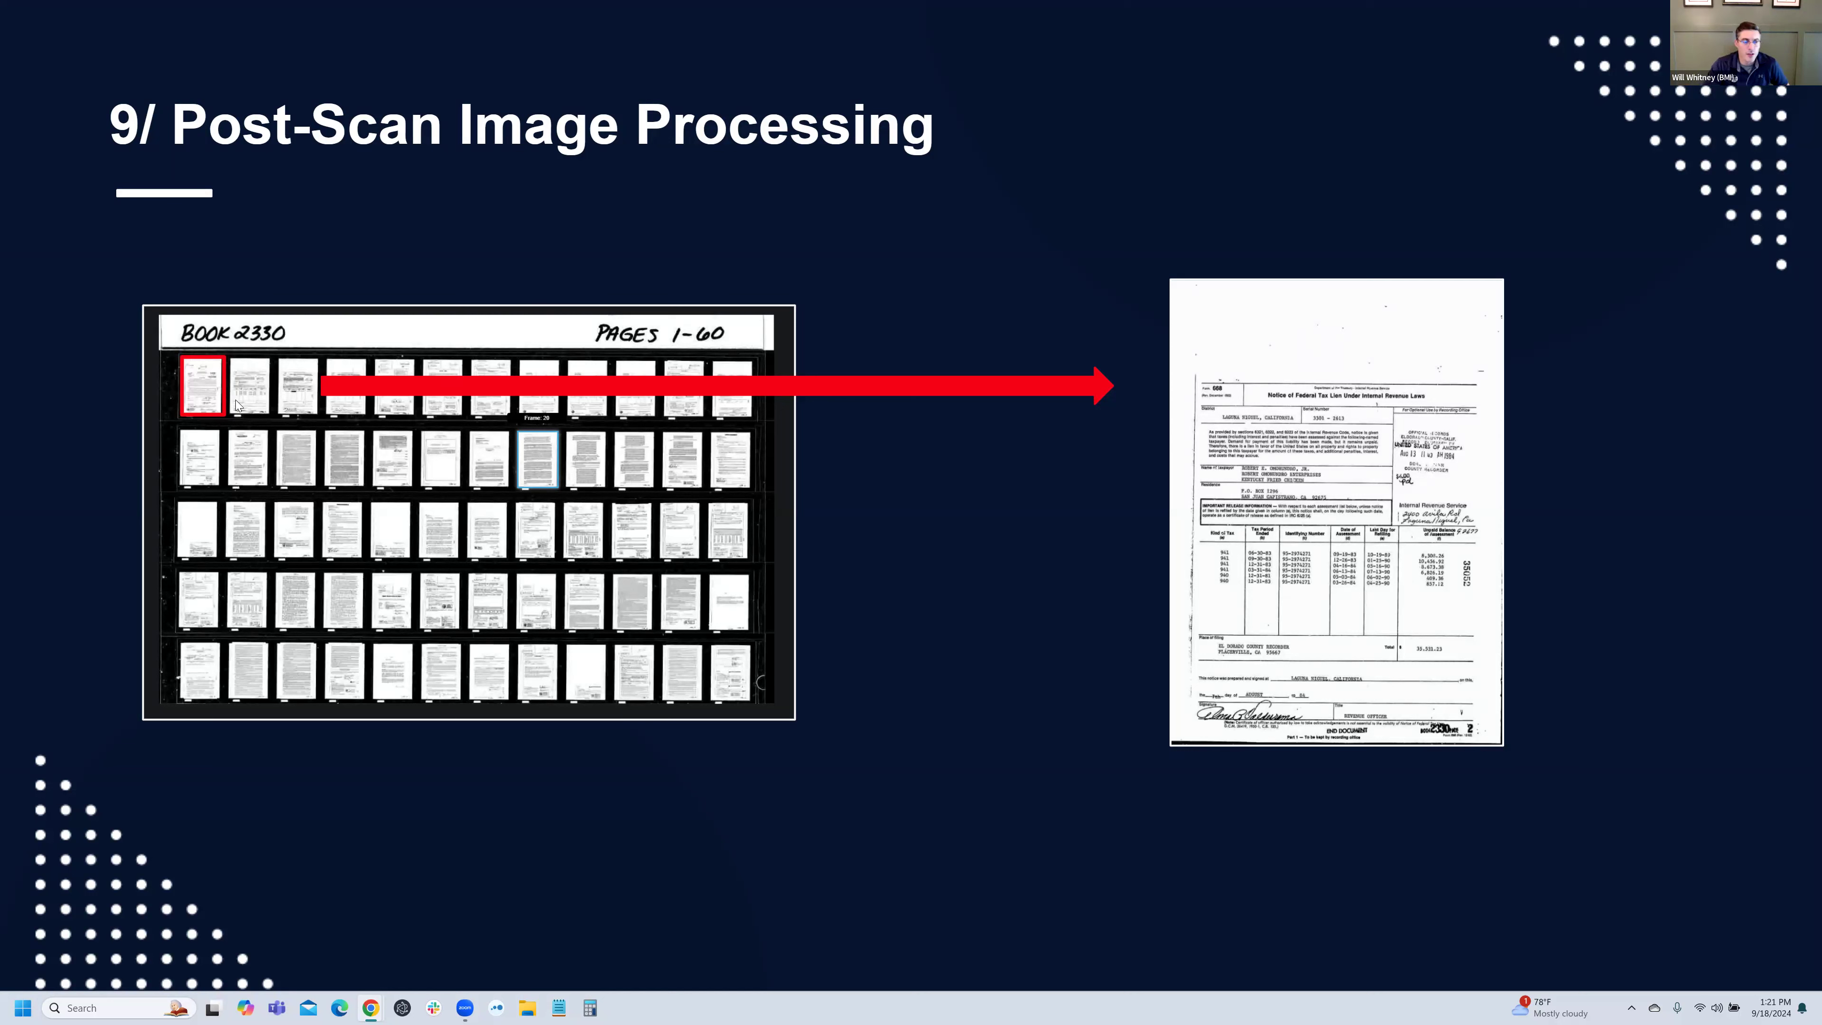
{"action": "mouse_move", "coordinate": [192, 356]}
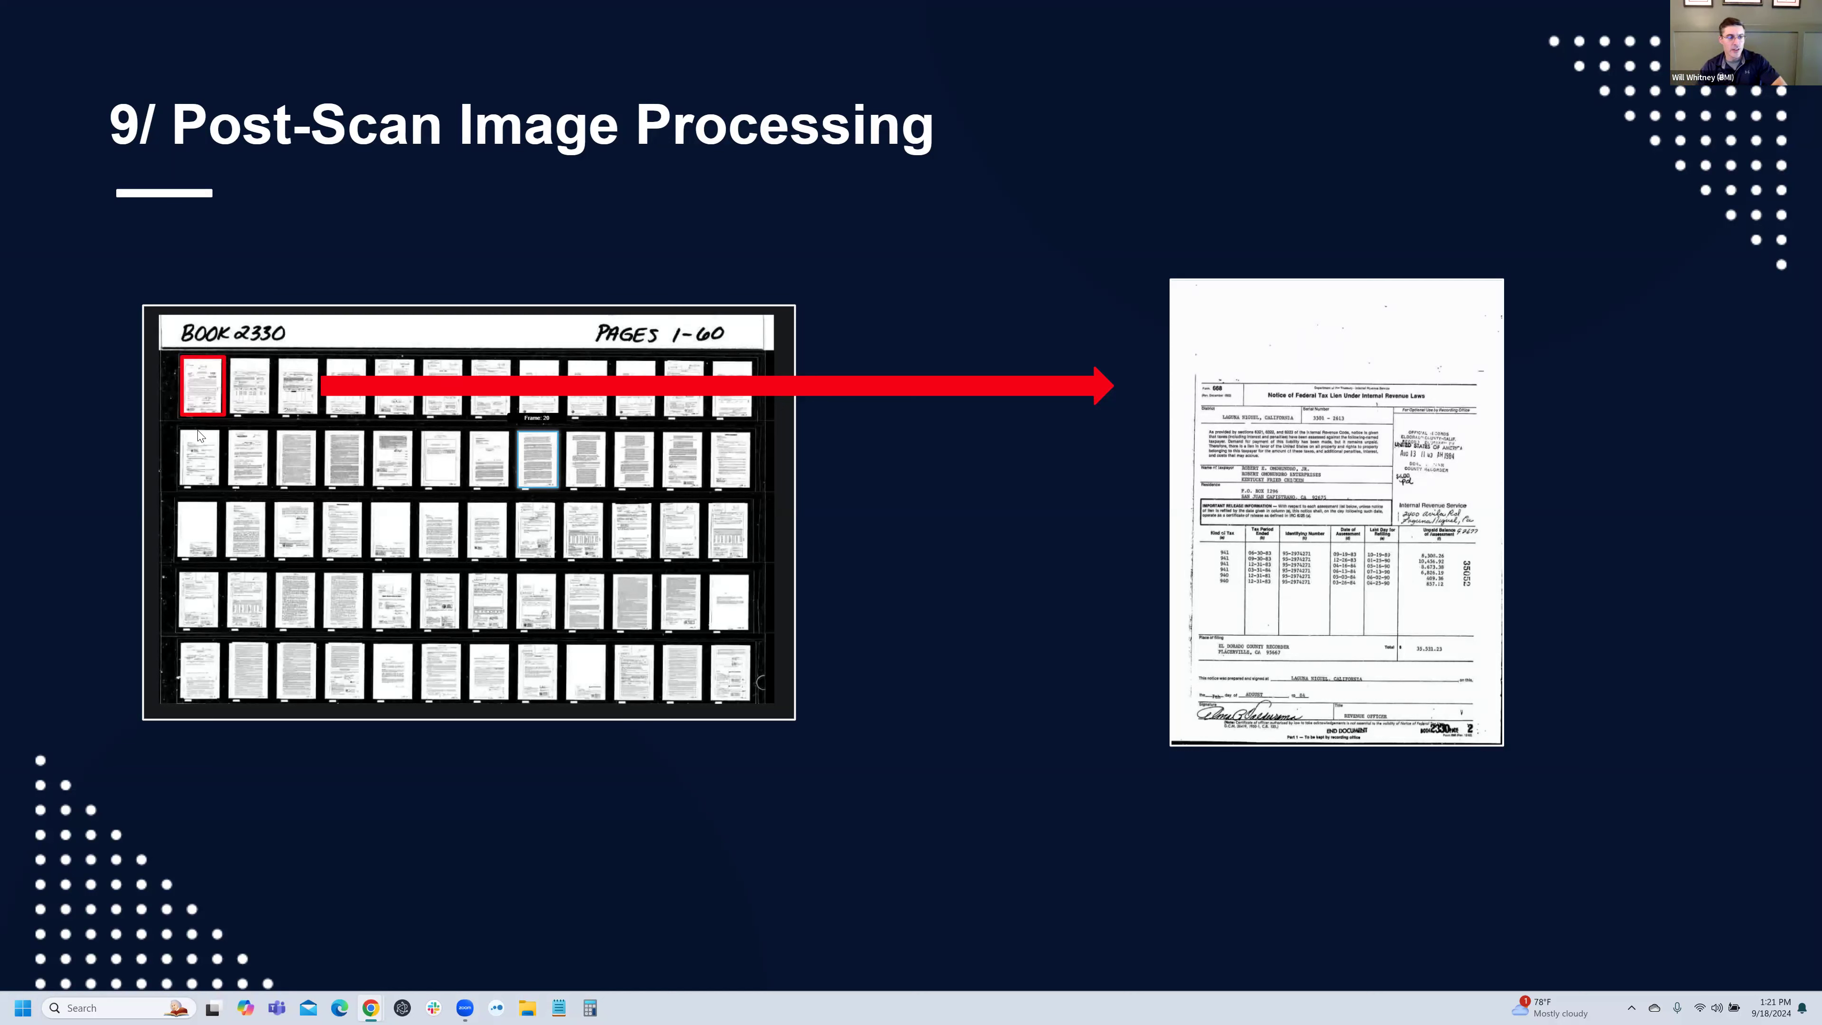
{"action": "mouse_move", "coordinate": [200, 435]}
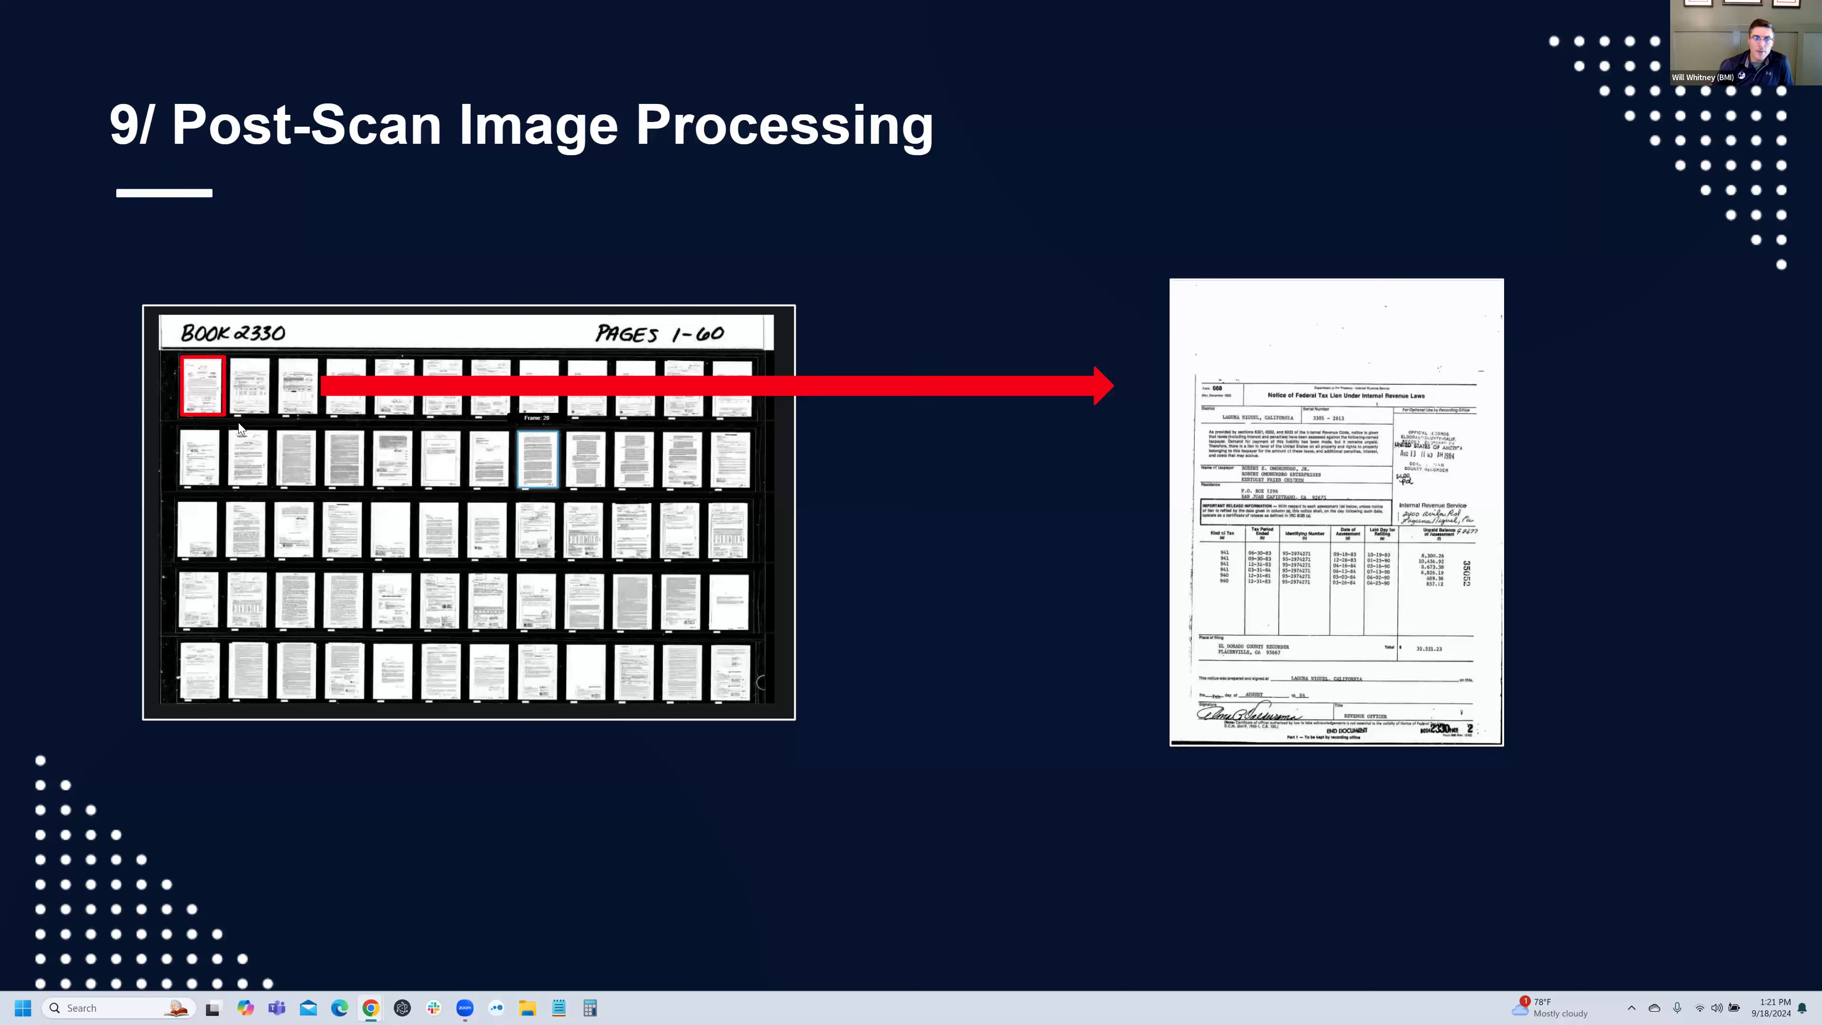
{"action": "mouse_move", "coordinate": [1159, 286]}
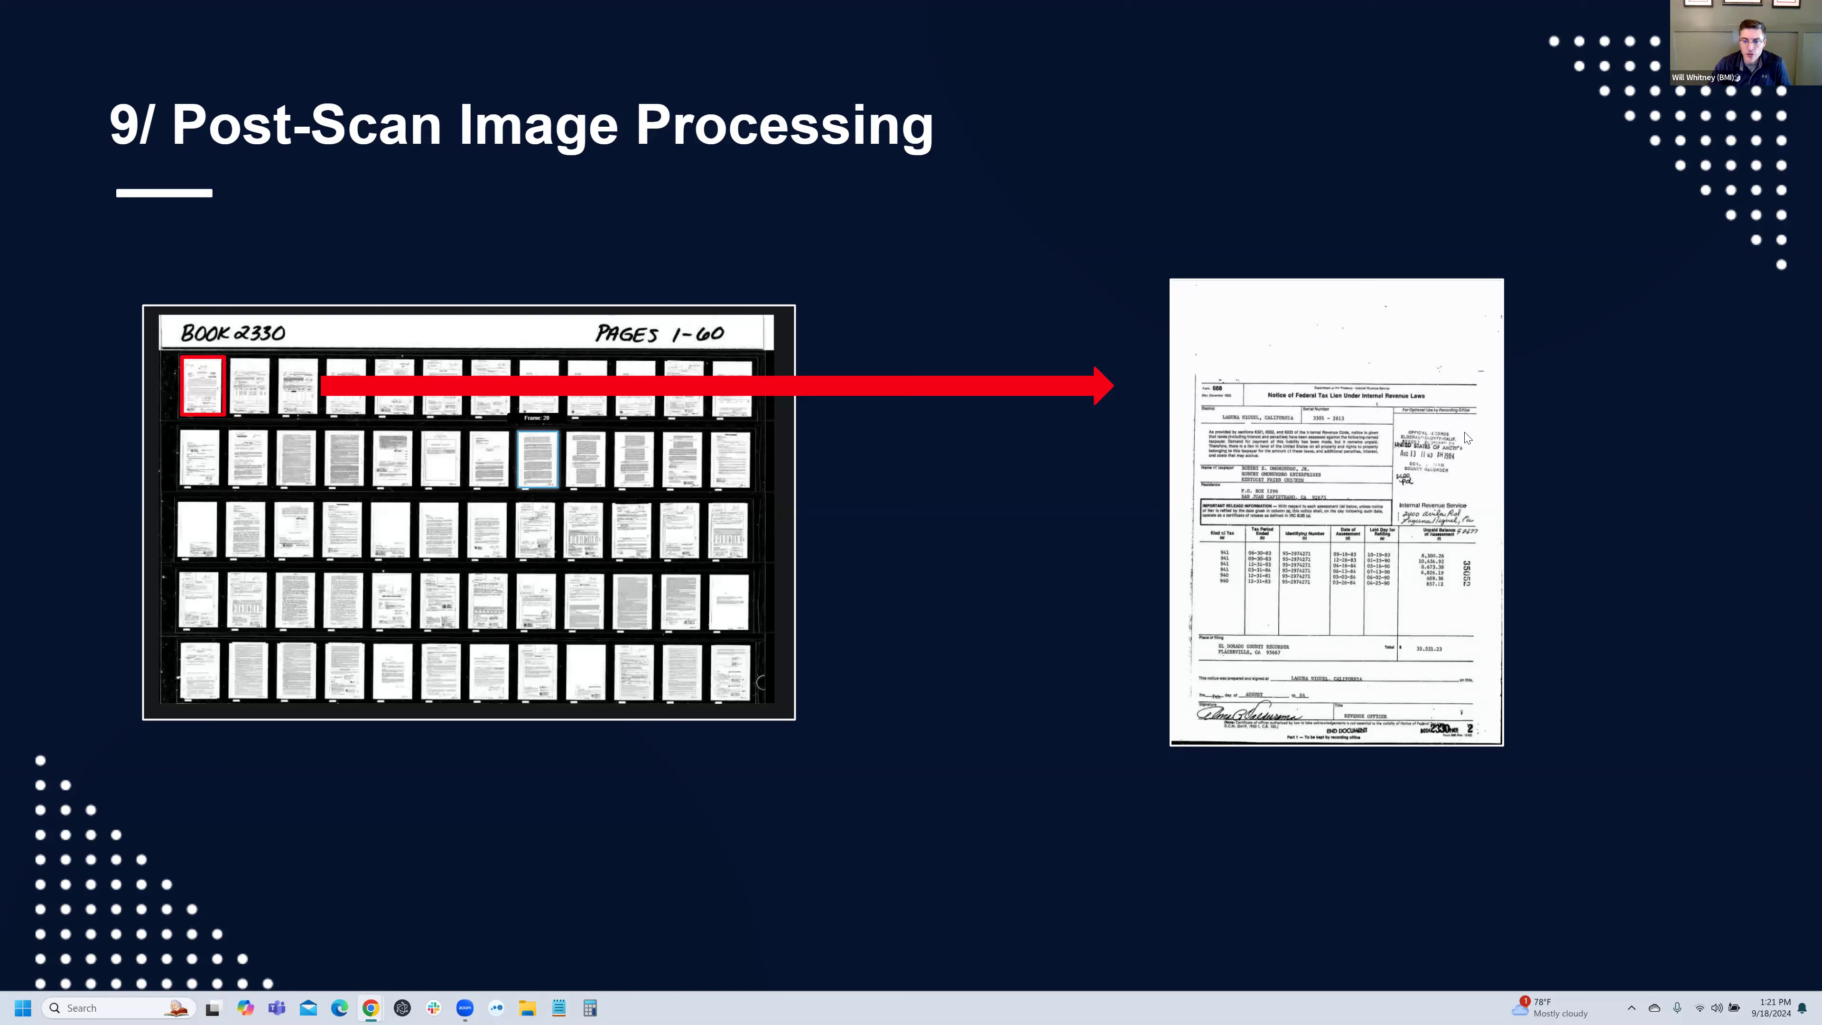
{"action": "mouse_move", "coordinate": [297, 464]}
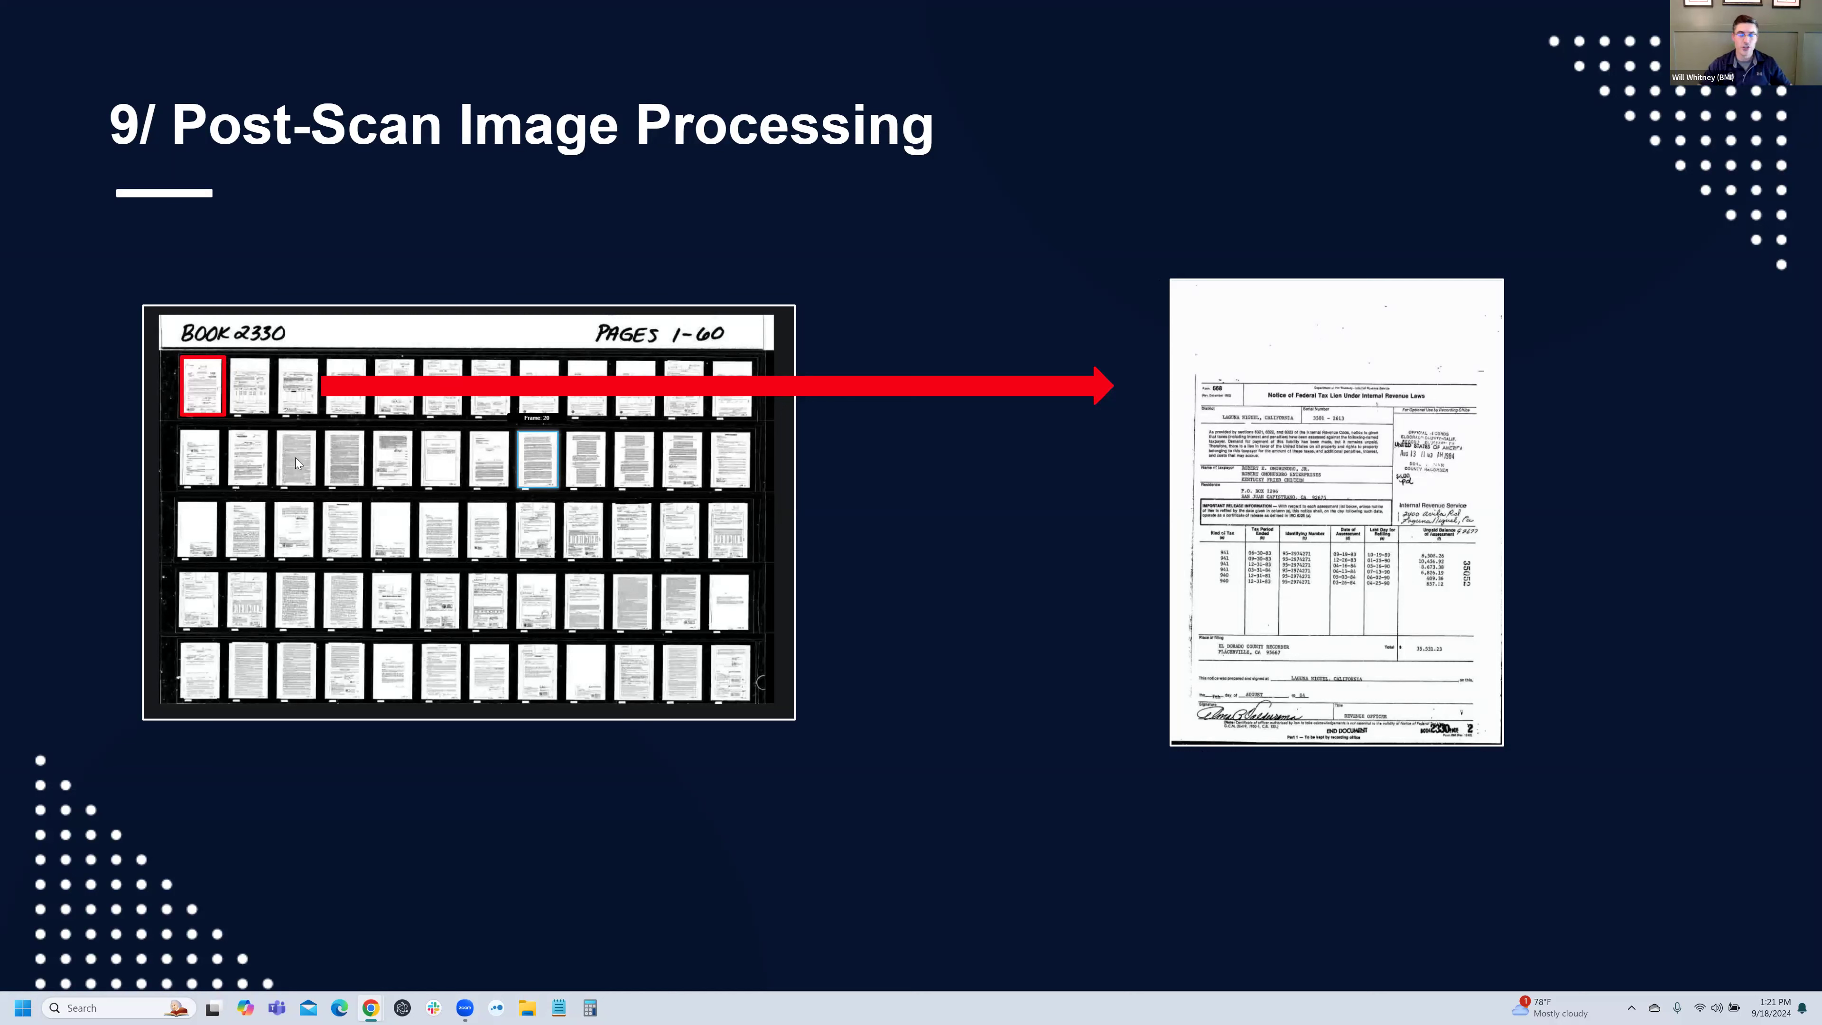
{"action": "mouse_move", "coordinate": [88, 582]}
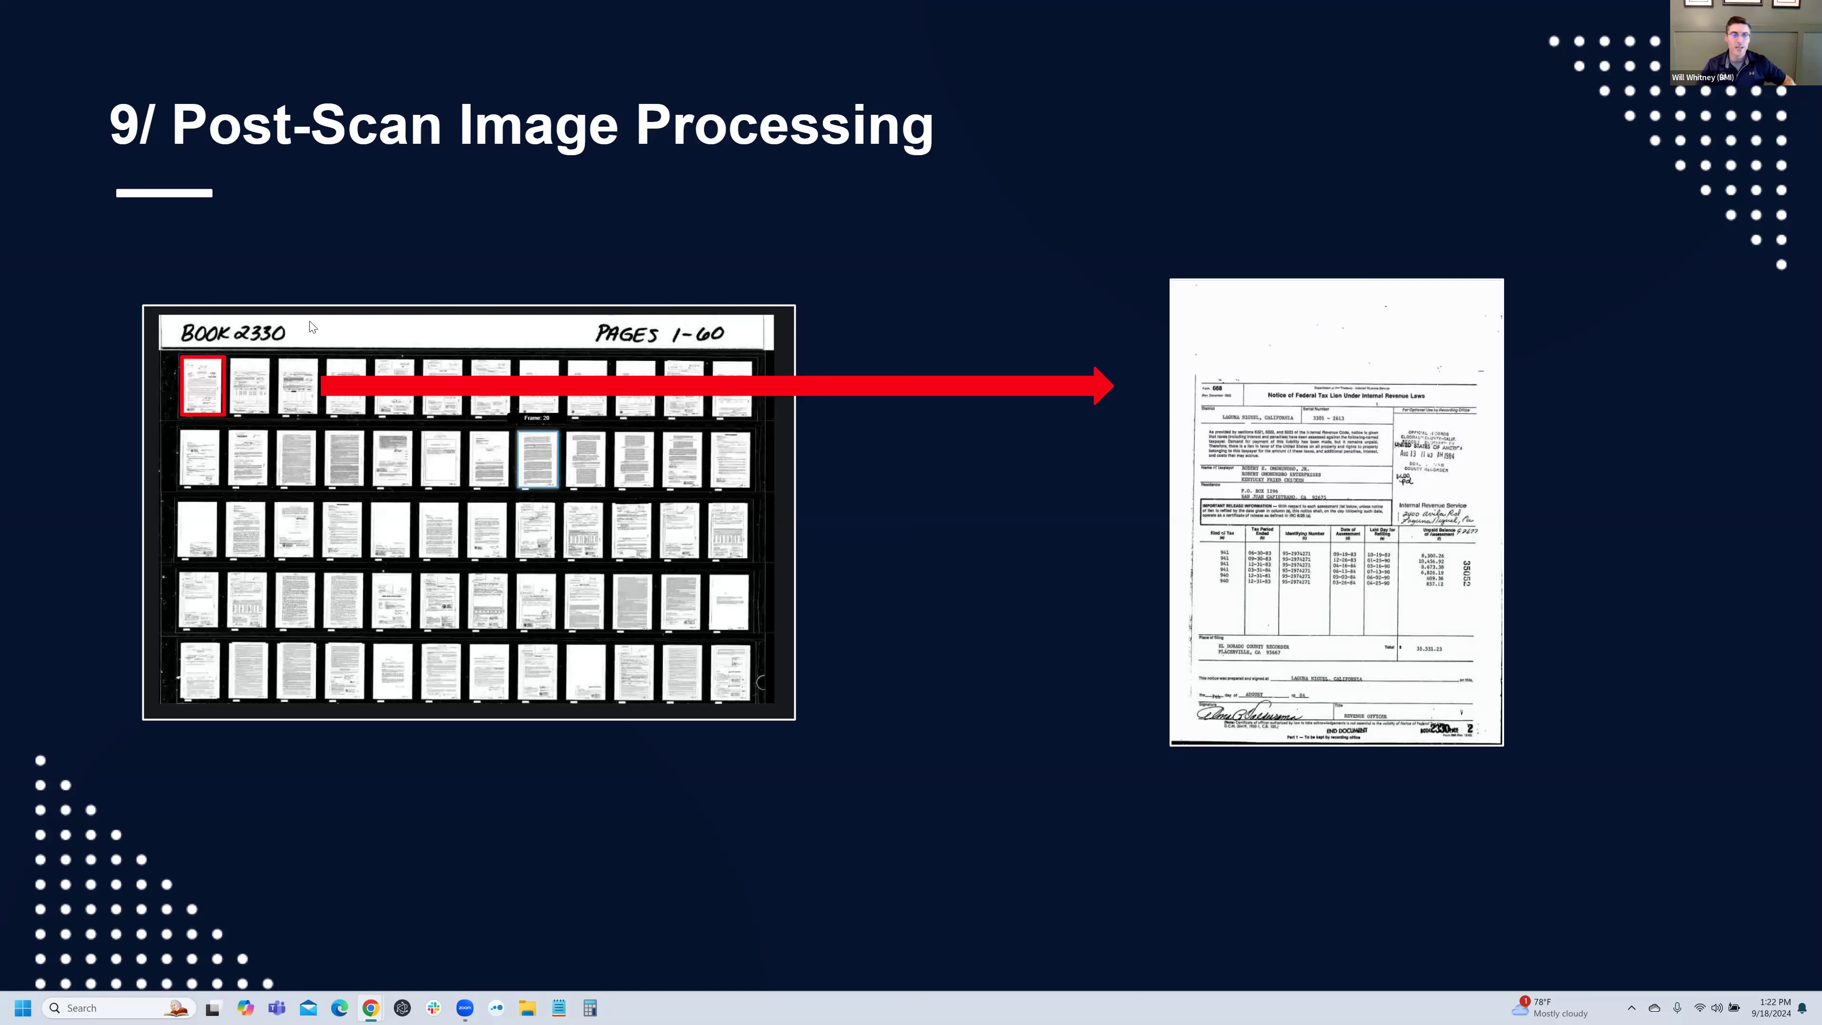
{"action": "mouse_move", "coordinate": [710, 338]}
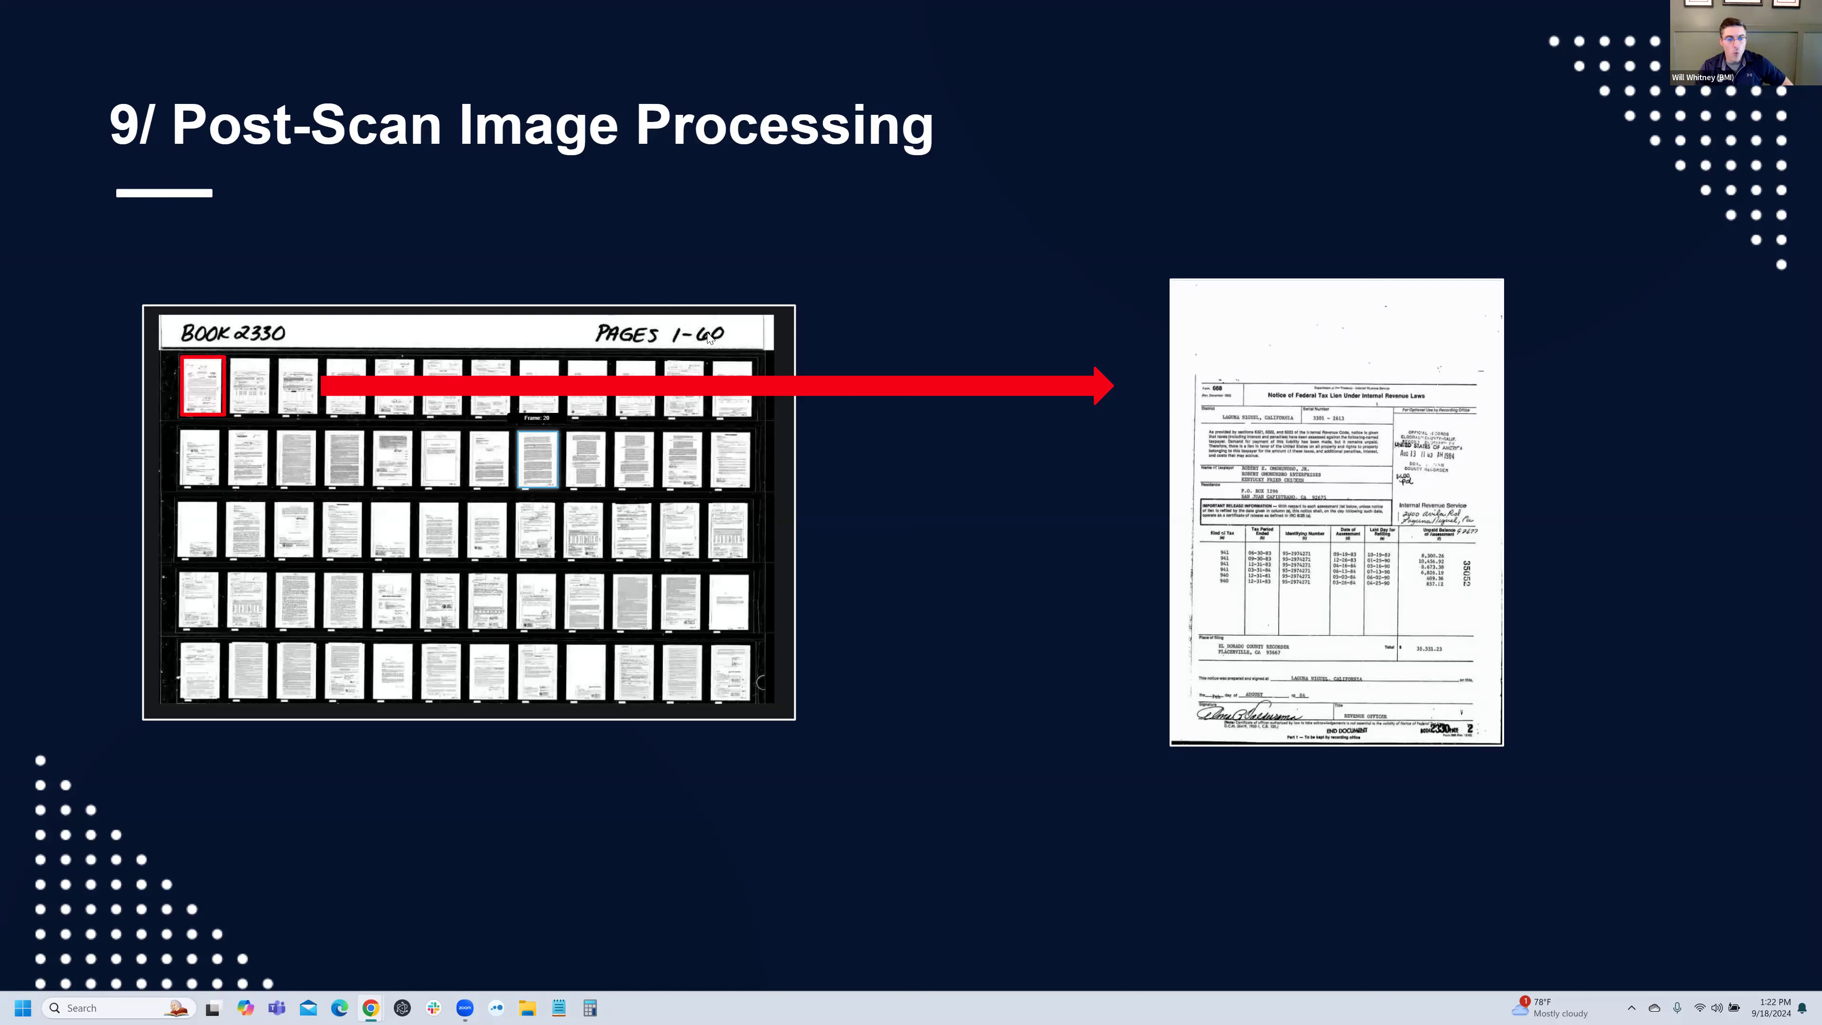
{"action": "mouse_move", "coordinate": [656, 363]}
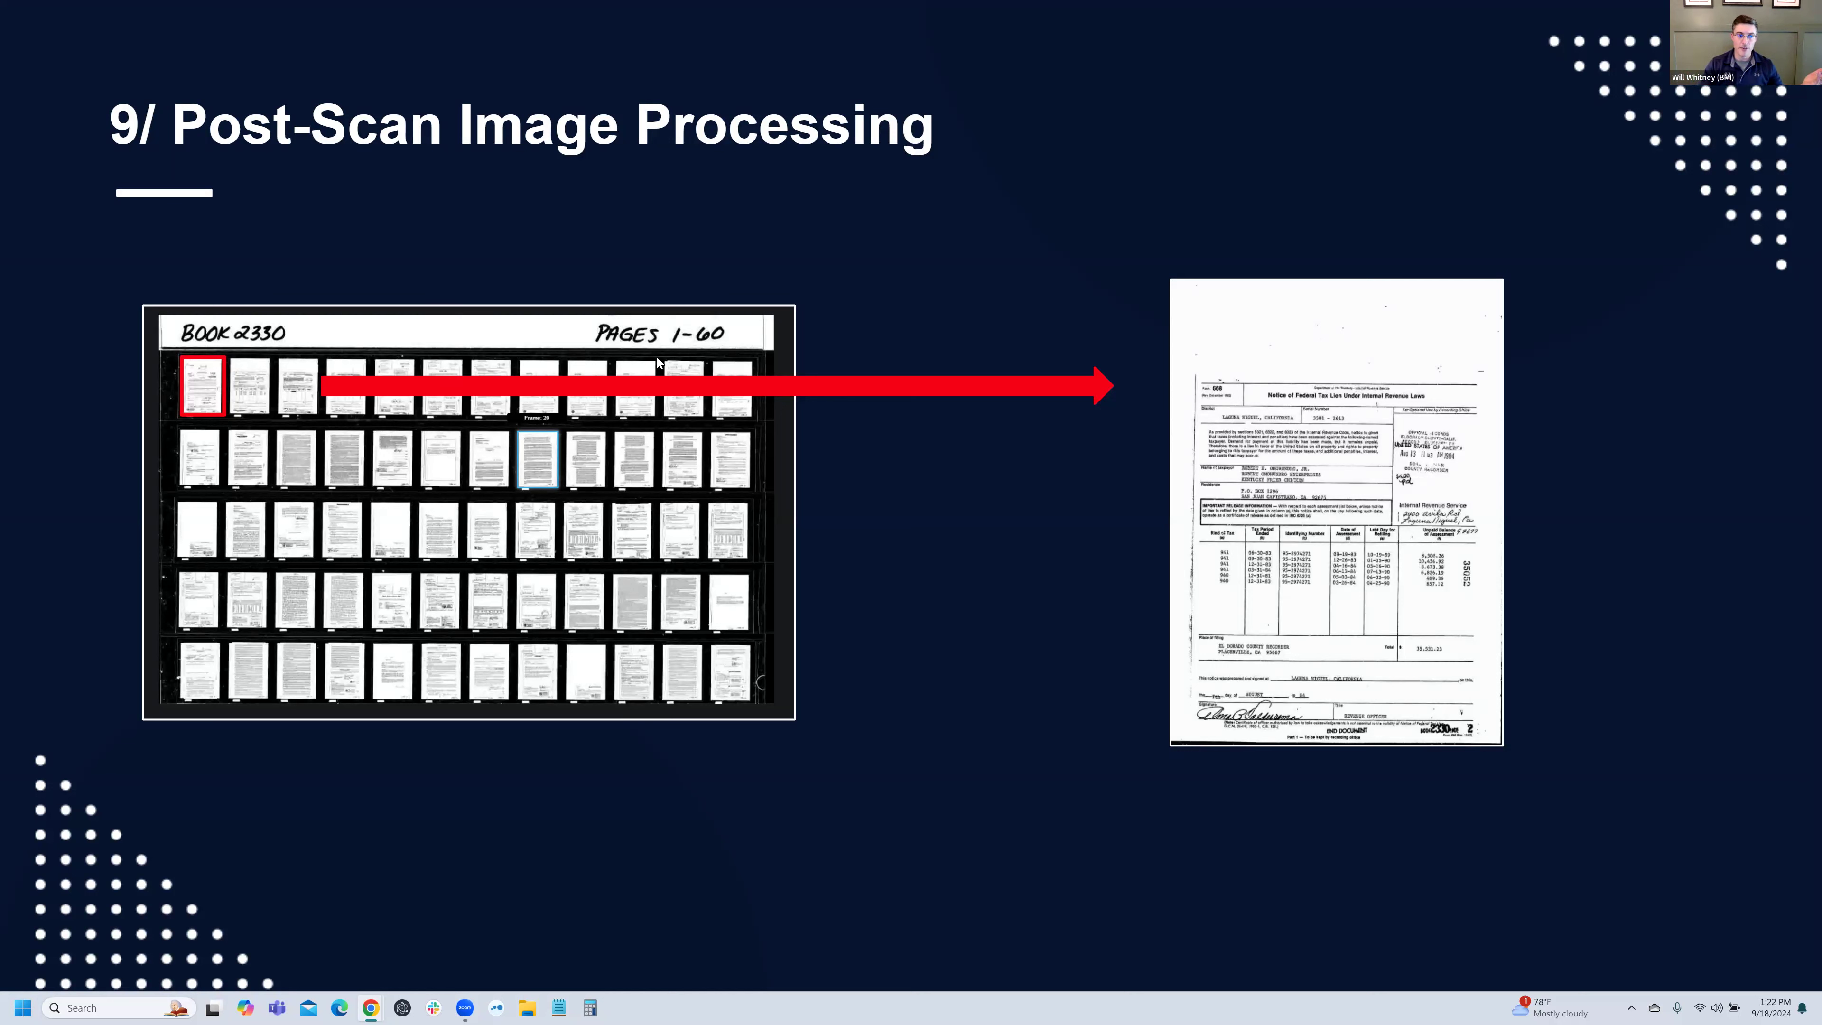
{"action": "mouse_move", "coordinate": [430, 393]}
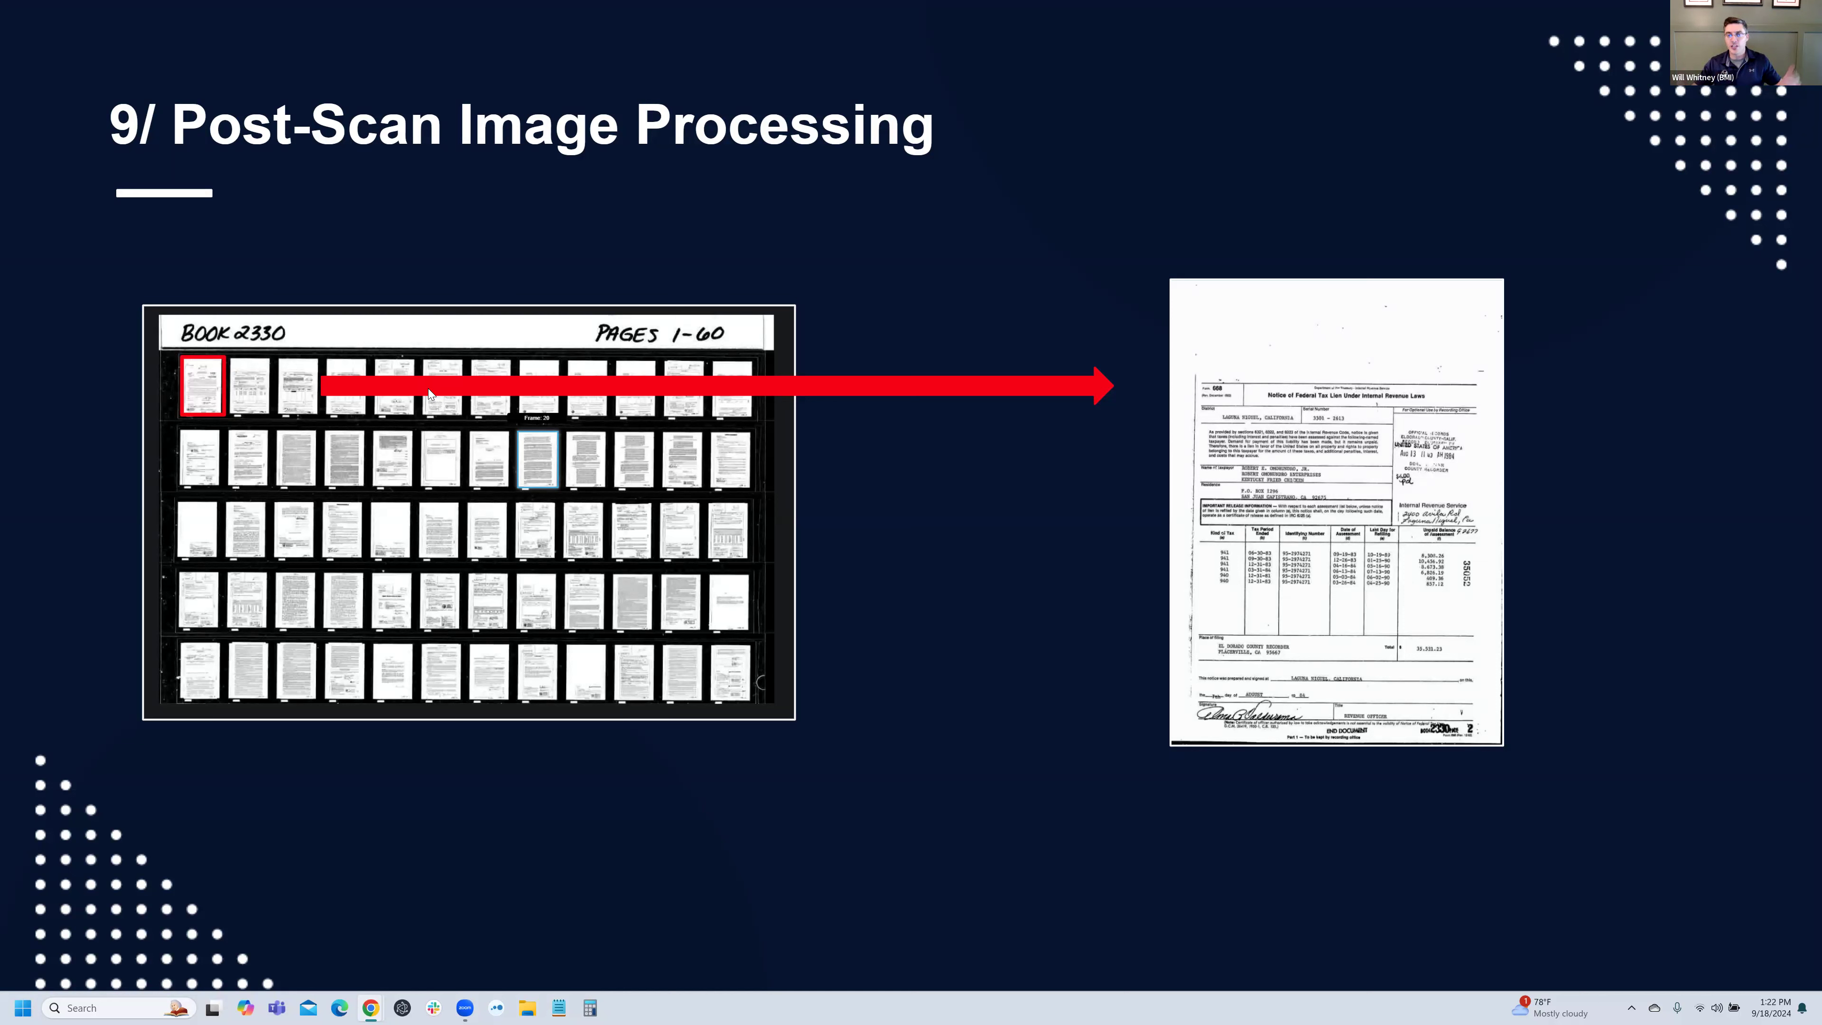
{"action": "mouse_move", "coordinate": [454, 357]}
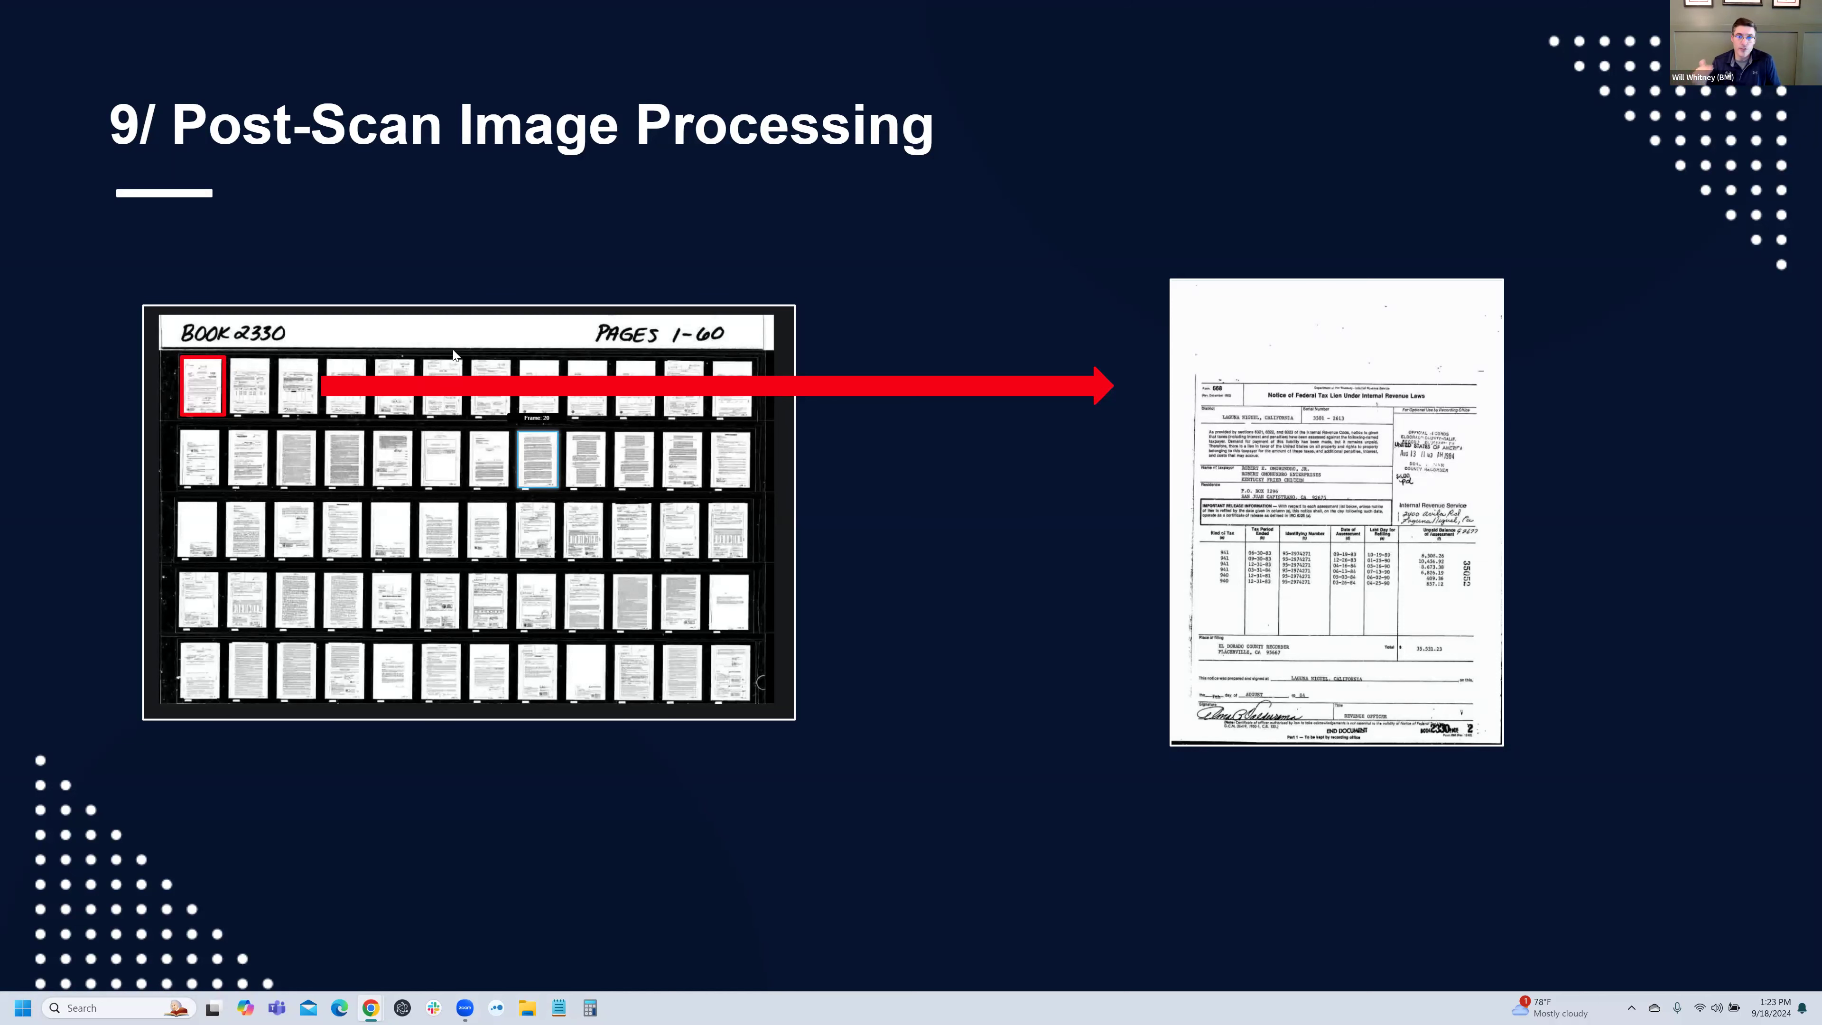
{"action": "mouse_move", "coordinate": [909, 268]}
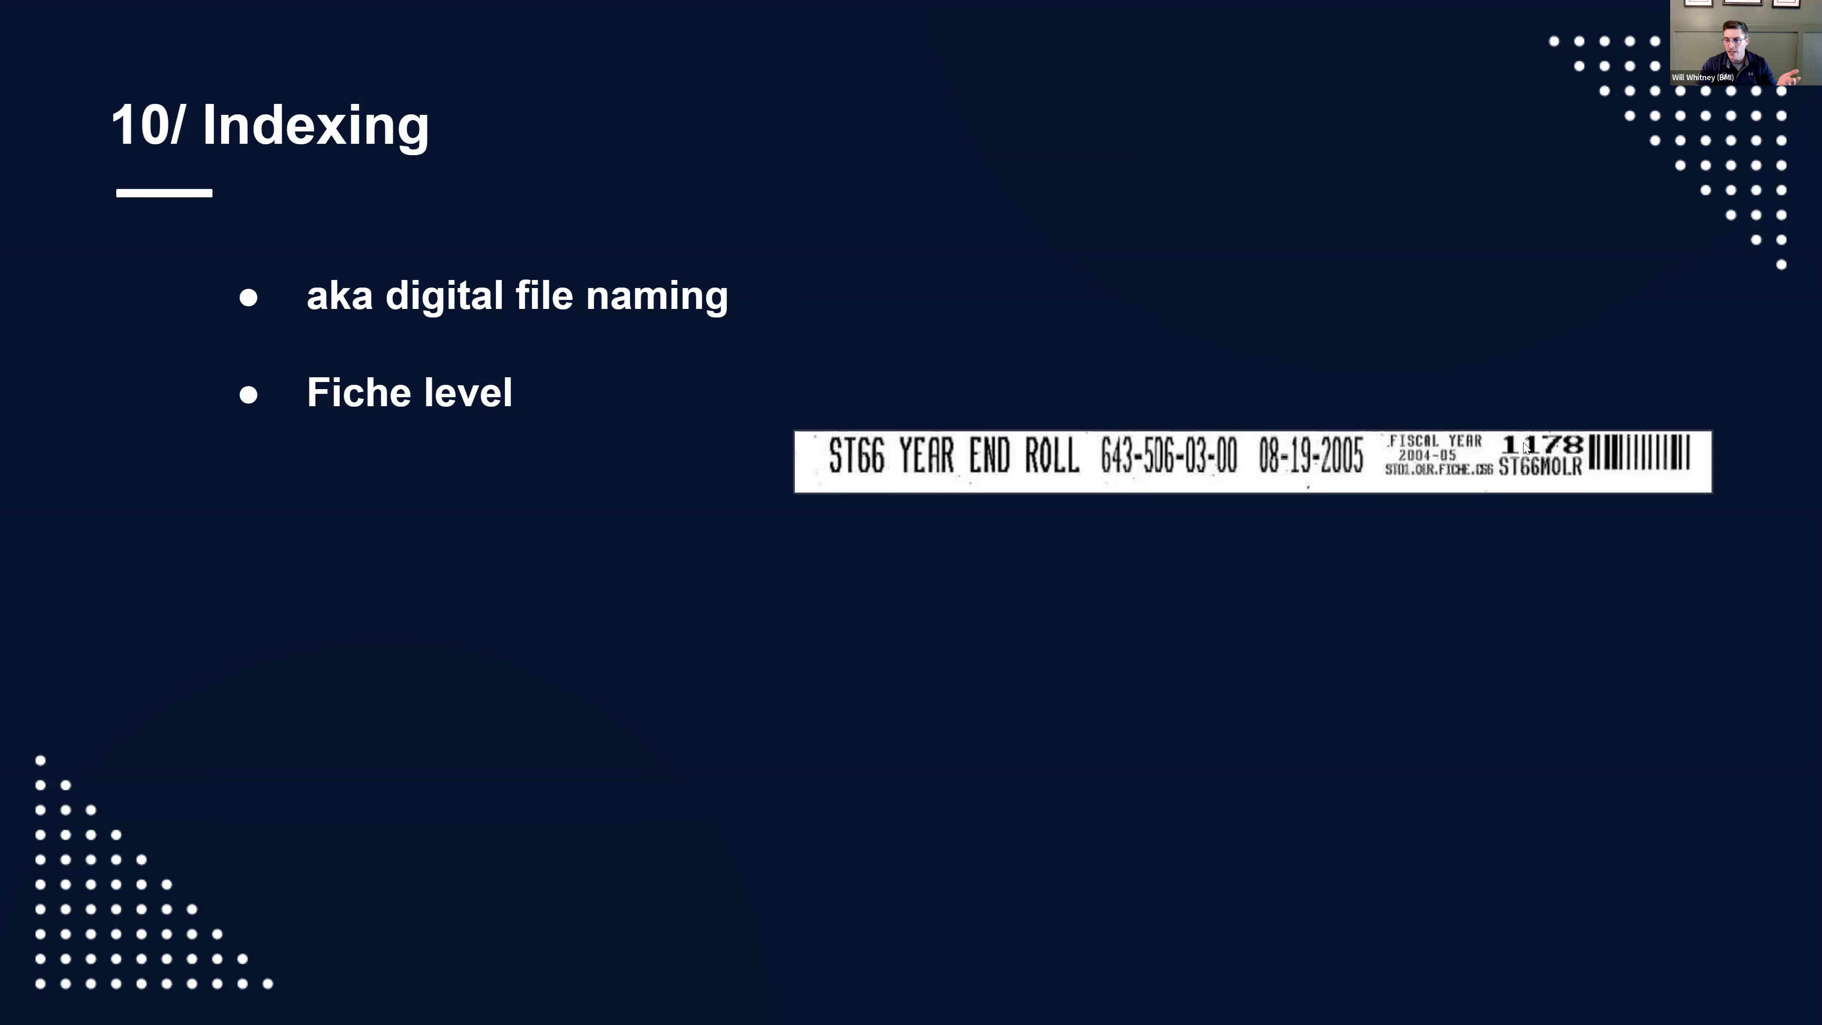
{"action": "mouse_move", "coordinate": [1350, 488]}
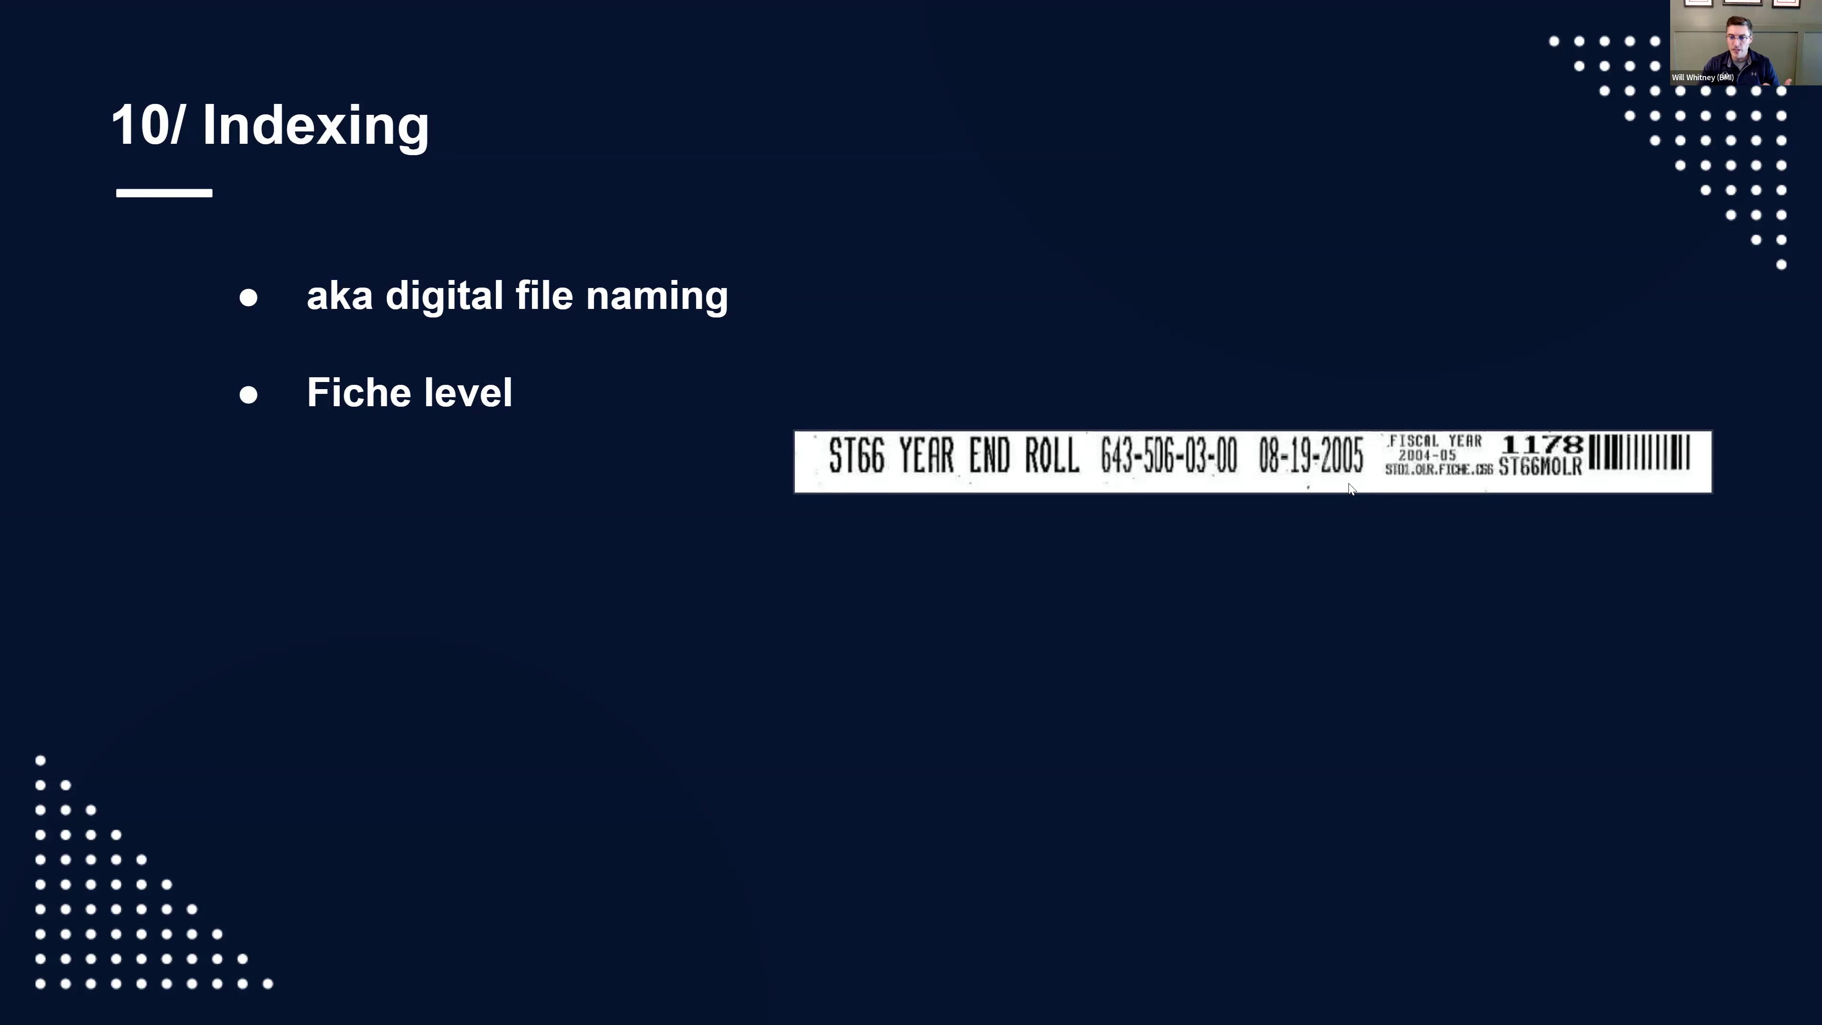
{"action": "mouse_move", "coordinate": [1532, 480]}
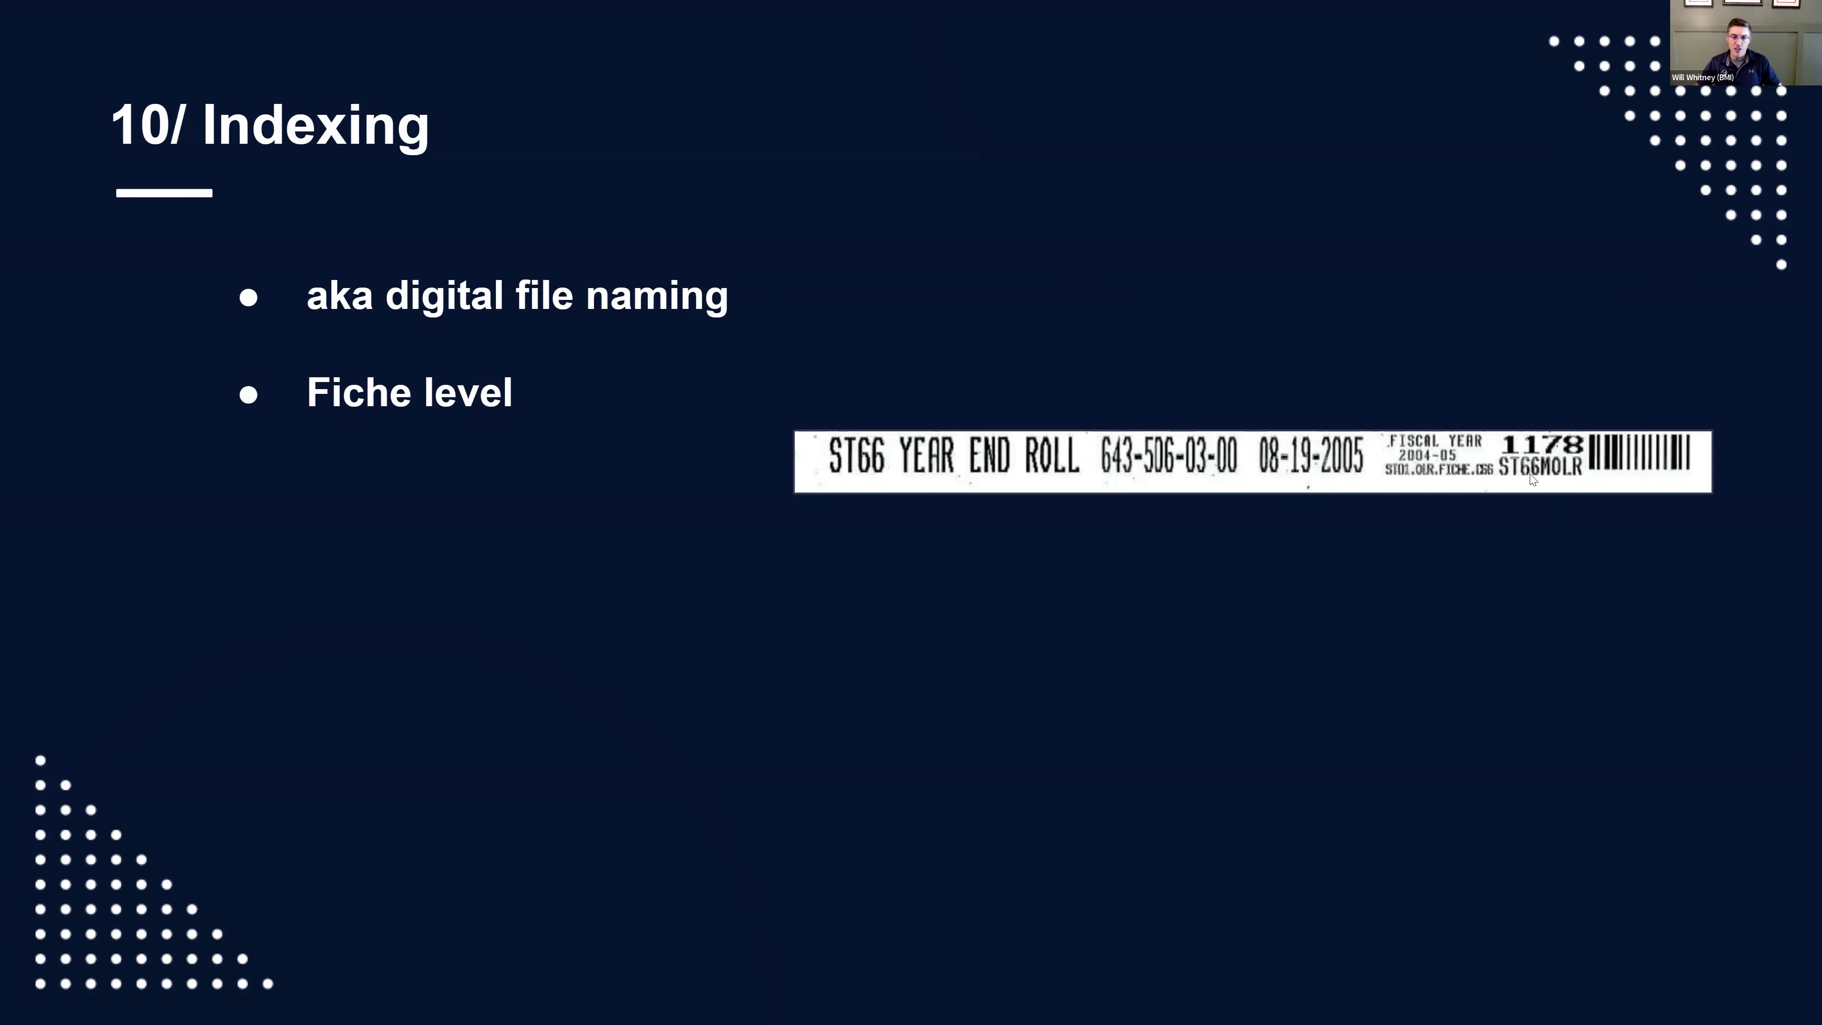
{"action": "mouse_move", "coordinate": [1227, 375]}
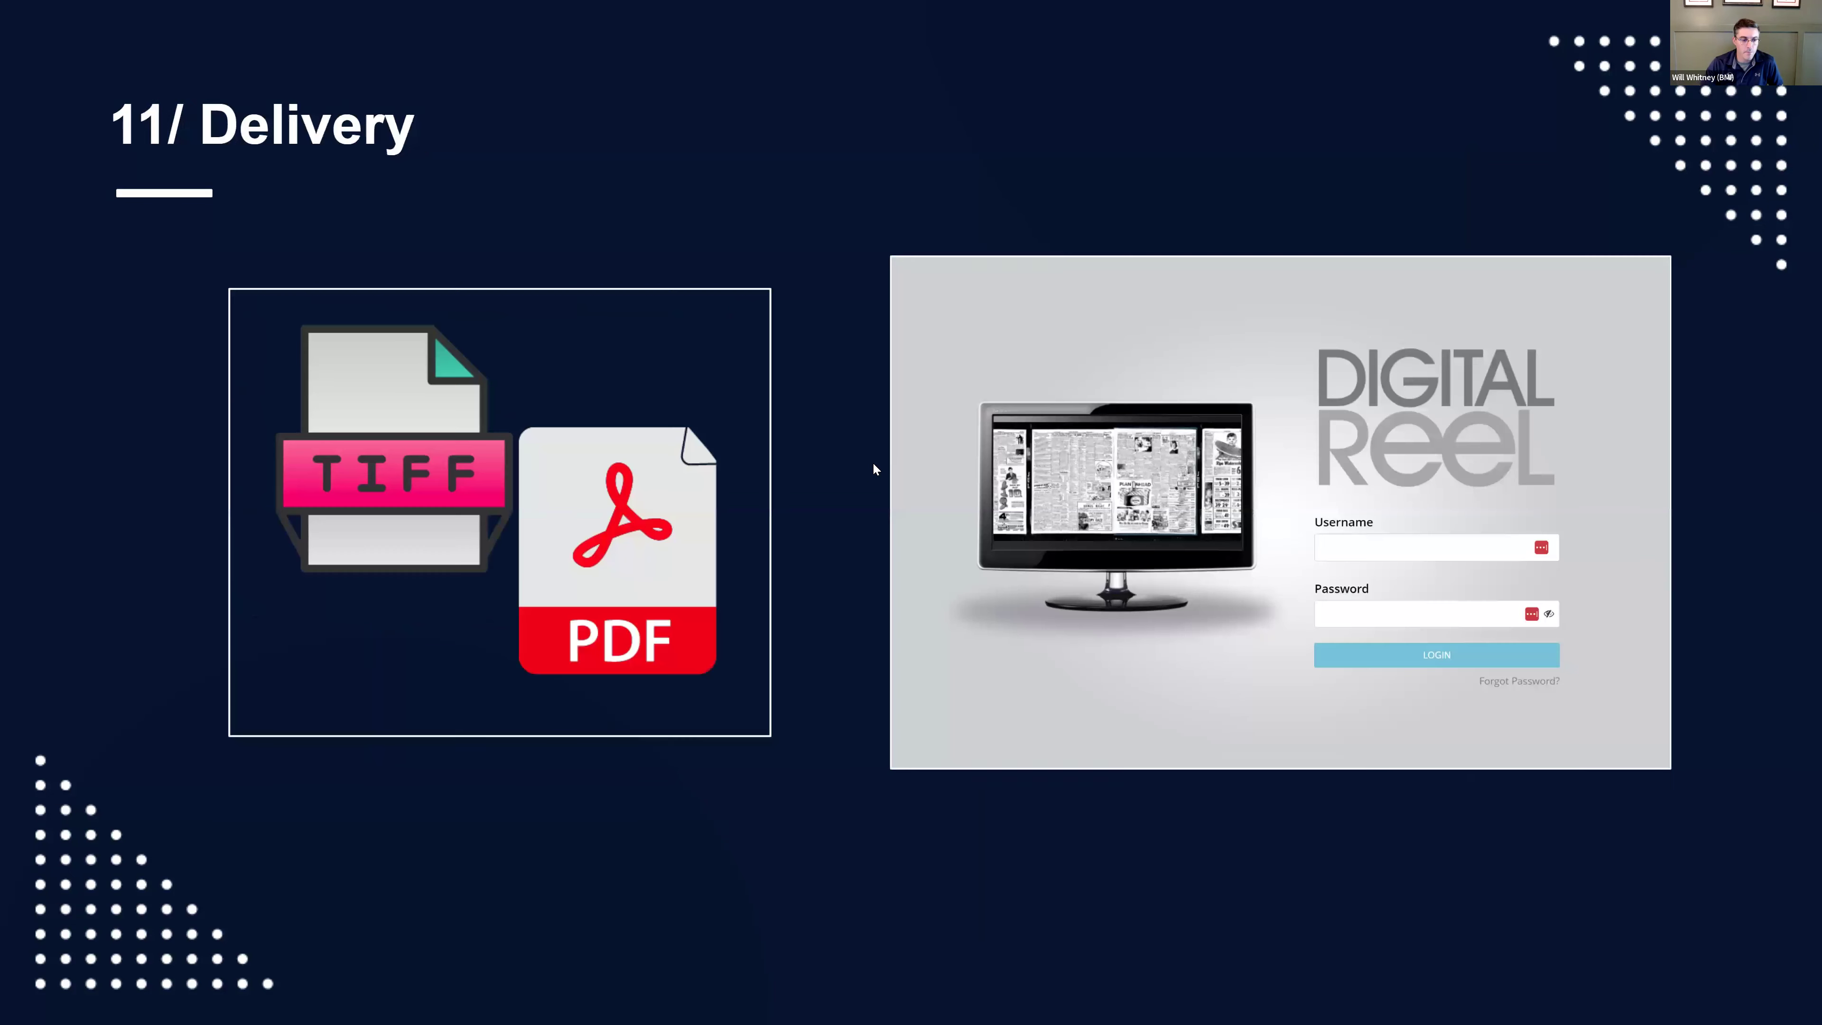
{"action": "mouse_move", "coordinate": [776, 454]}
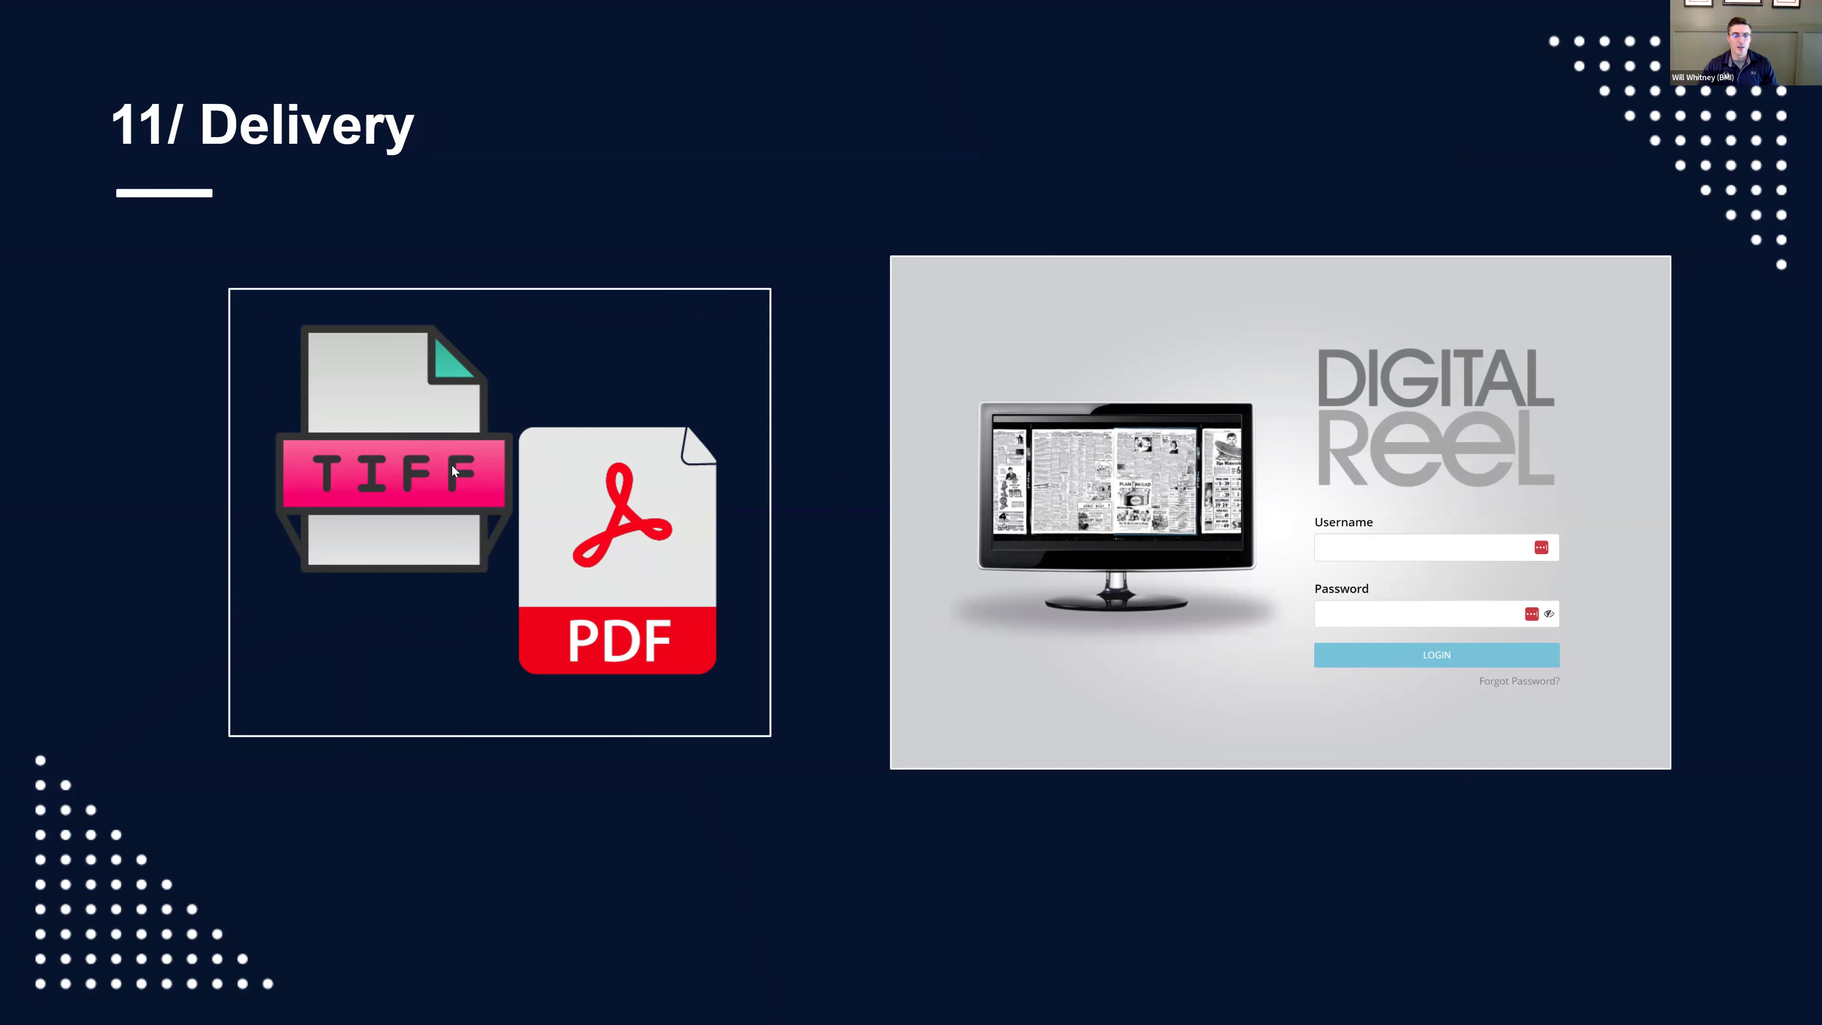
{"action": "mouse_move", "coordinate": [472, 471]}
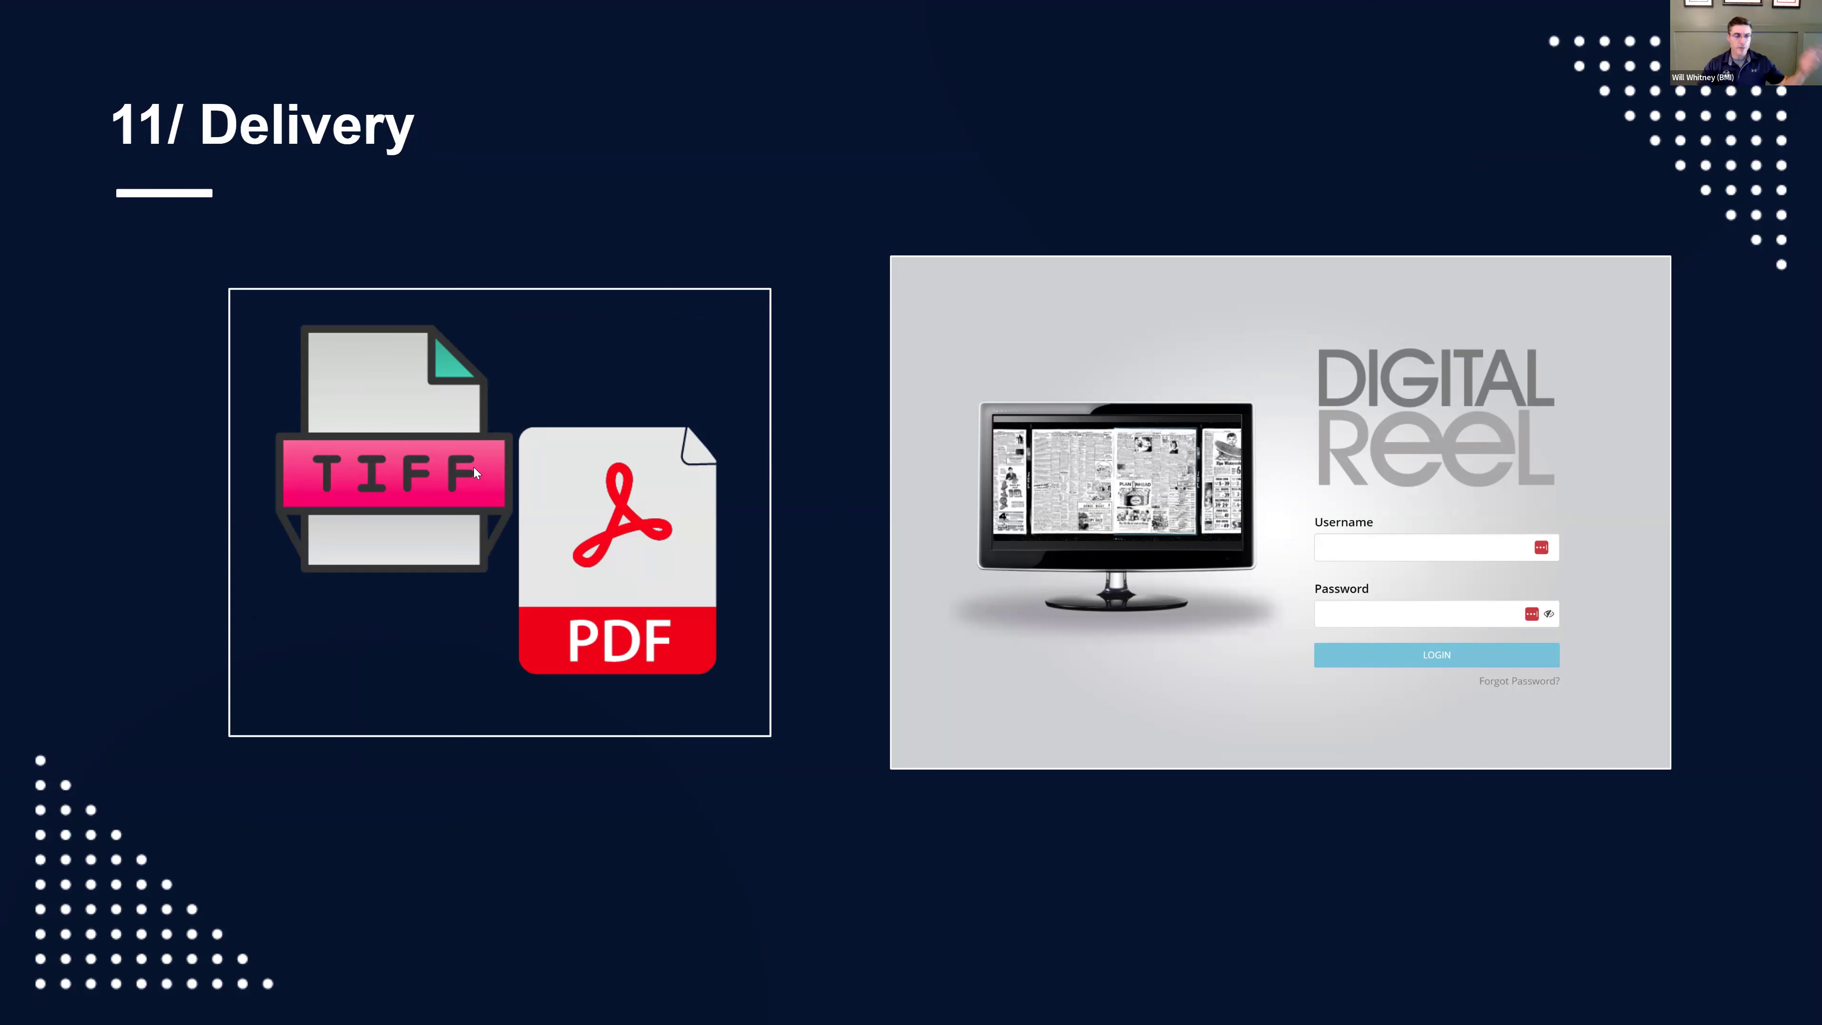
{"action": "mouse_move", "coordinate": [604, 422]}
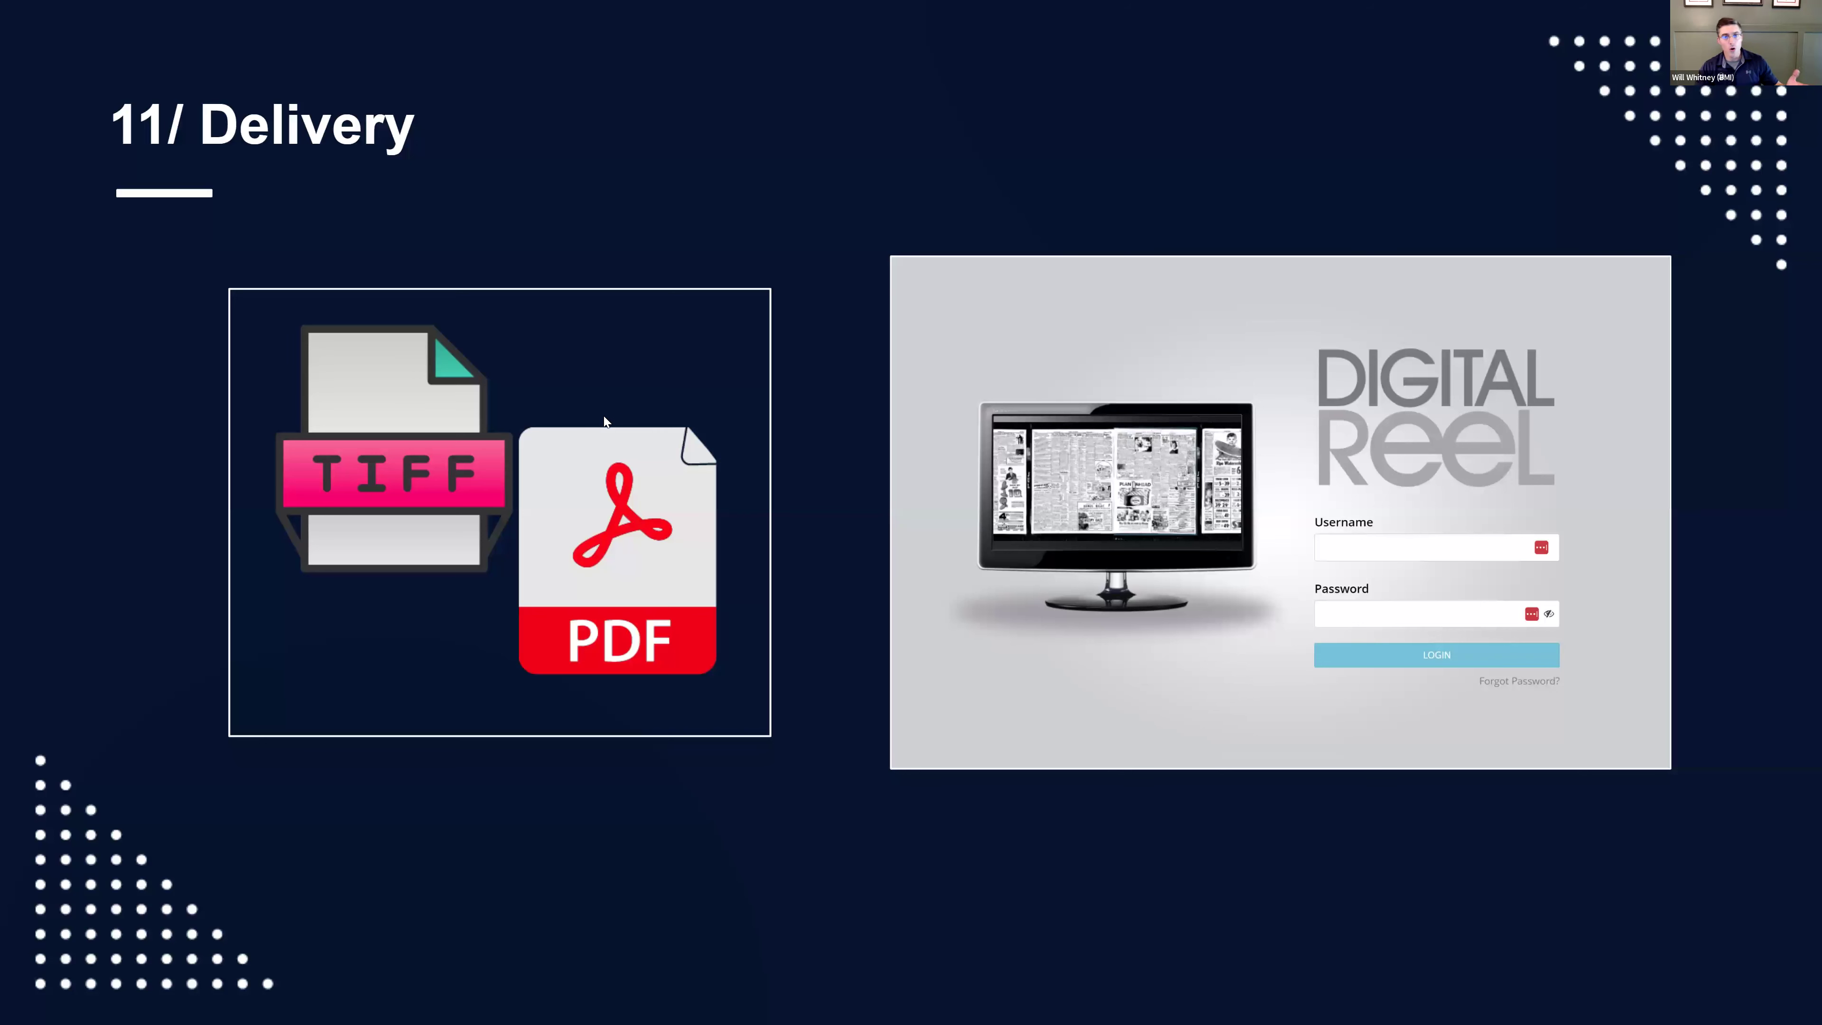
{"action": "mouse_move", "coordinate": [952, 376]}
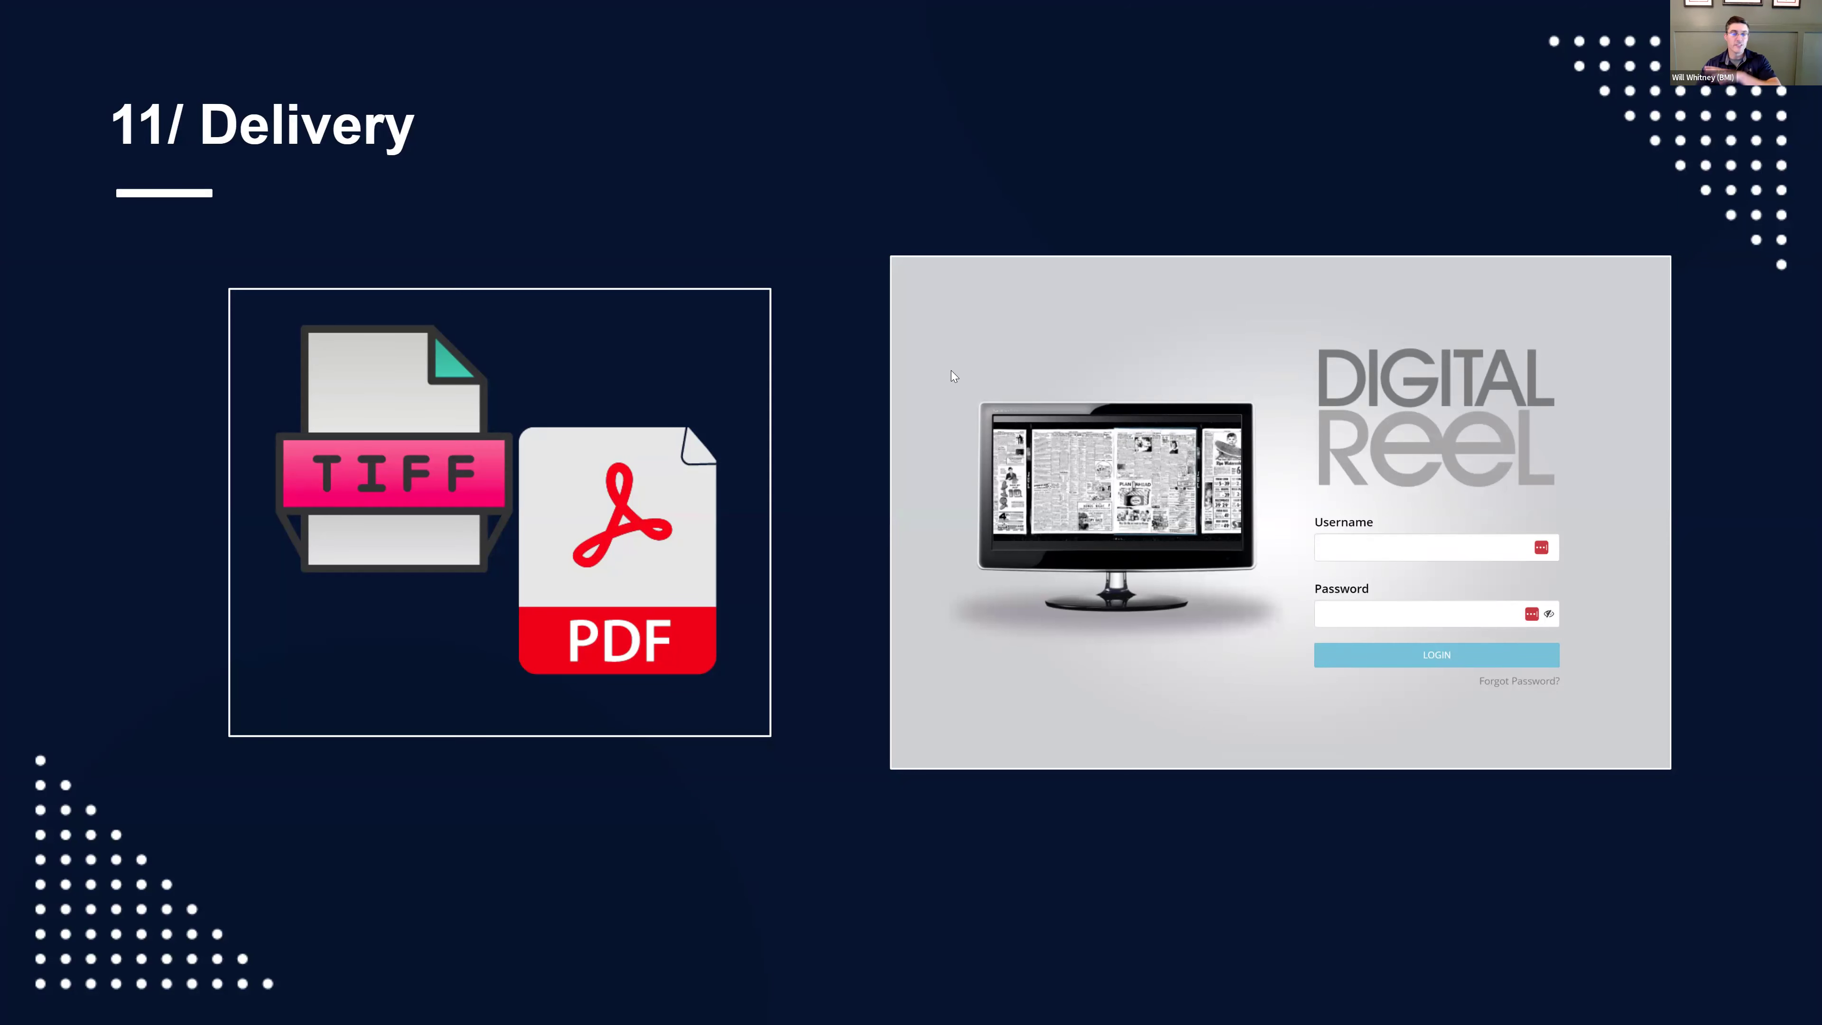
{"action": "mouse_move", "coordinate": [967, 471]}
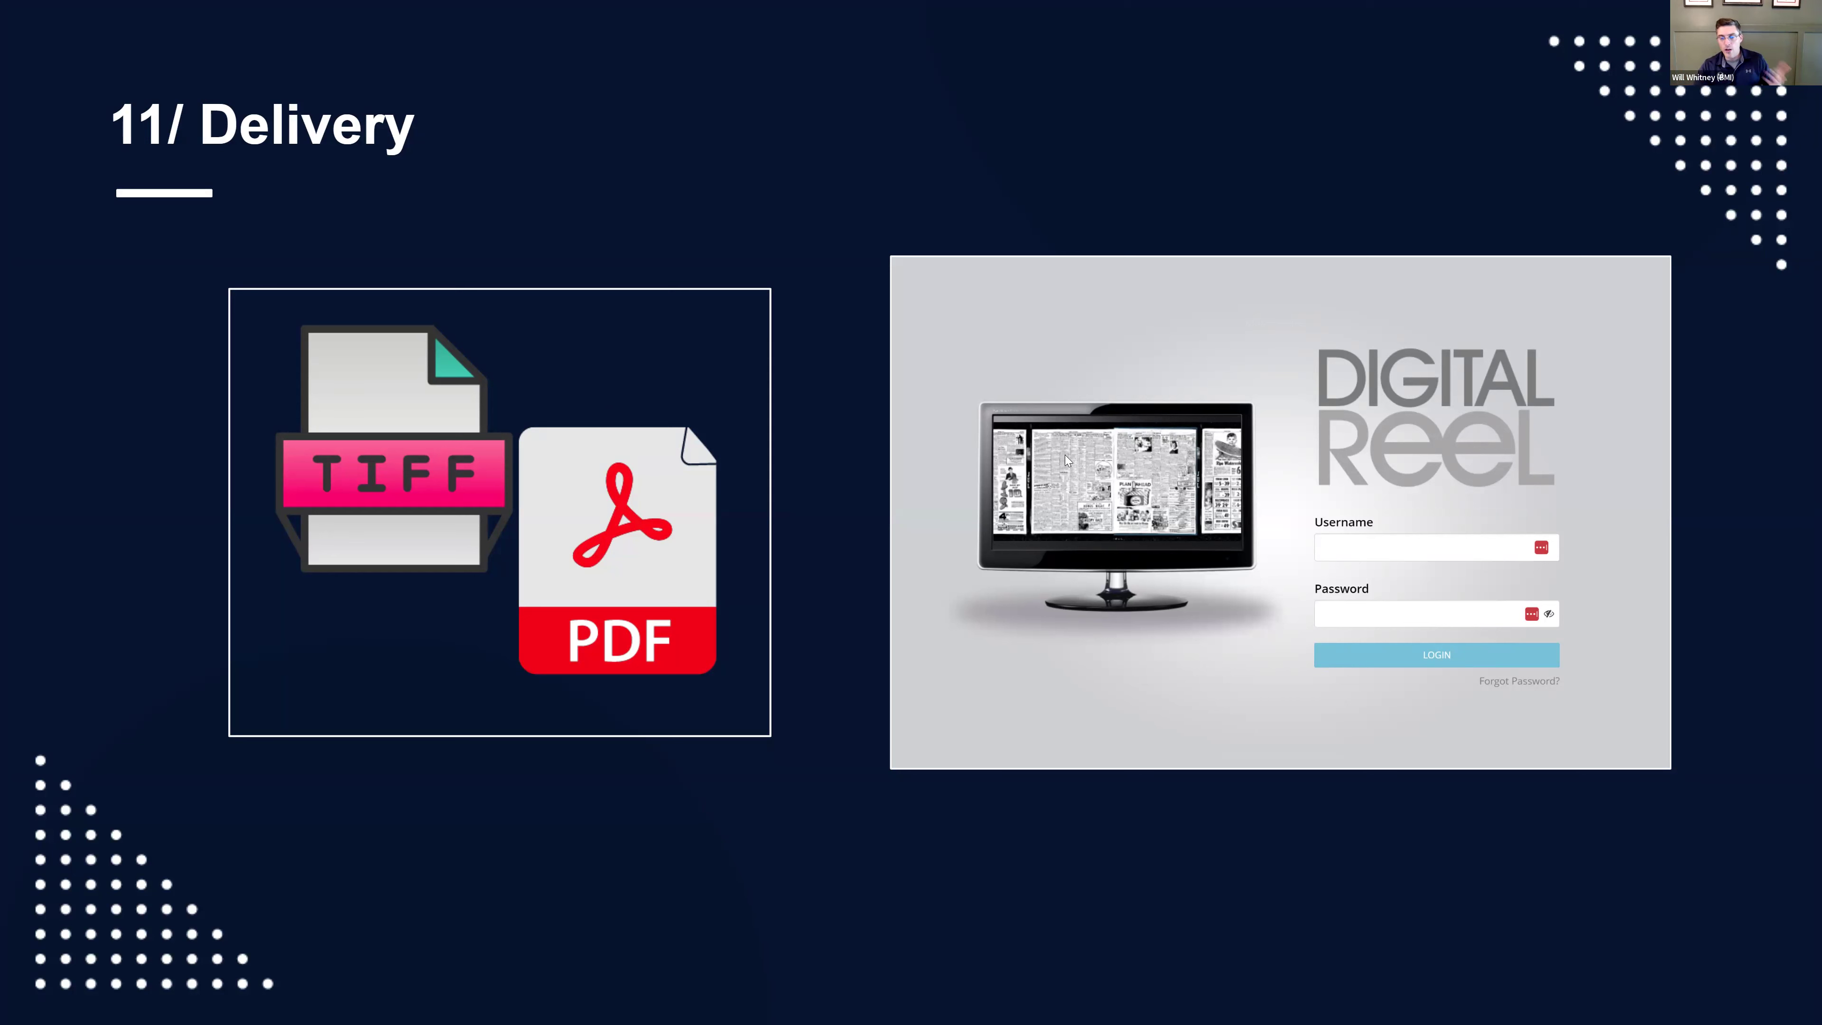
{"action": "mouse_move", "coordinate": [1143, 415]}
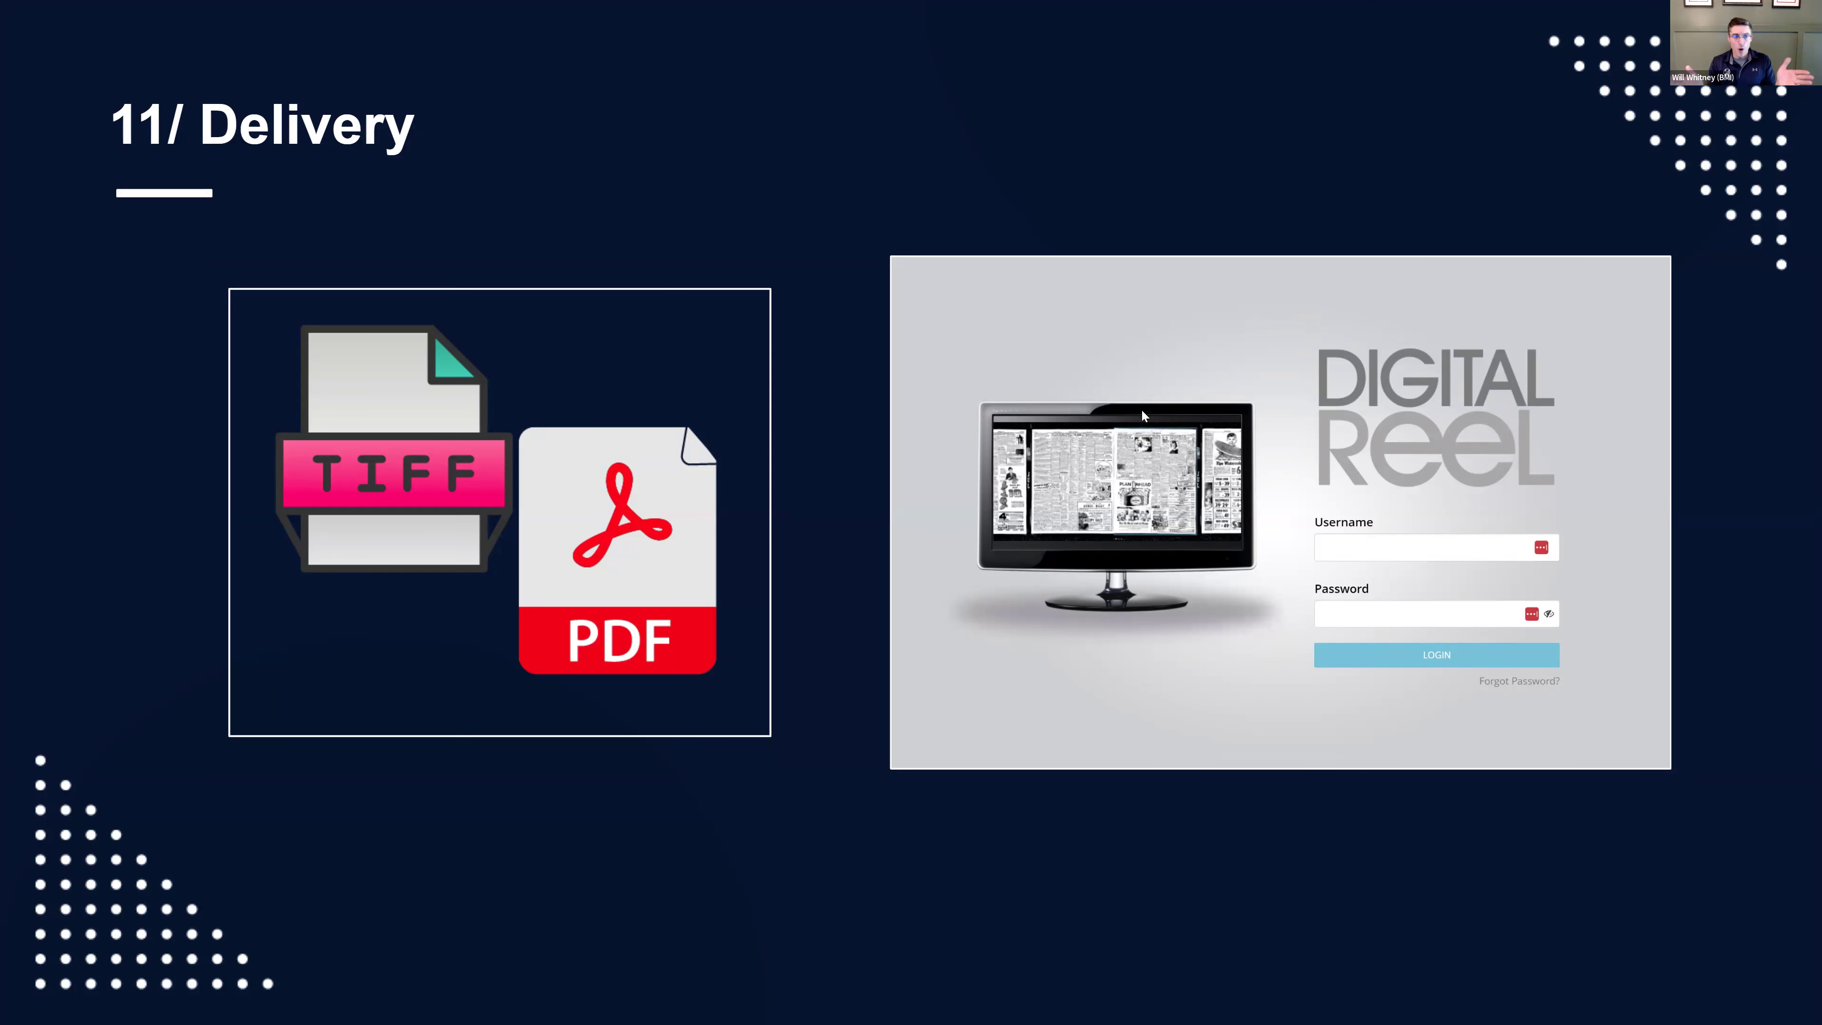
{"action": "mouse_move", "coordinate": [1213, 337]}
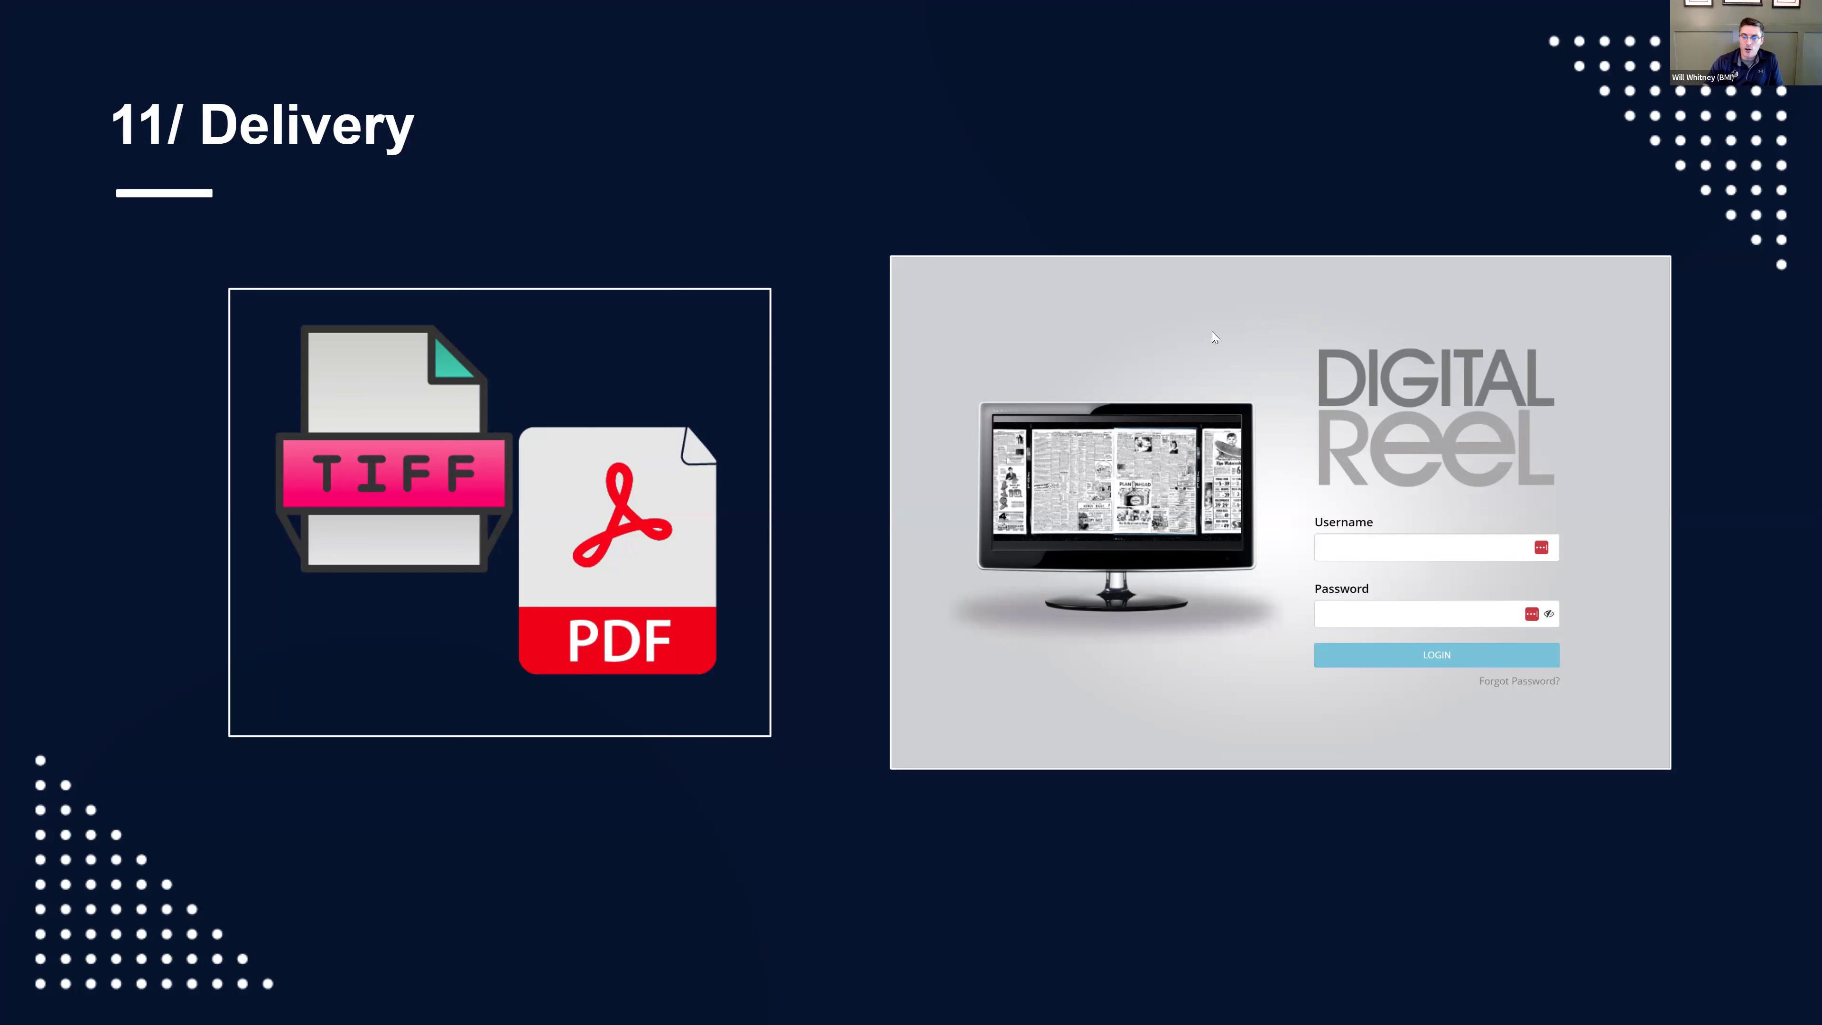
{"action": "mouse_move", "coordinate": [1190, 351]}
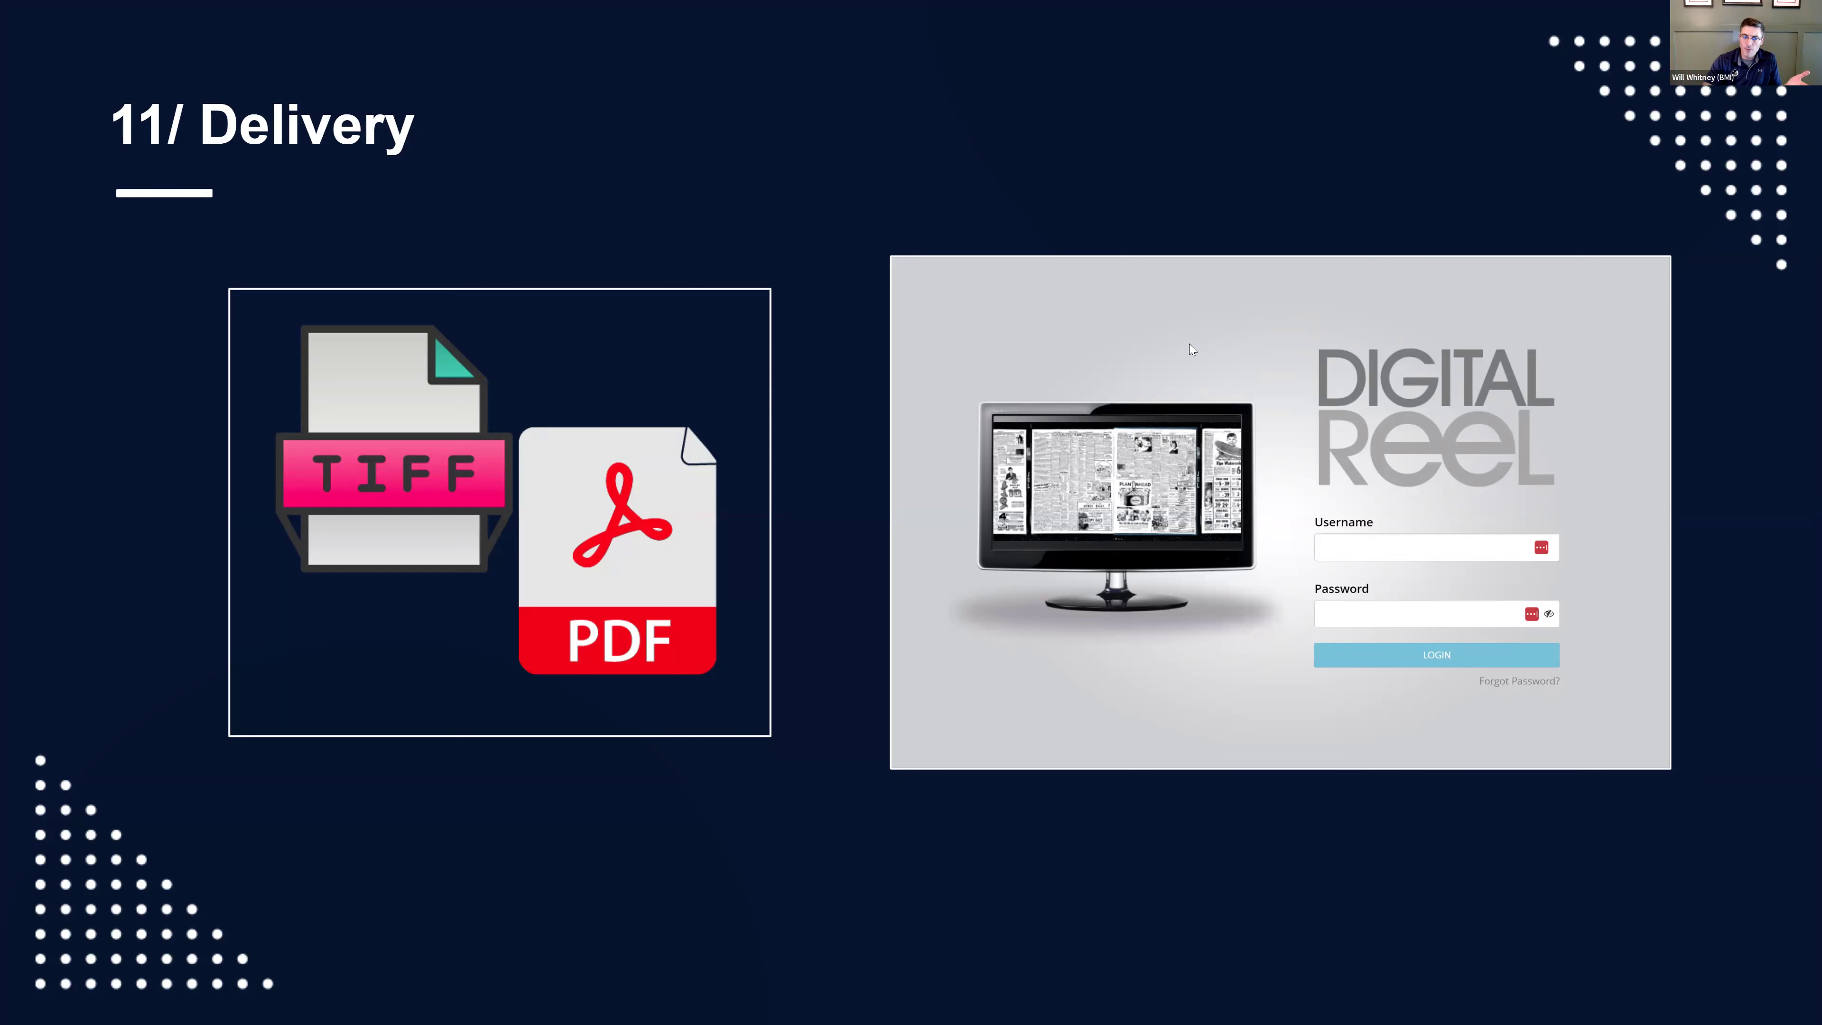
{"action": "mouse_move", "coordinate": [488, 453]}
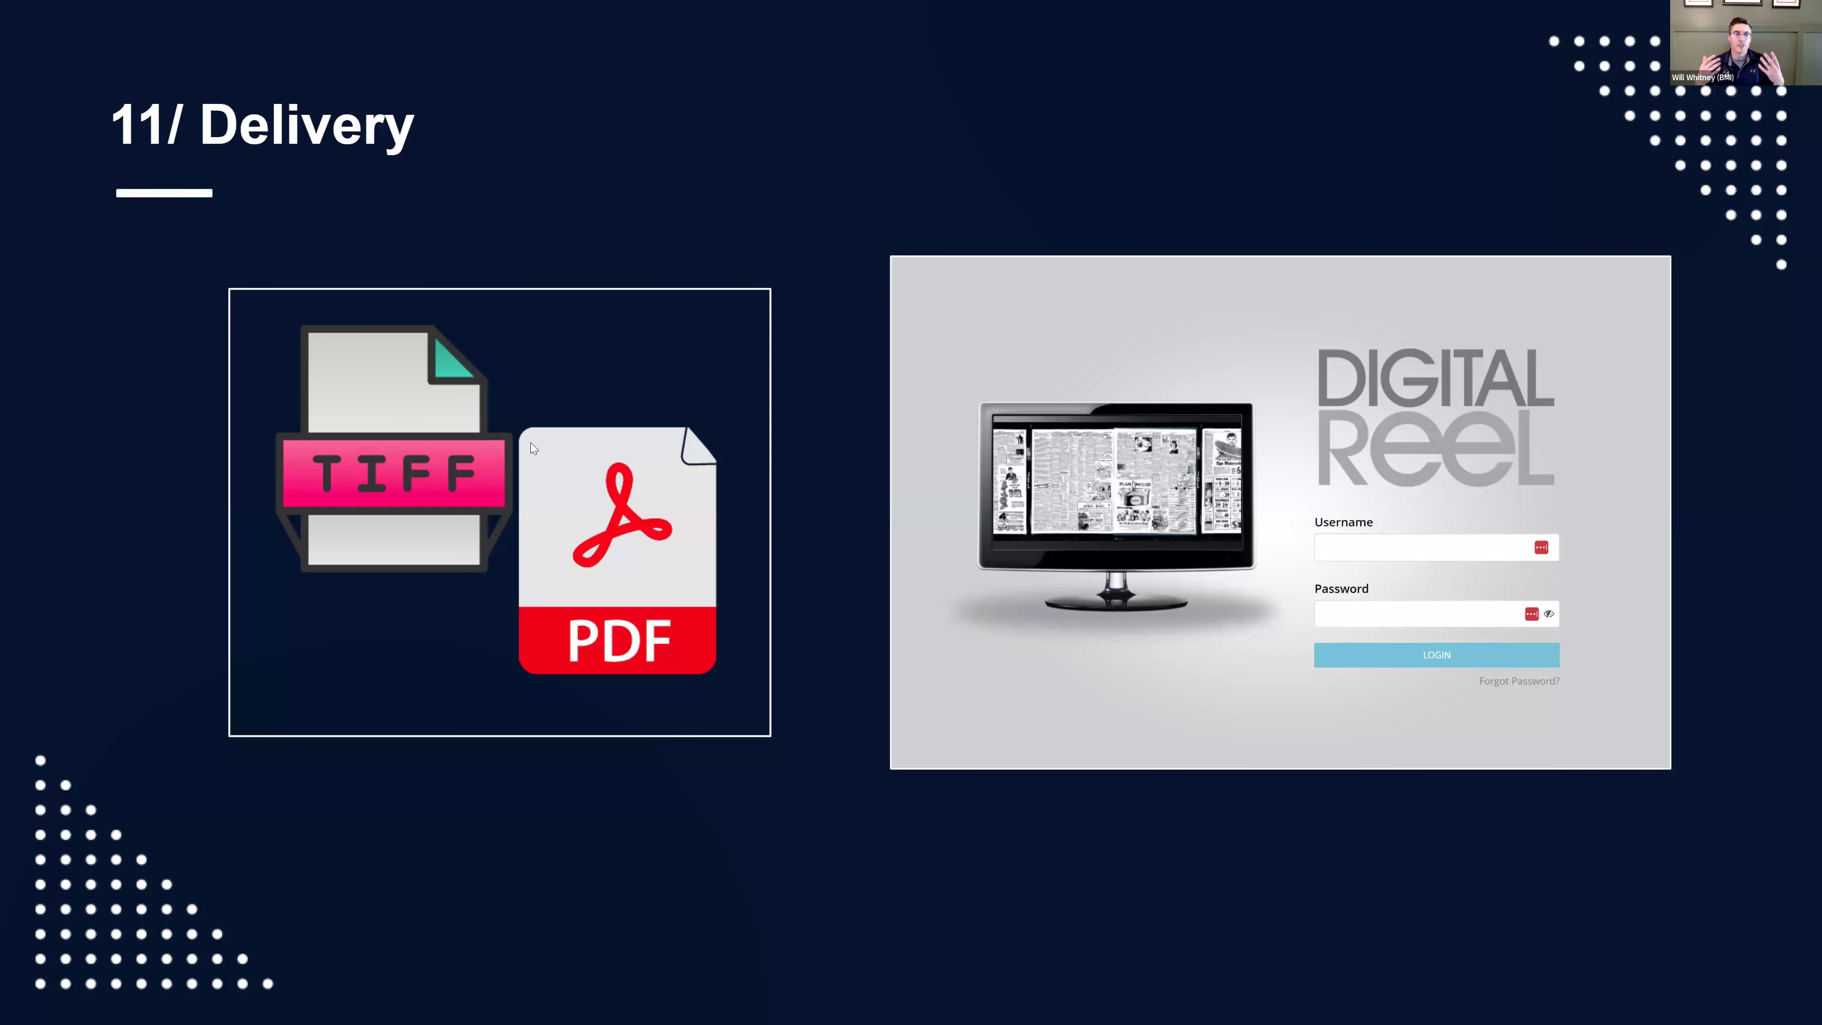
{"action": "mouse_move", "coordinate": [133, 401]}
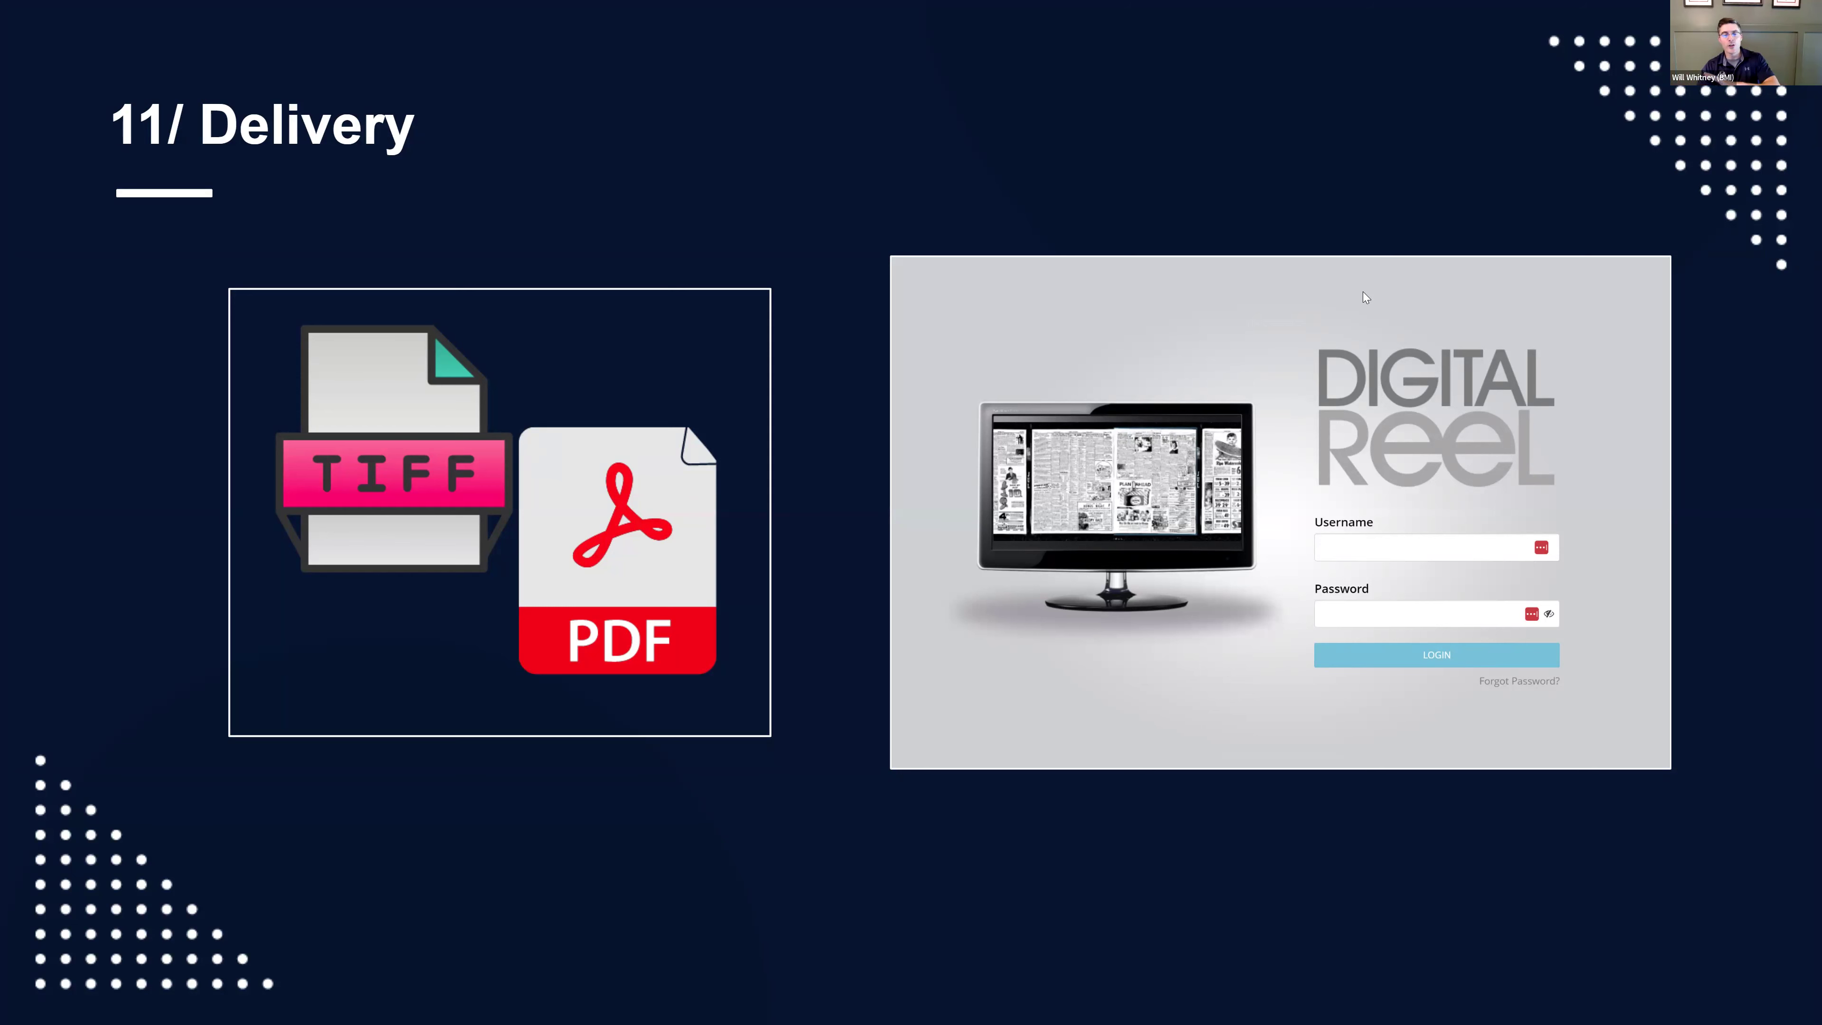
{"action": "mouse_move", "coordinate": [1576, 124]}
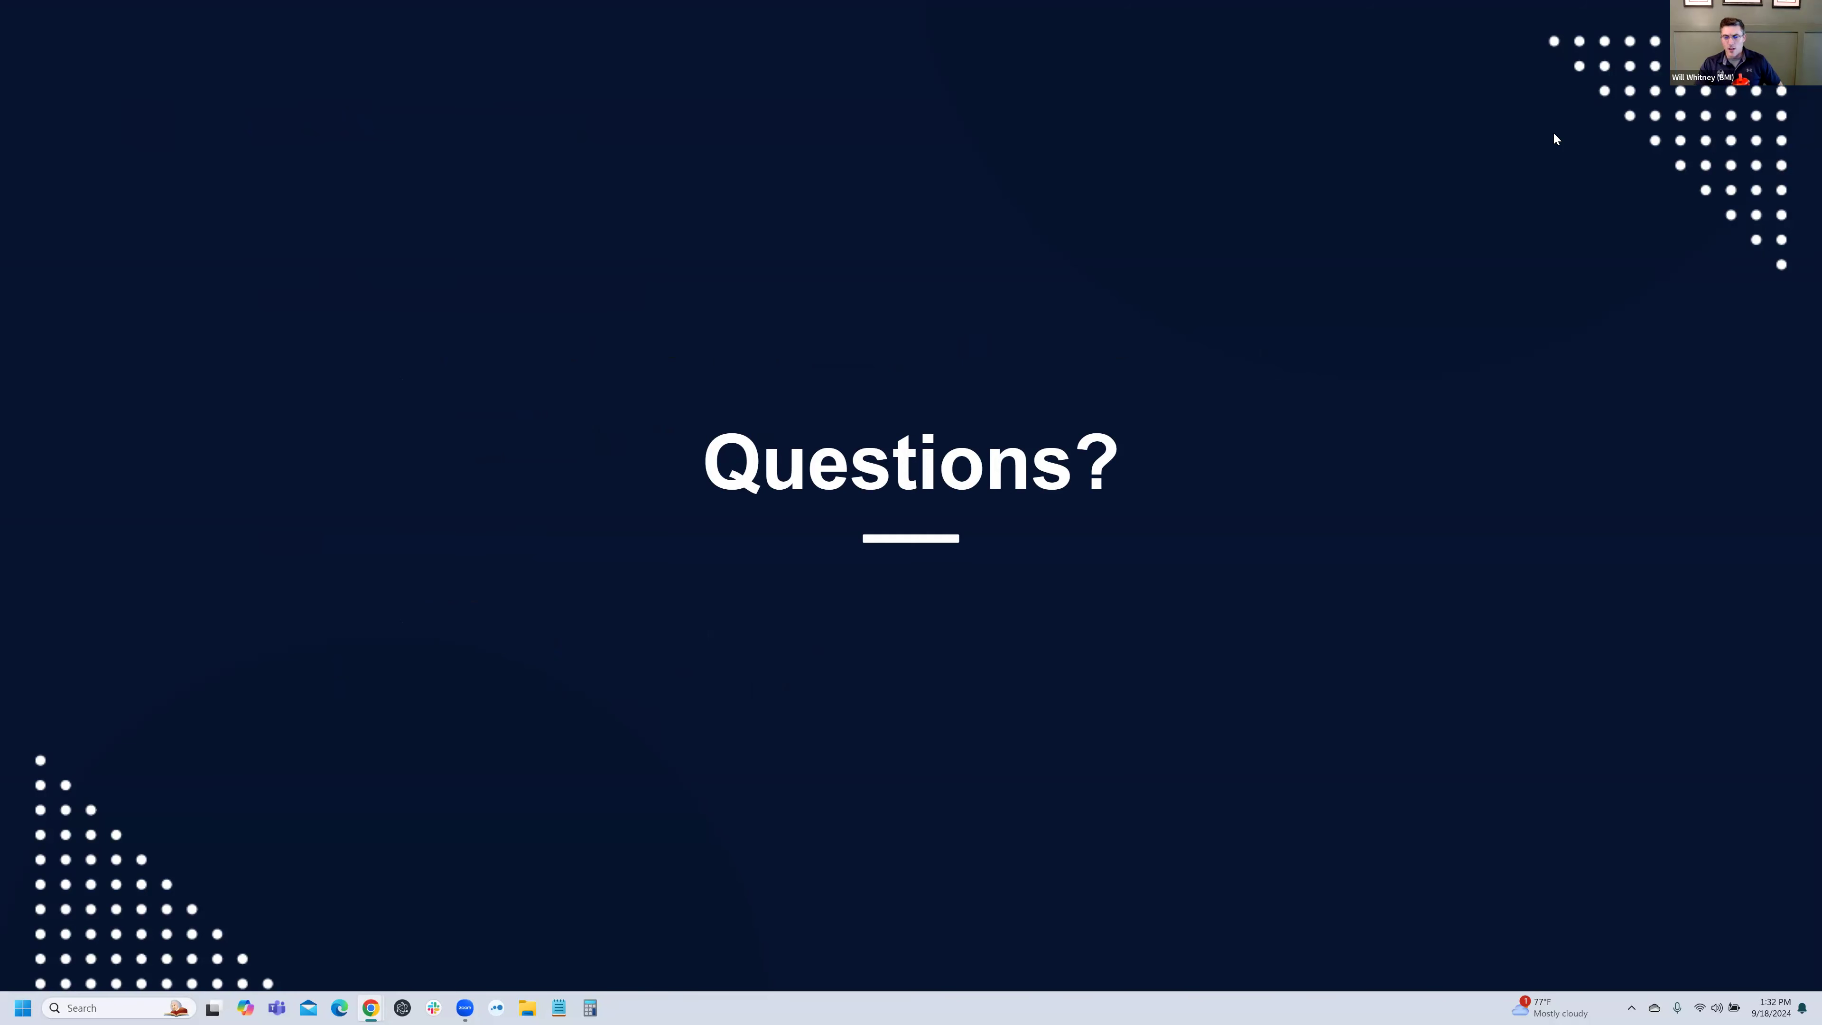
{"action": "mouse_move", "coordinate": [1418, 526]}
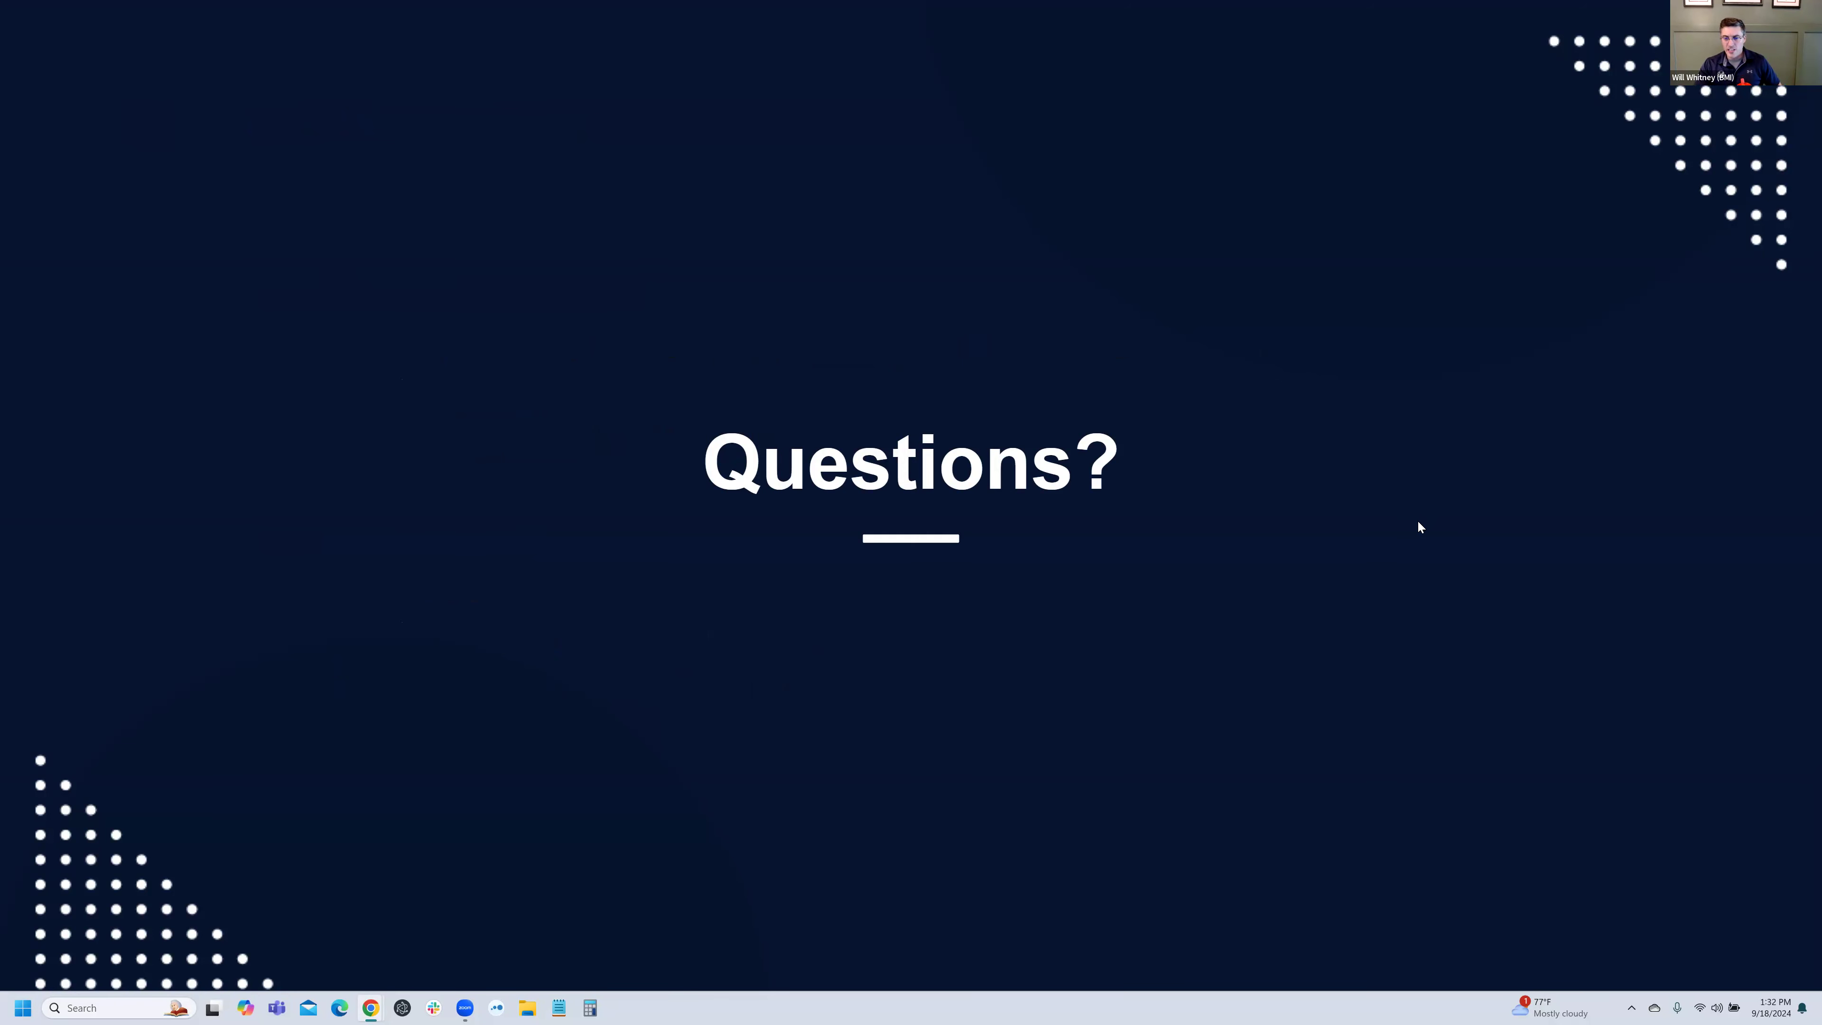
{"action": "mouse_move", "coordinate": [1383, 495]}
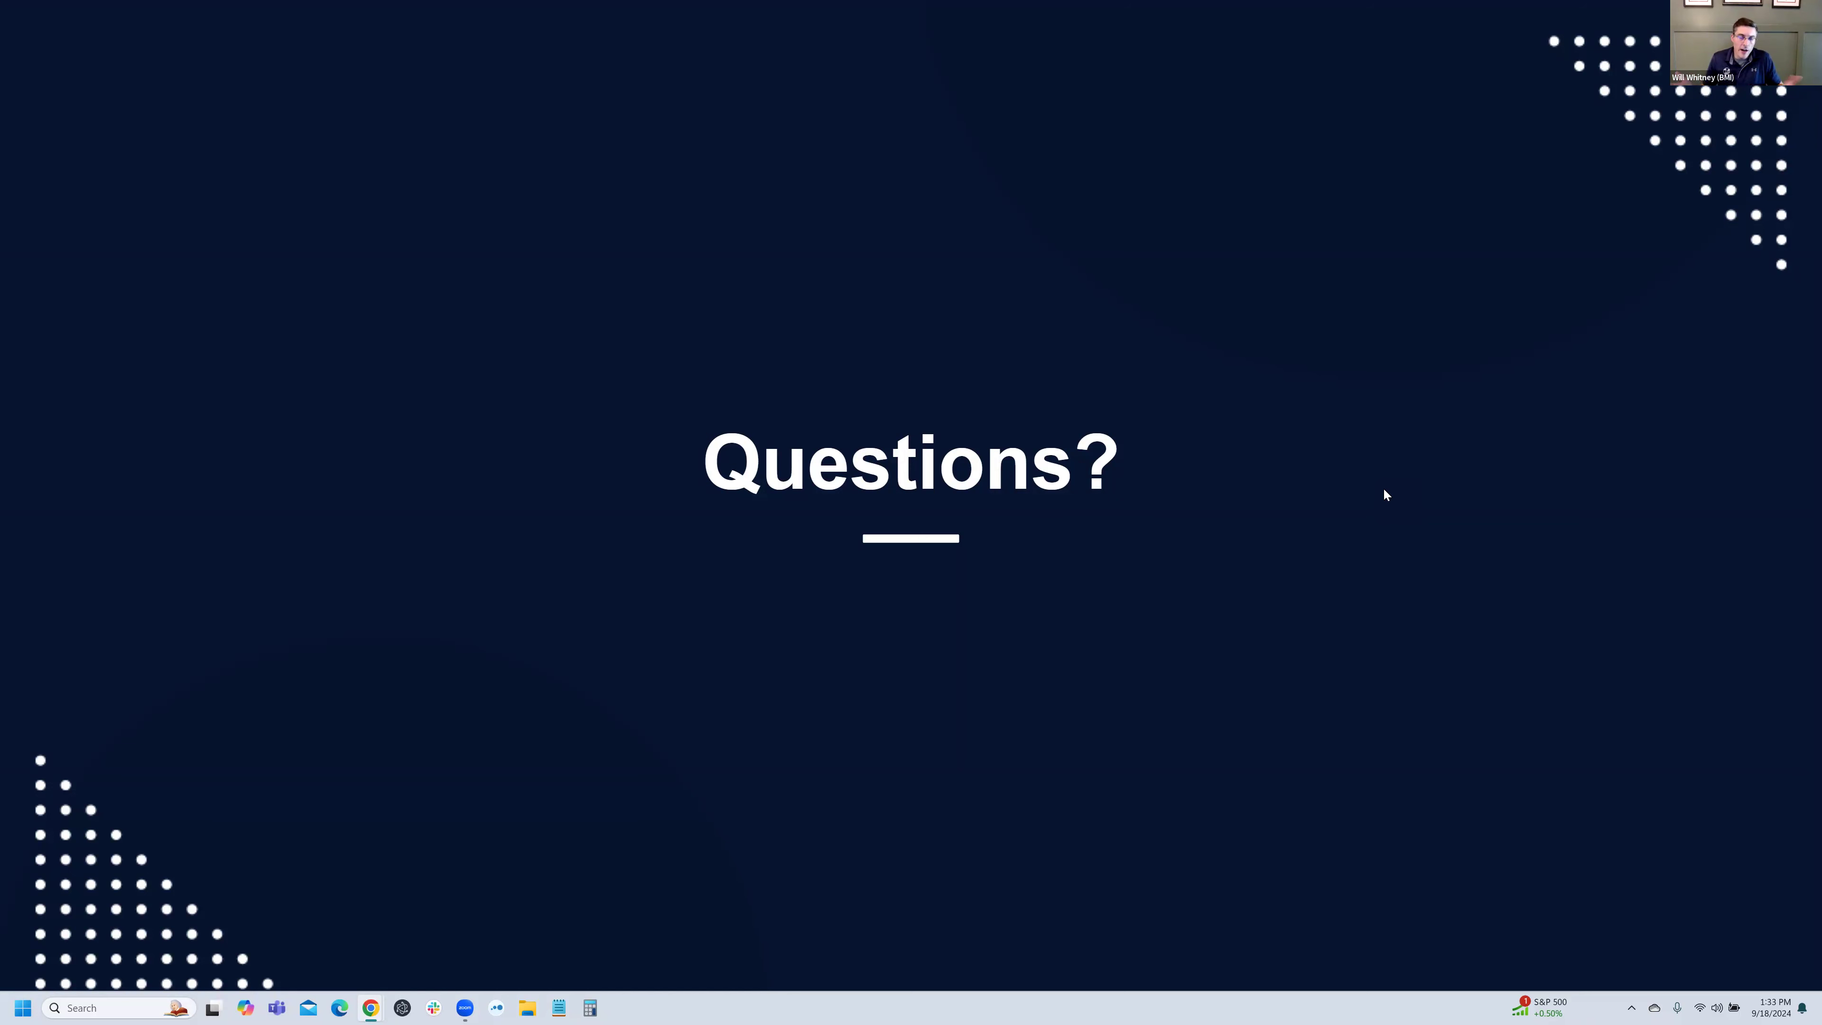
{"action": "mouse_move", "coordinate": [1611, 713]}
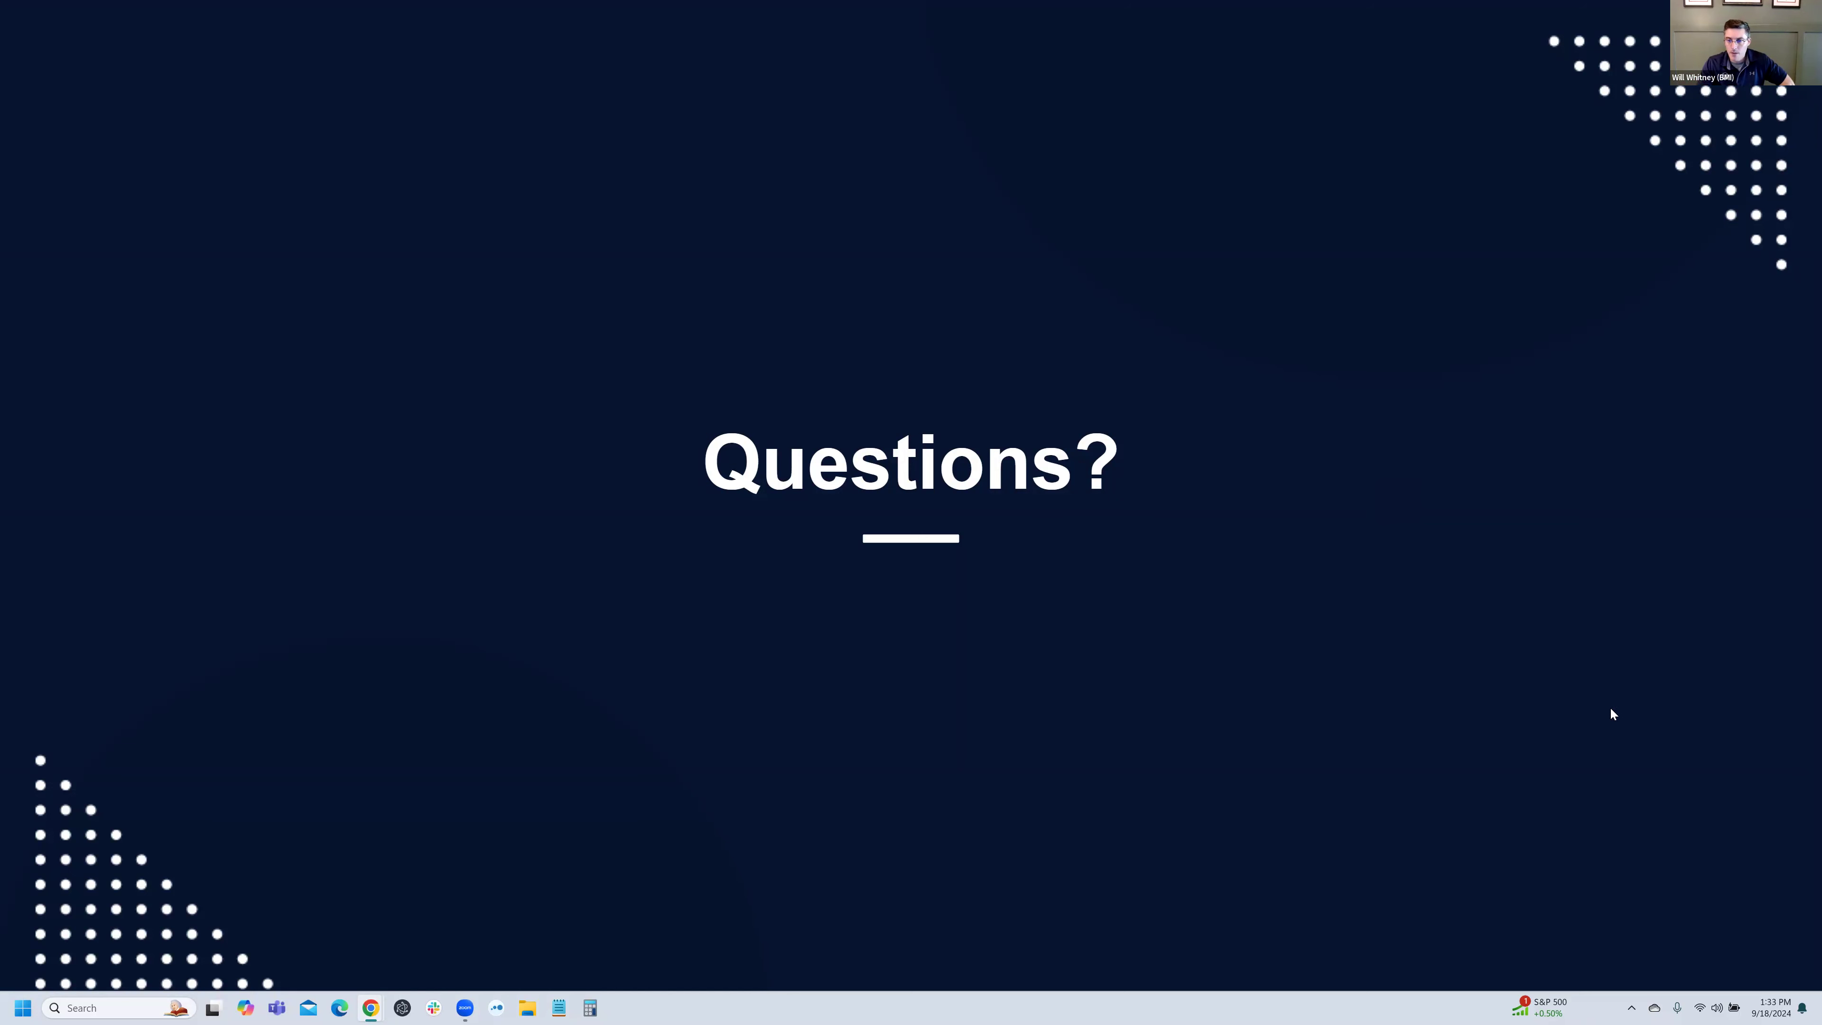
{"action": "mouse_move", "coordinate": [1386, 344]}
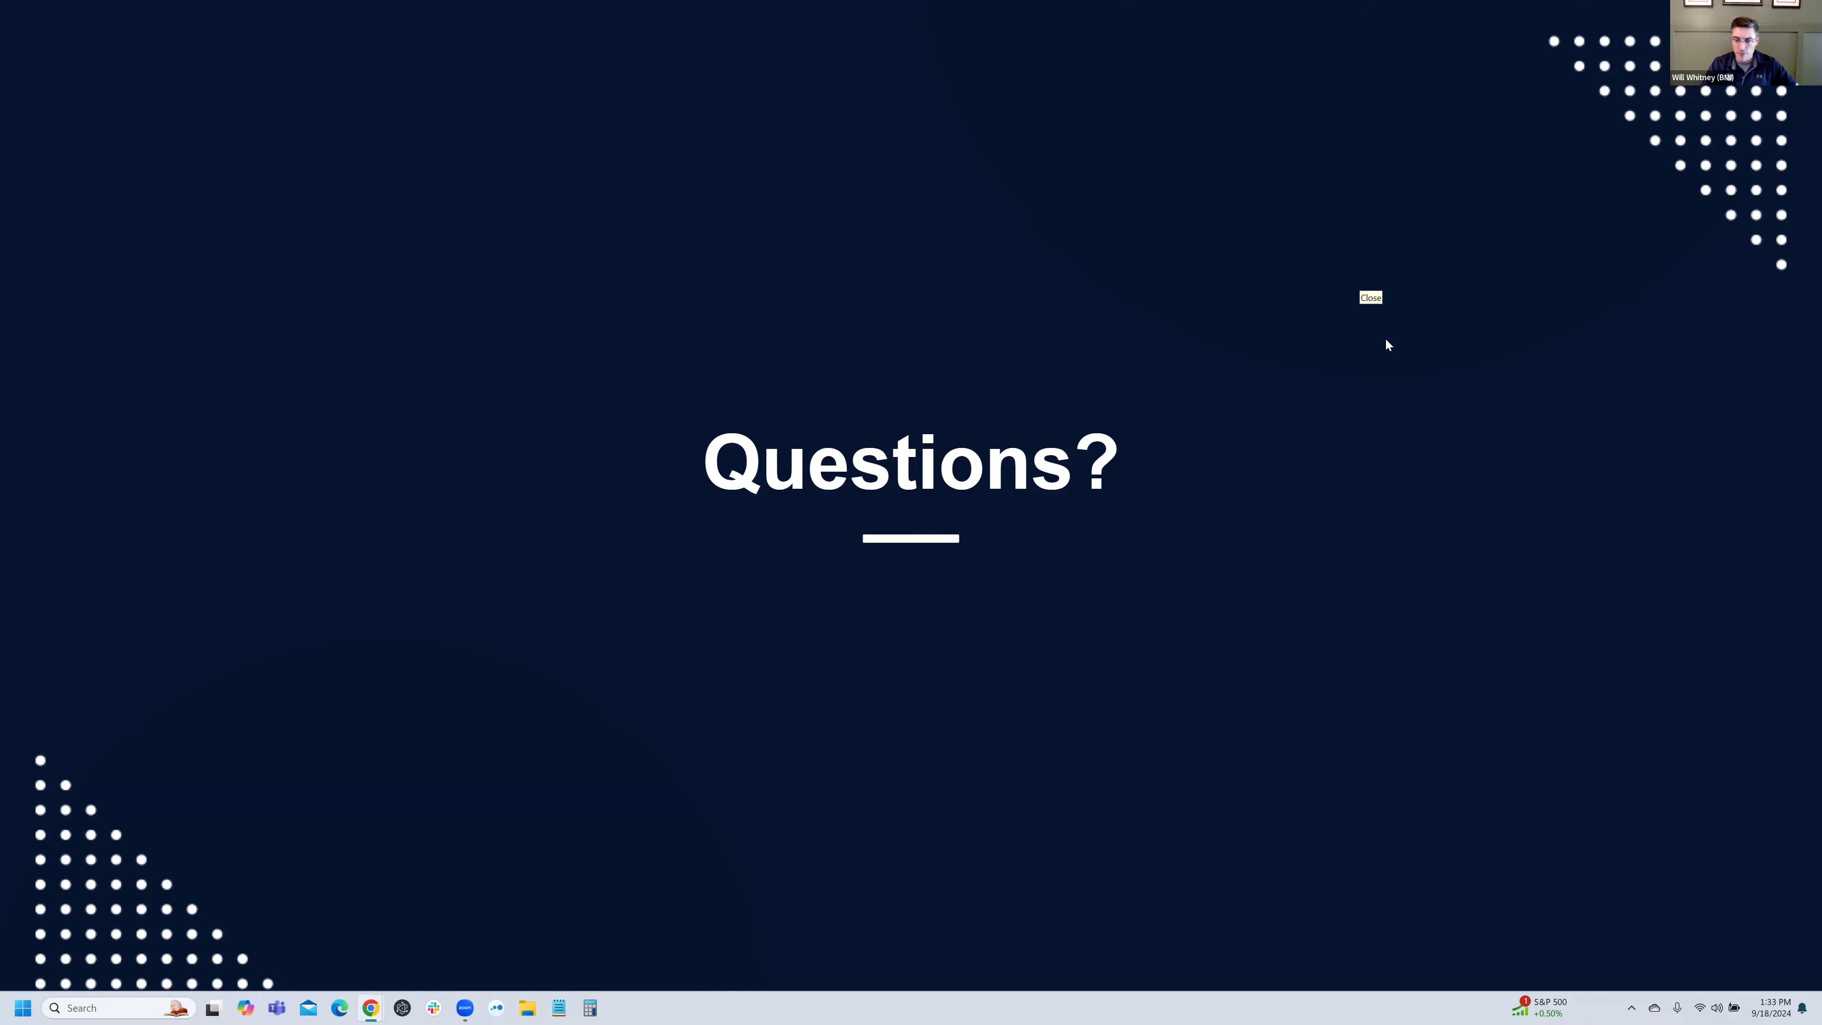
{"action": "mouse_move", "coordinate": [1361, 284]}
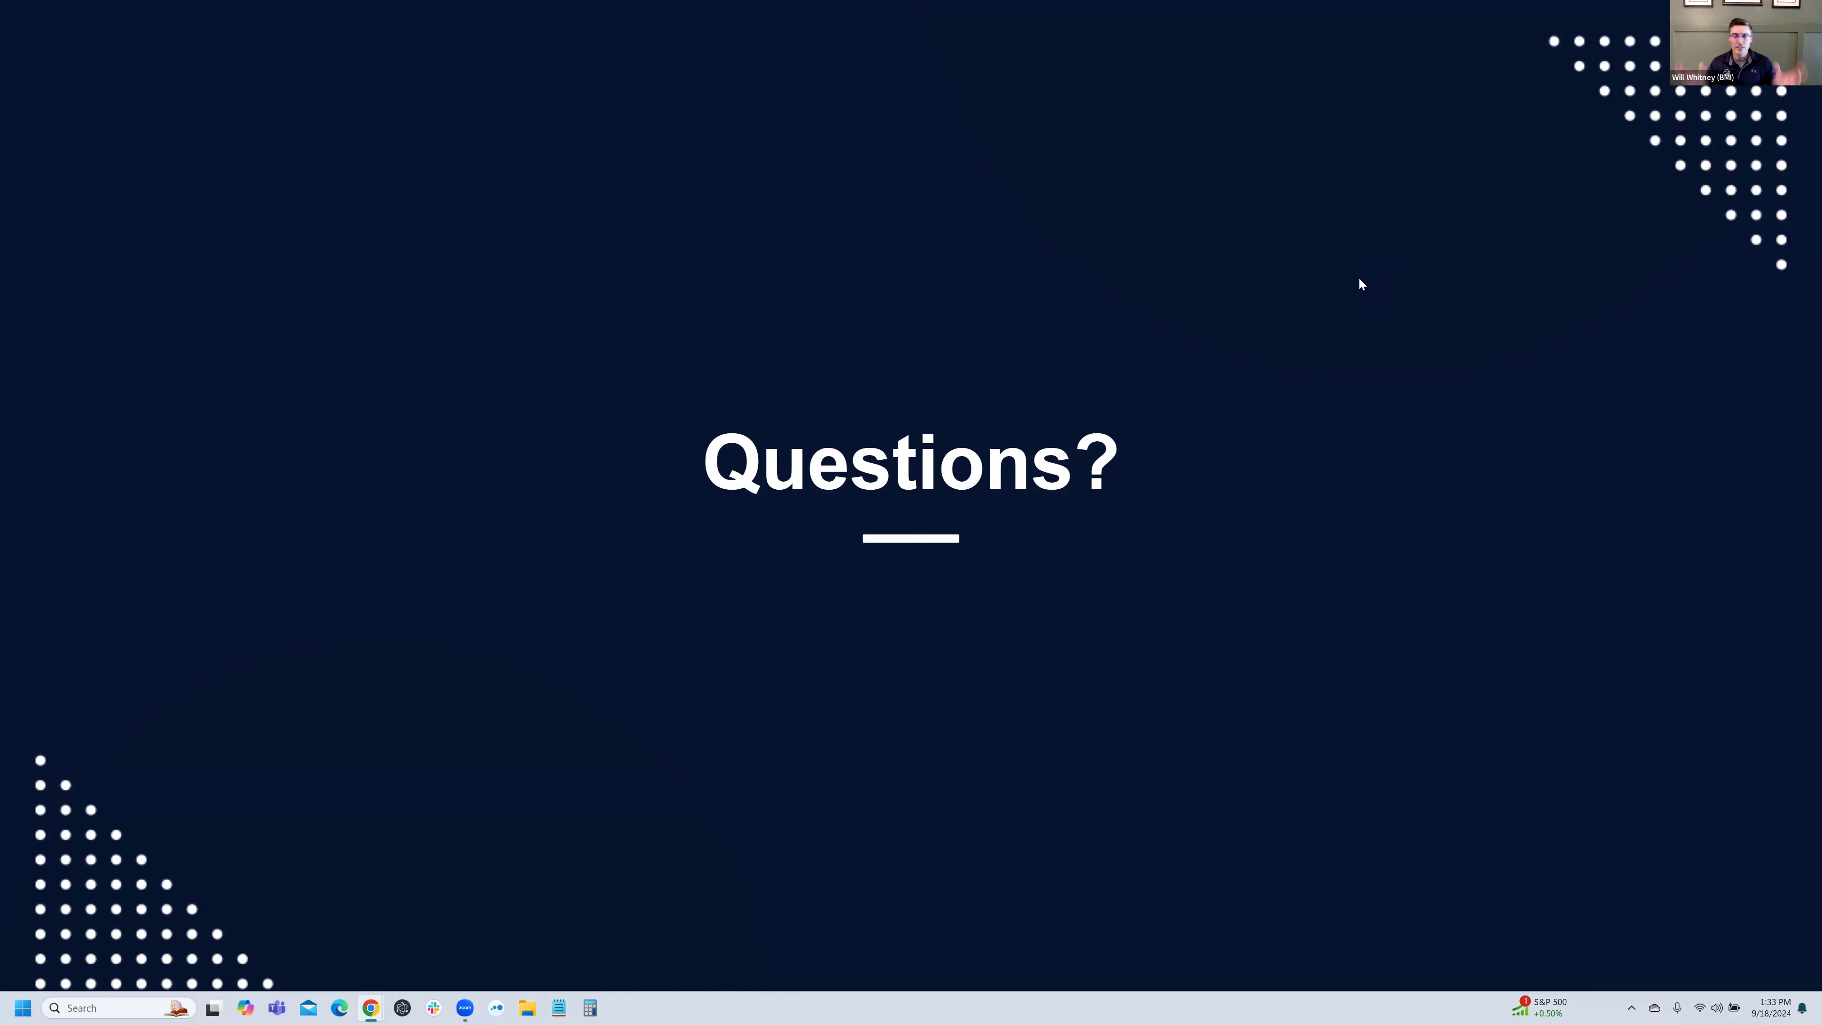
{"action": "mouse_move", "coordinate": [1402, 186]}
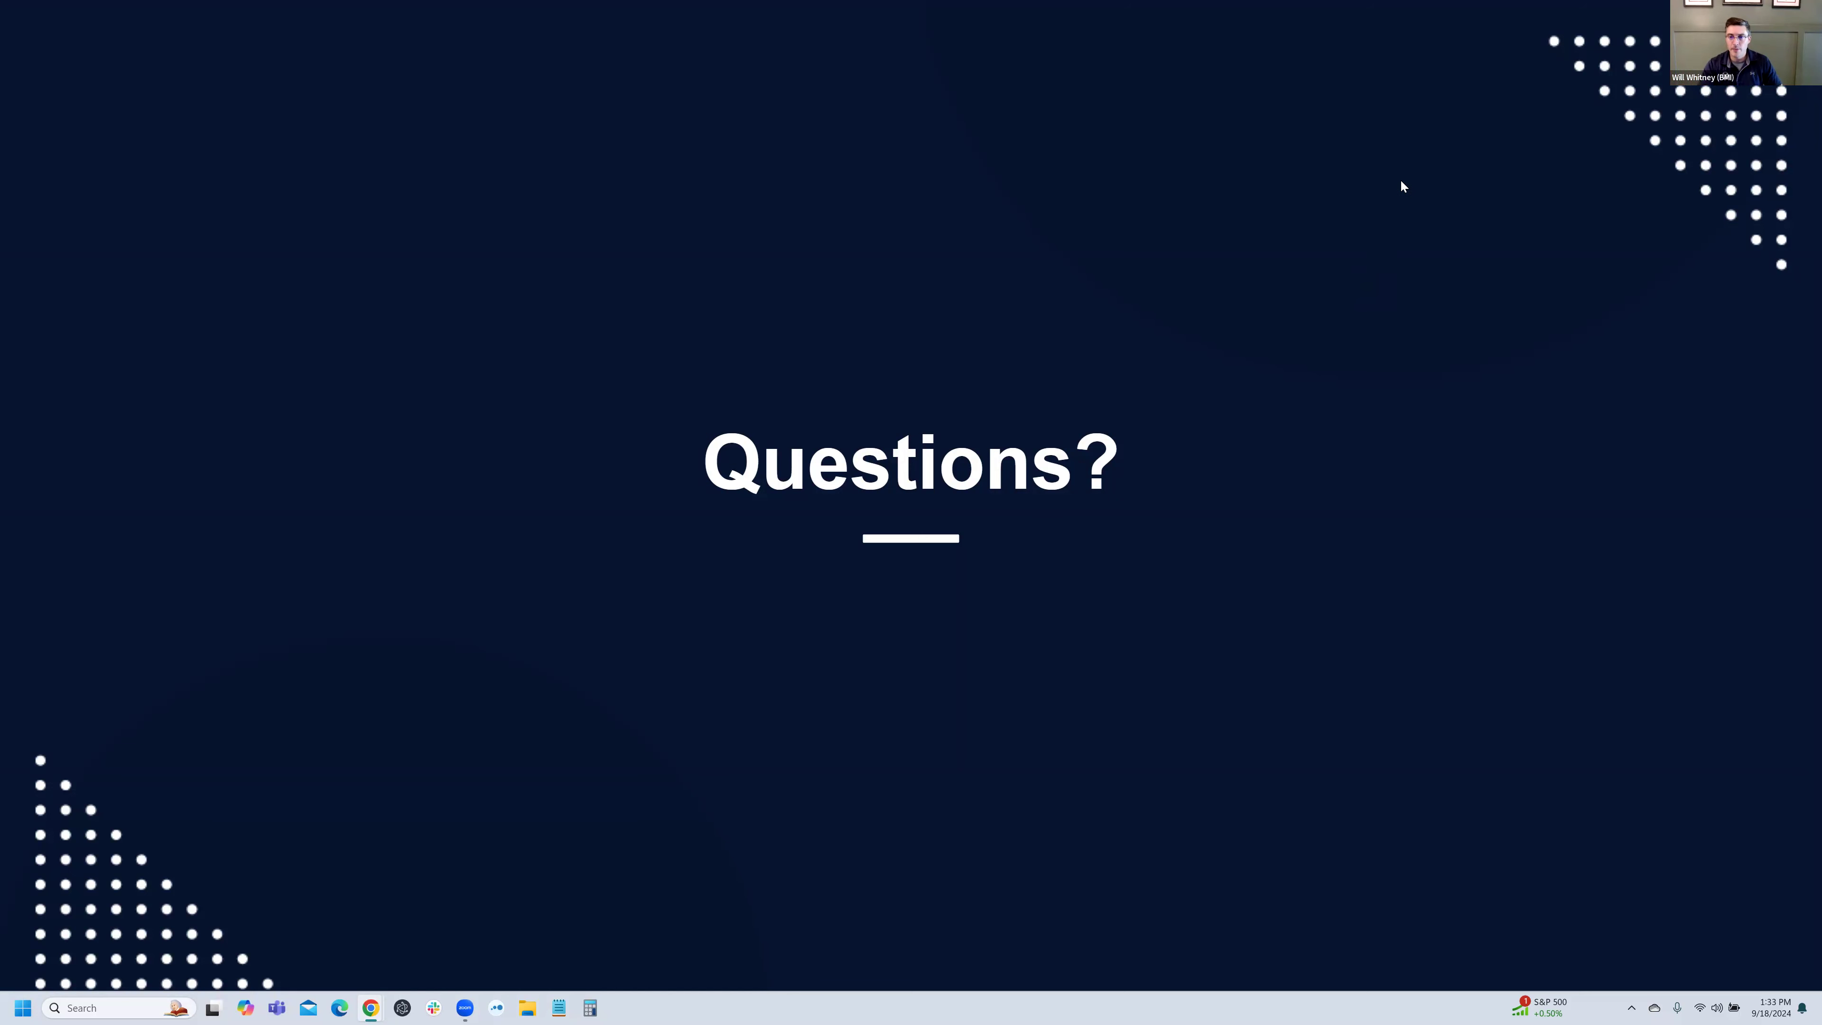
{"action": "mouse_move", "coordinate": [1563, 160]}
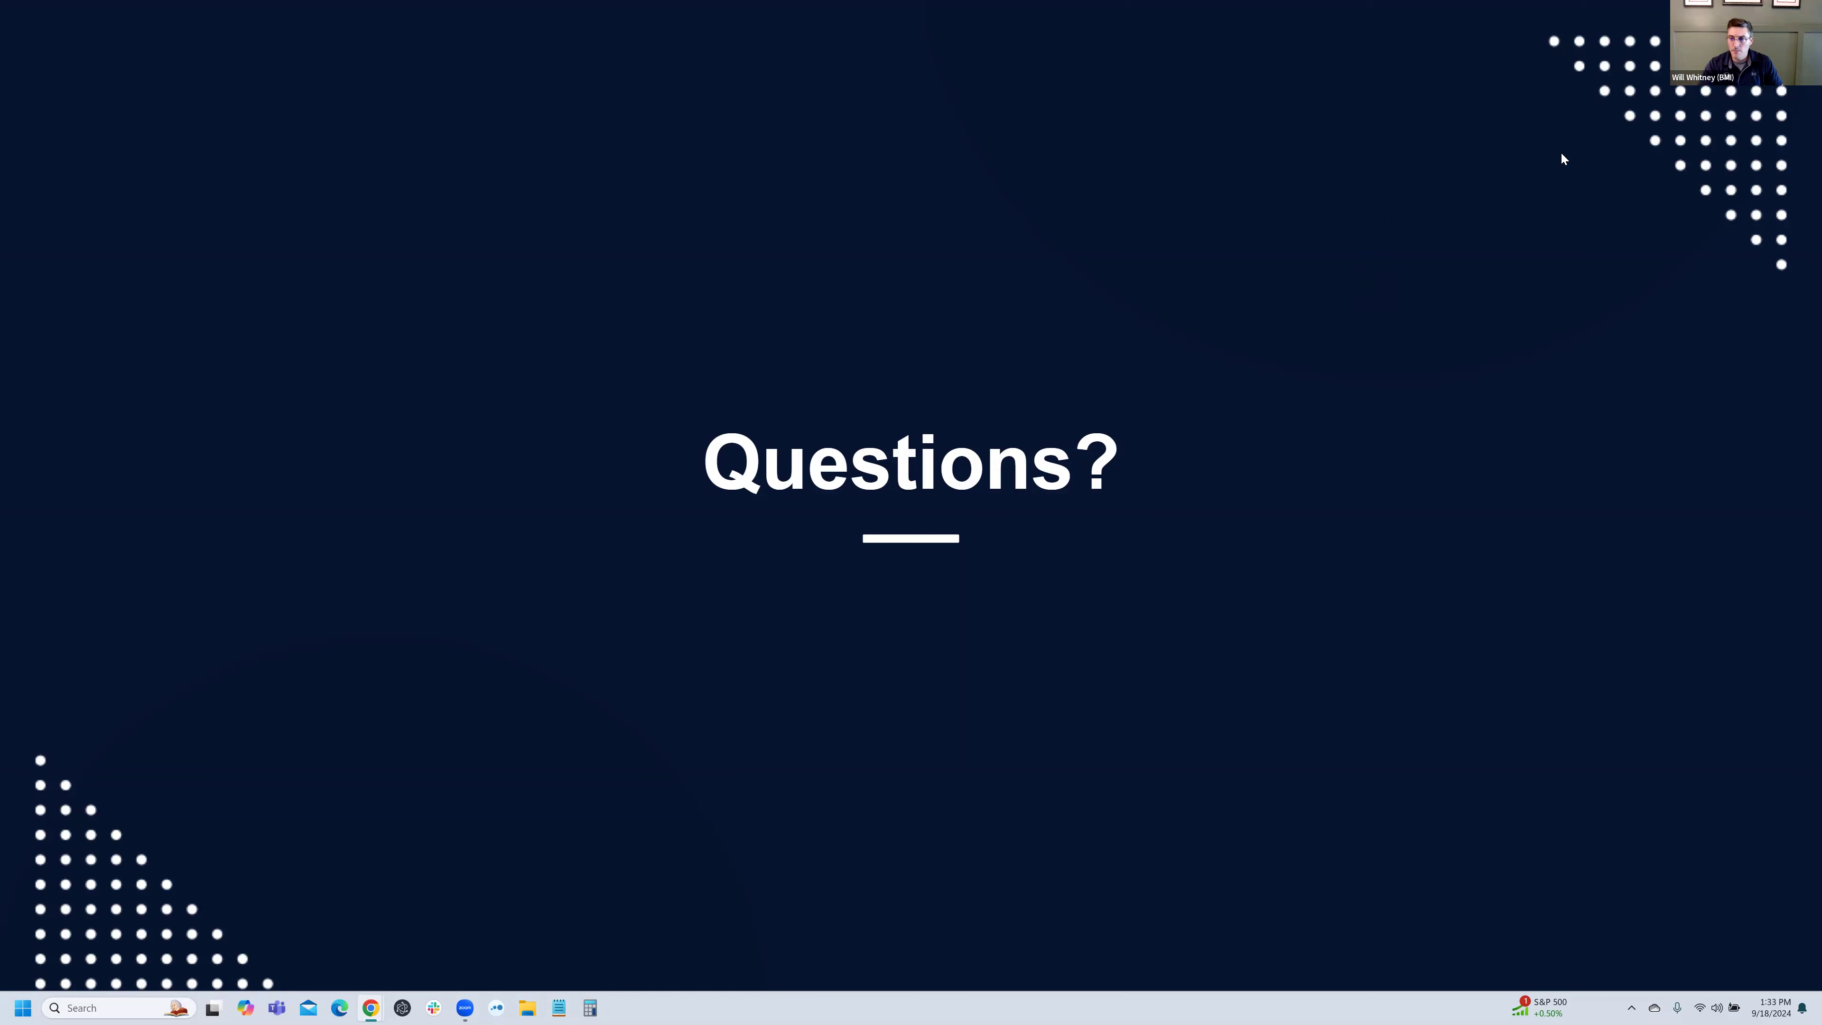
{"action": "mouse_move", "coordinate": [1388, 462]}
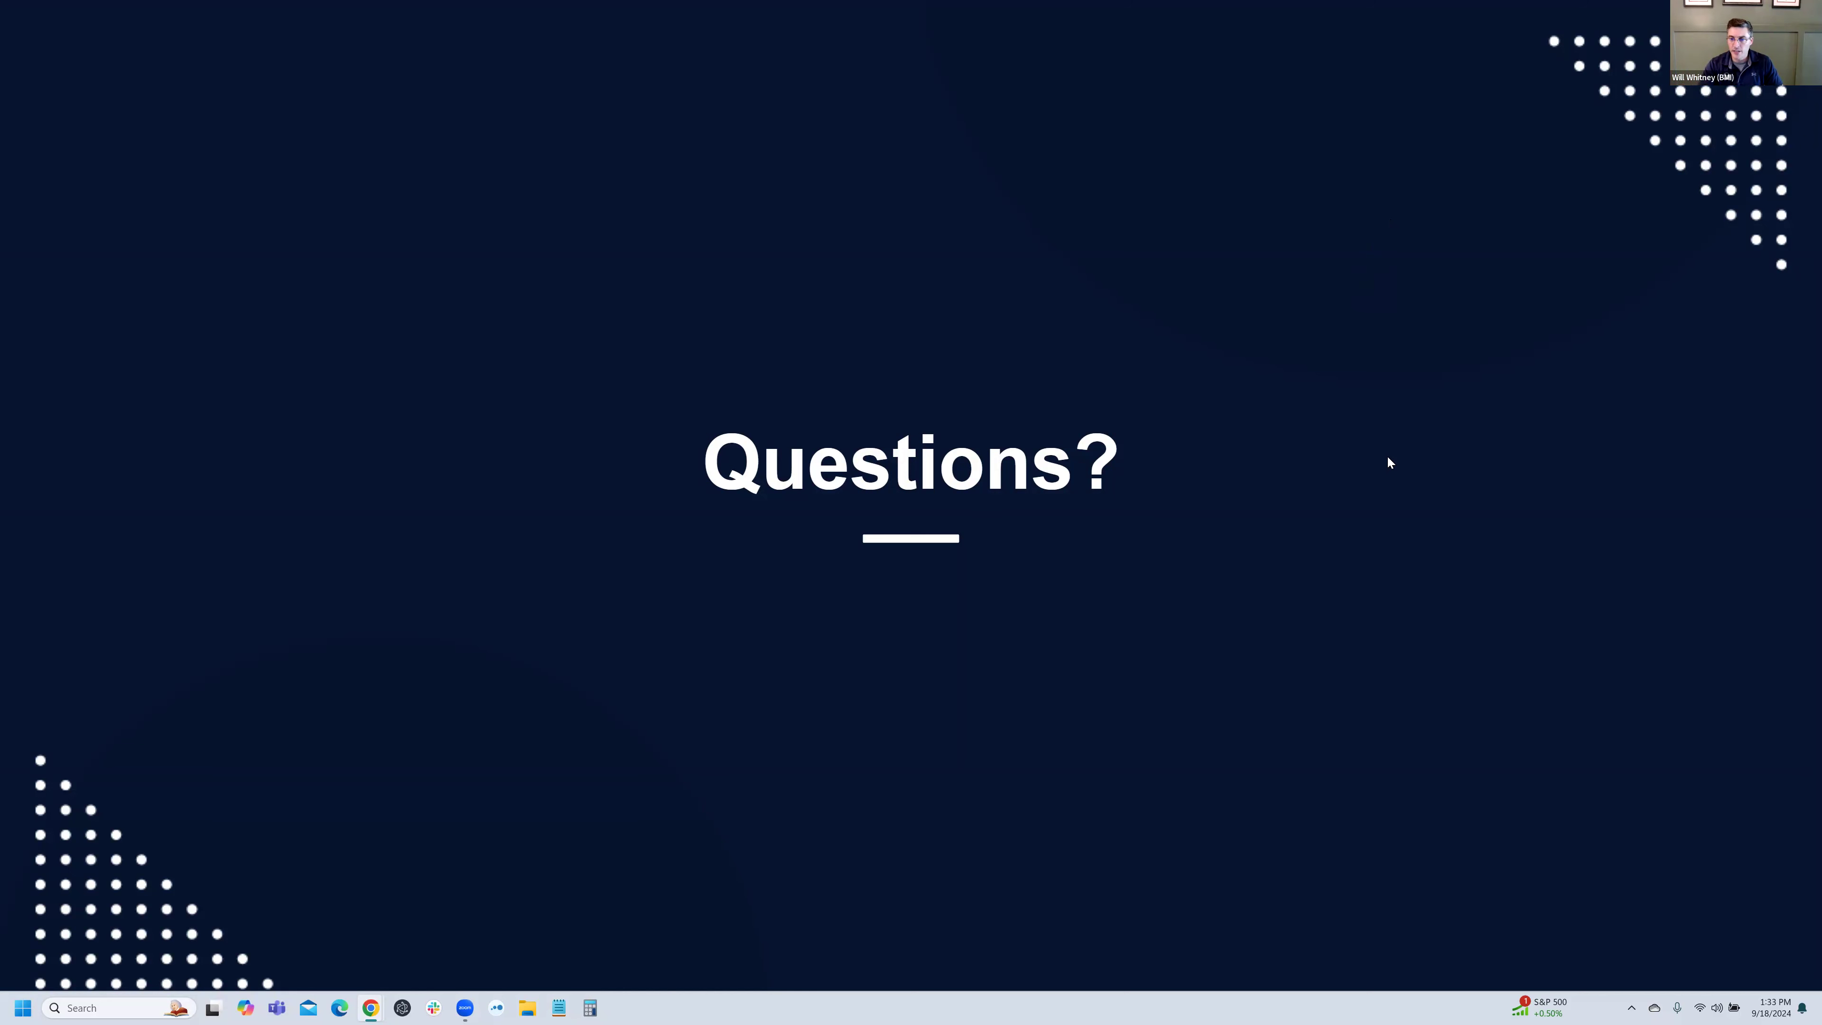
{"action": "mouse_move", "coordinate": [1382, 337]}
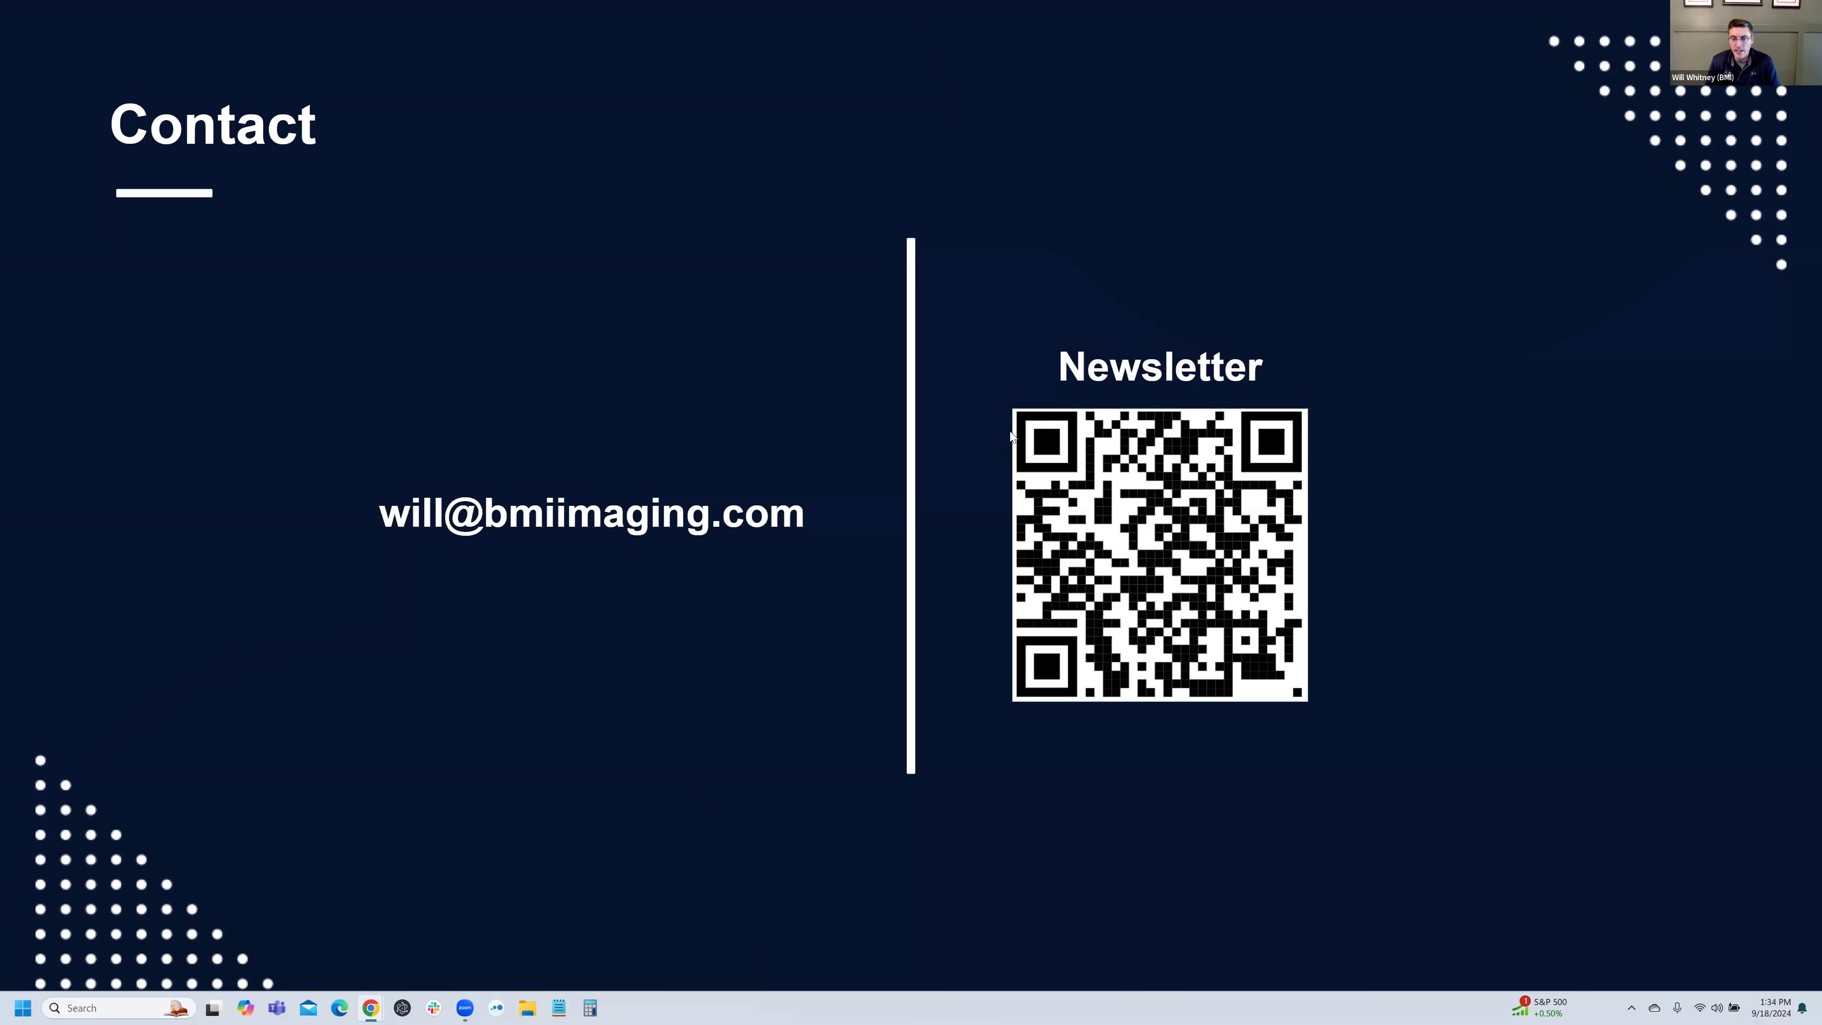
{"action": "mouse_move", "coordinate": [1354, 258]}
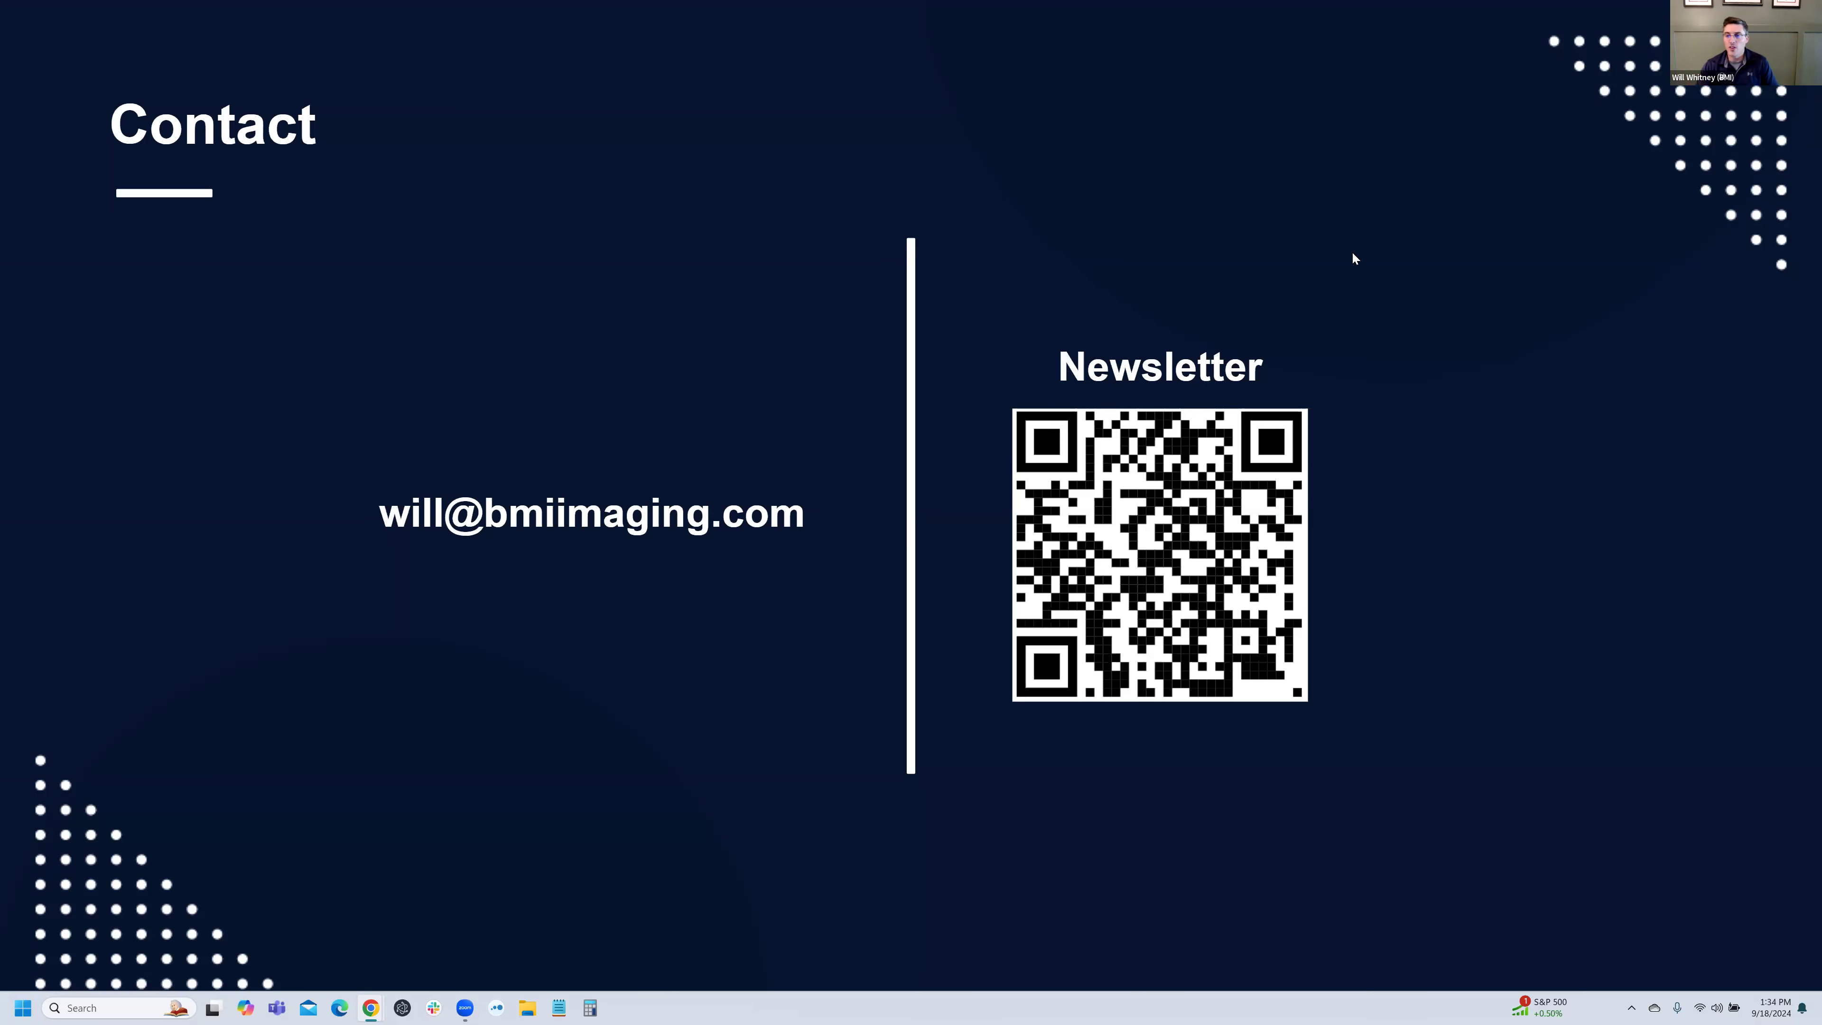
{"action": "mouse_move", "coordinate": [1448, 180]}
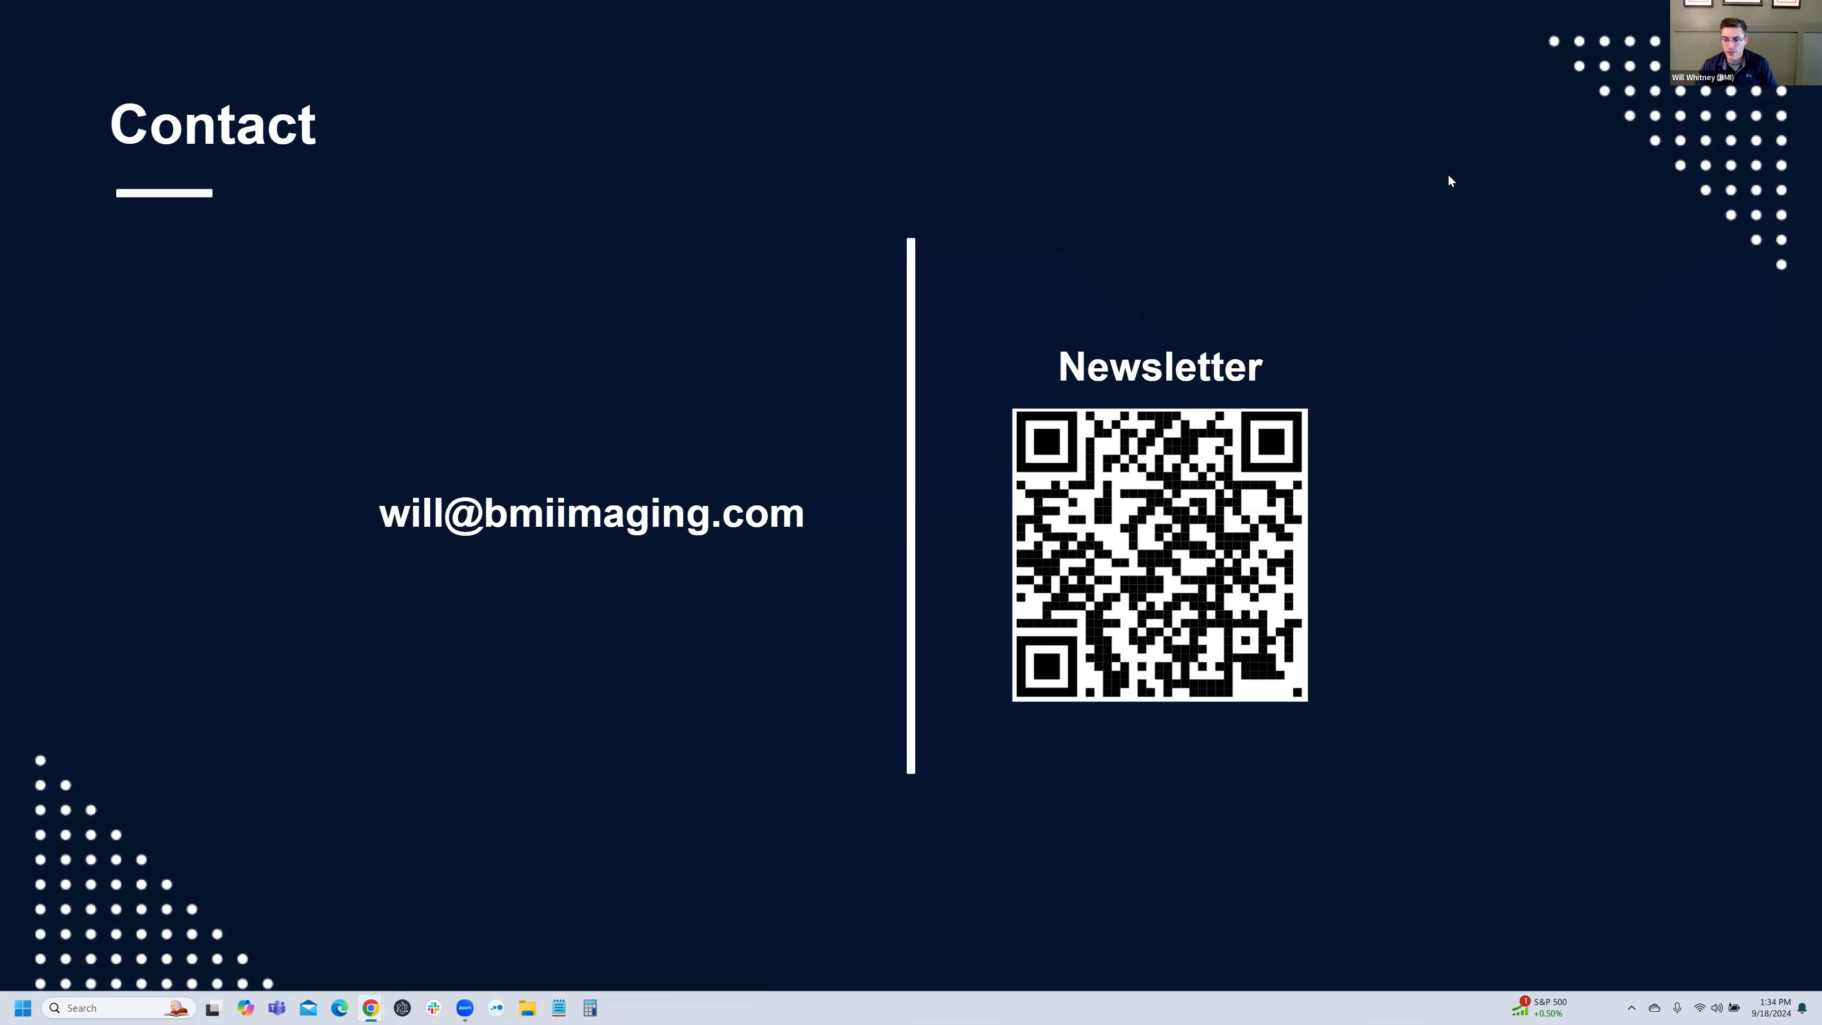
{"action": "mouse_move", "coordinate": [1378, 305]}
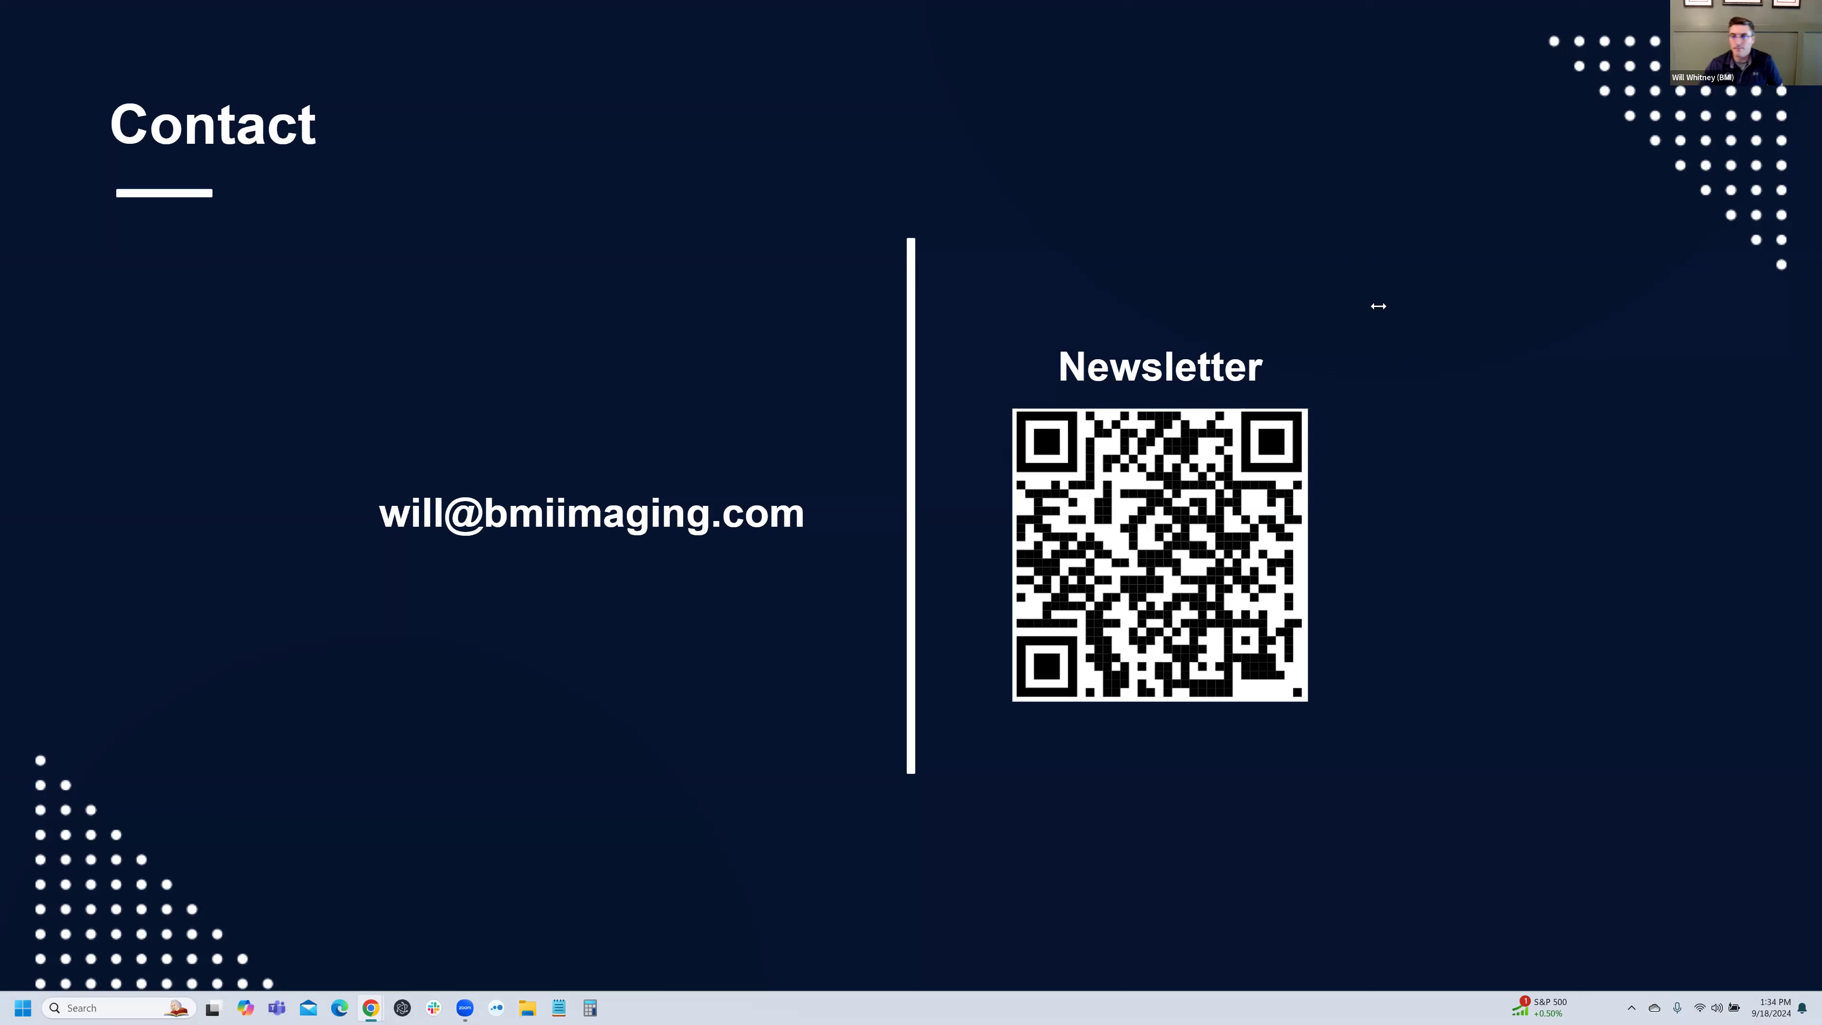
{"action": "mouse_move", "coordinate": [1362, 276]}
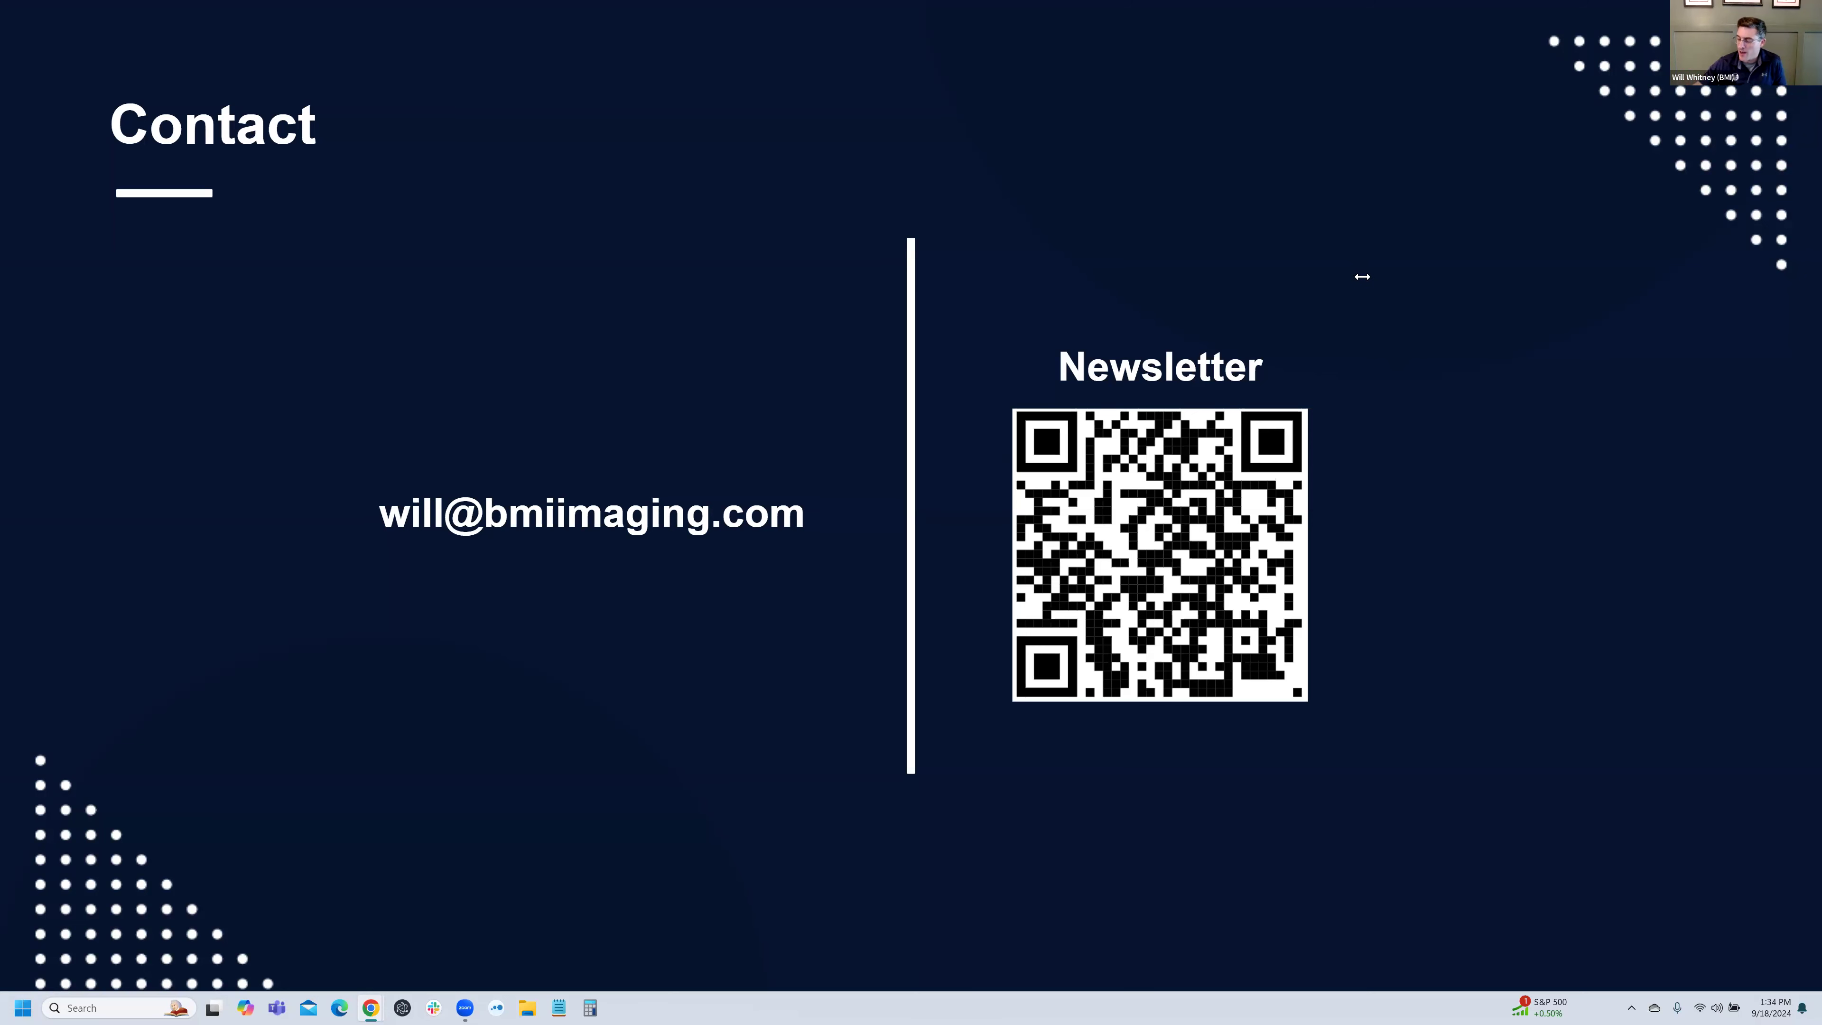
{"action": "mouse_move", "coordinate": [1339, 307]}
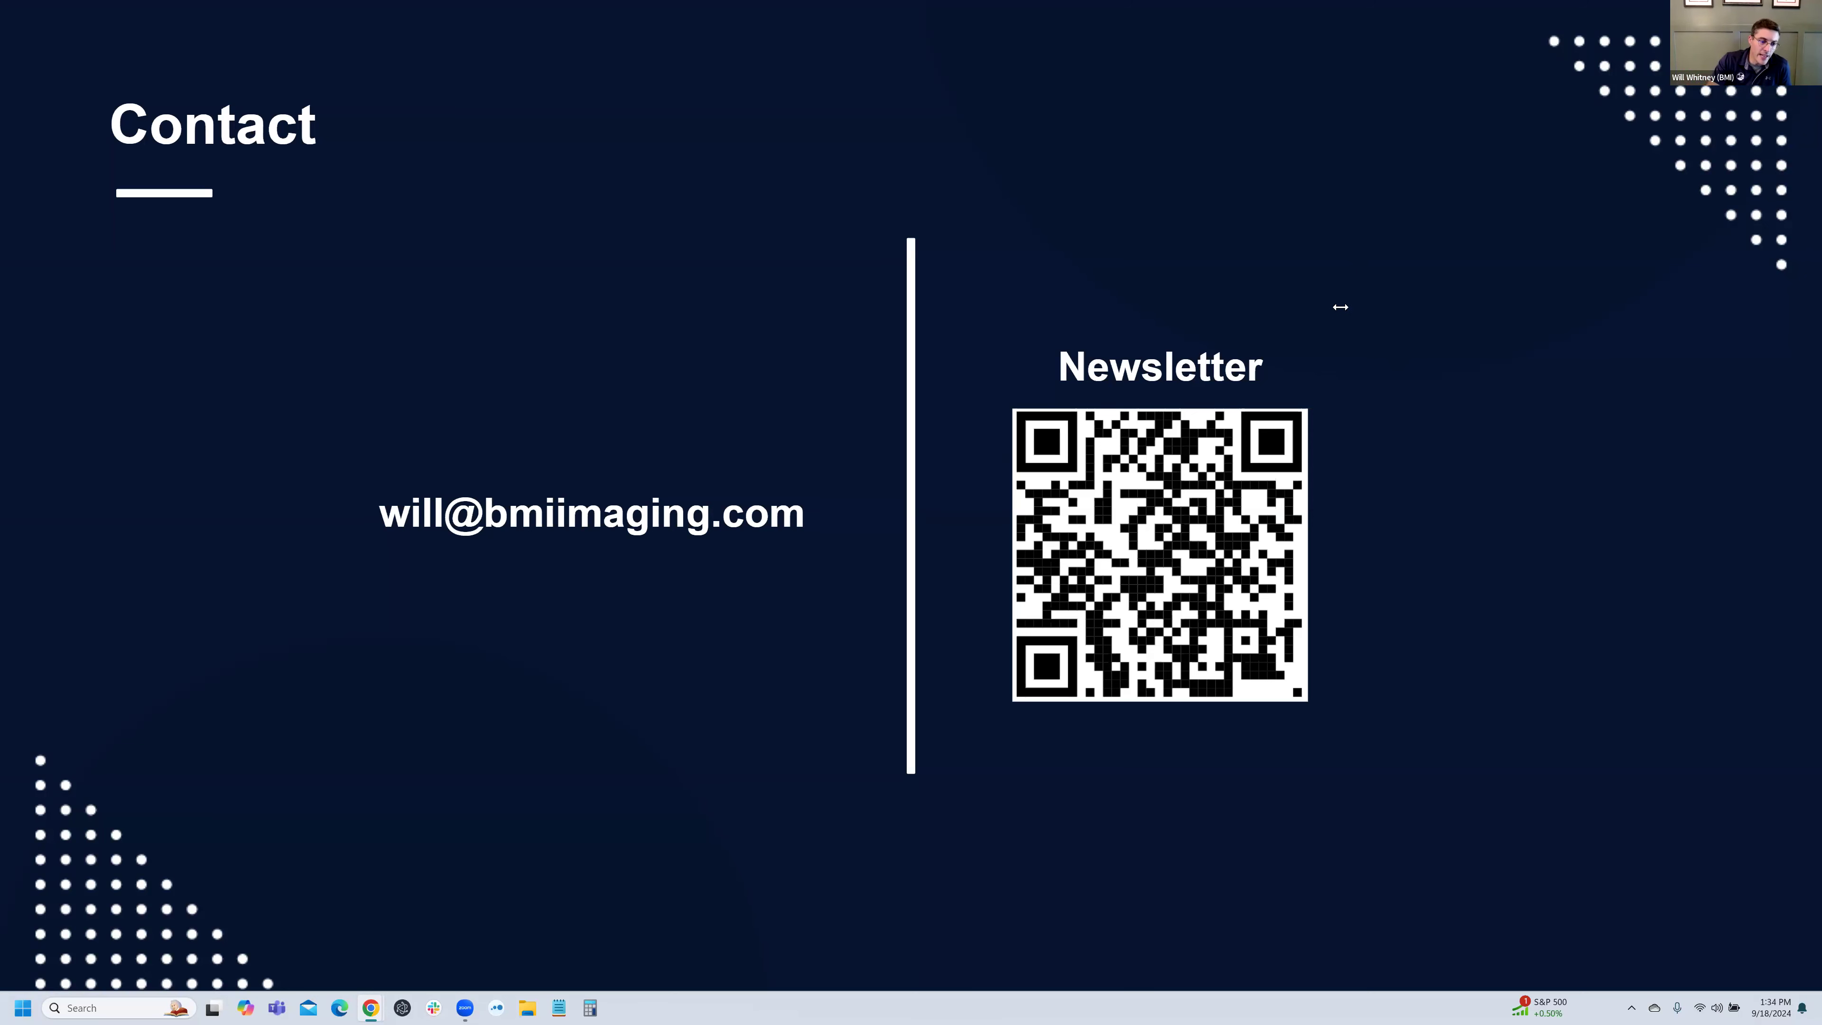
{"action": "mouse_move", "coordinate": [1387, 134]}
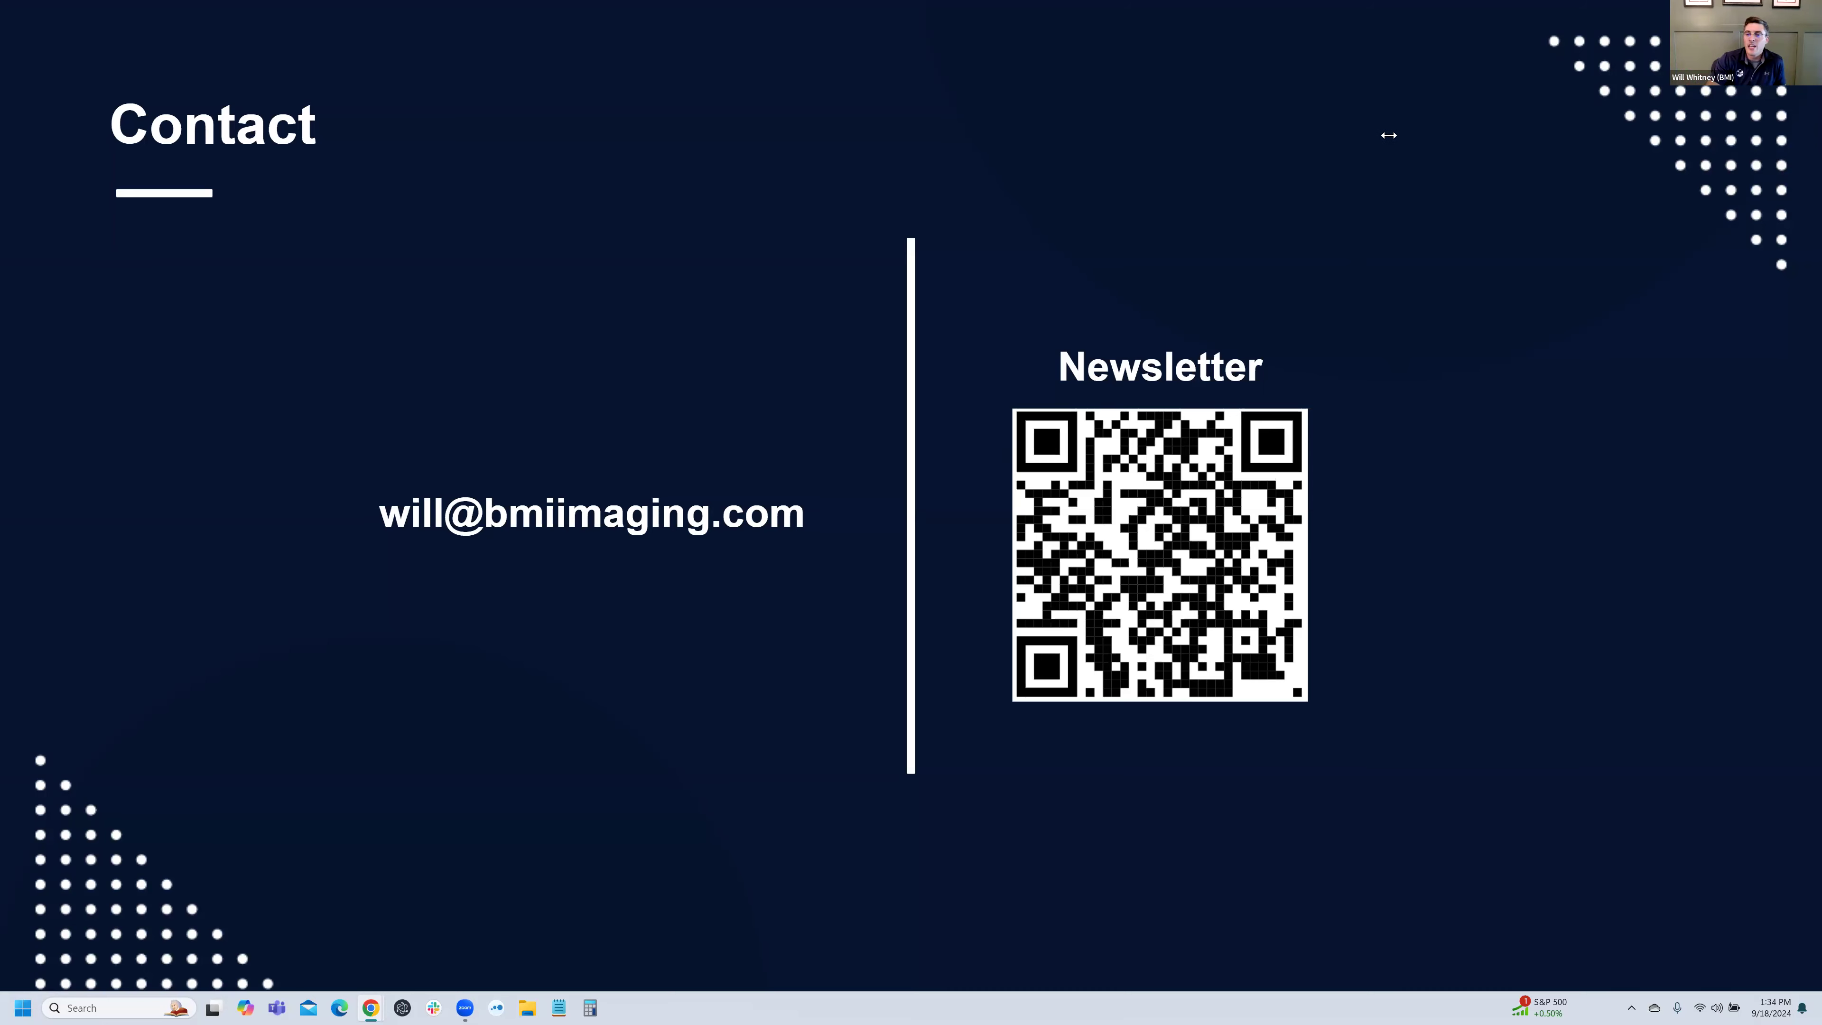